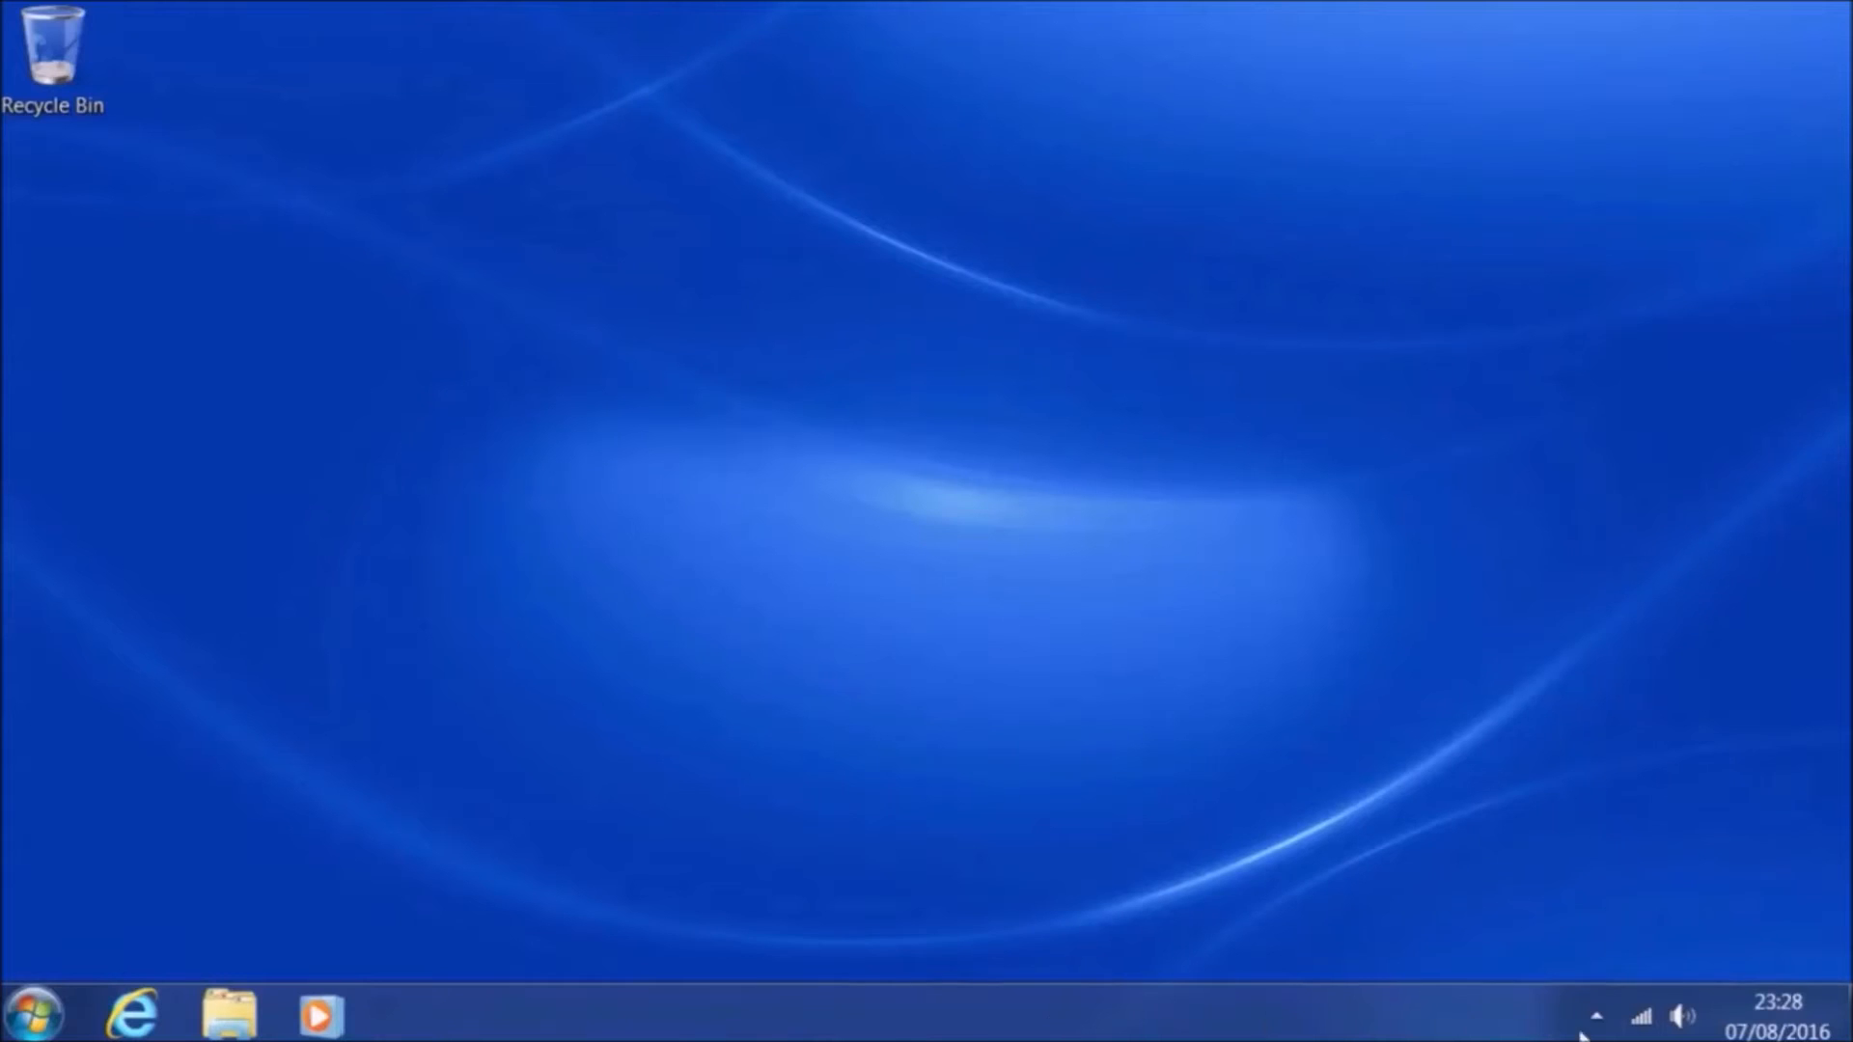
- Search 'windows 10 media creation tool' in Internet Explorer and reach Microsoft's Windows 10 download page
click(129, 1013)
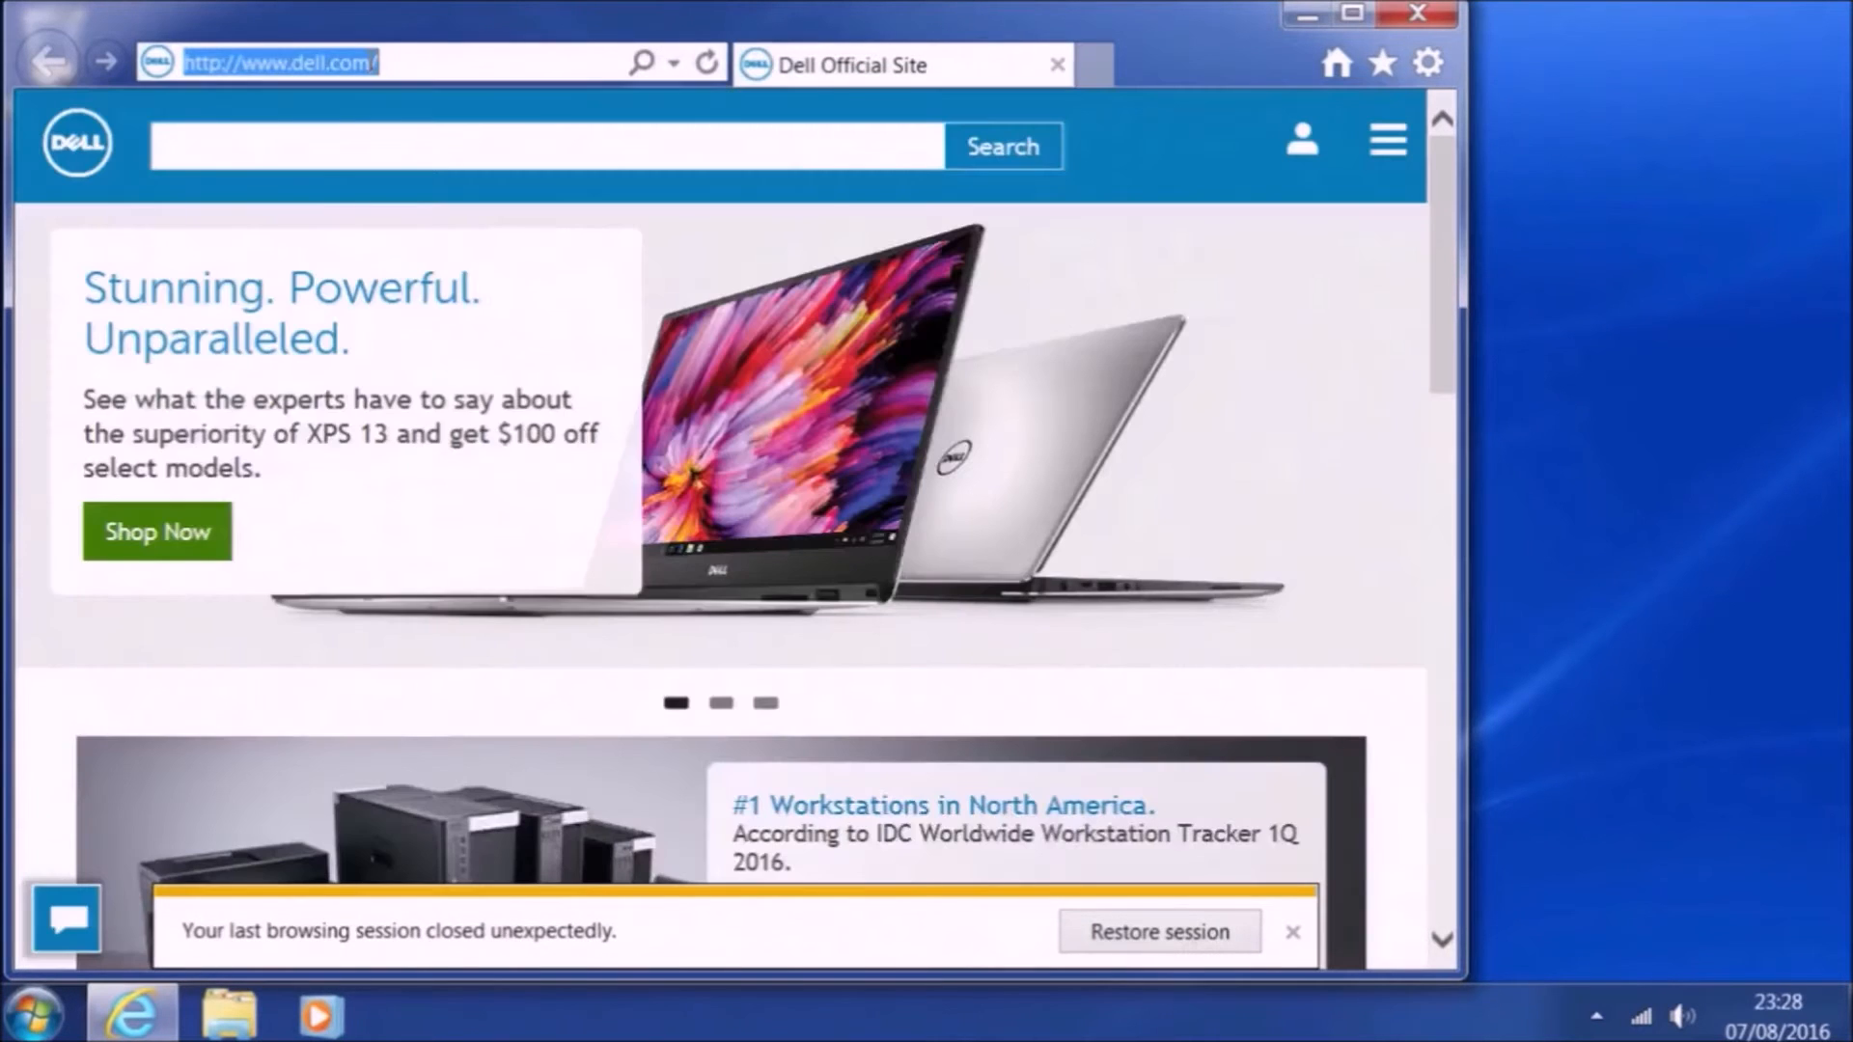
text(windows 10 media c)
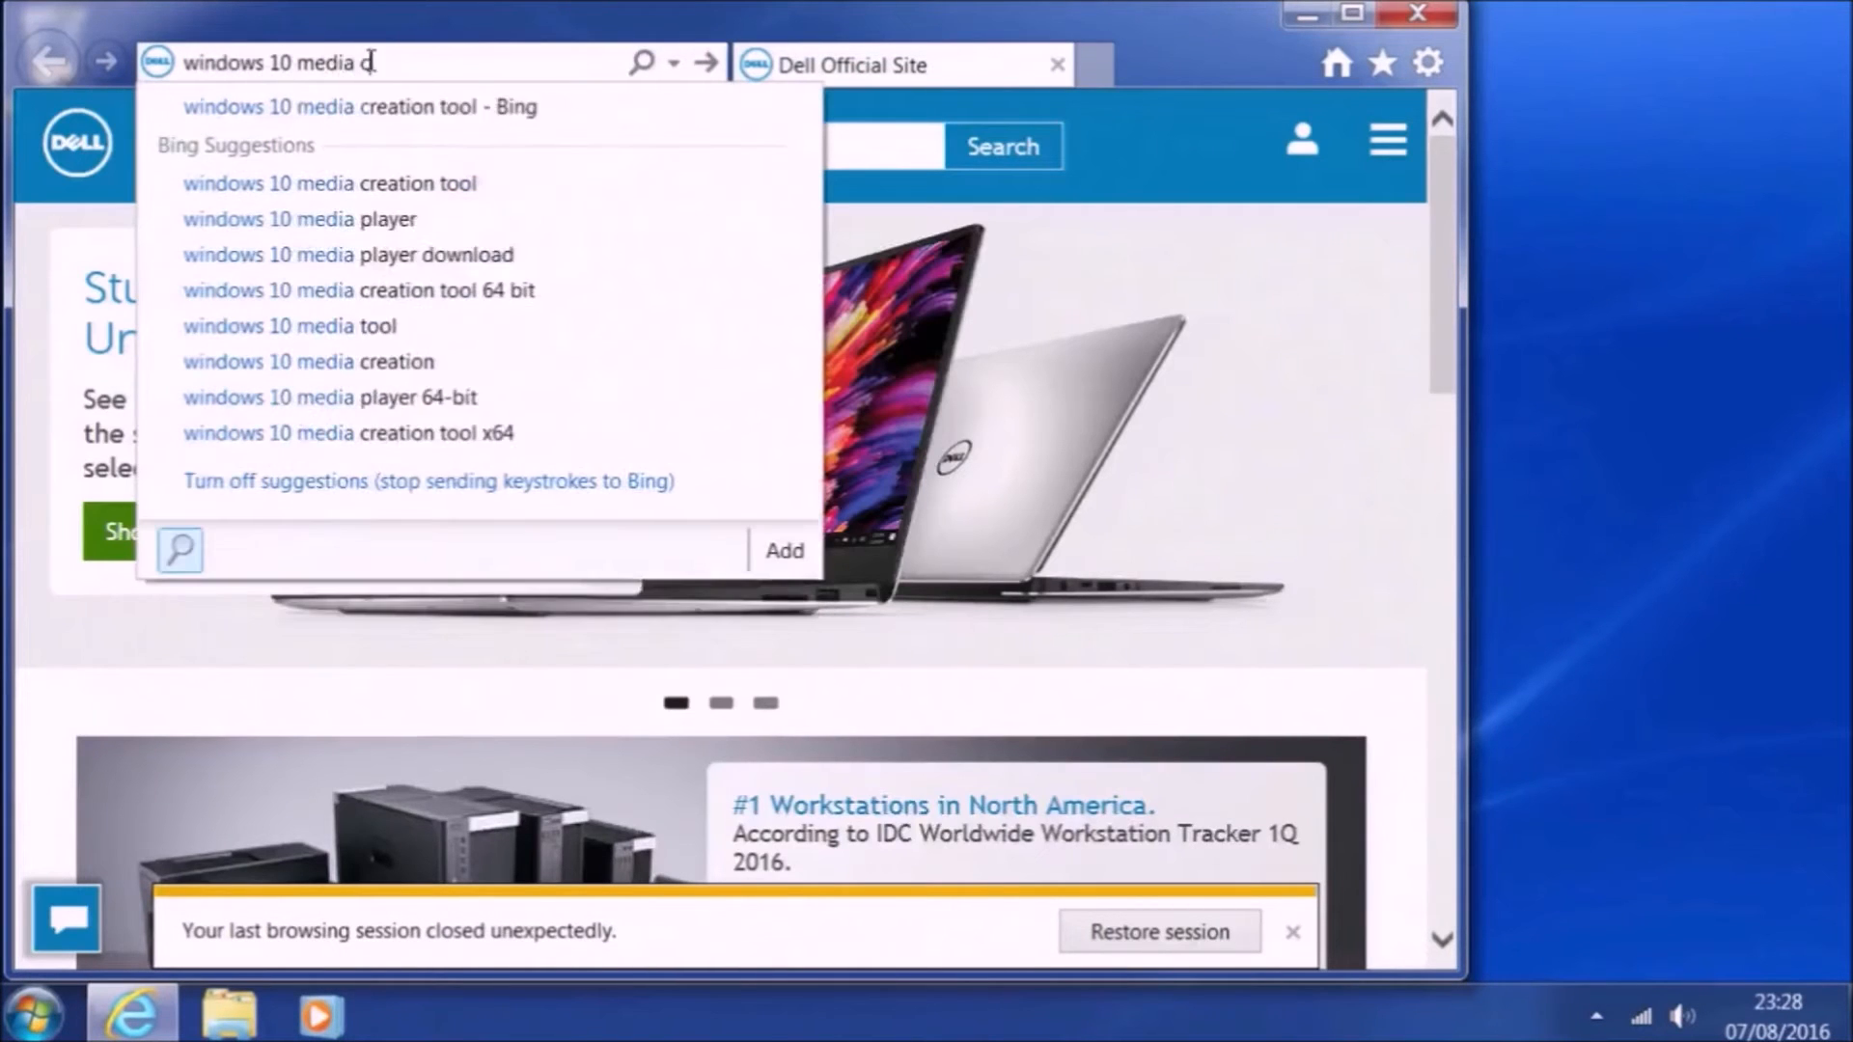
click(328, 183)
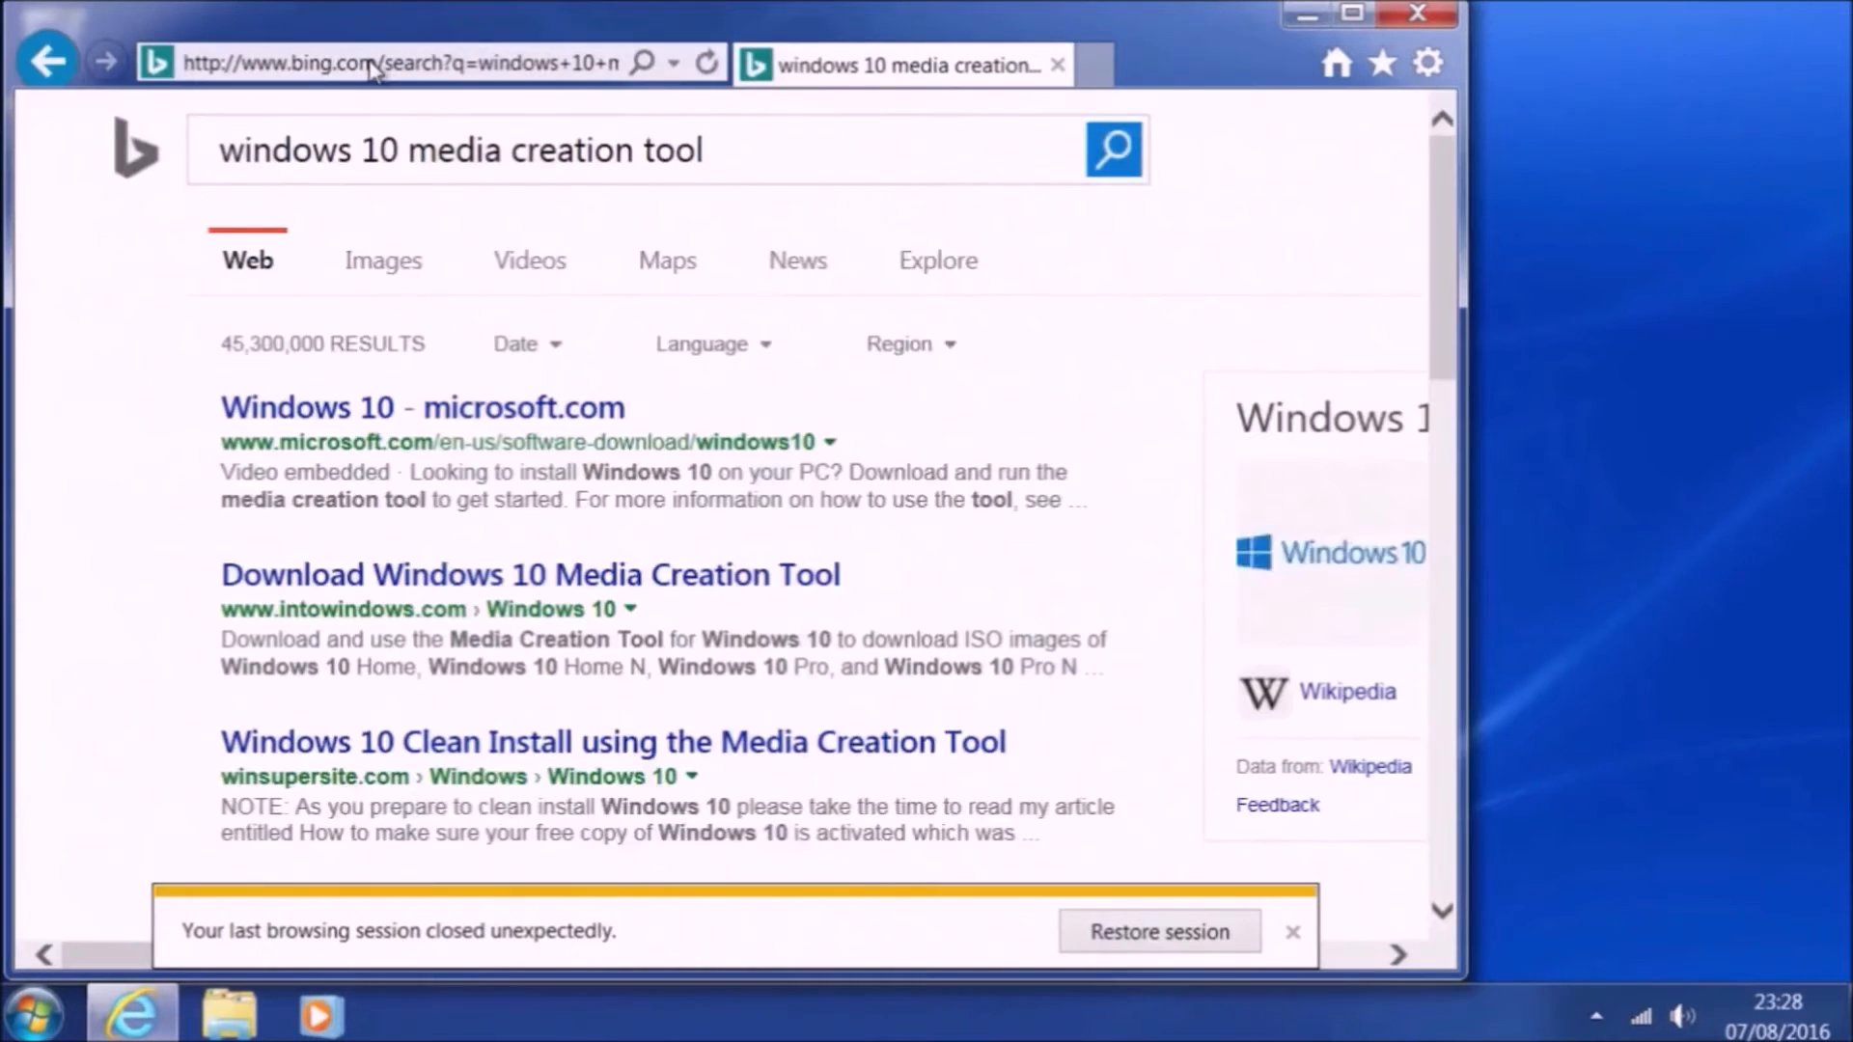
click(706, 61)
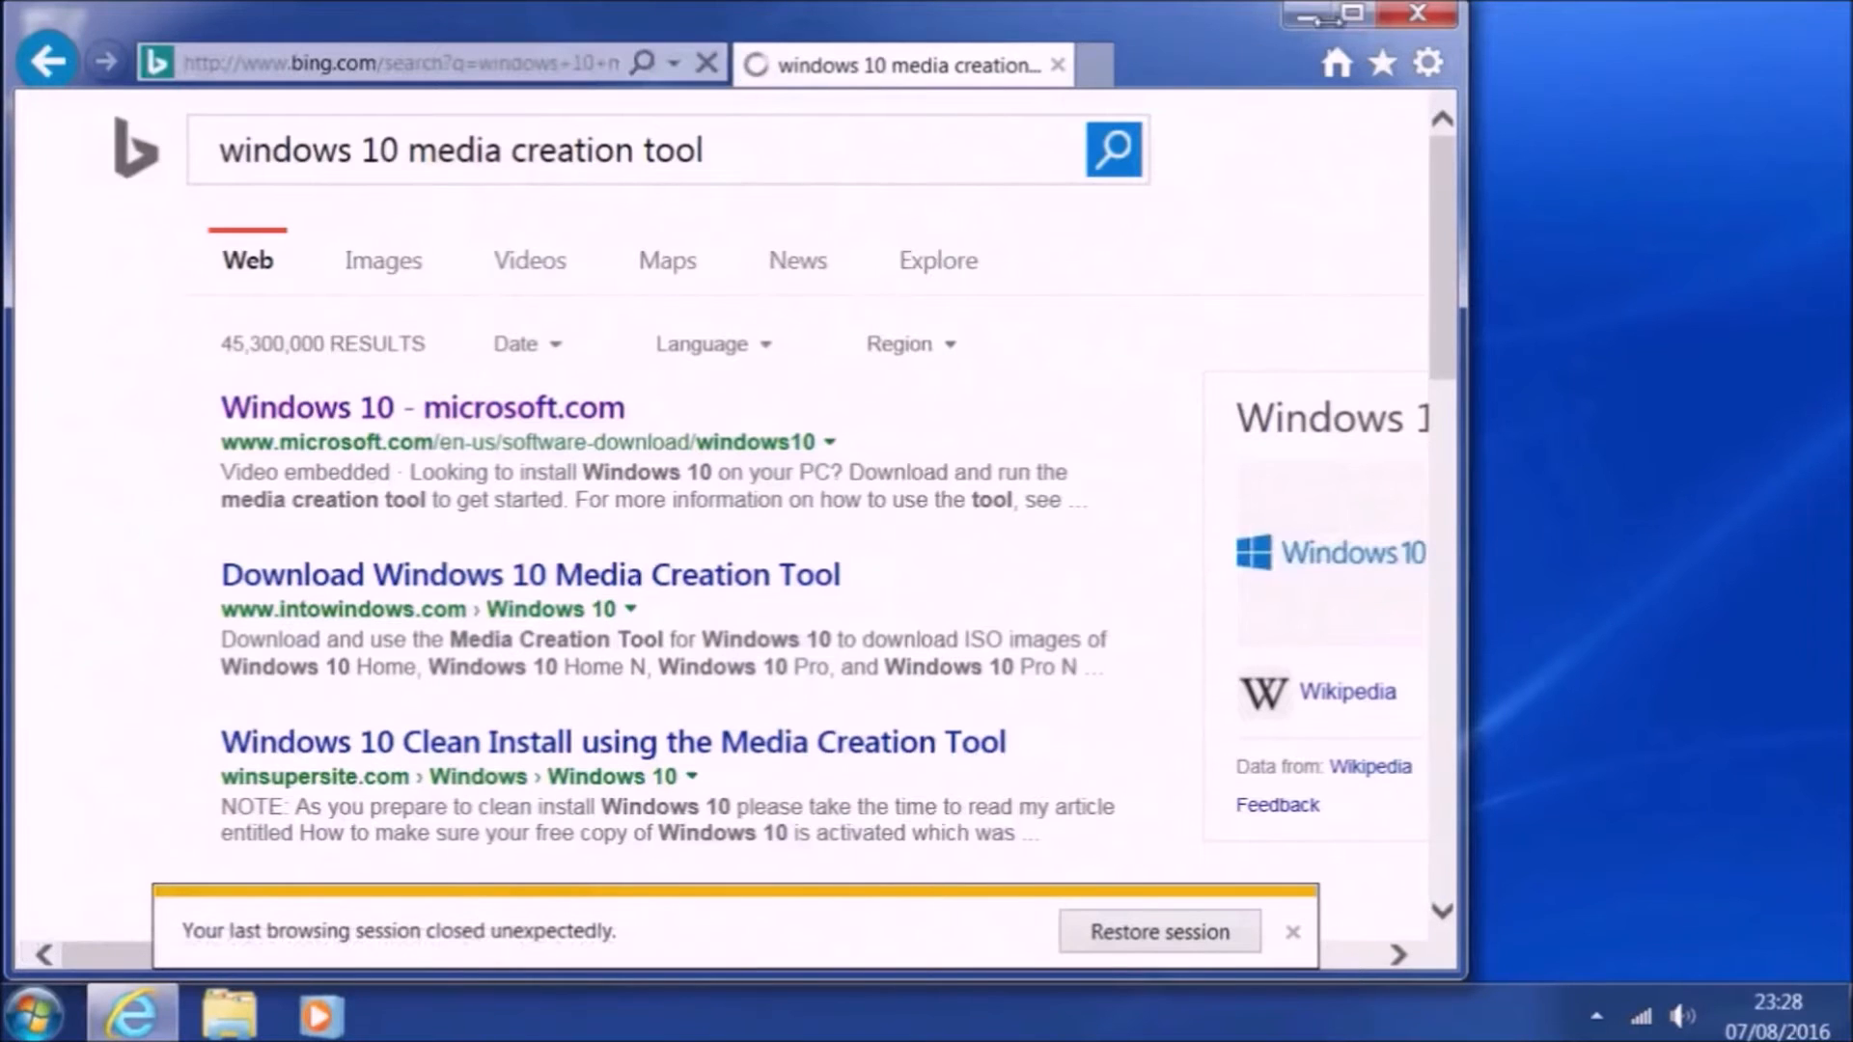
click(422, 407)
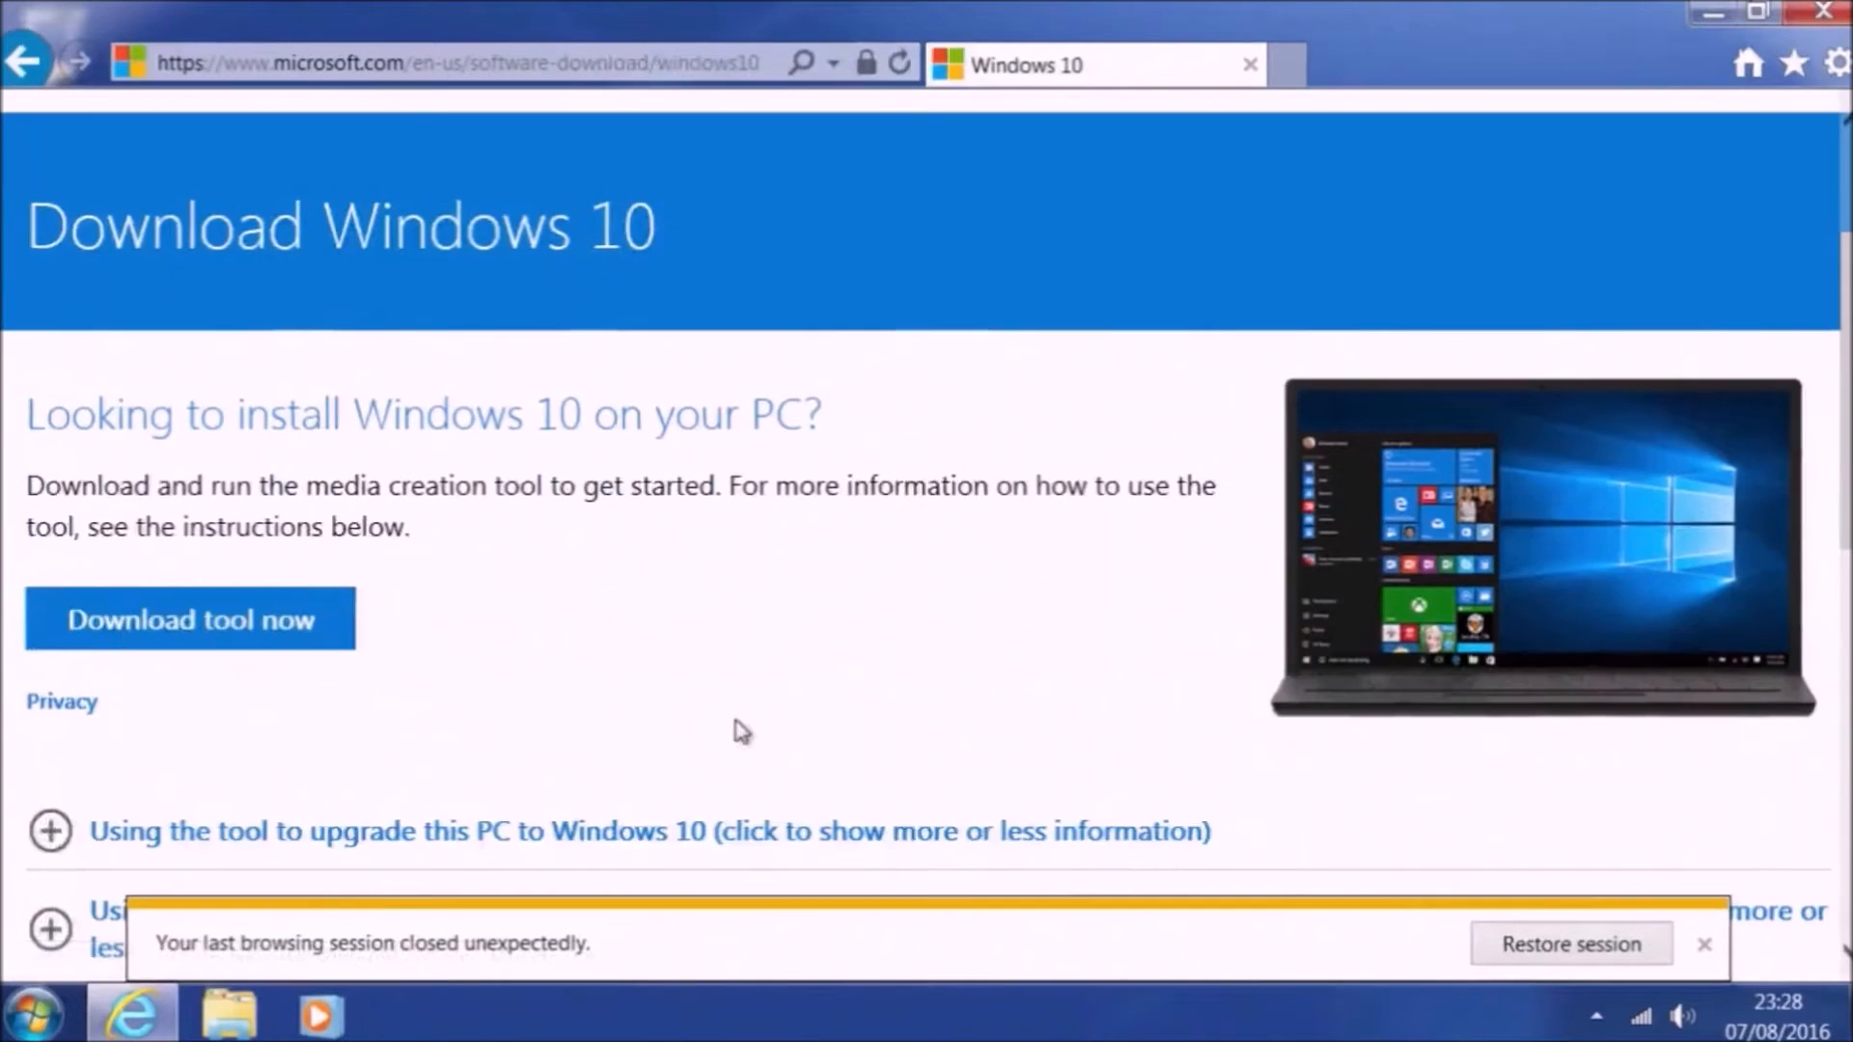
- Download and run the media creation tool, then clear the notification and minimise the browser
click(189, 618)
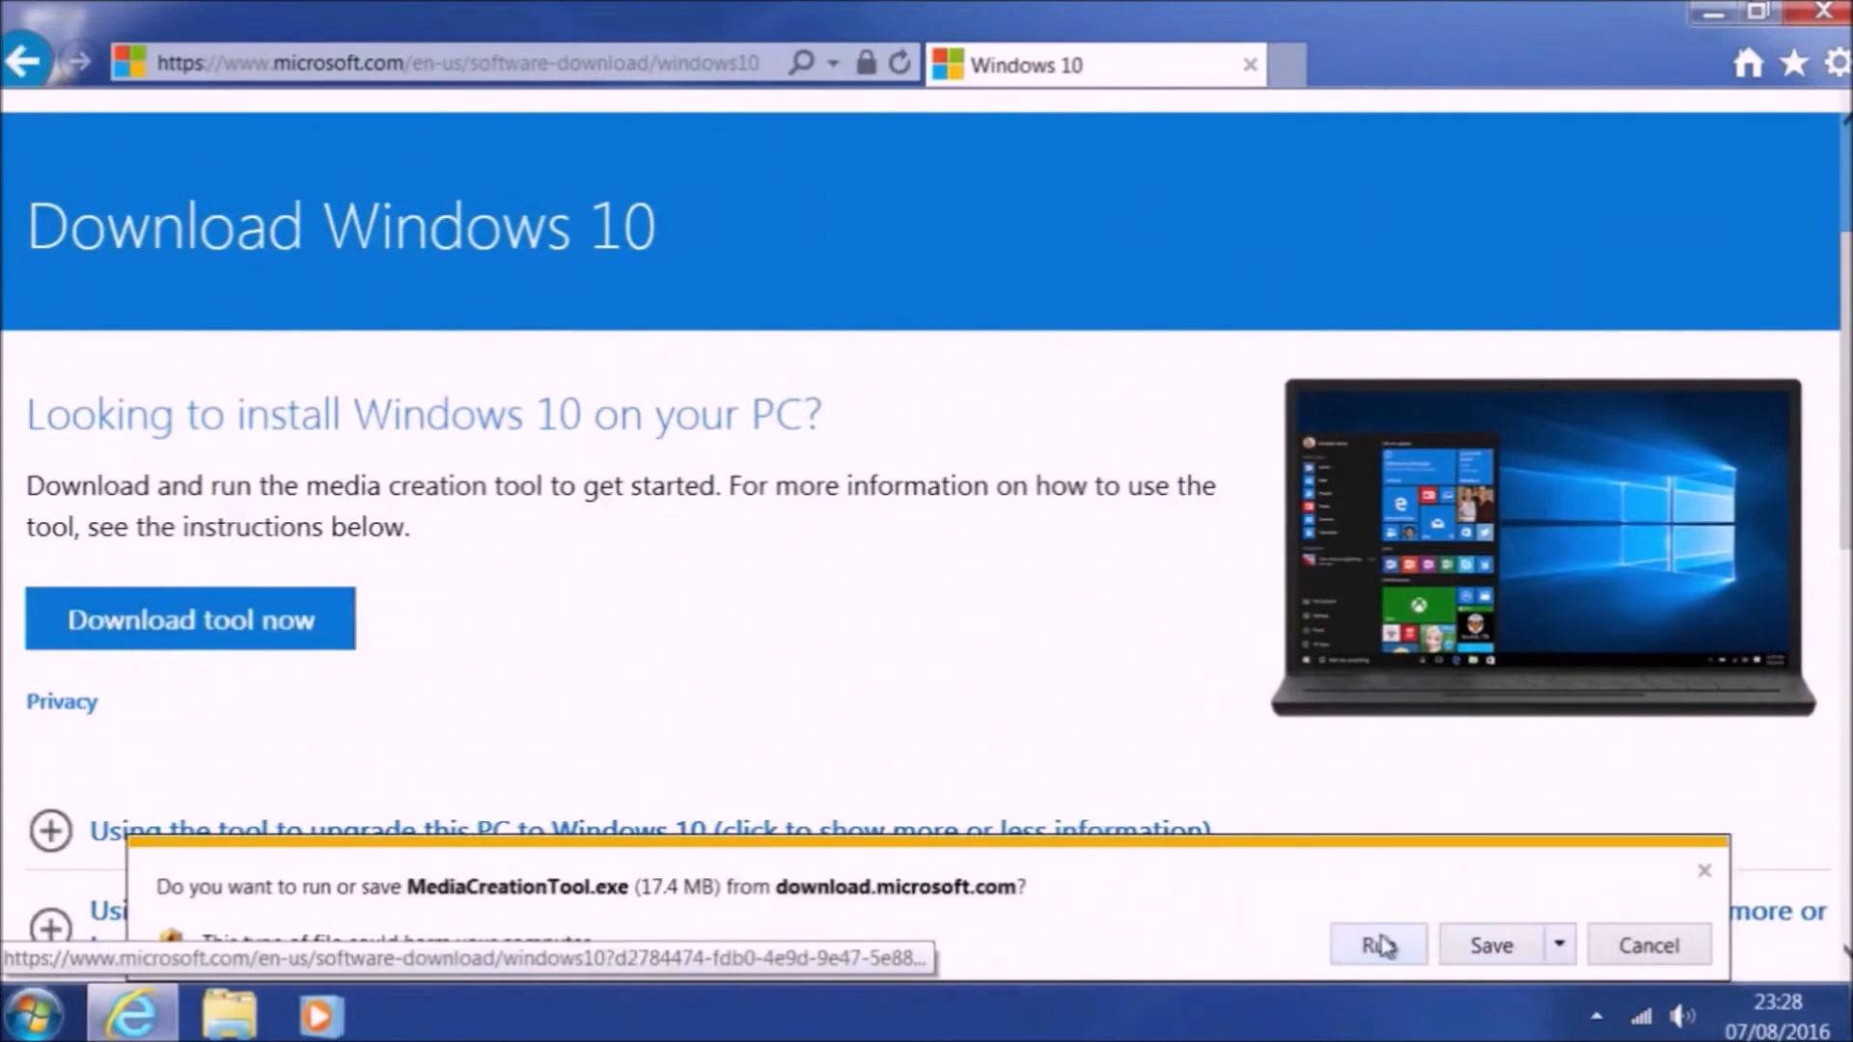
click(1376, 944)
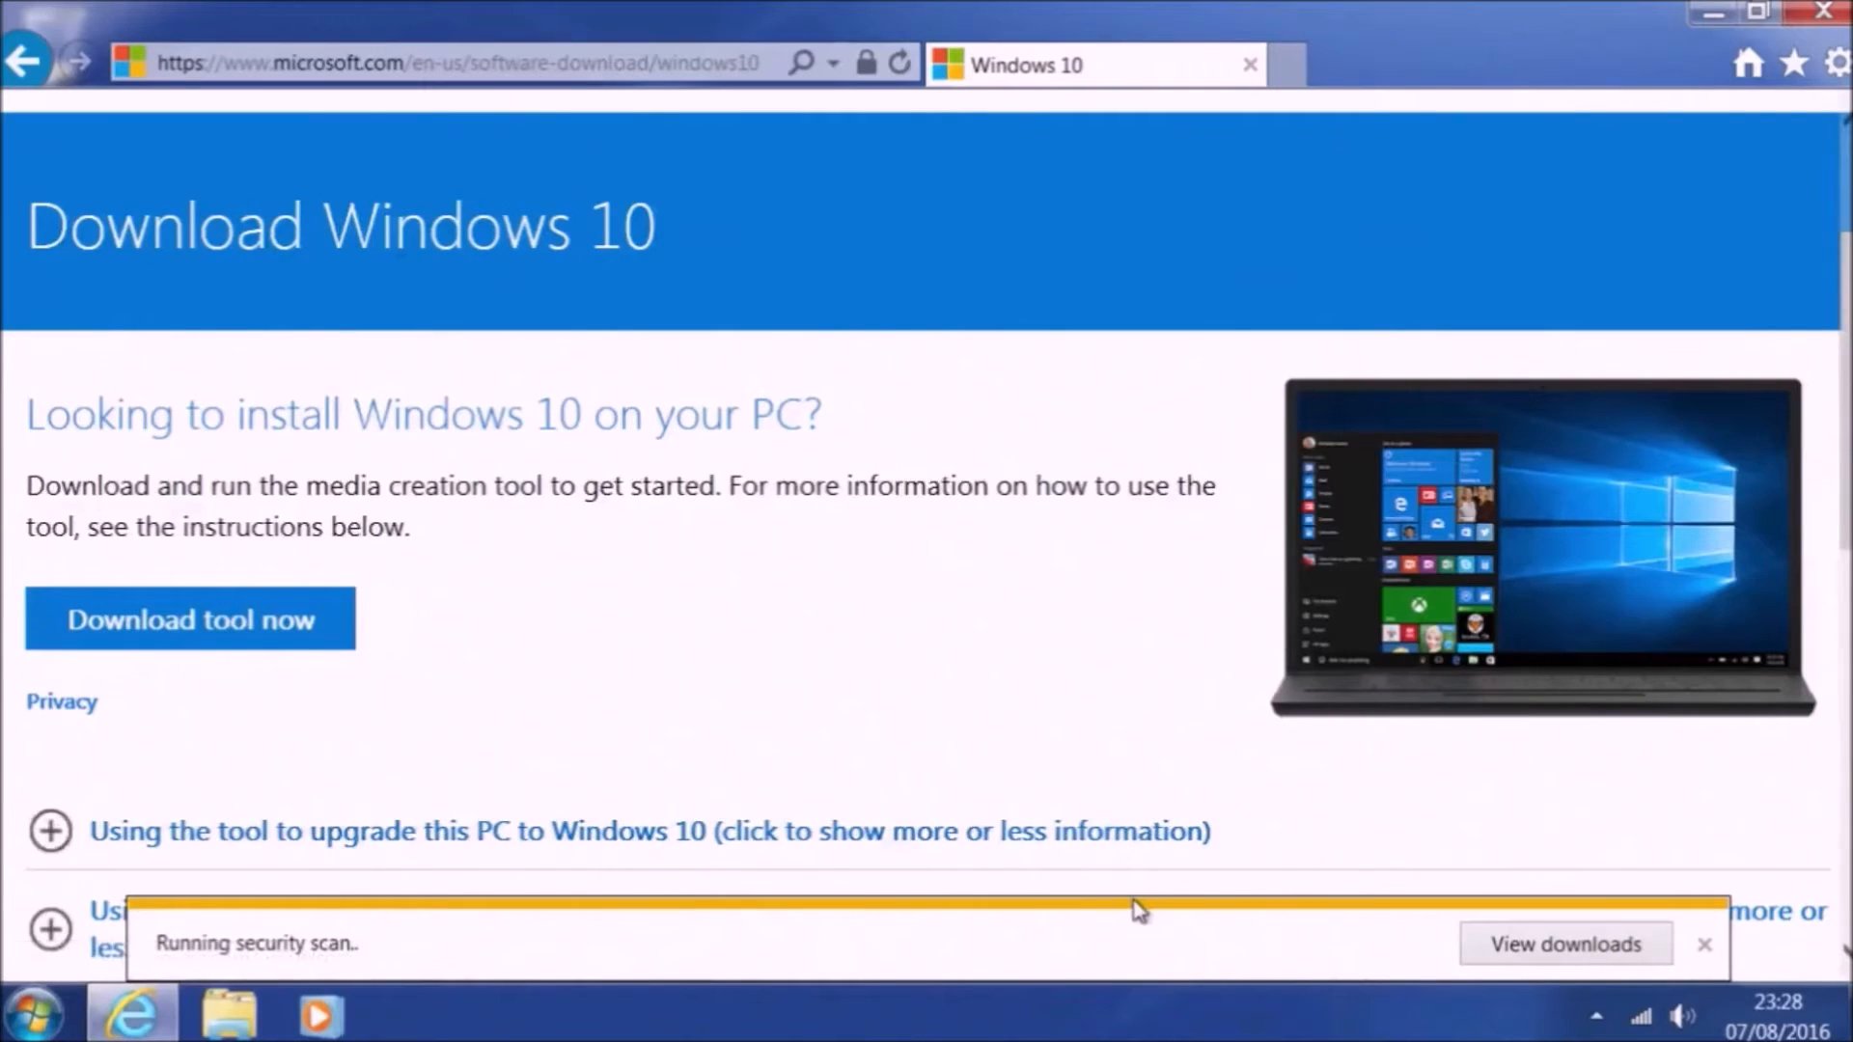
click(1702, 944)
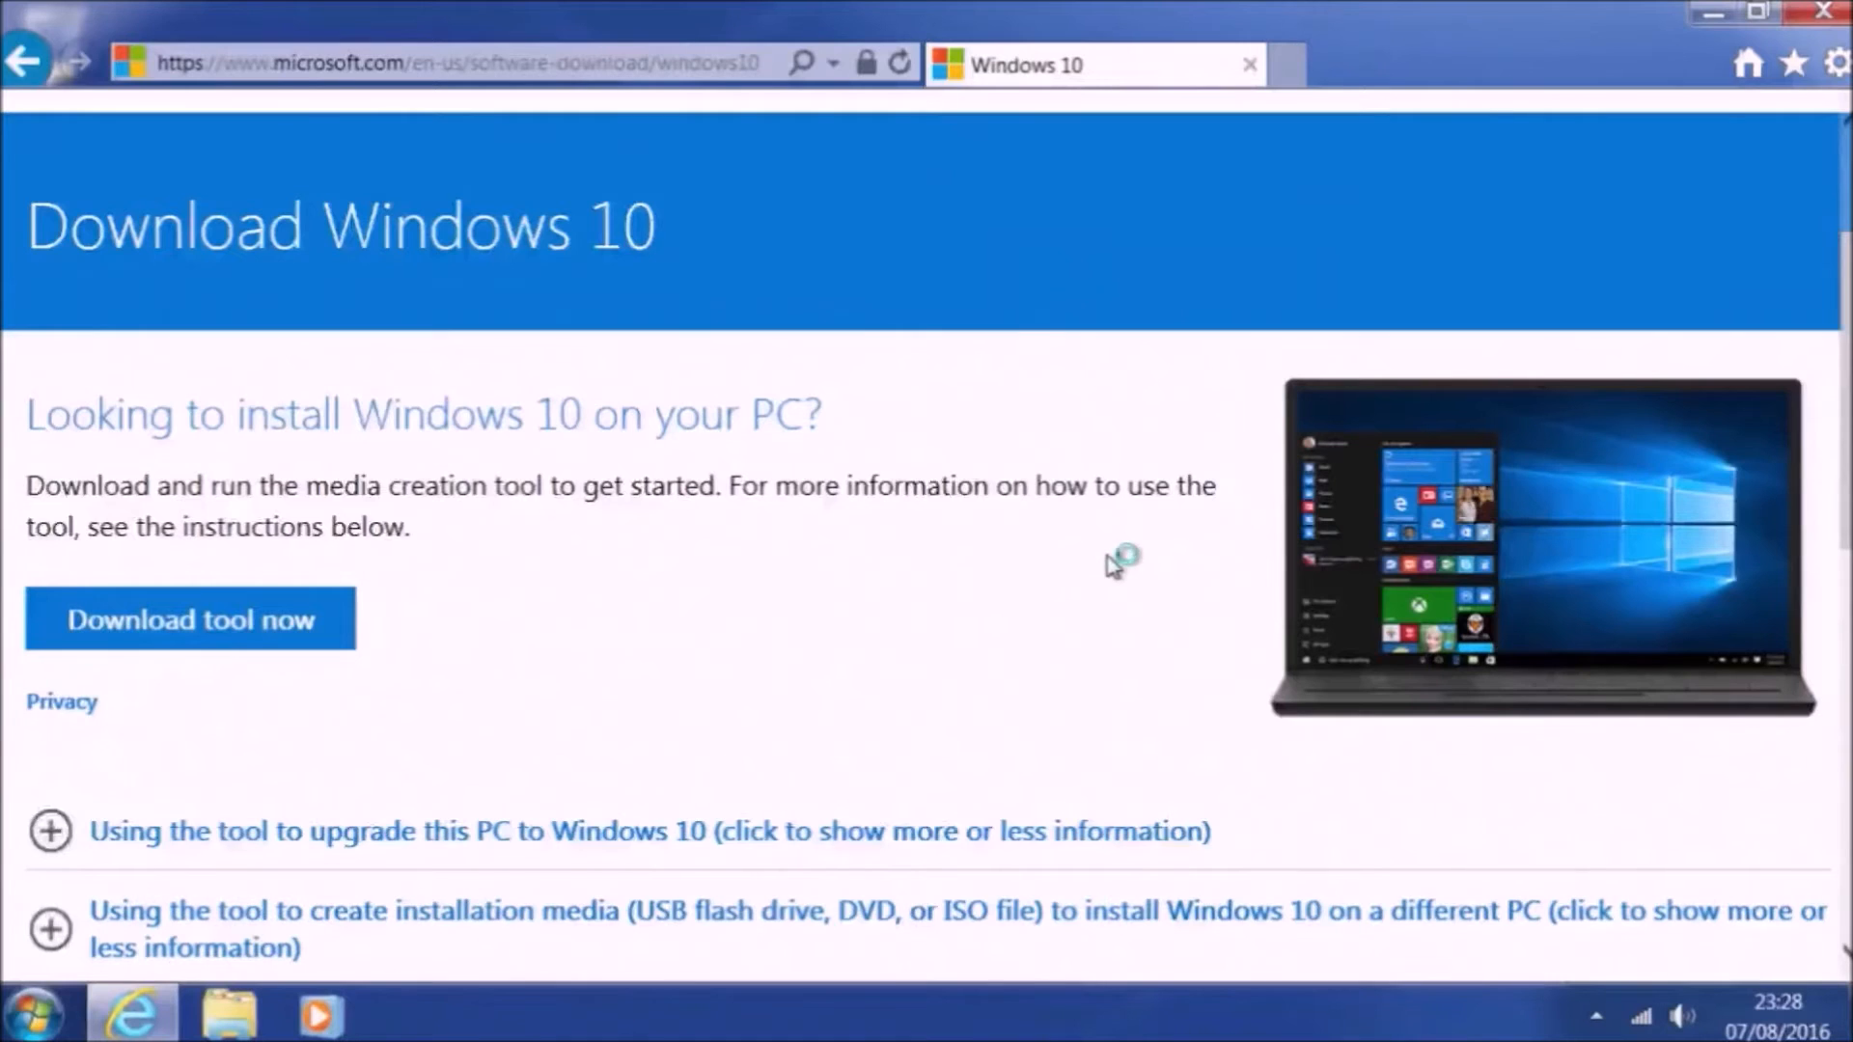
click(1824, 14)
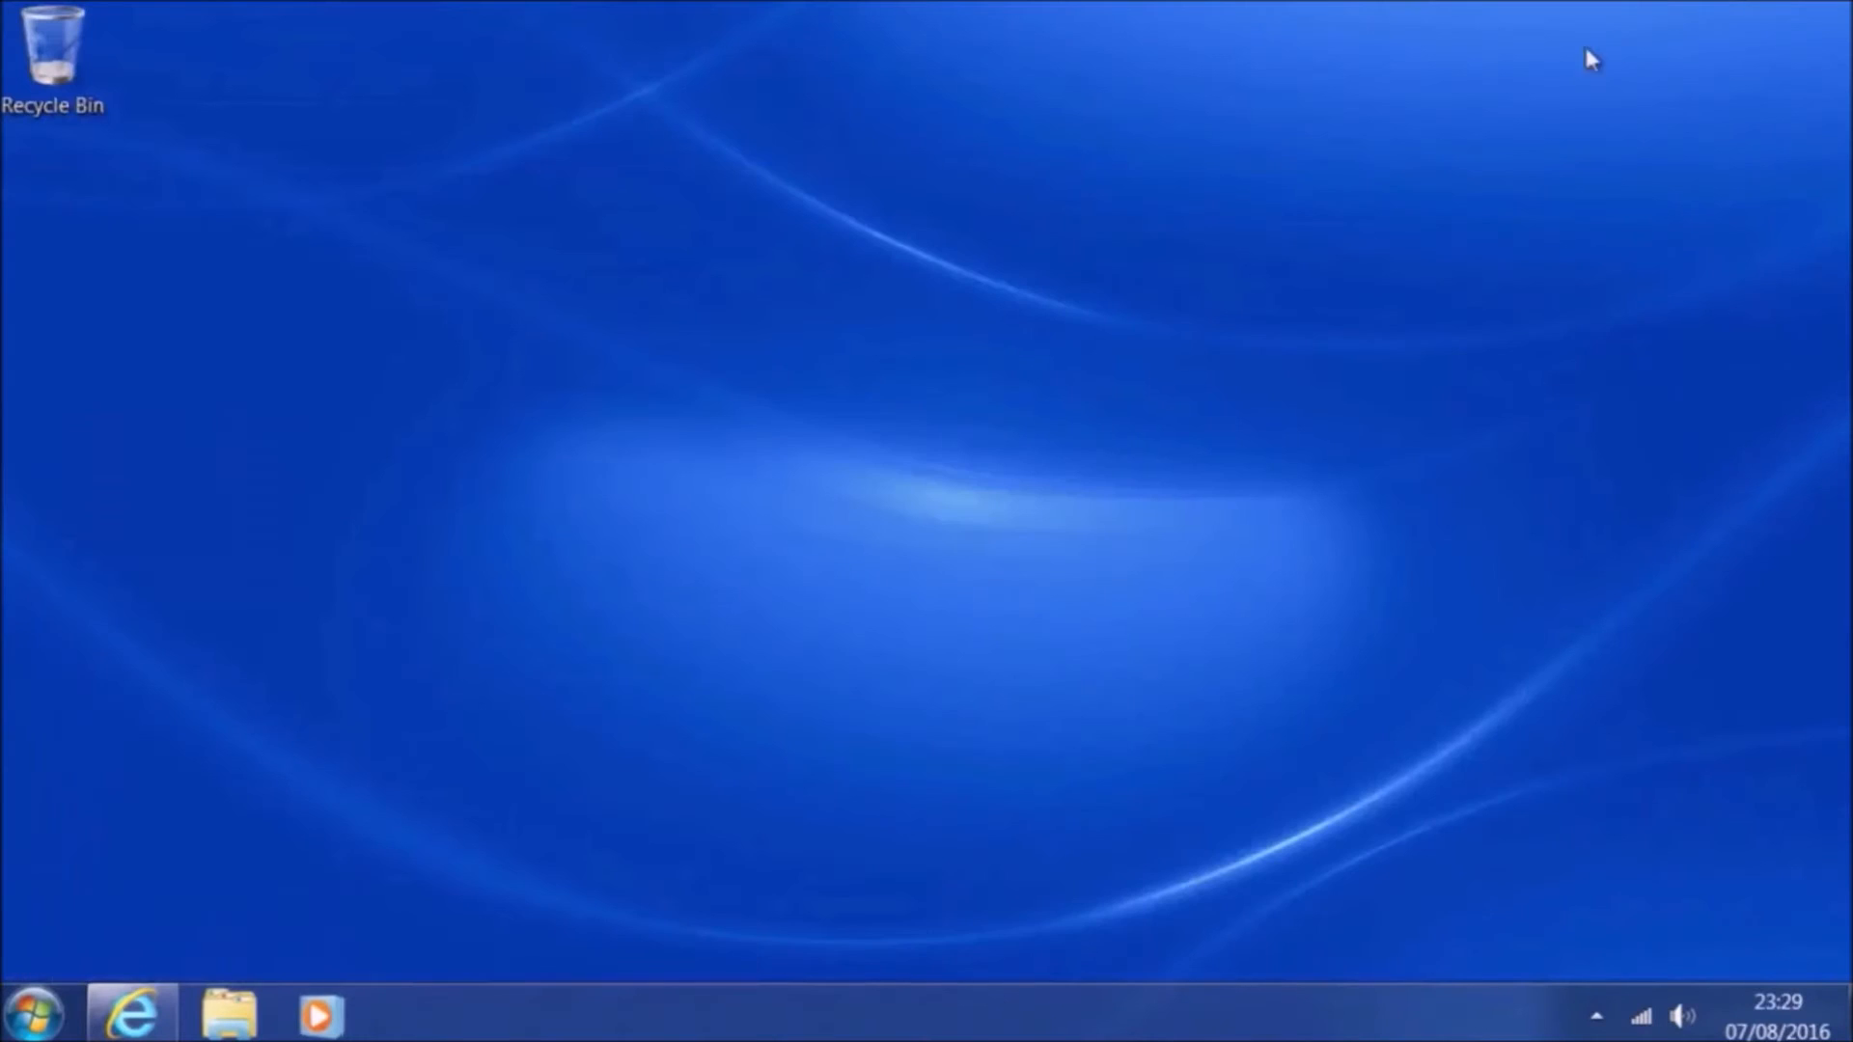
mouse_move(938, 560)
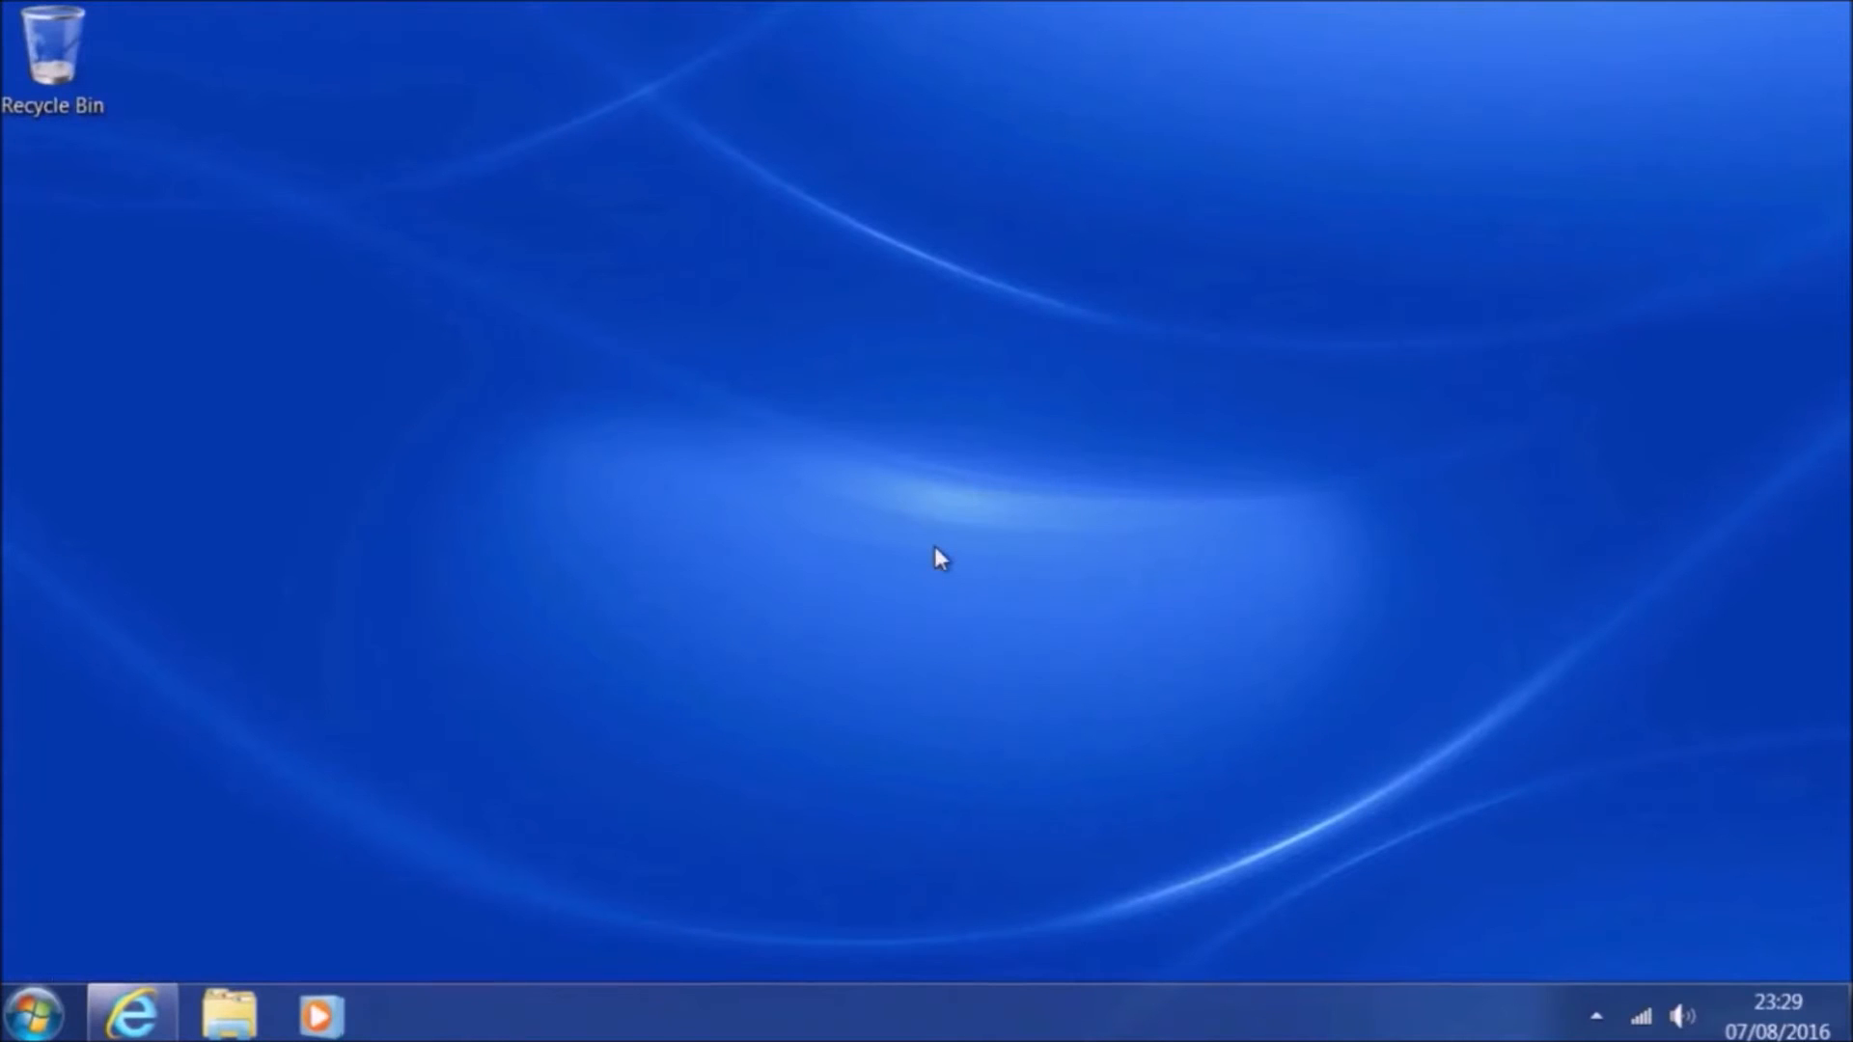
mouse_move(601, 291)
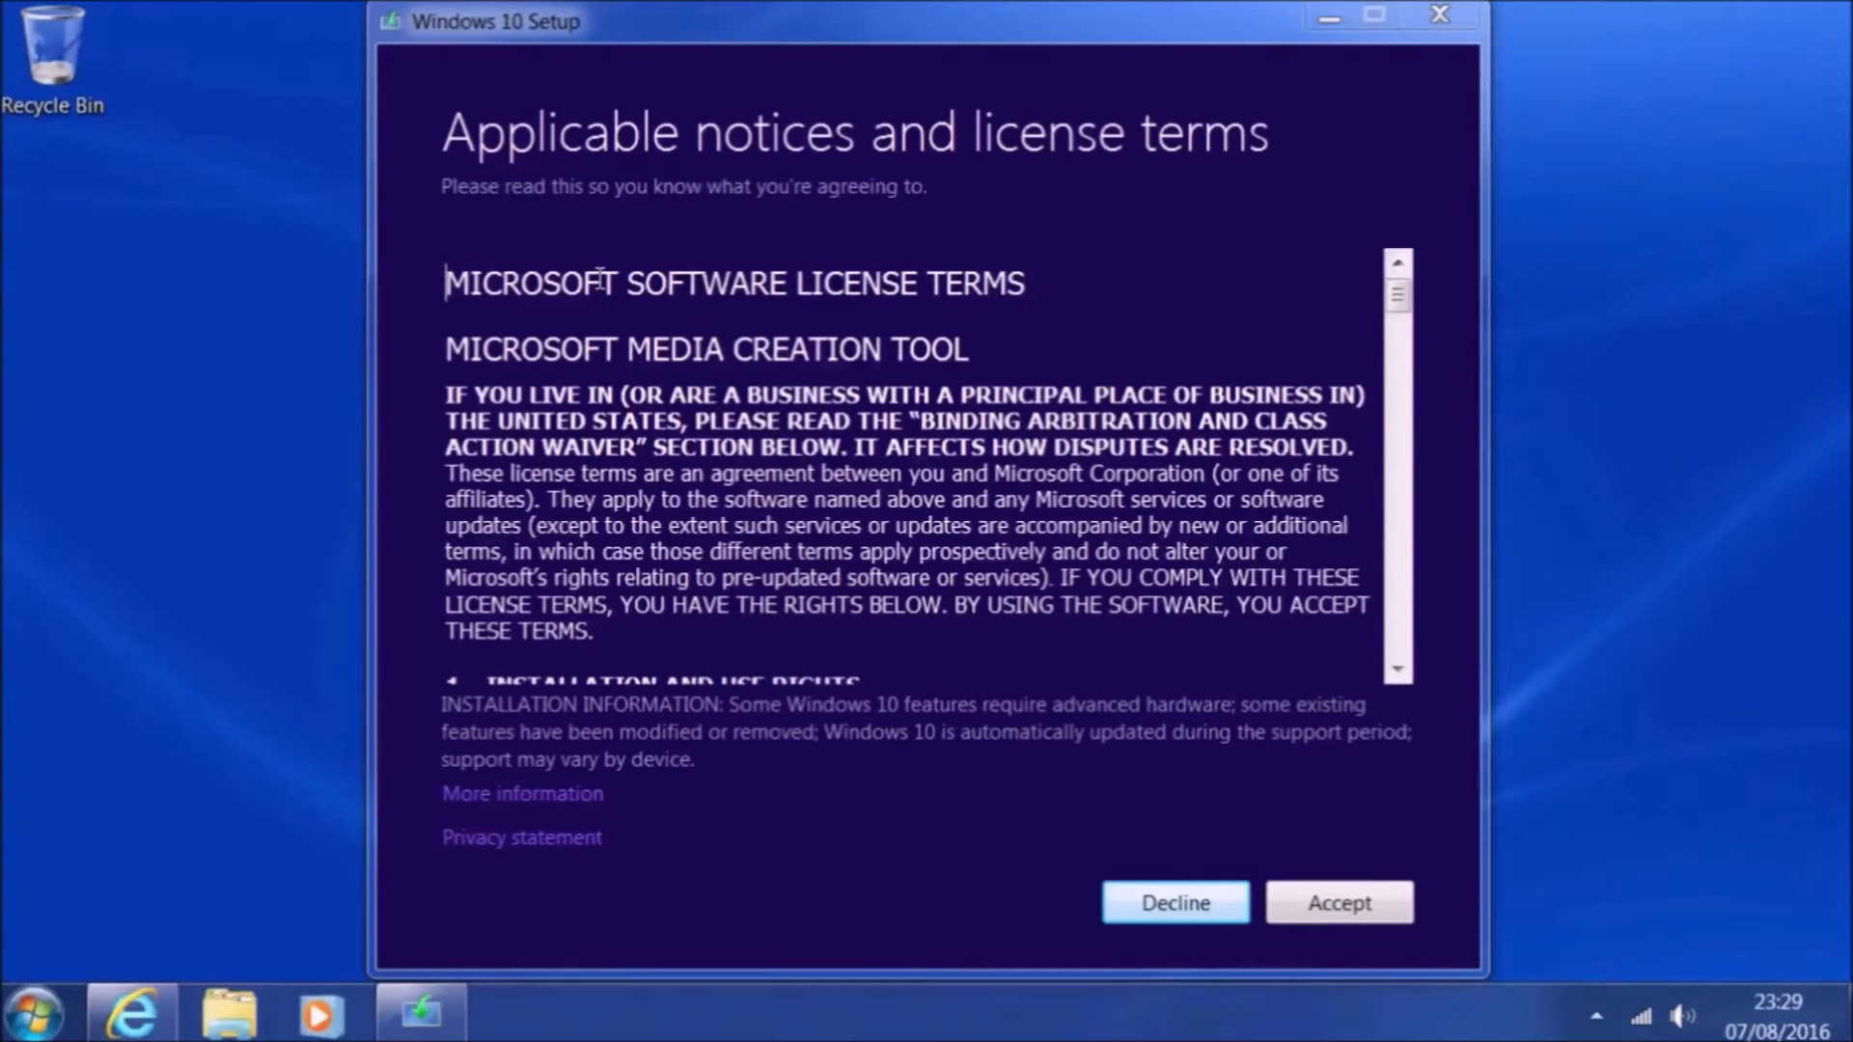
- Accept the license terms, try a product key, choose 'I'm reinstalling Windows 10', then close setup after validation fails
click(1337, 901)
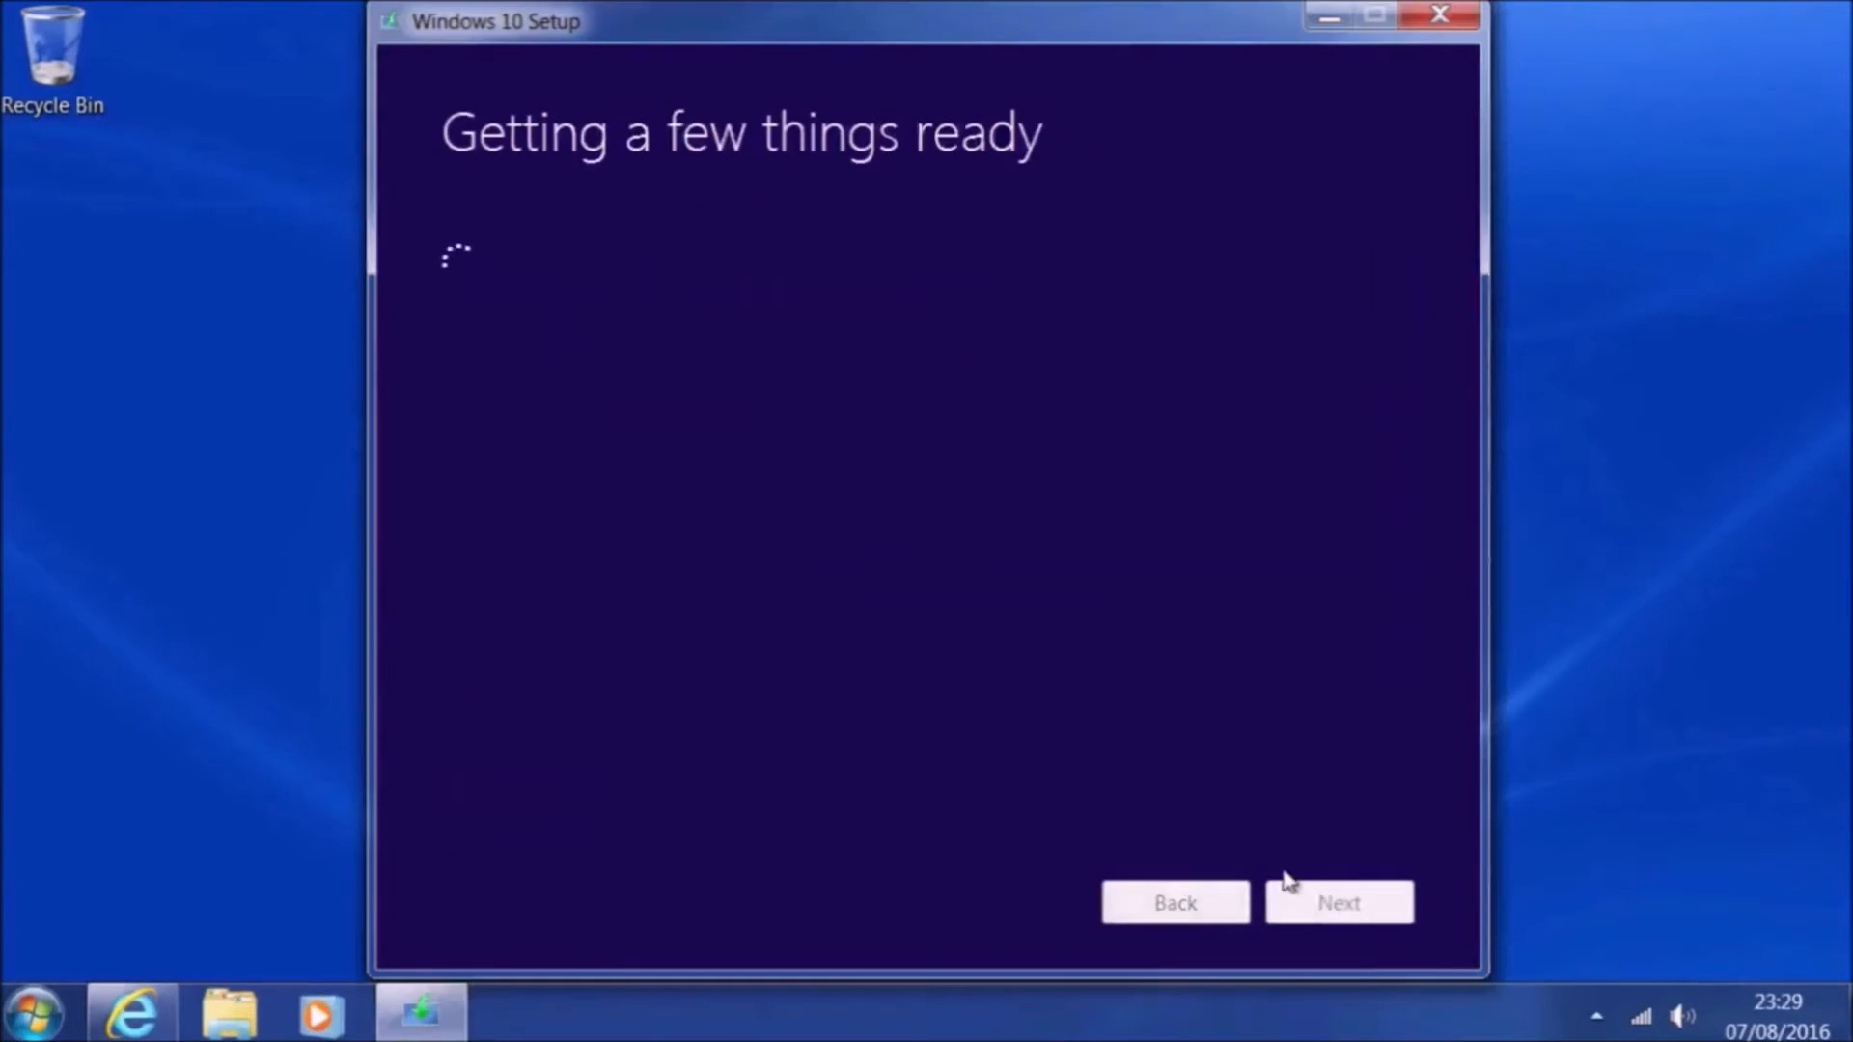
mouse_move(1274, 840)
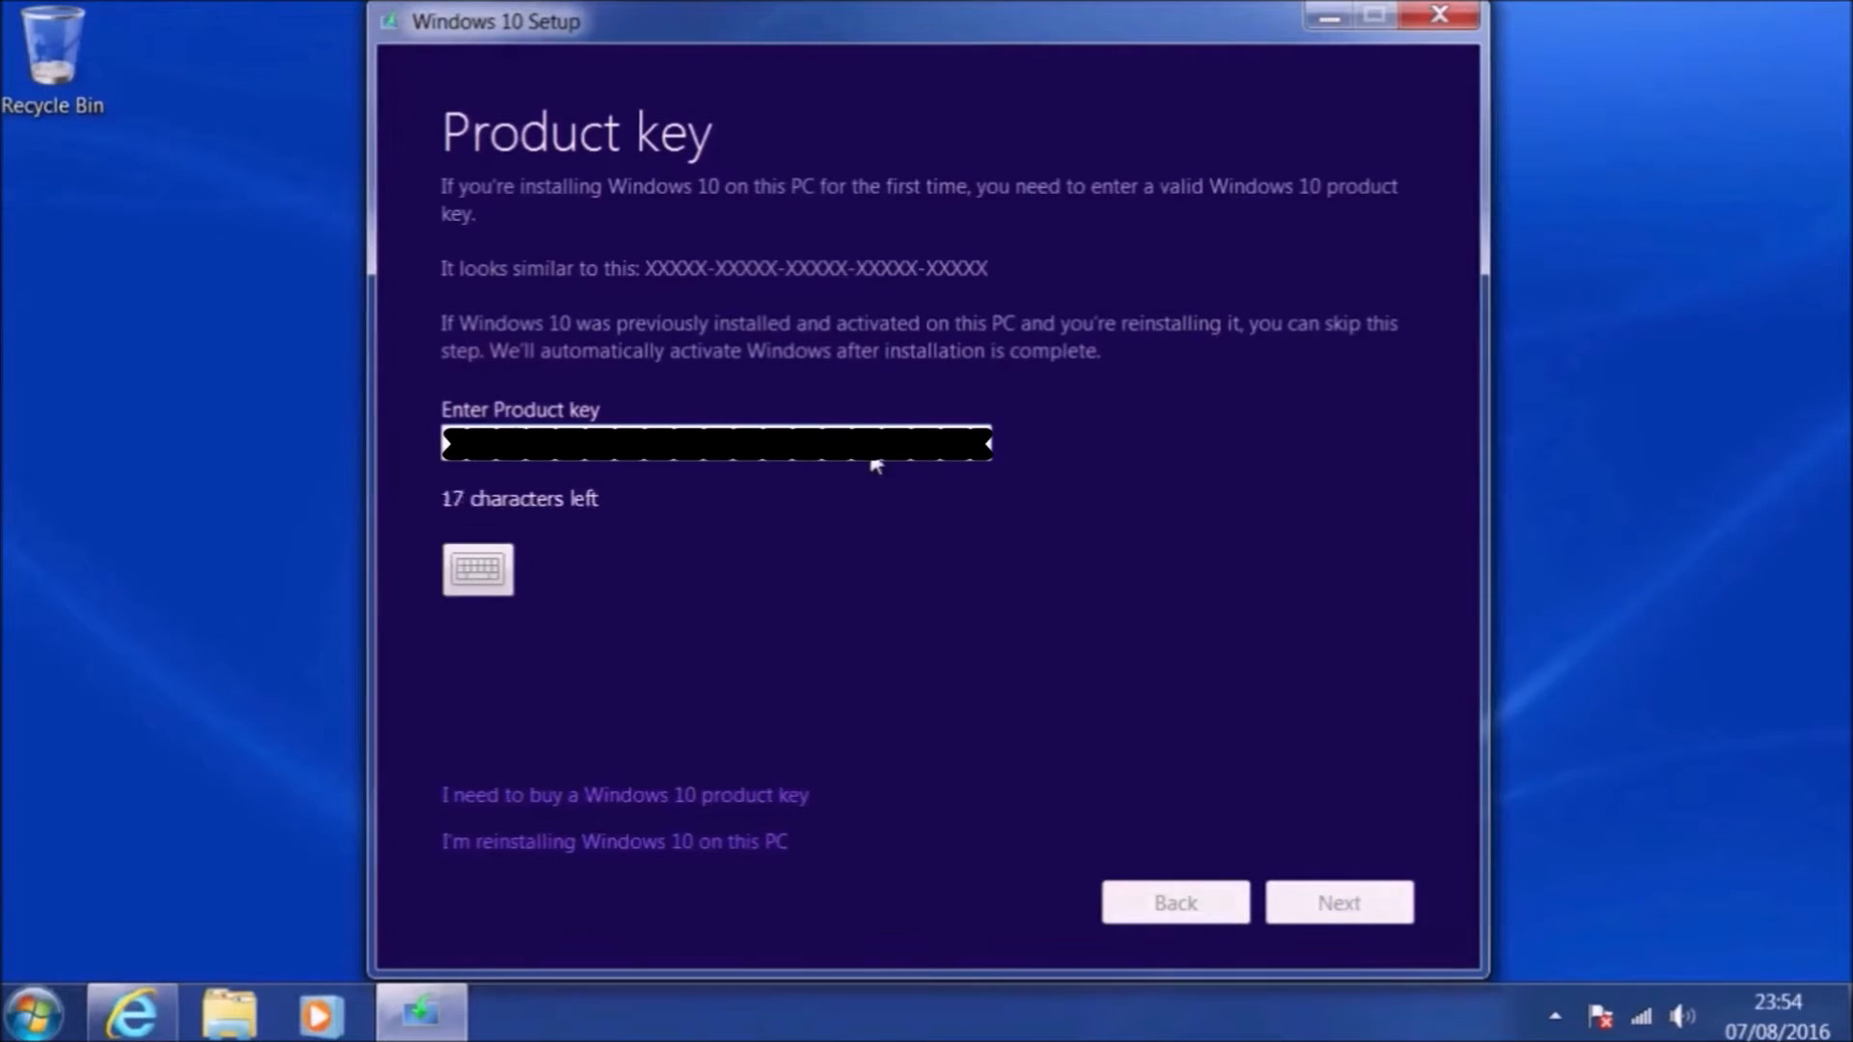
text(XXXXXXXX)
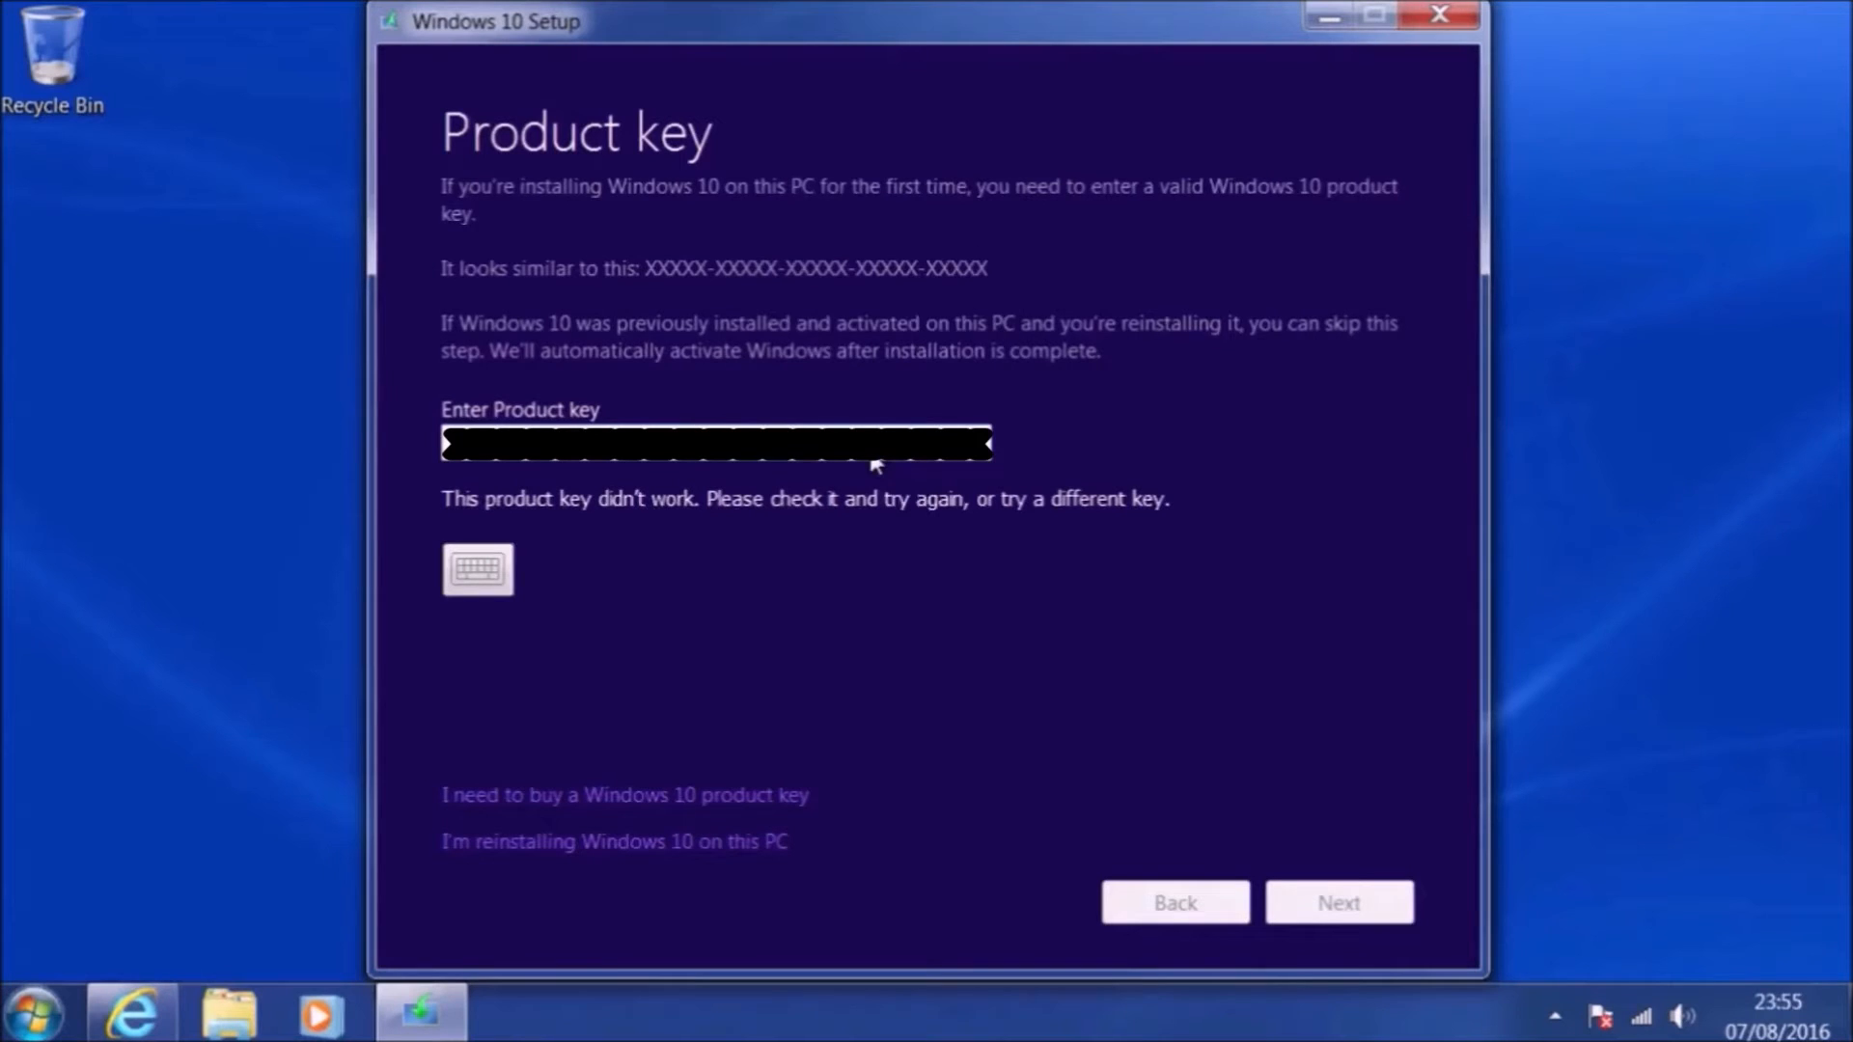
click(613, 841)
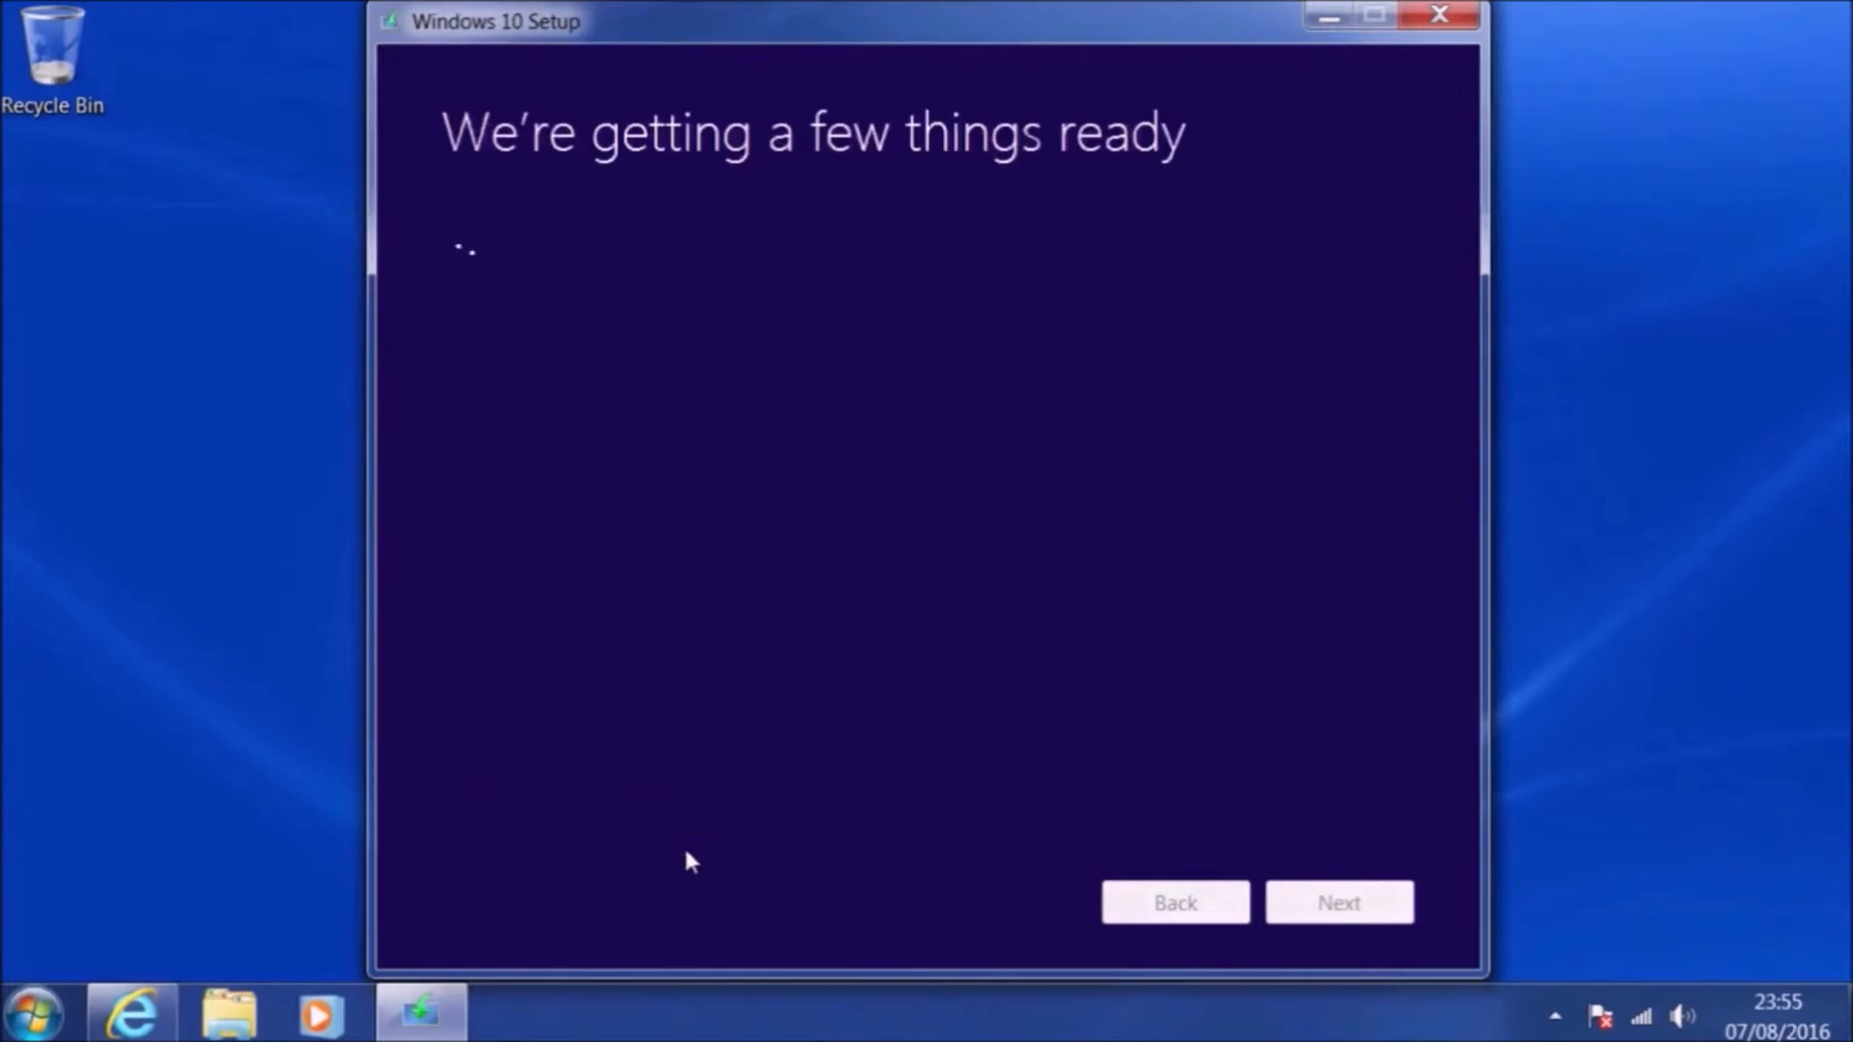
mouse_move(1367, 542)
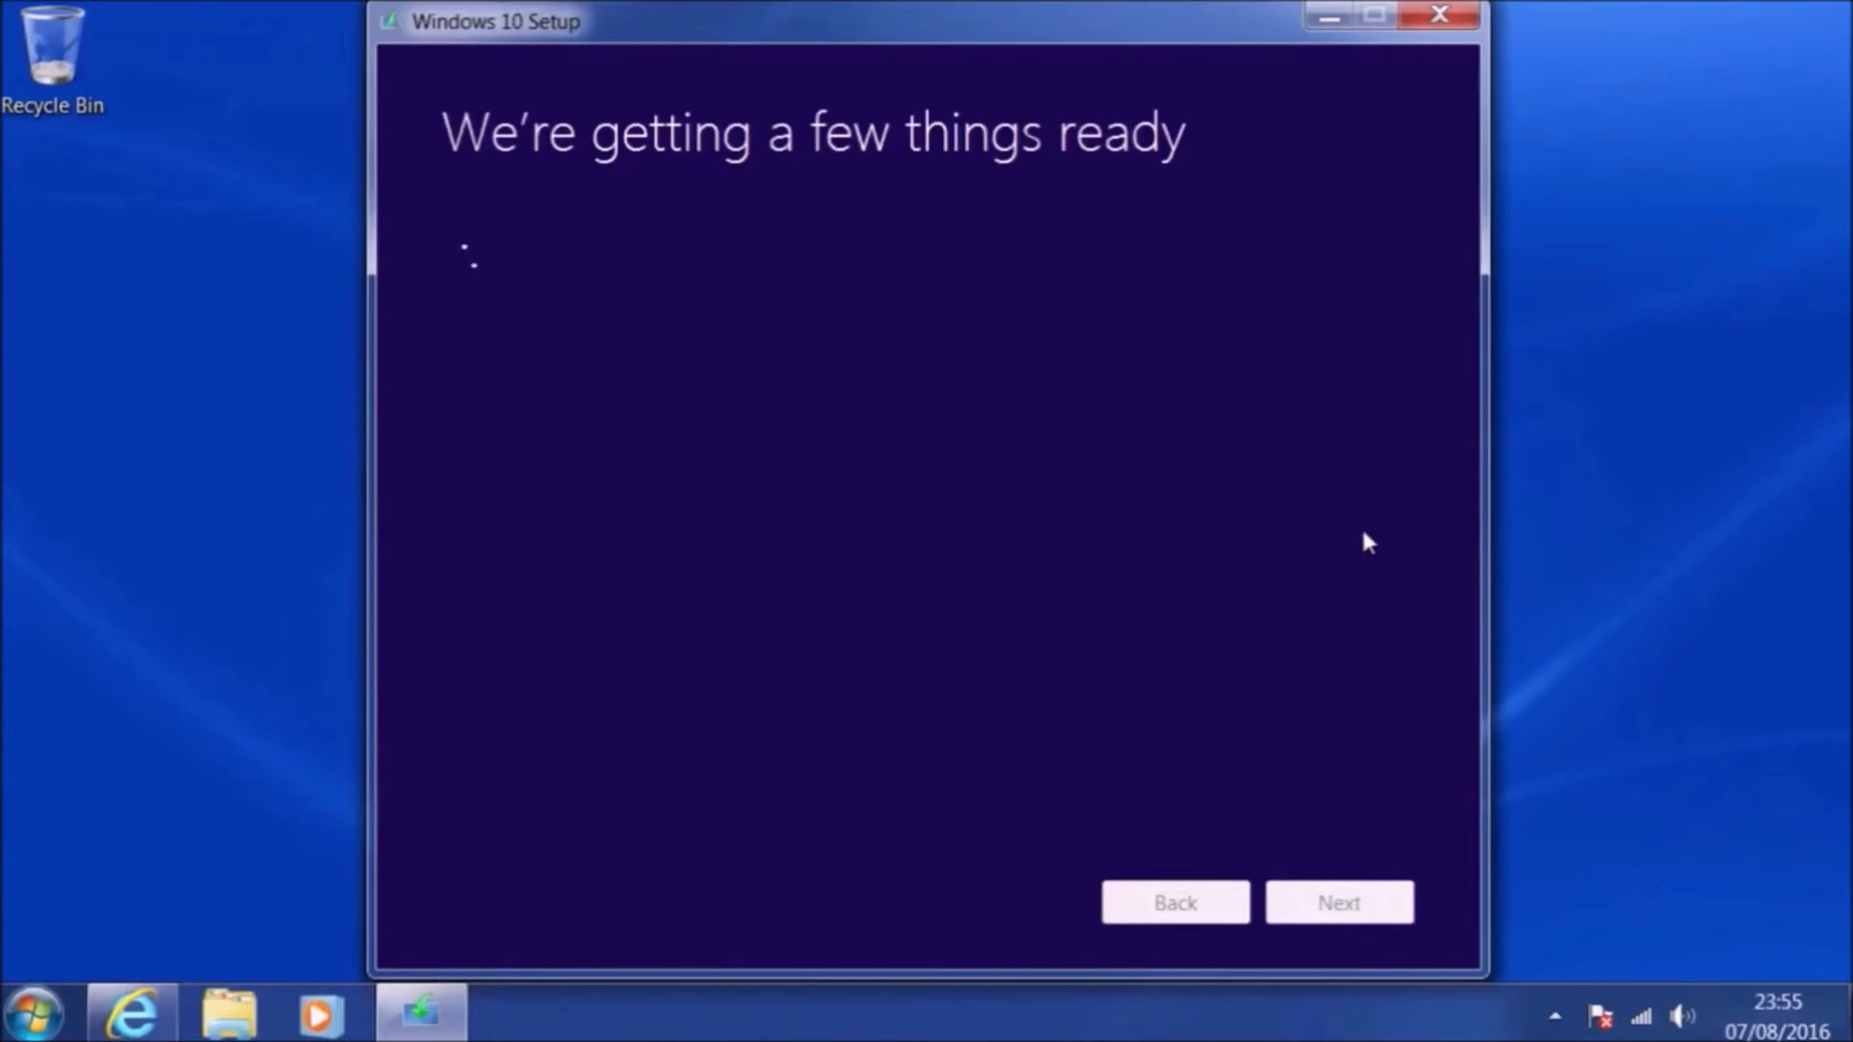
mouse_move(992, 708)
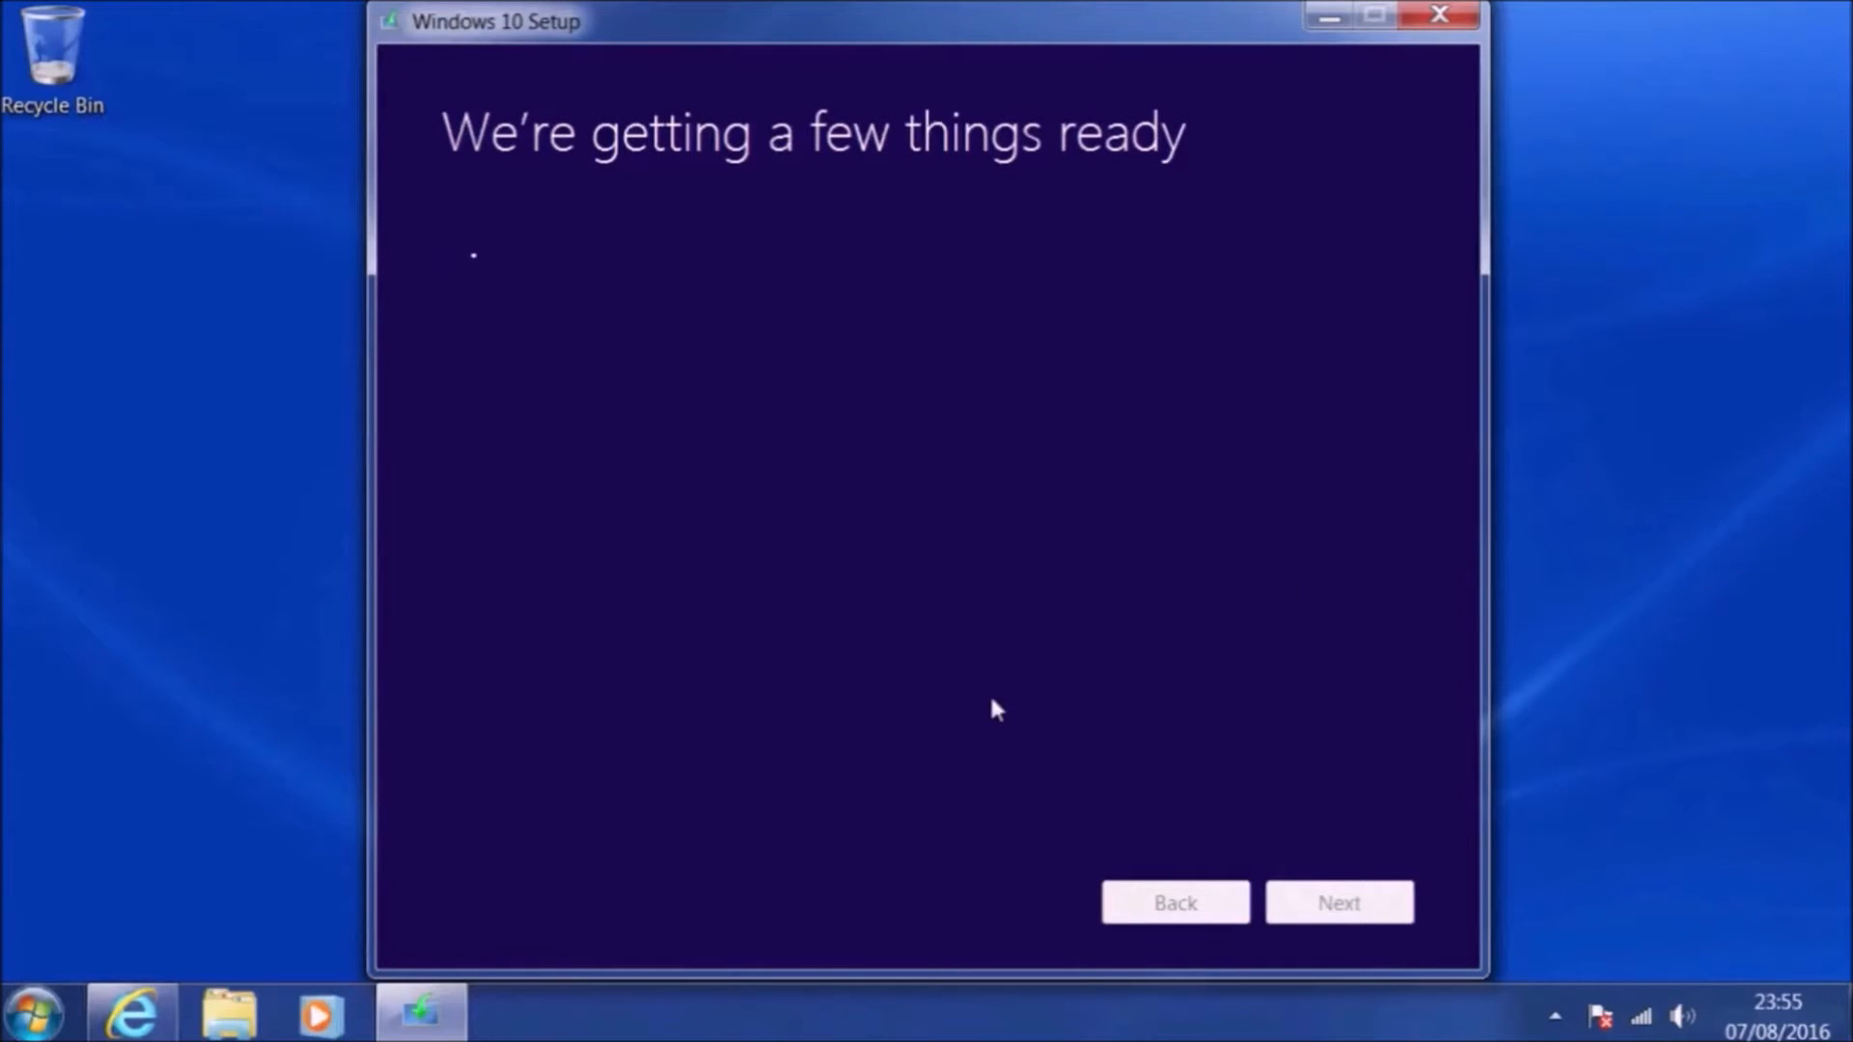
mouse_move(1025, 662)
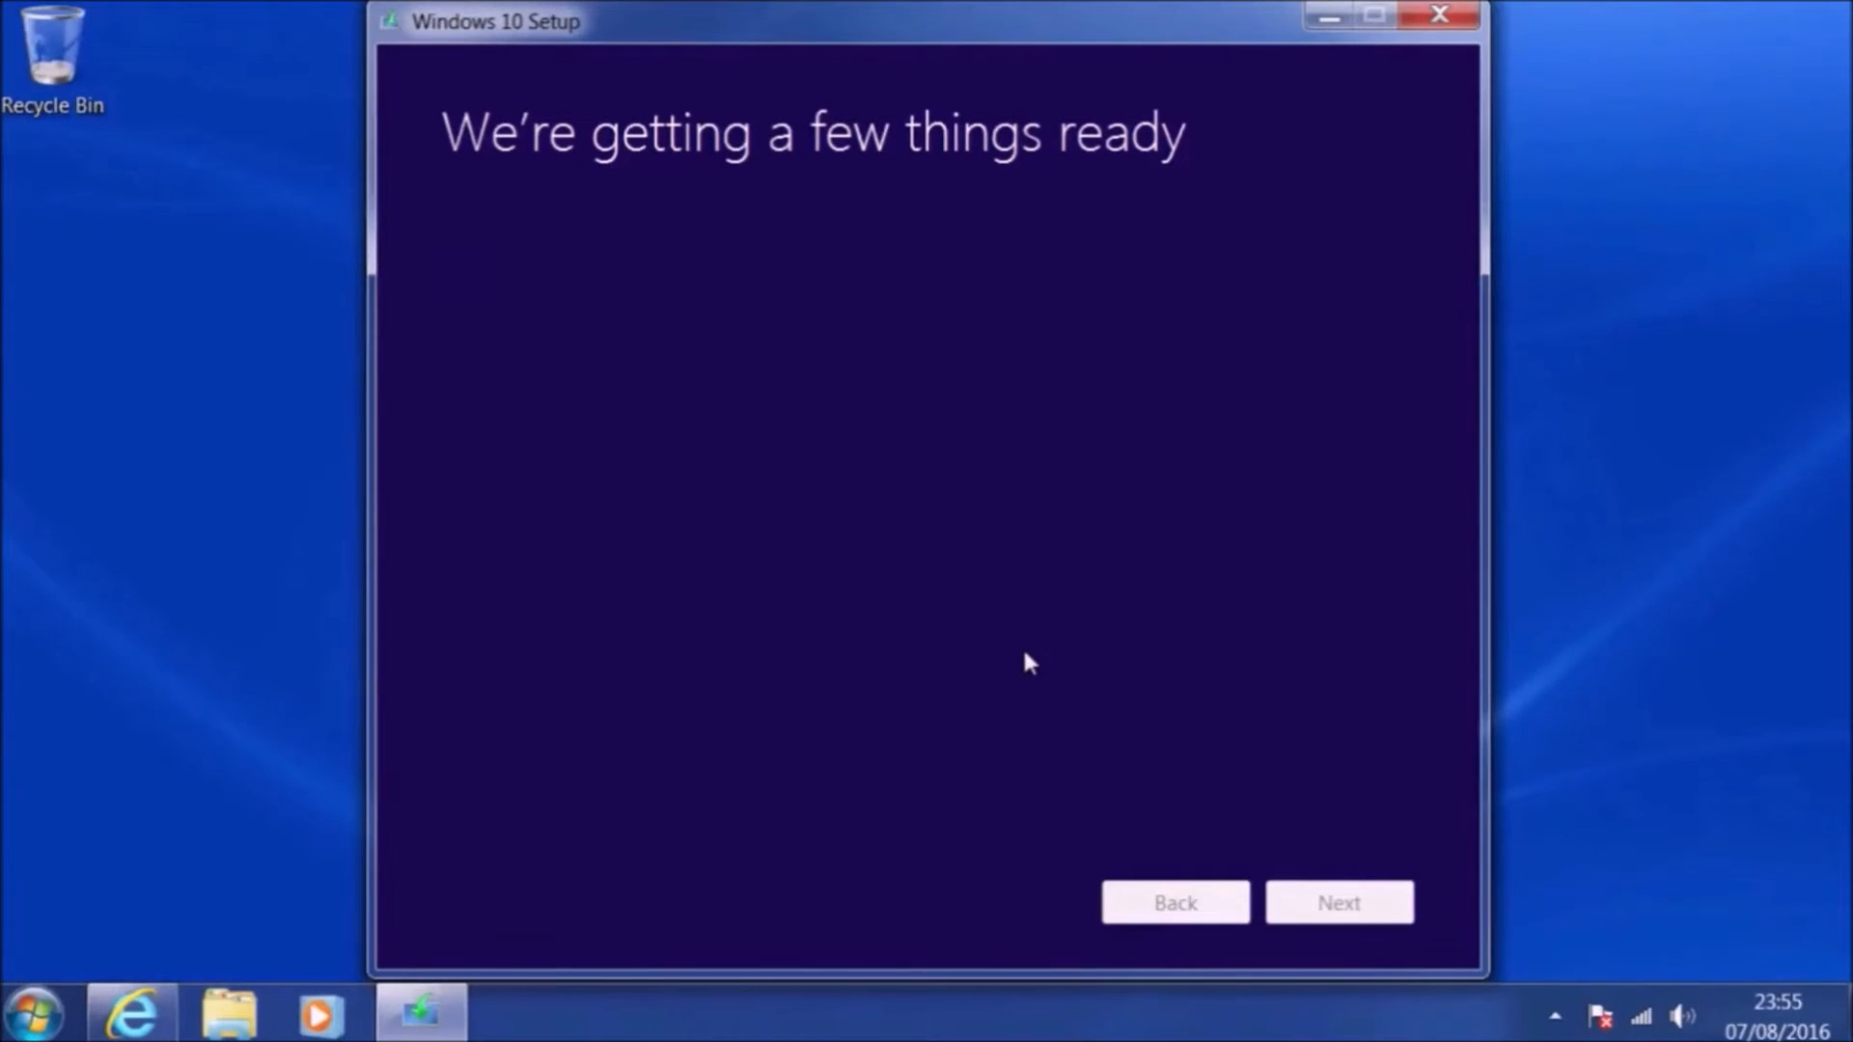
click(1337, 902)
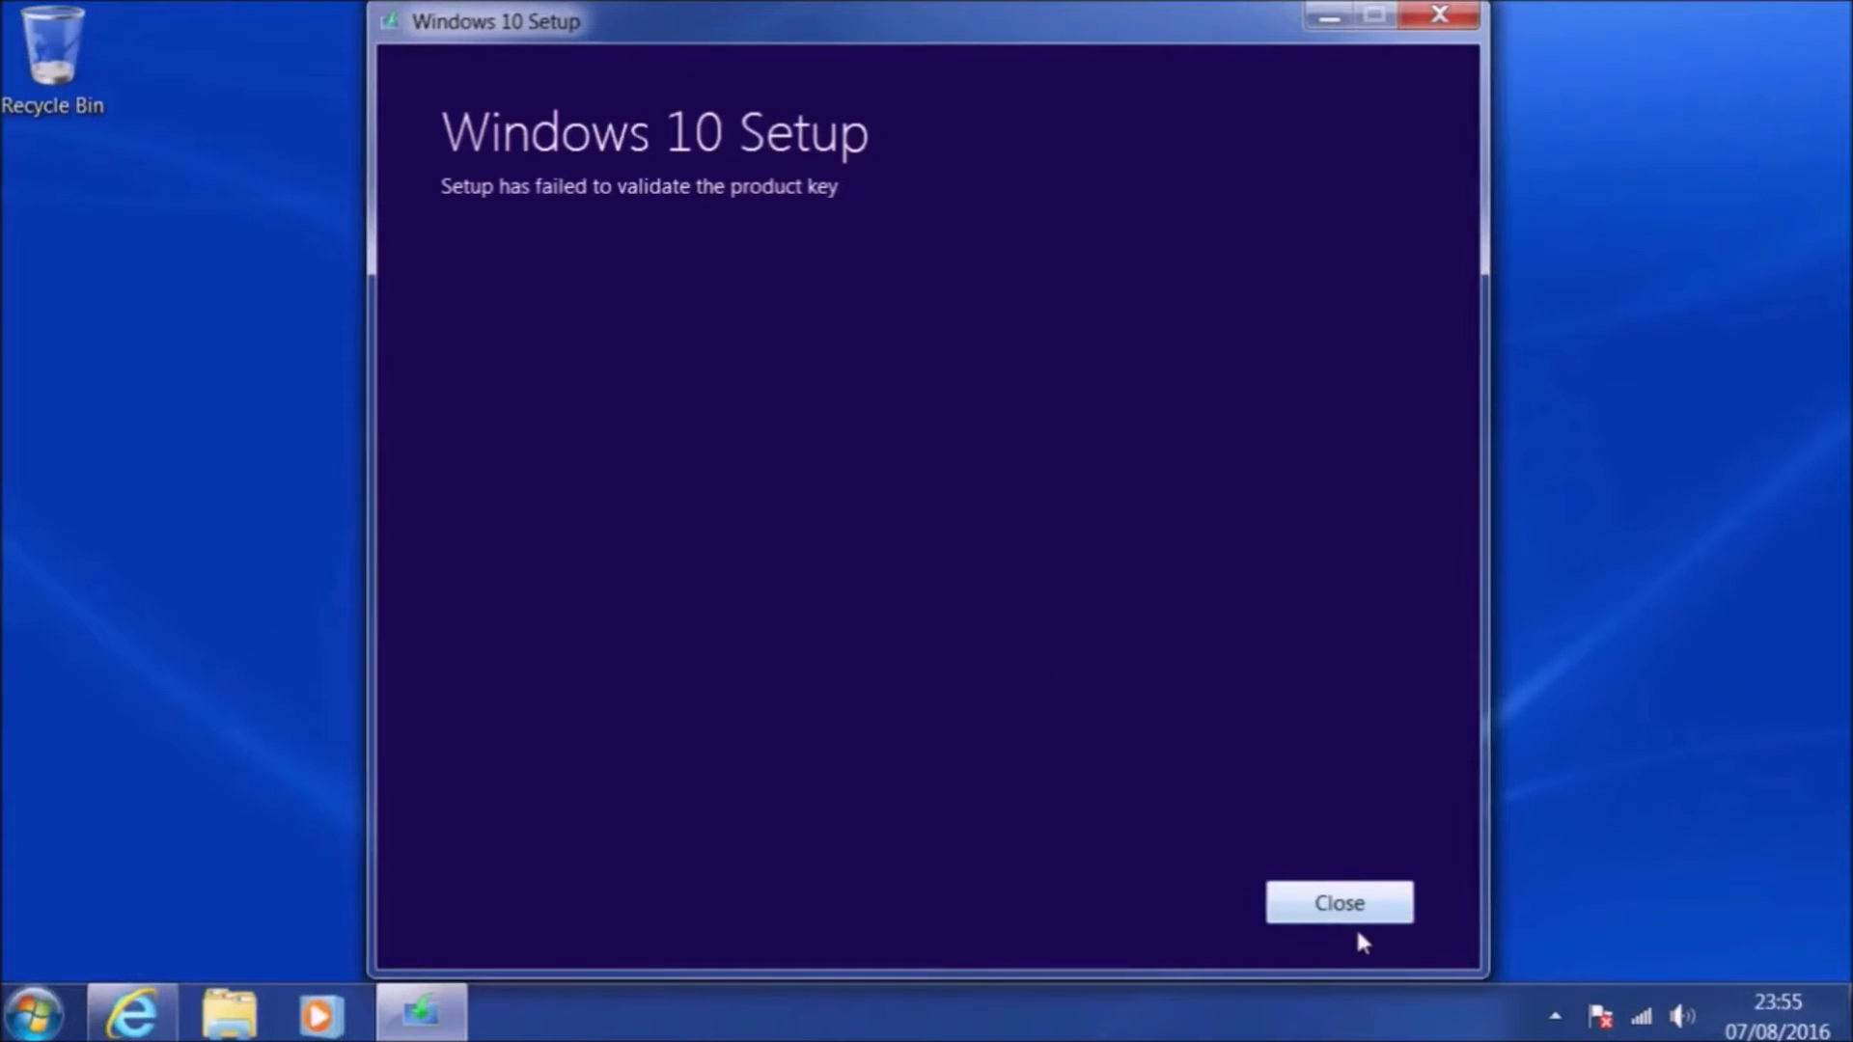
click(1337, 903)
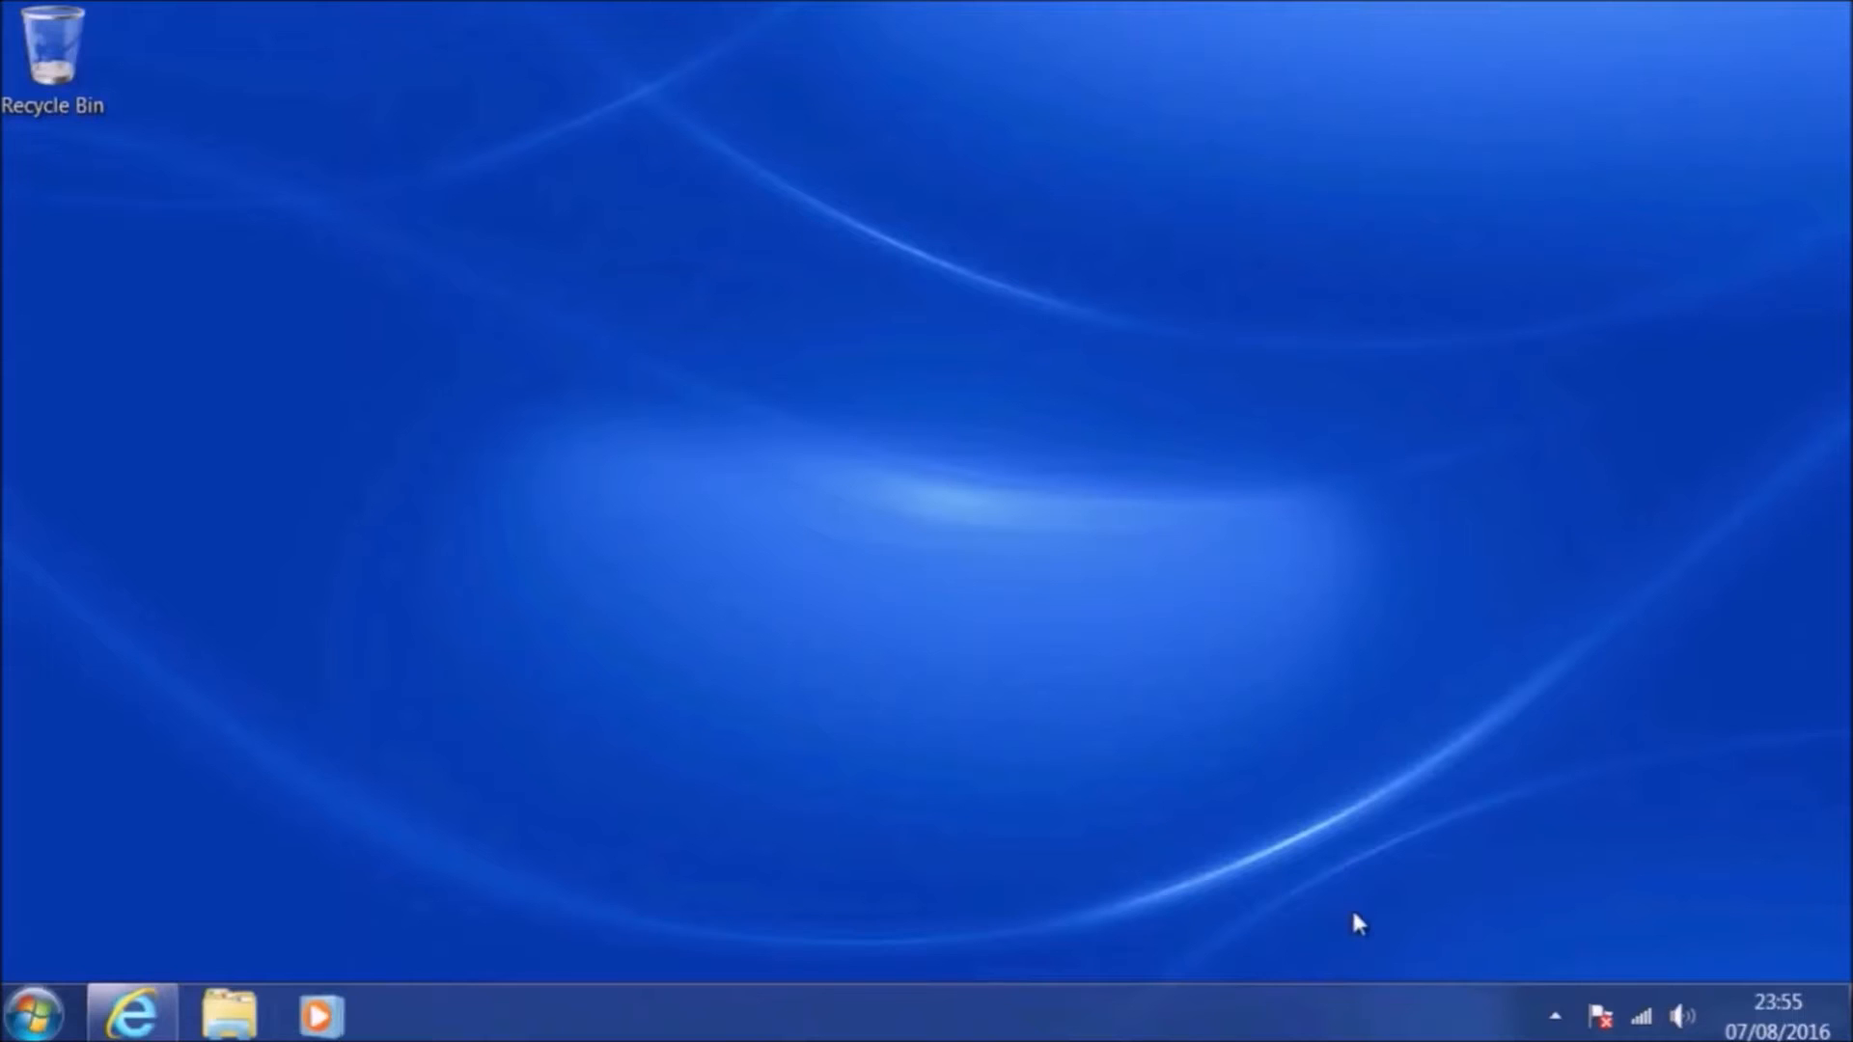
- Restore Internet Explorer and download the media creation tool again from the Windows 10 page
click(130, 1013)
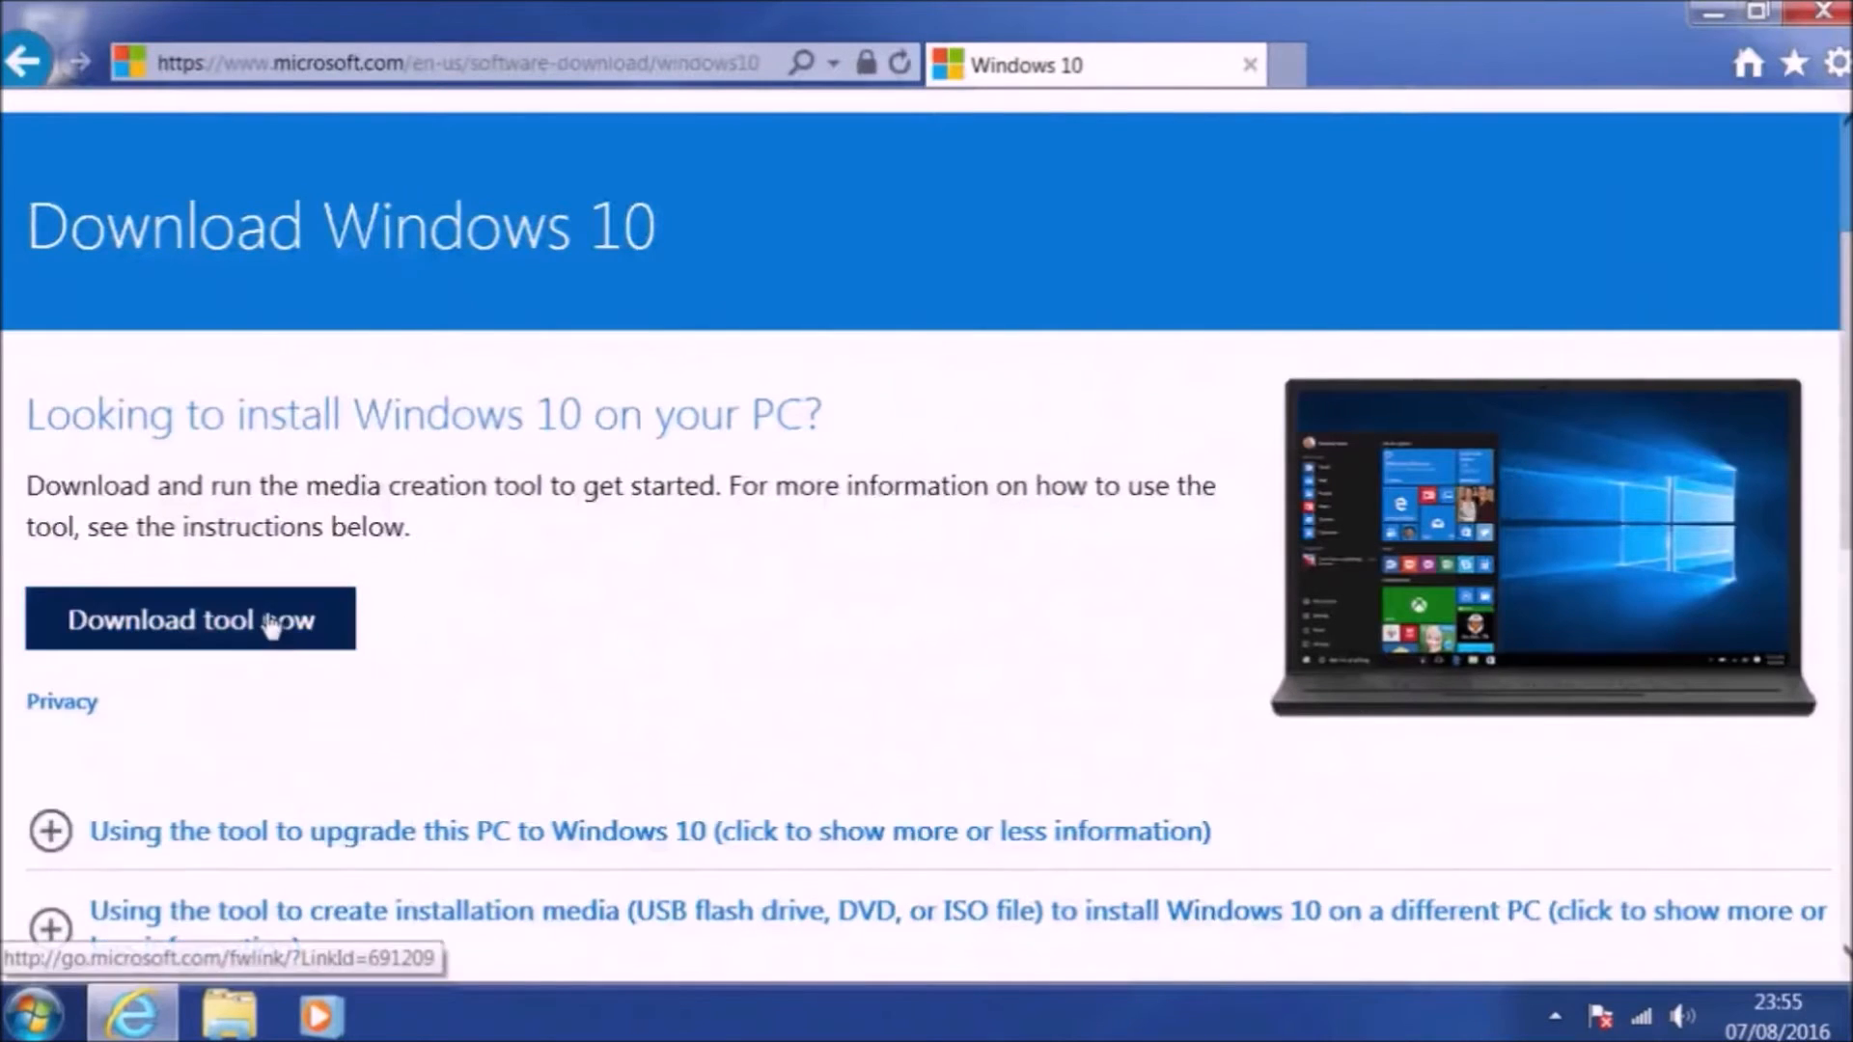
click(187, 618)
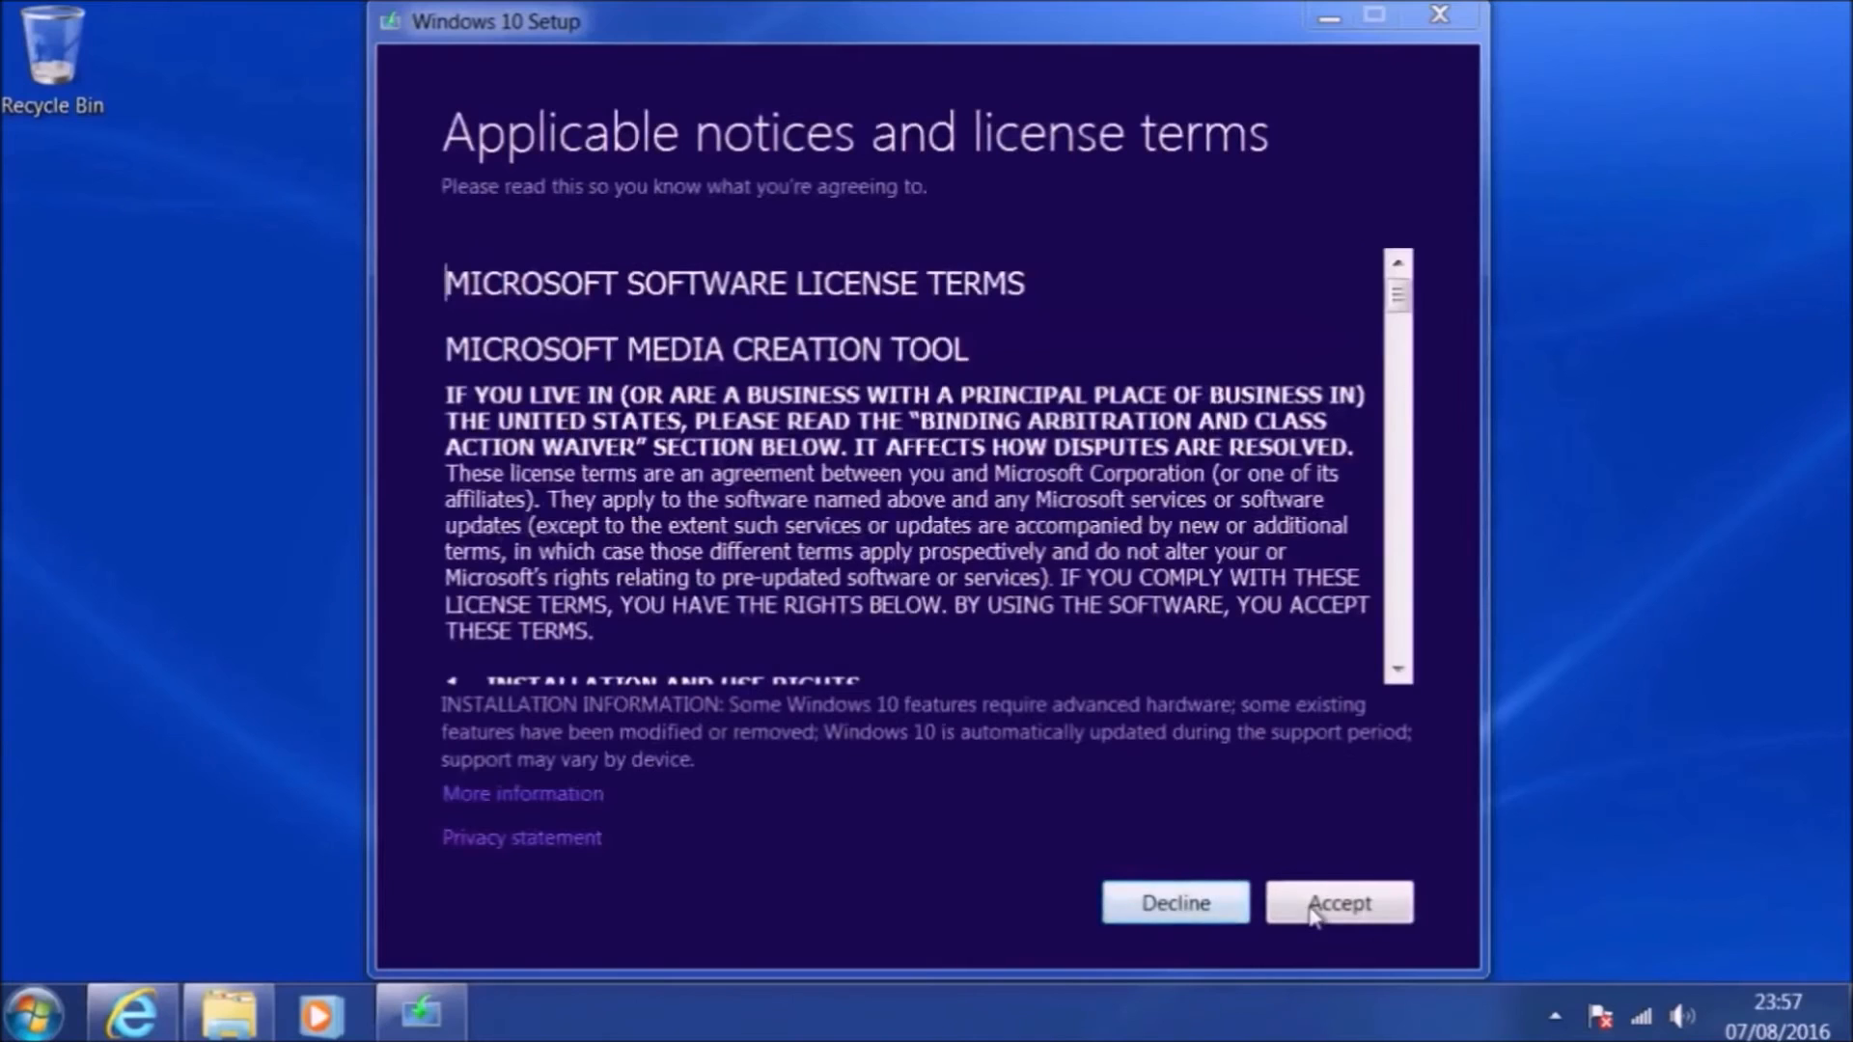
- Accept the terms and choose installation media for another PC: English (United Kingdom), Windows 10 64-bit, as an ISO file
click(1340, 904)
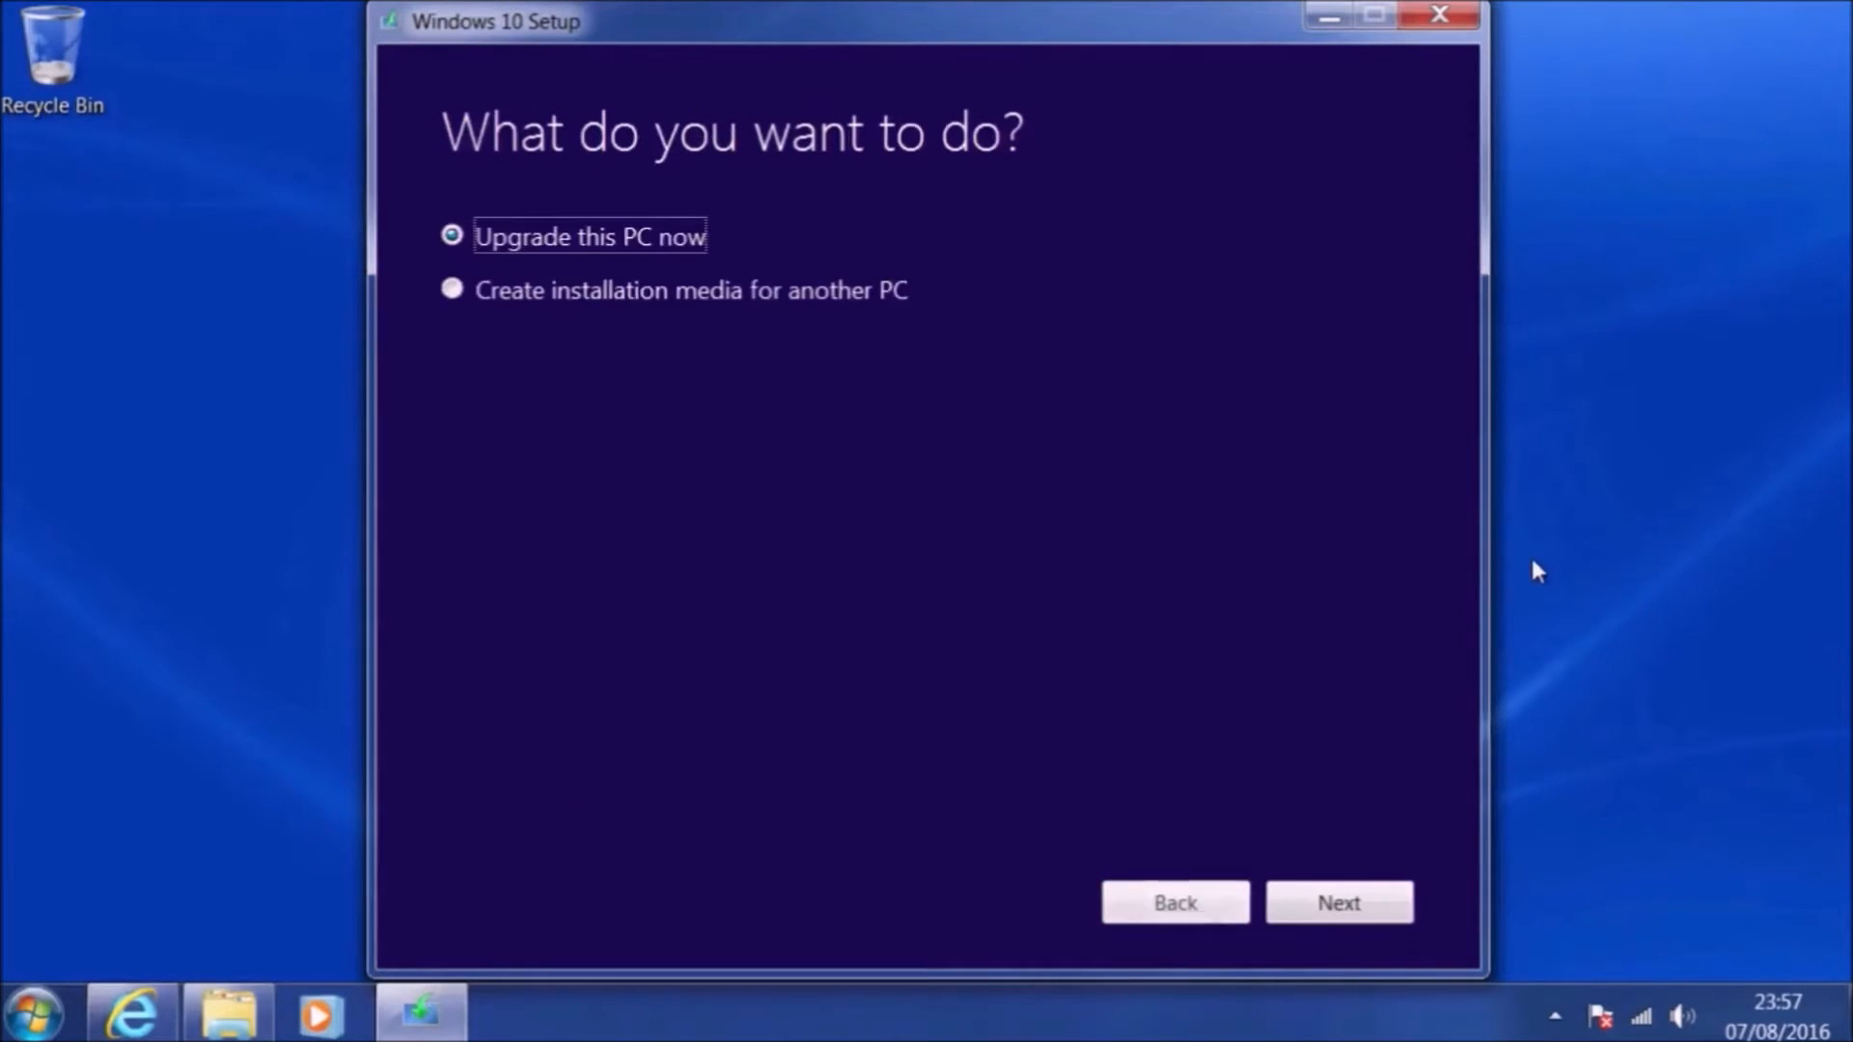
click(1338, 901)
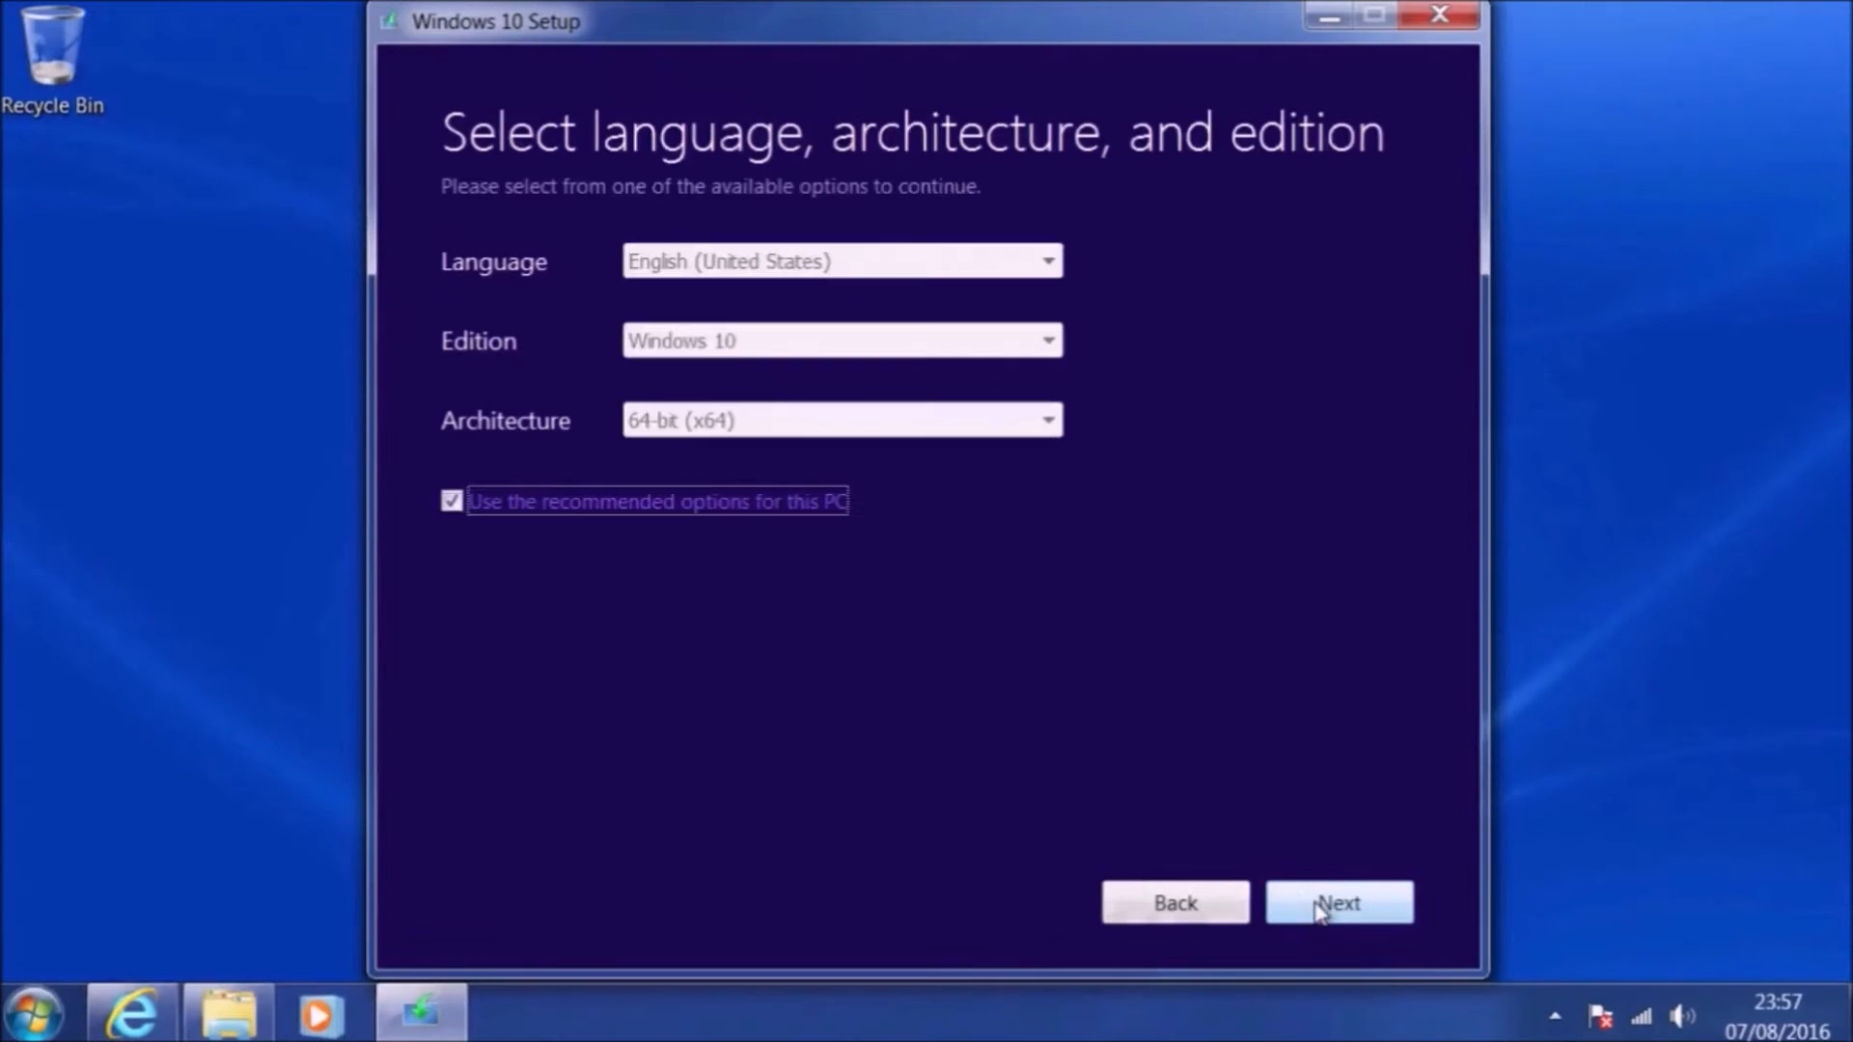
click(1044, 260)
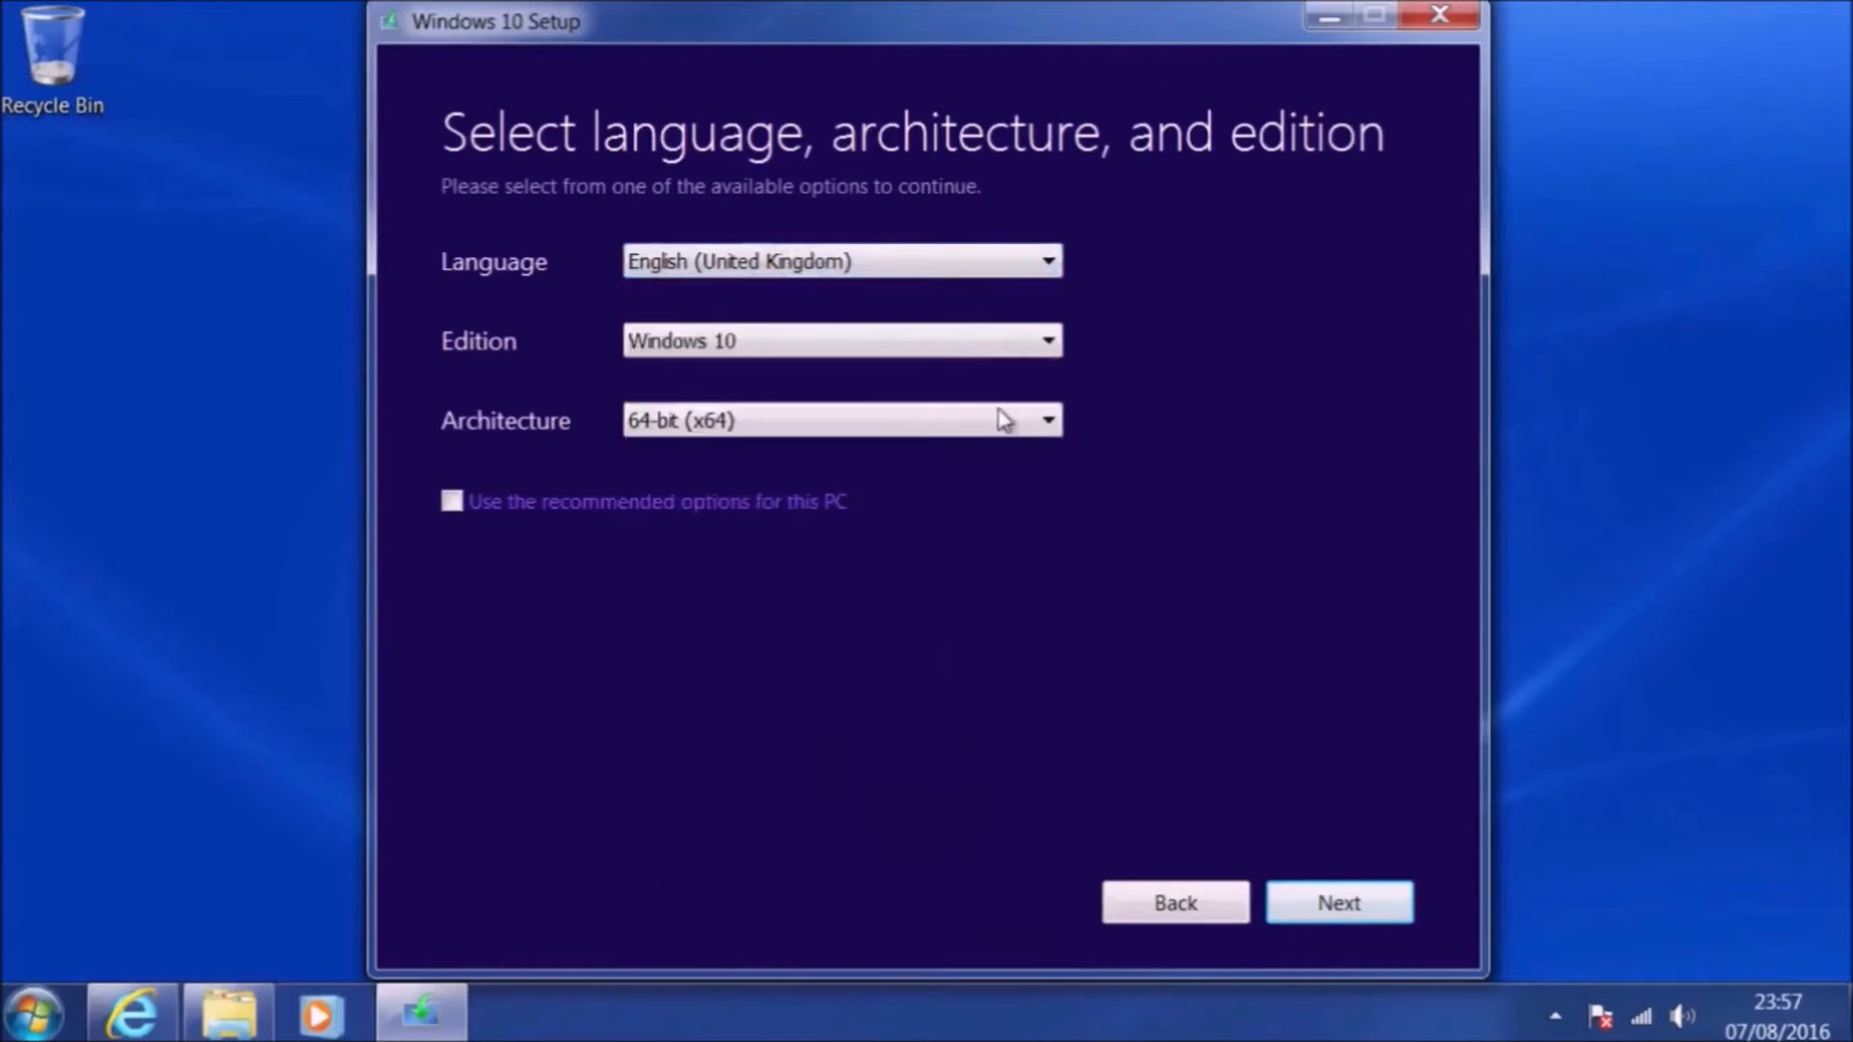
click(1335, 901)
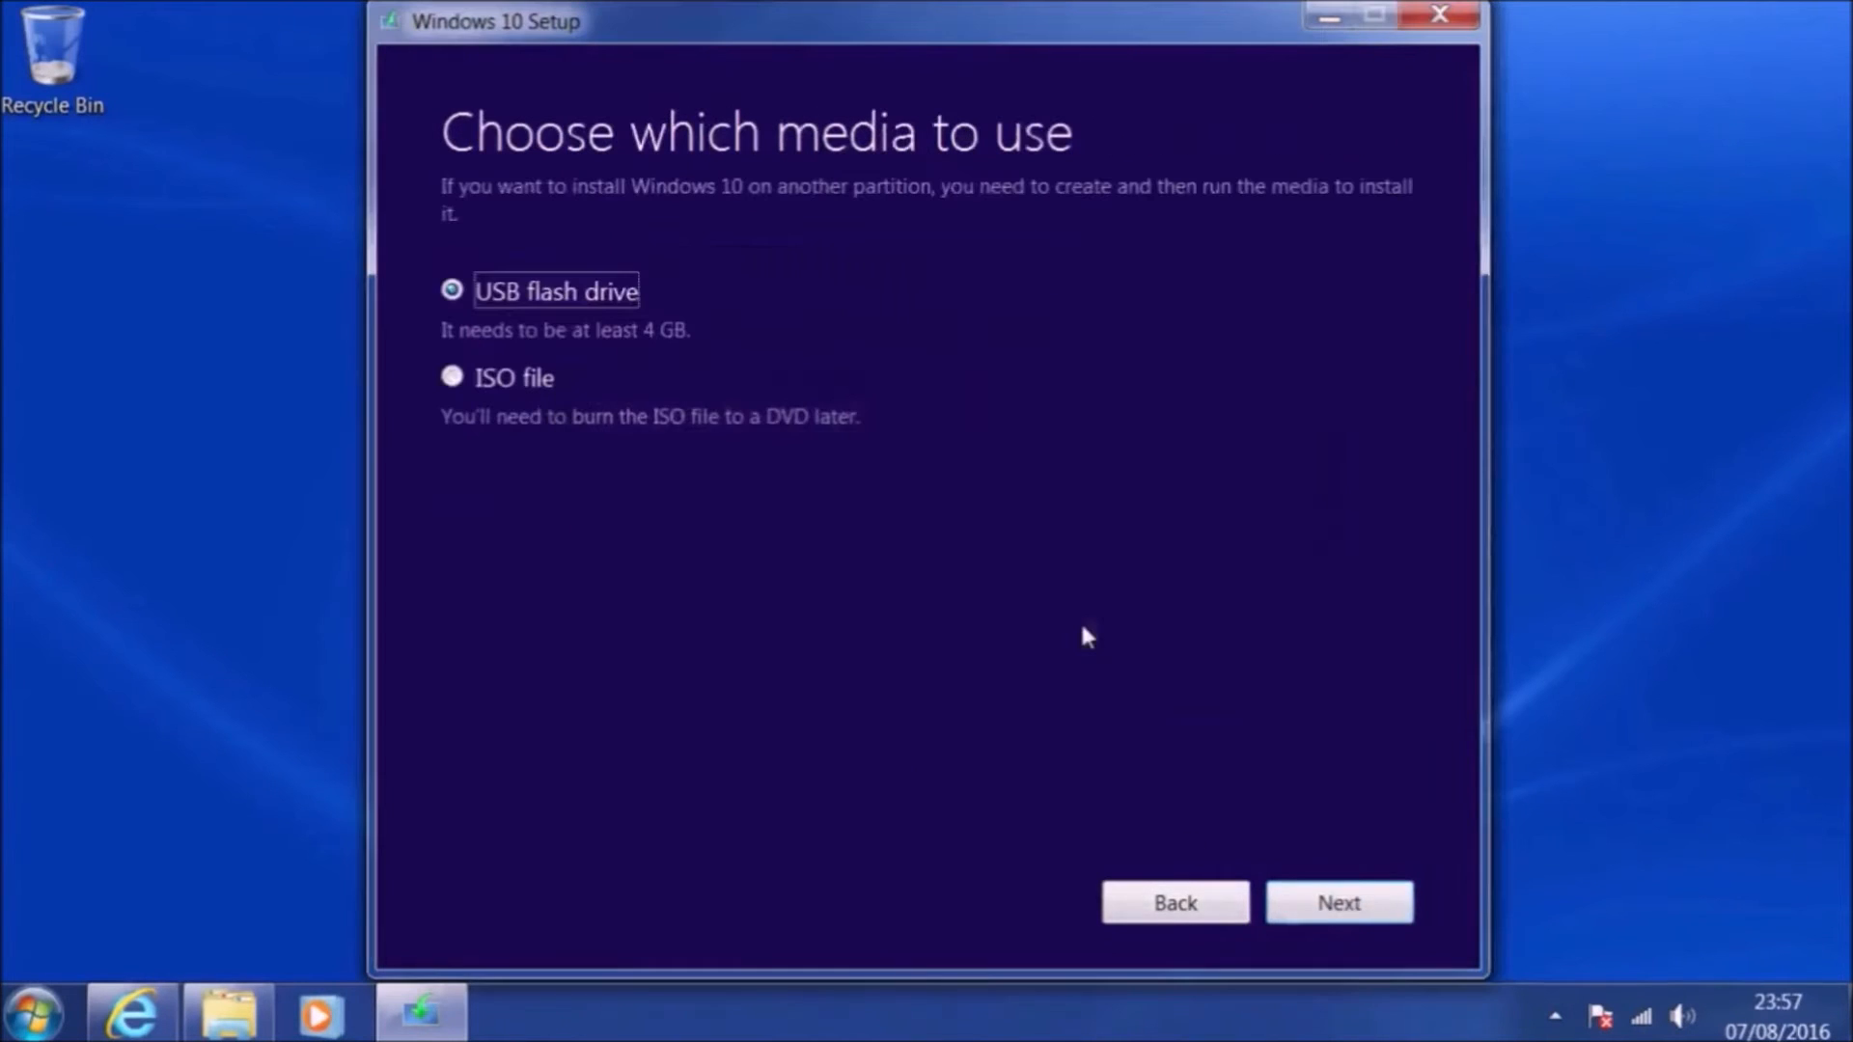
click(452, 376)
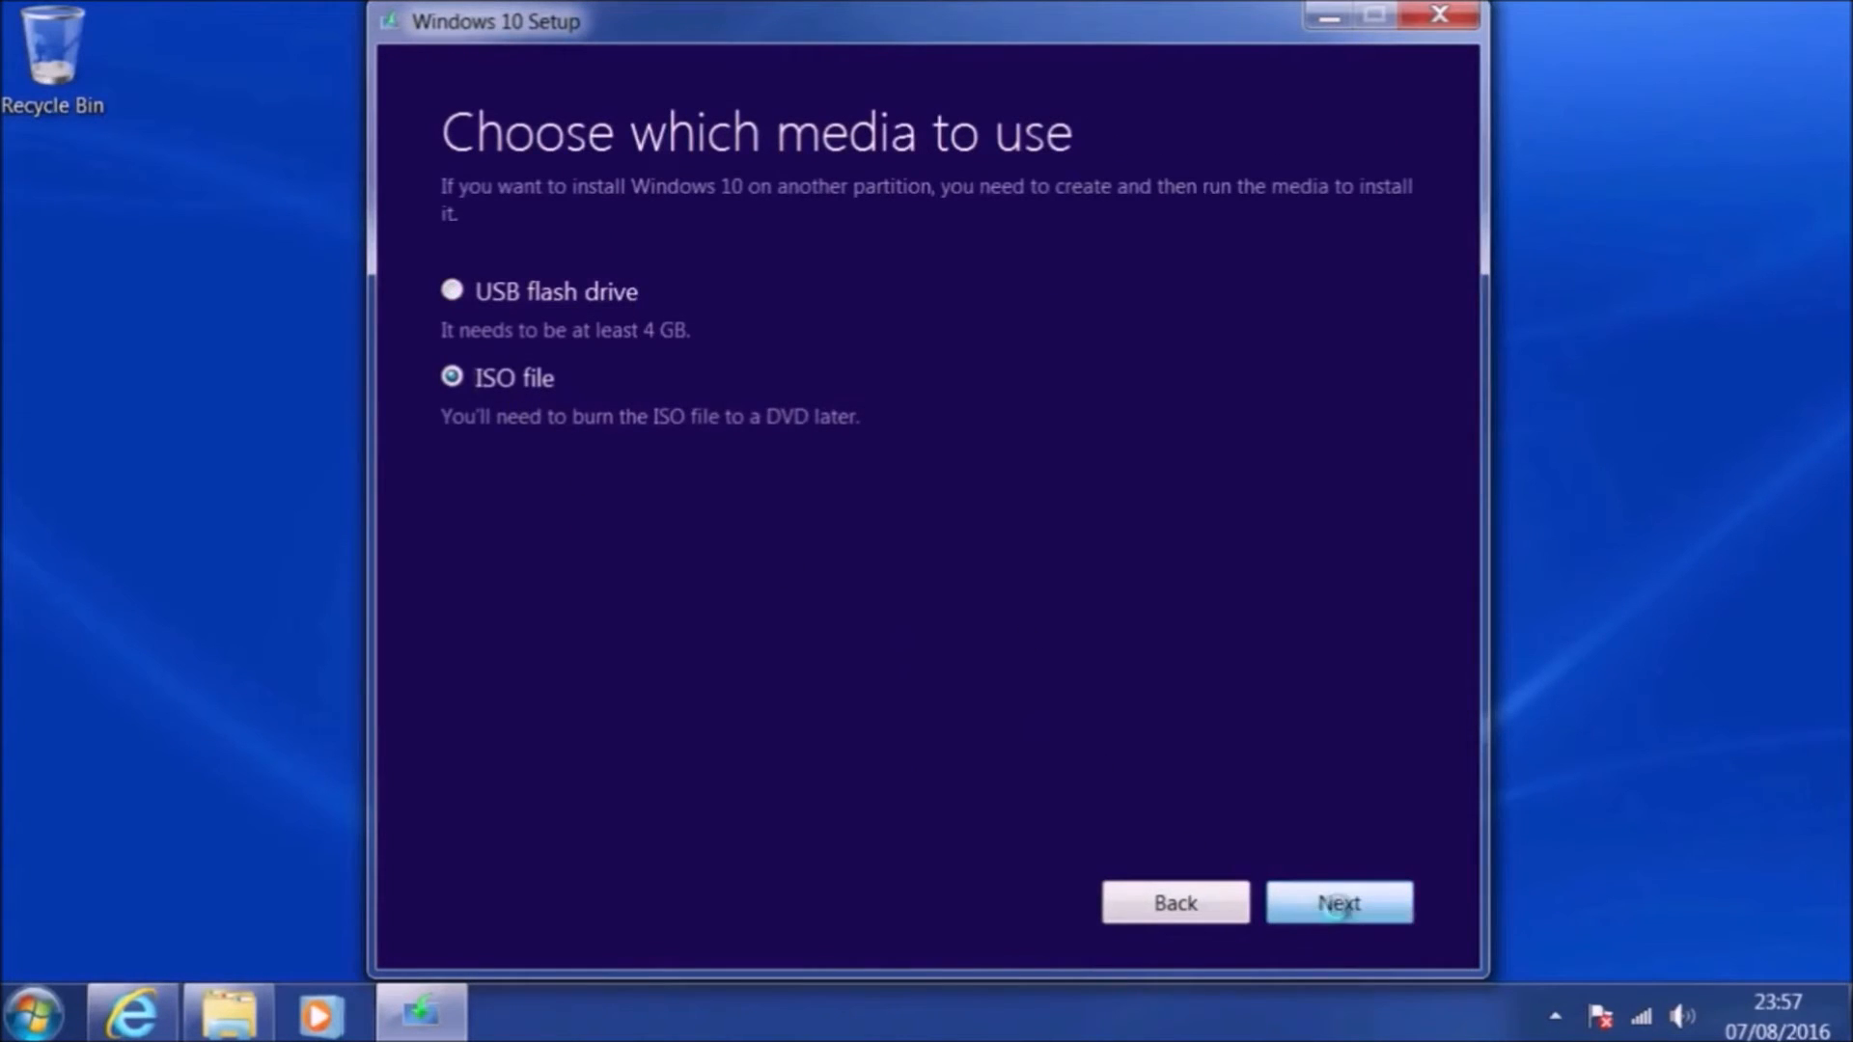
click(1338, 903)
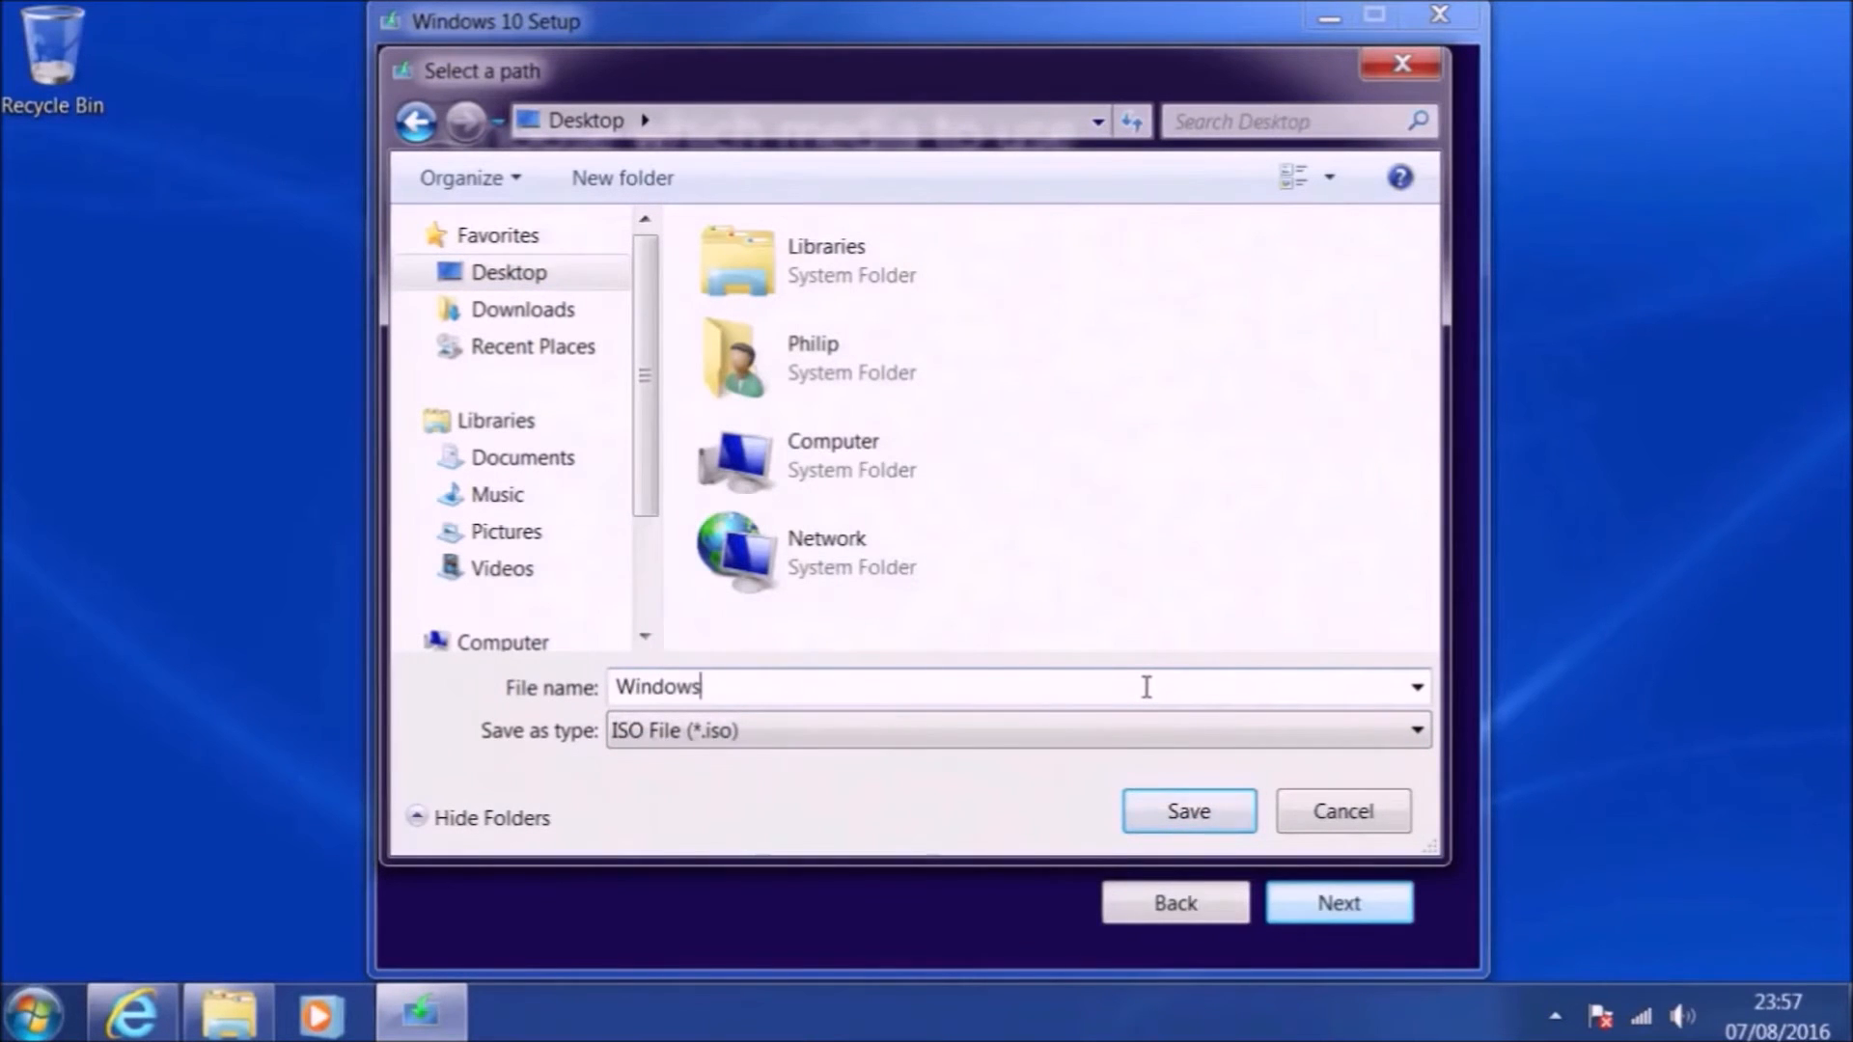
- Name the ISO file with a 64UK name on the Desktop and save it to start the Windows 10 download
text(UKx)
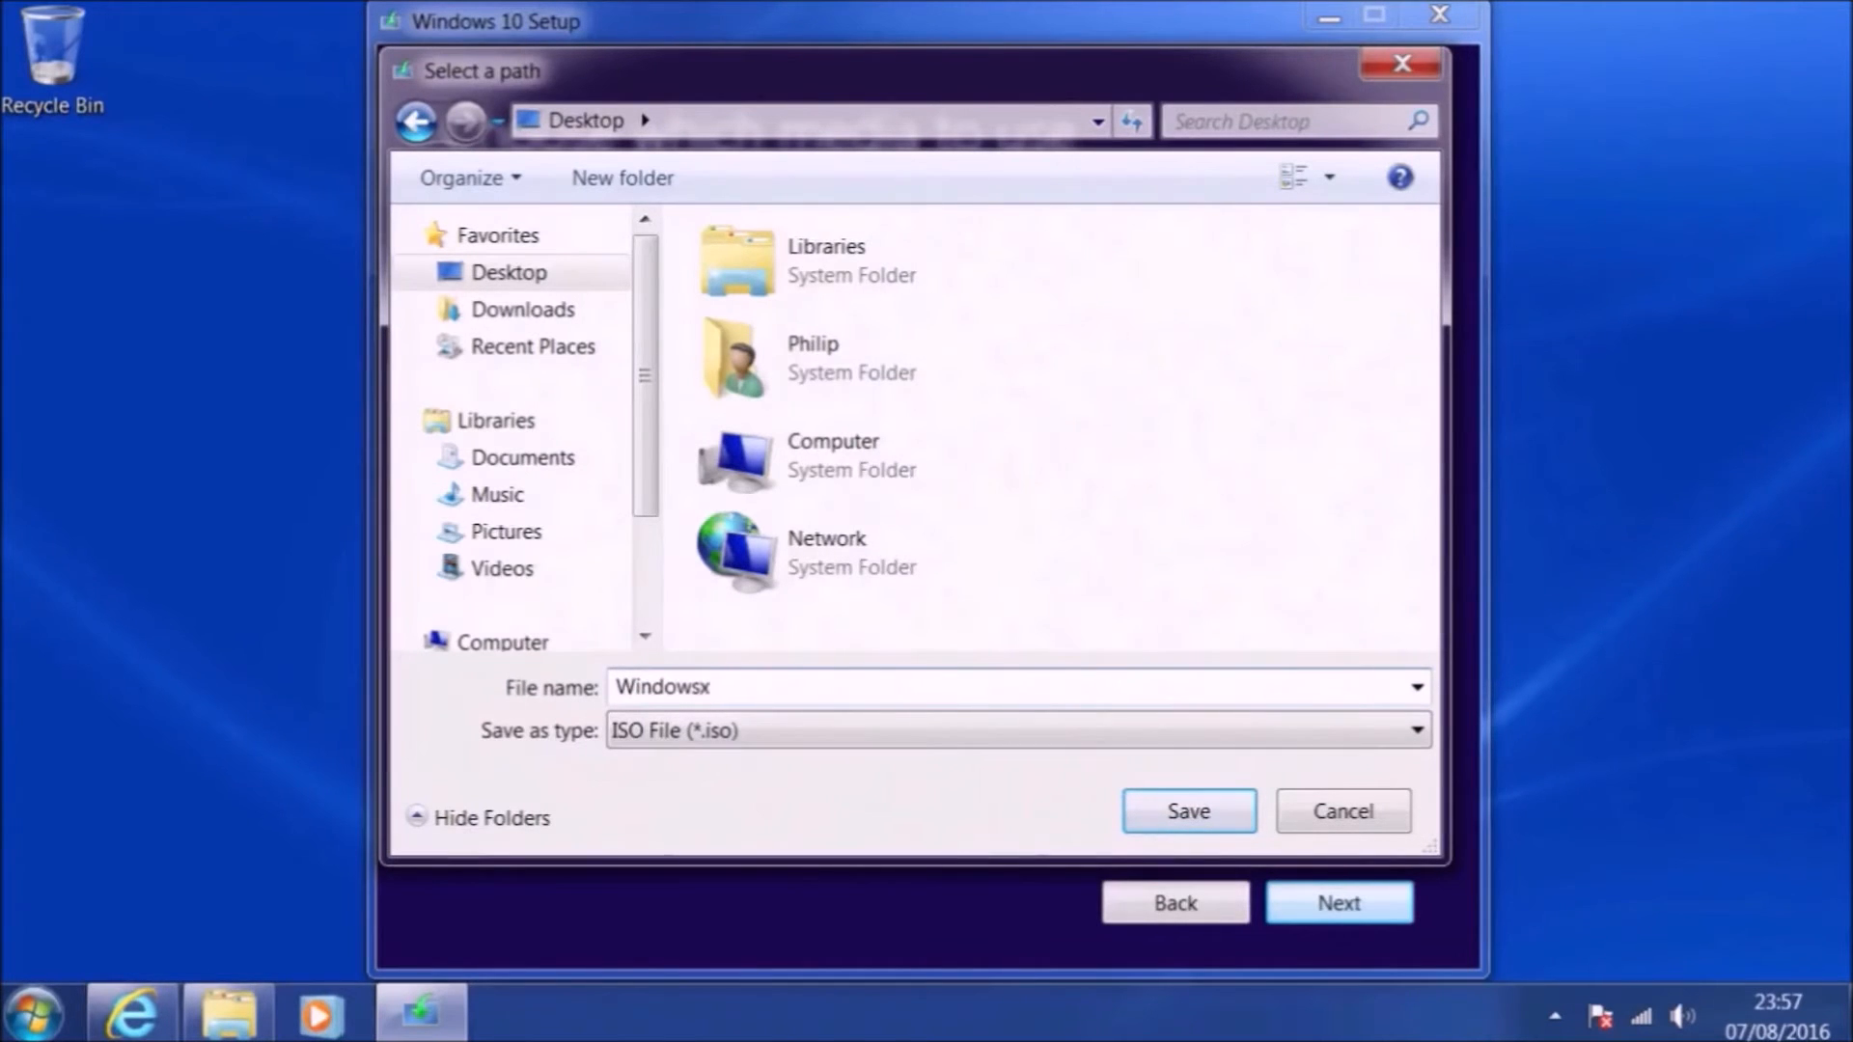
text(64UK)
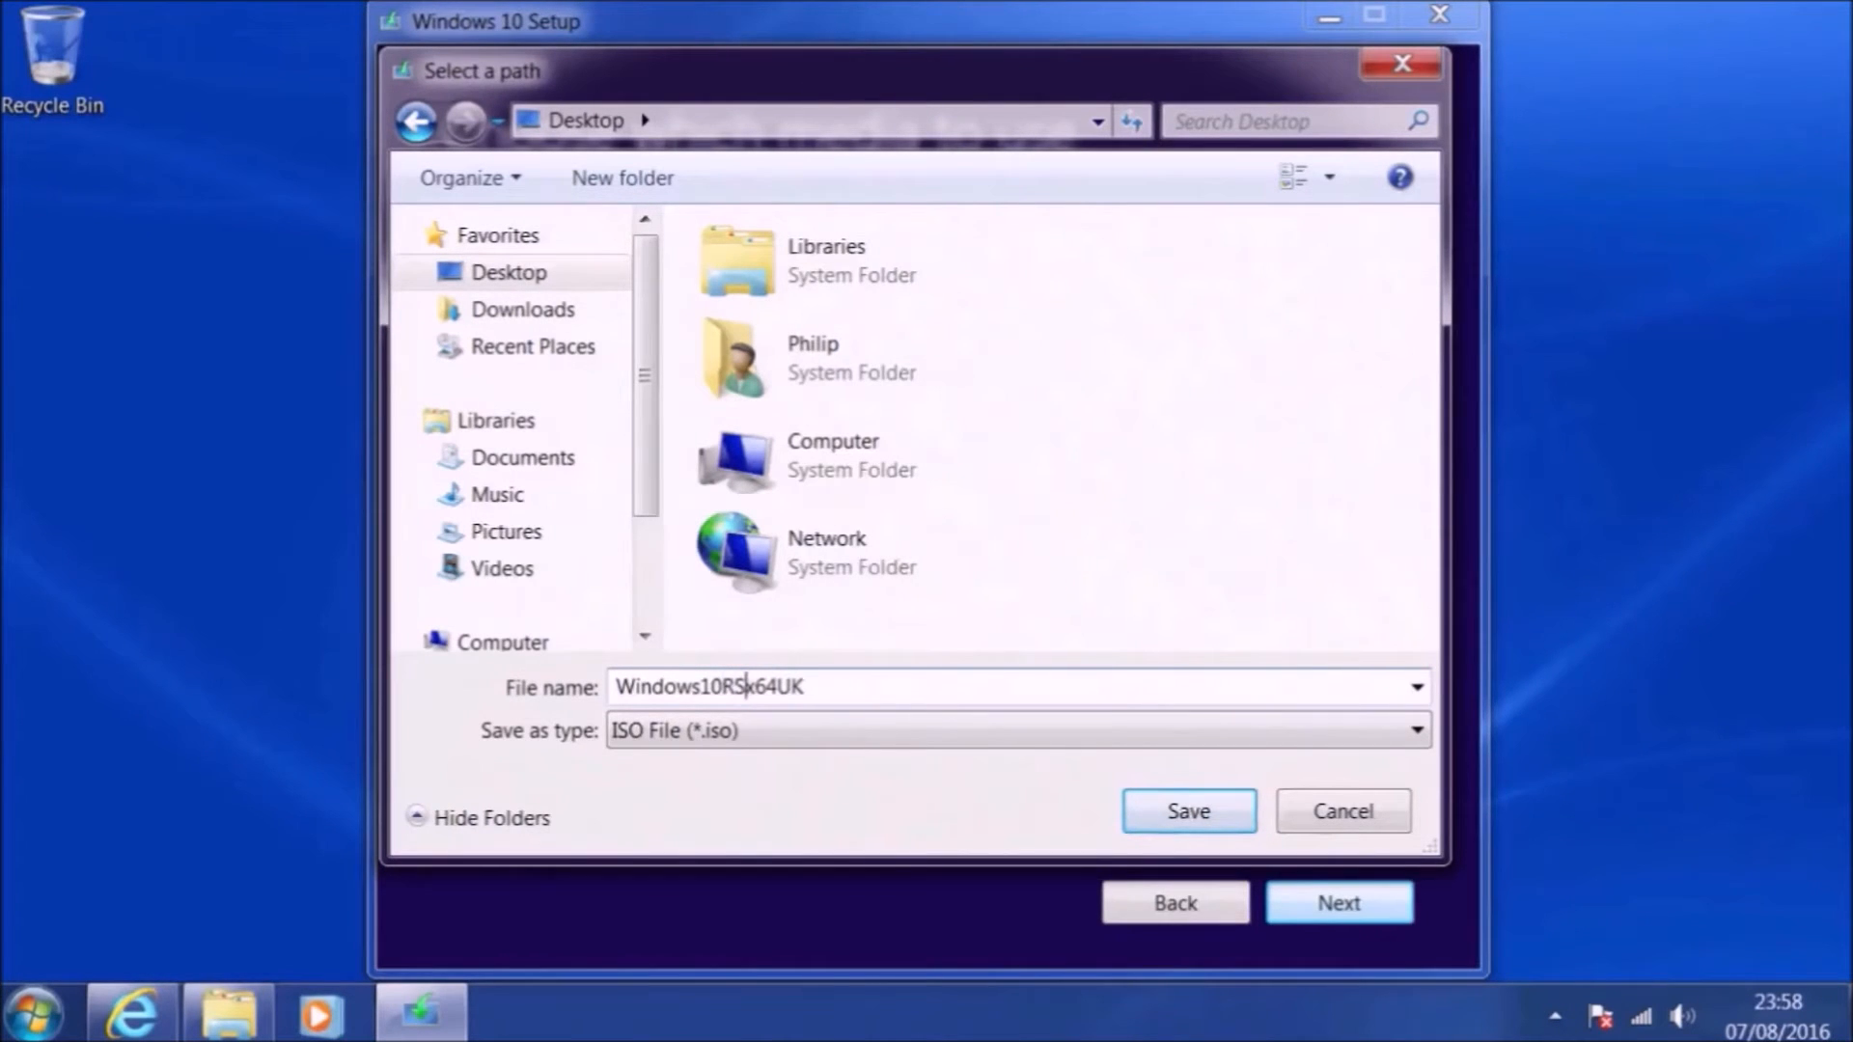
click(1187, 811)
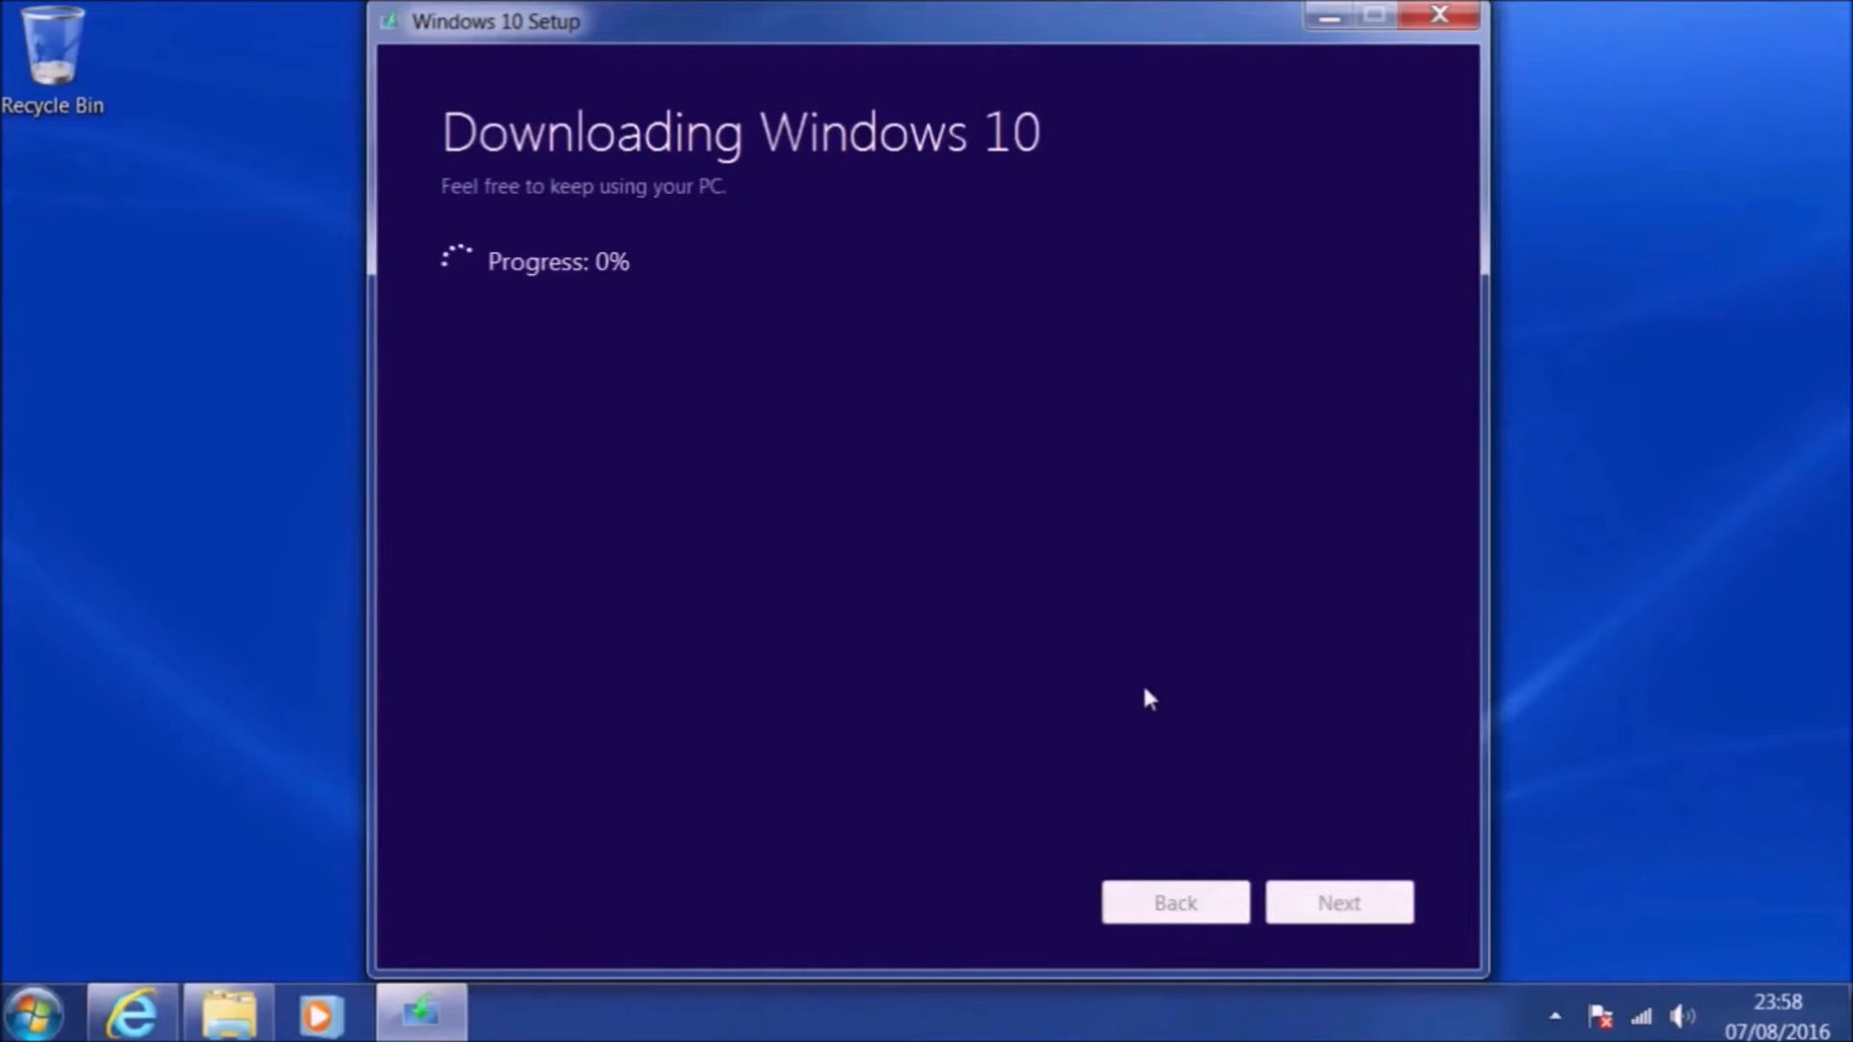
mouse_move(1770, 855)
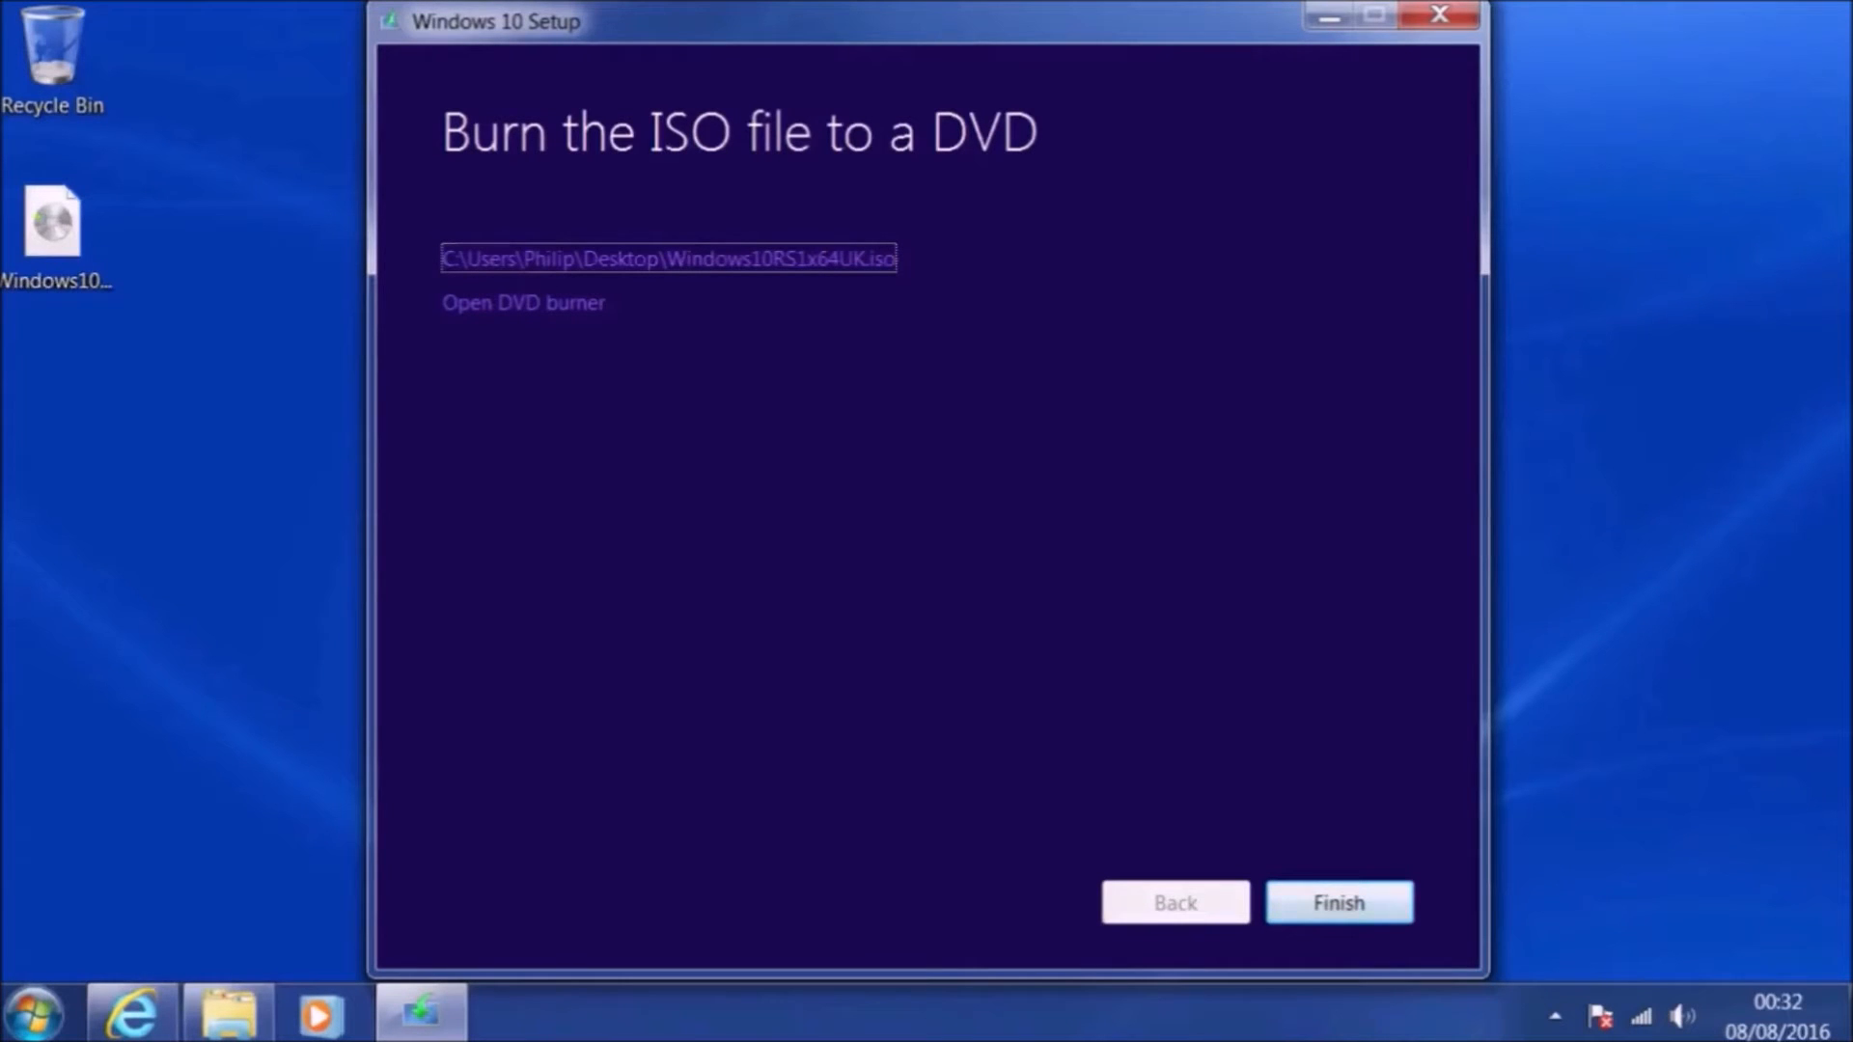
- Finish on the Burn the ISO file to a DVD page so setup cleans up and closes
click(1337, 901)
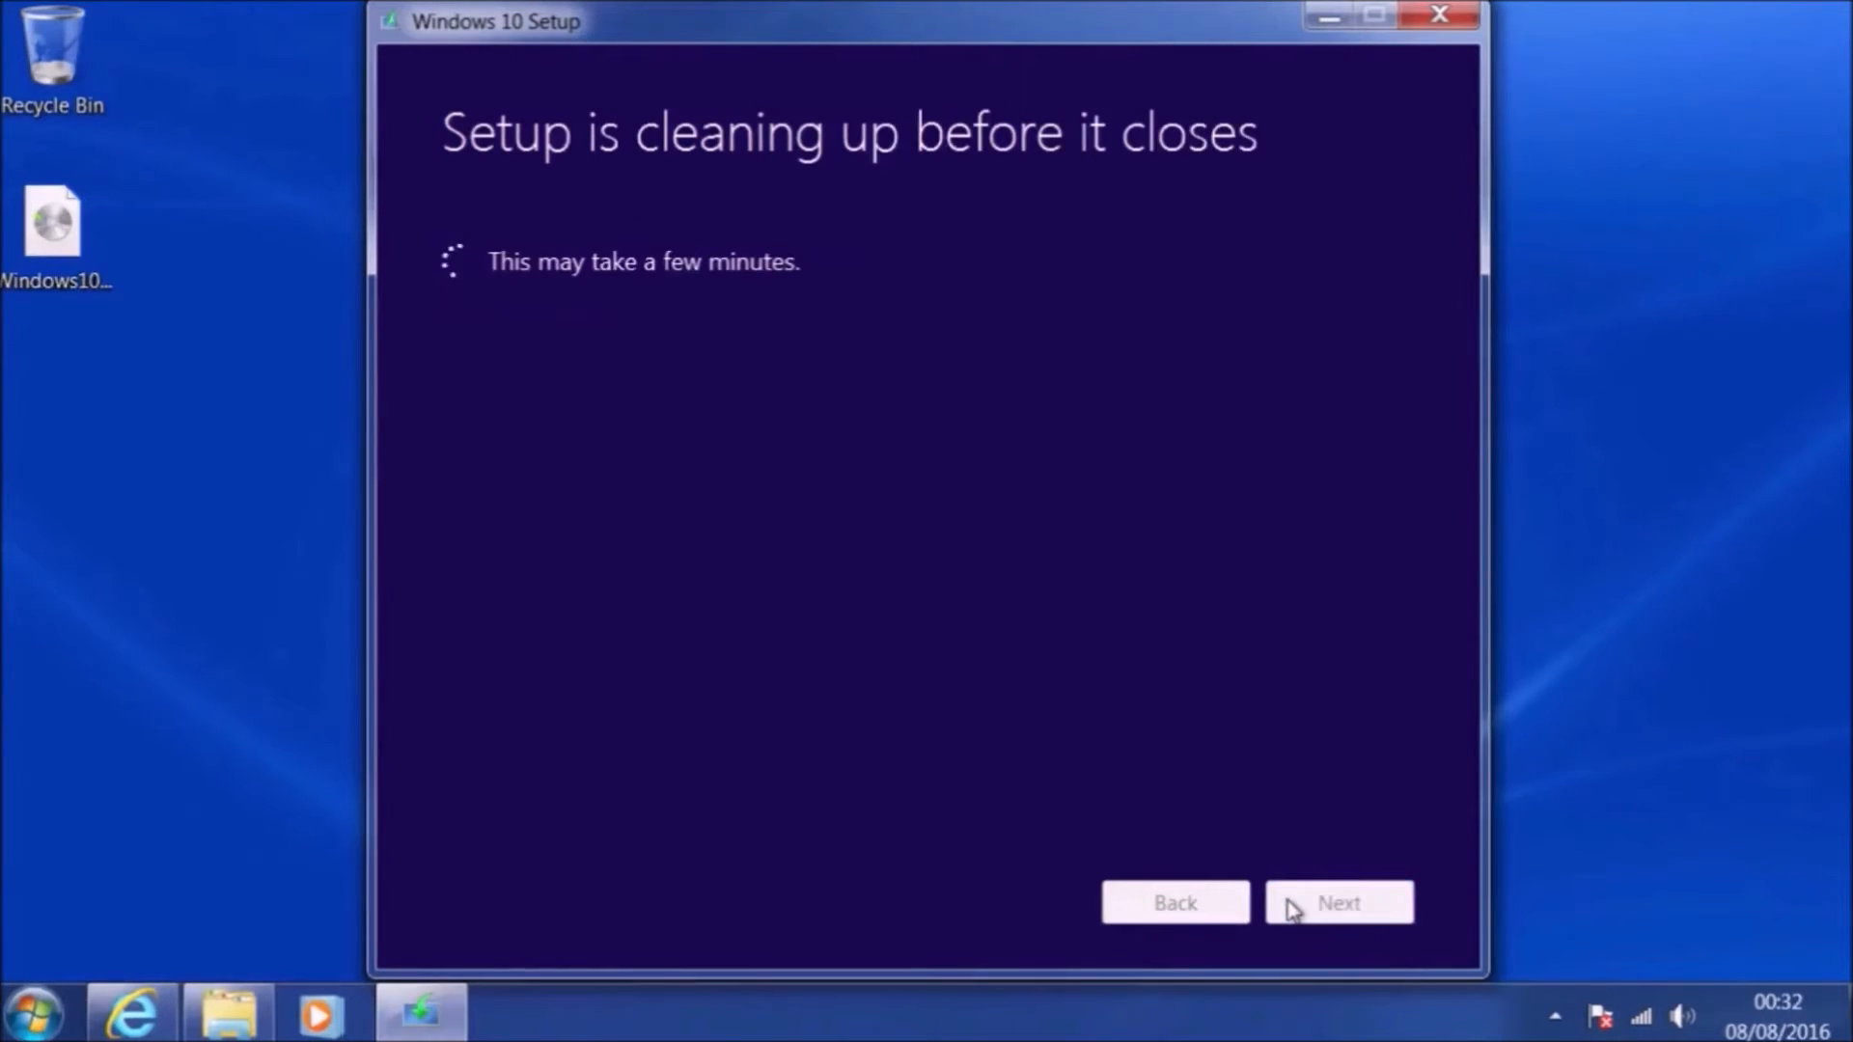
mouse_move(1399, 415)
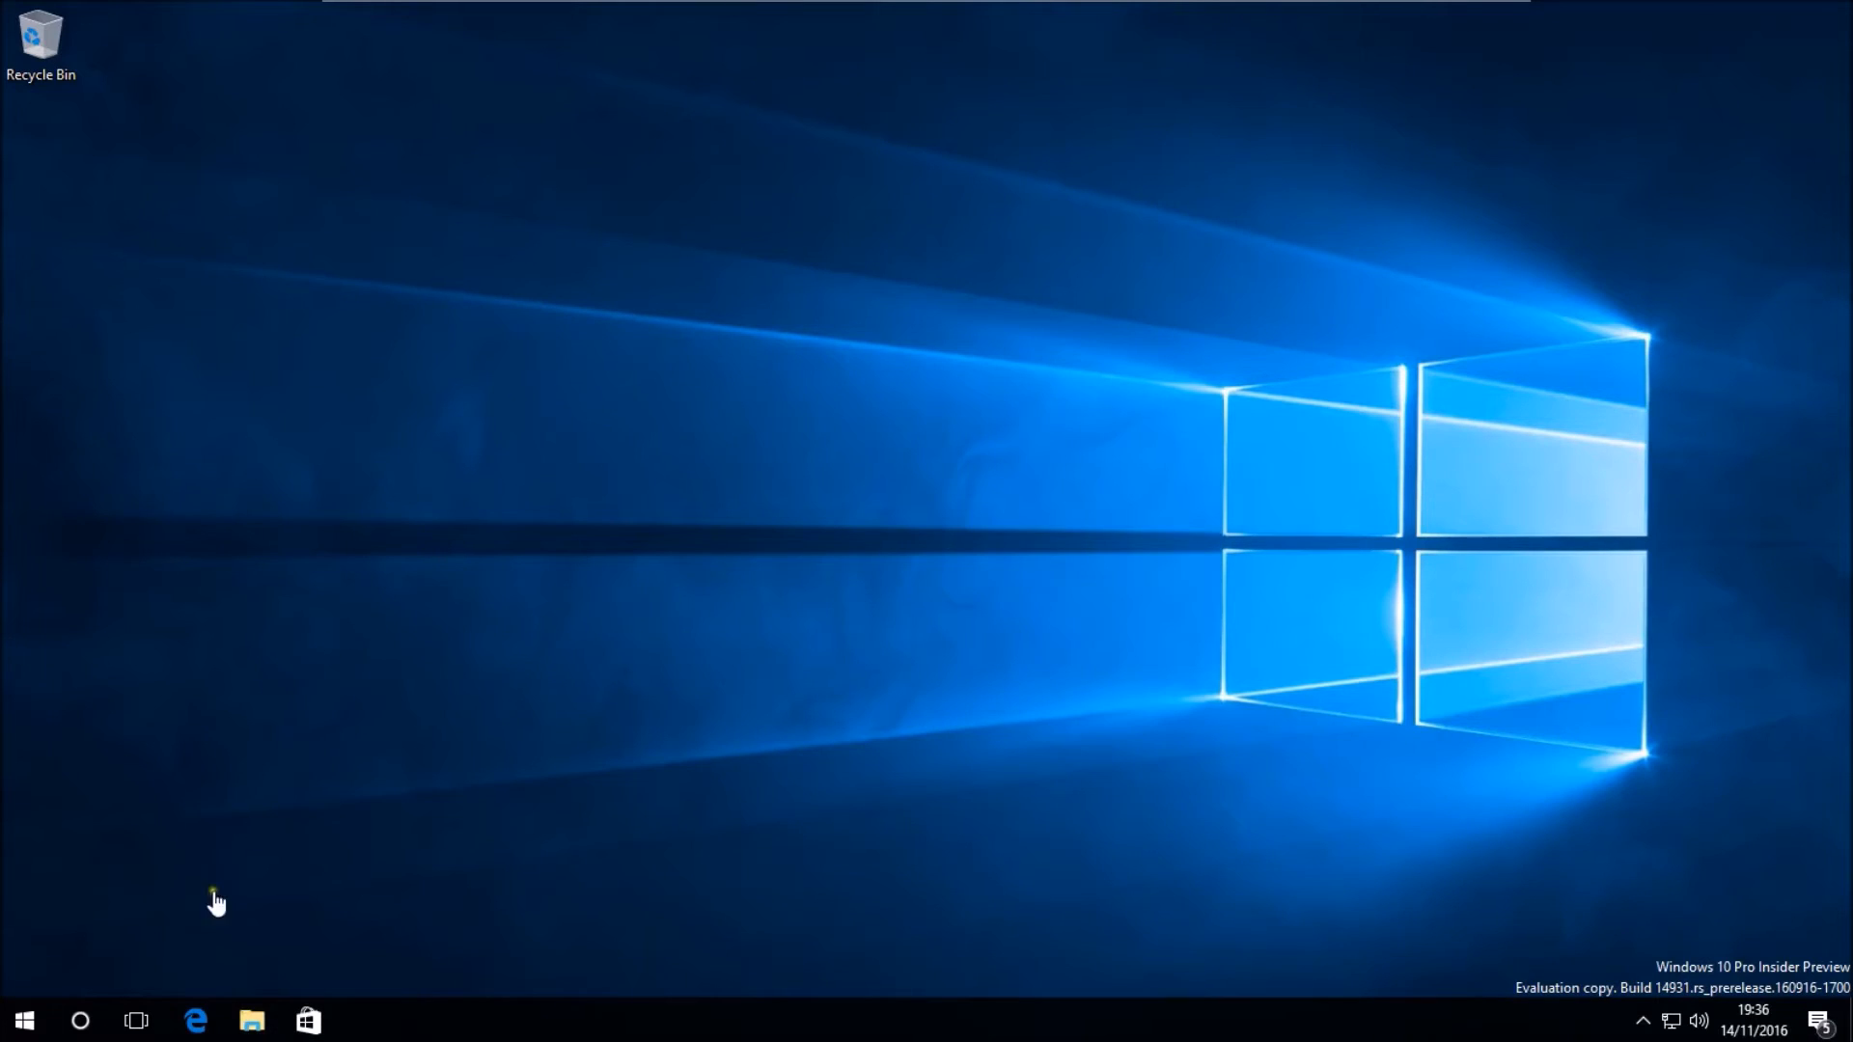
mouse_move(195, 1019)
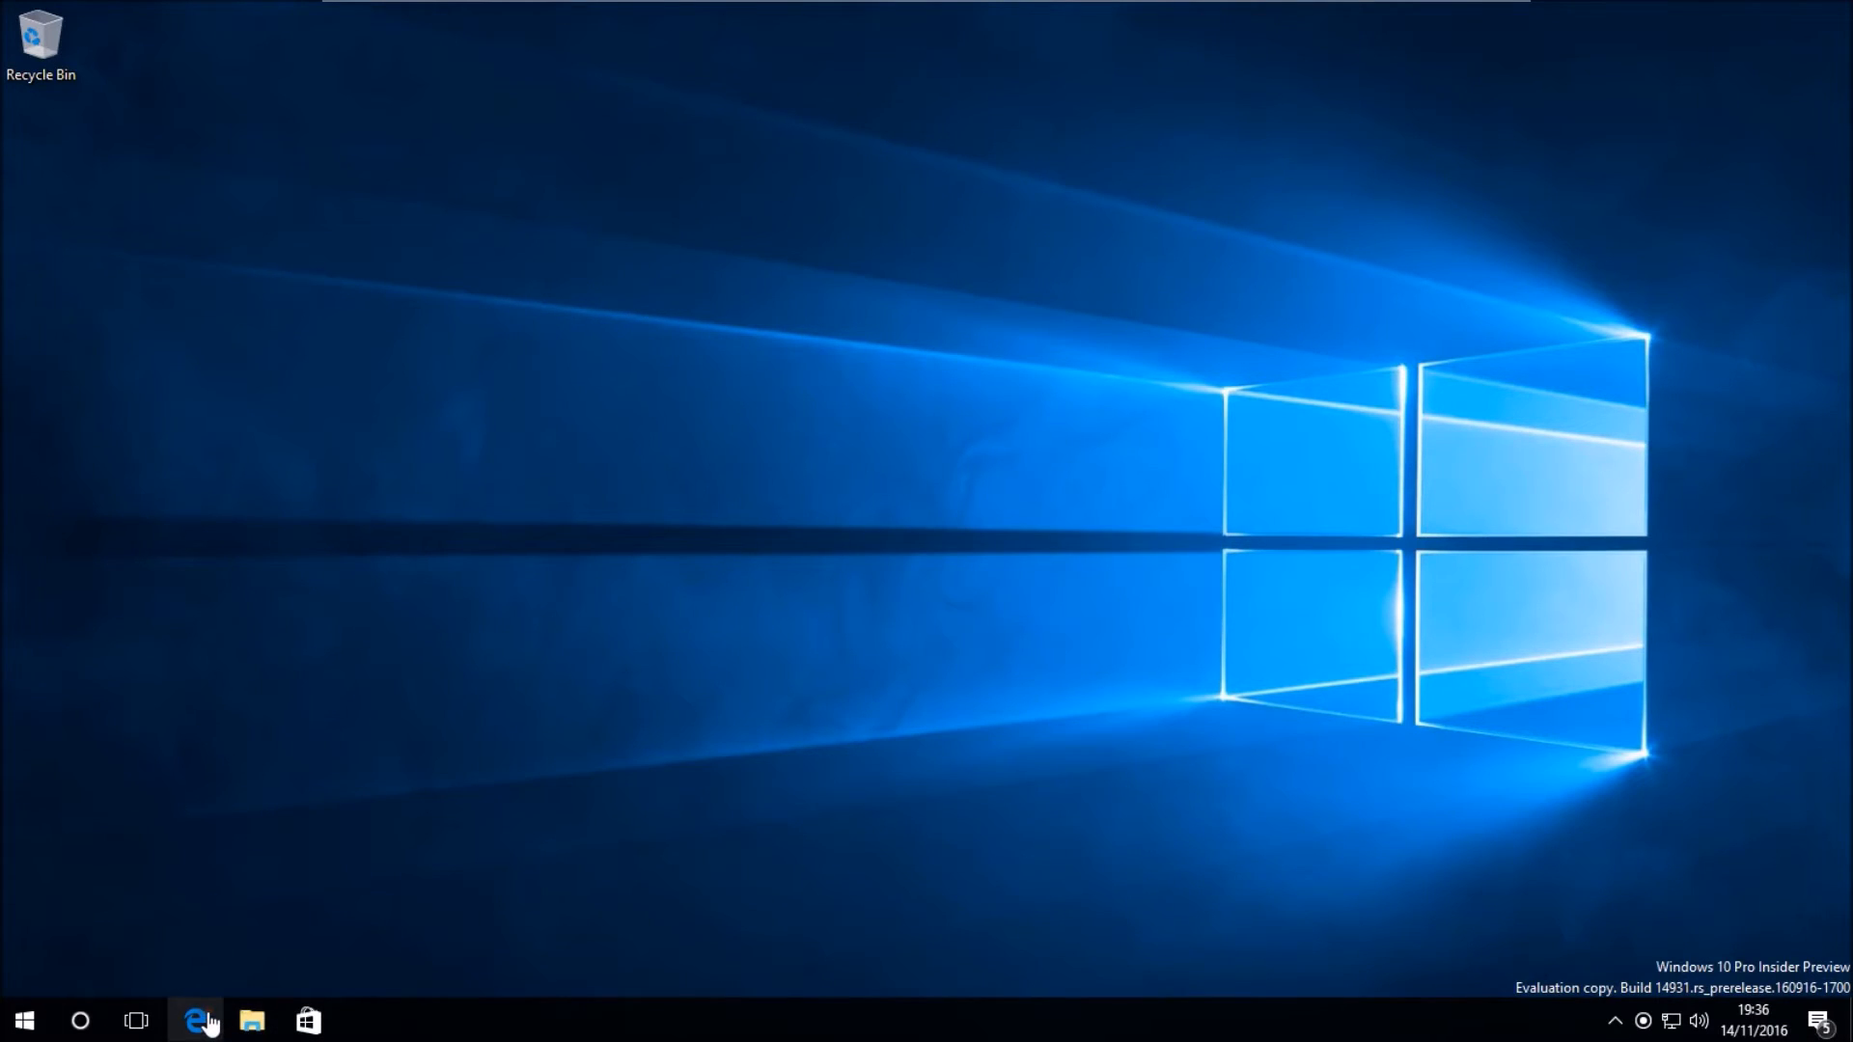
- Launch Edge maximised and search Bing for 'jan krohn heidoc.net iso download tool'
click(193, 1019)
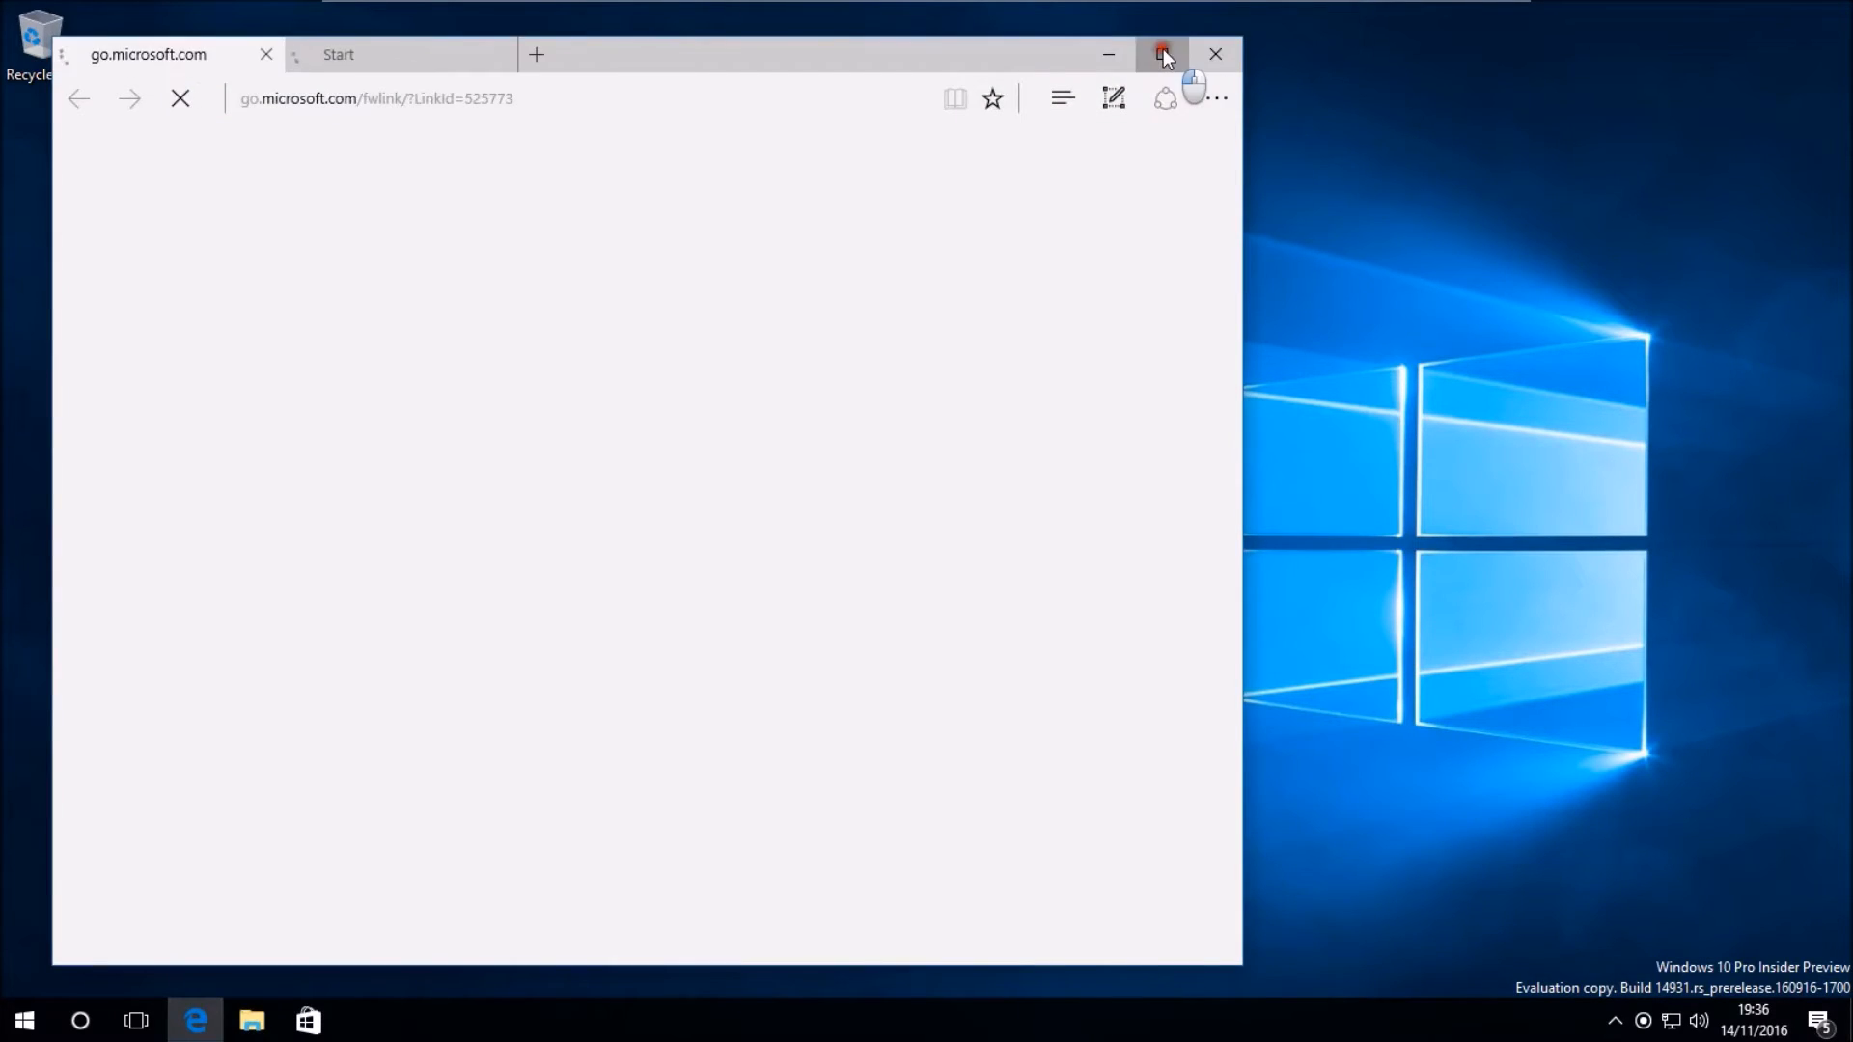
click(1161, 54)
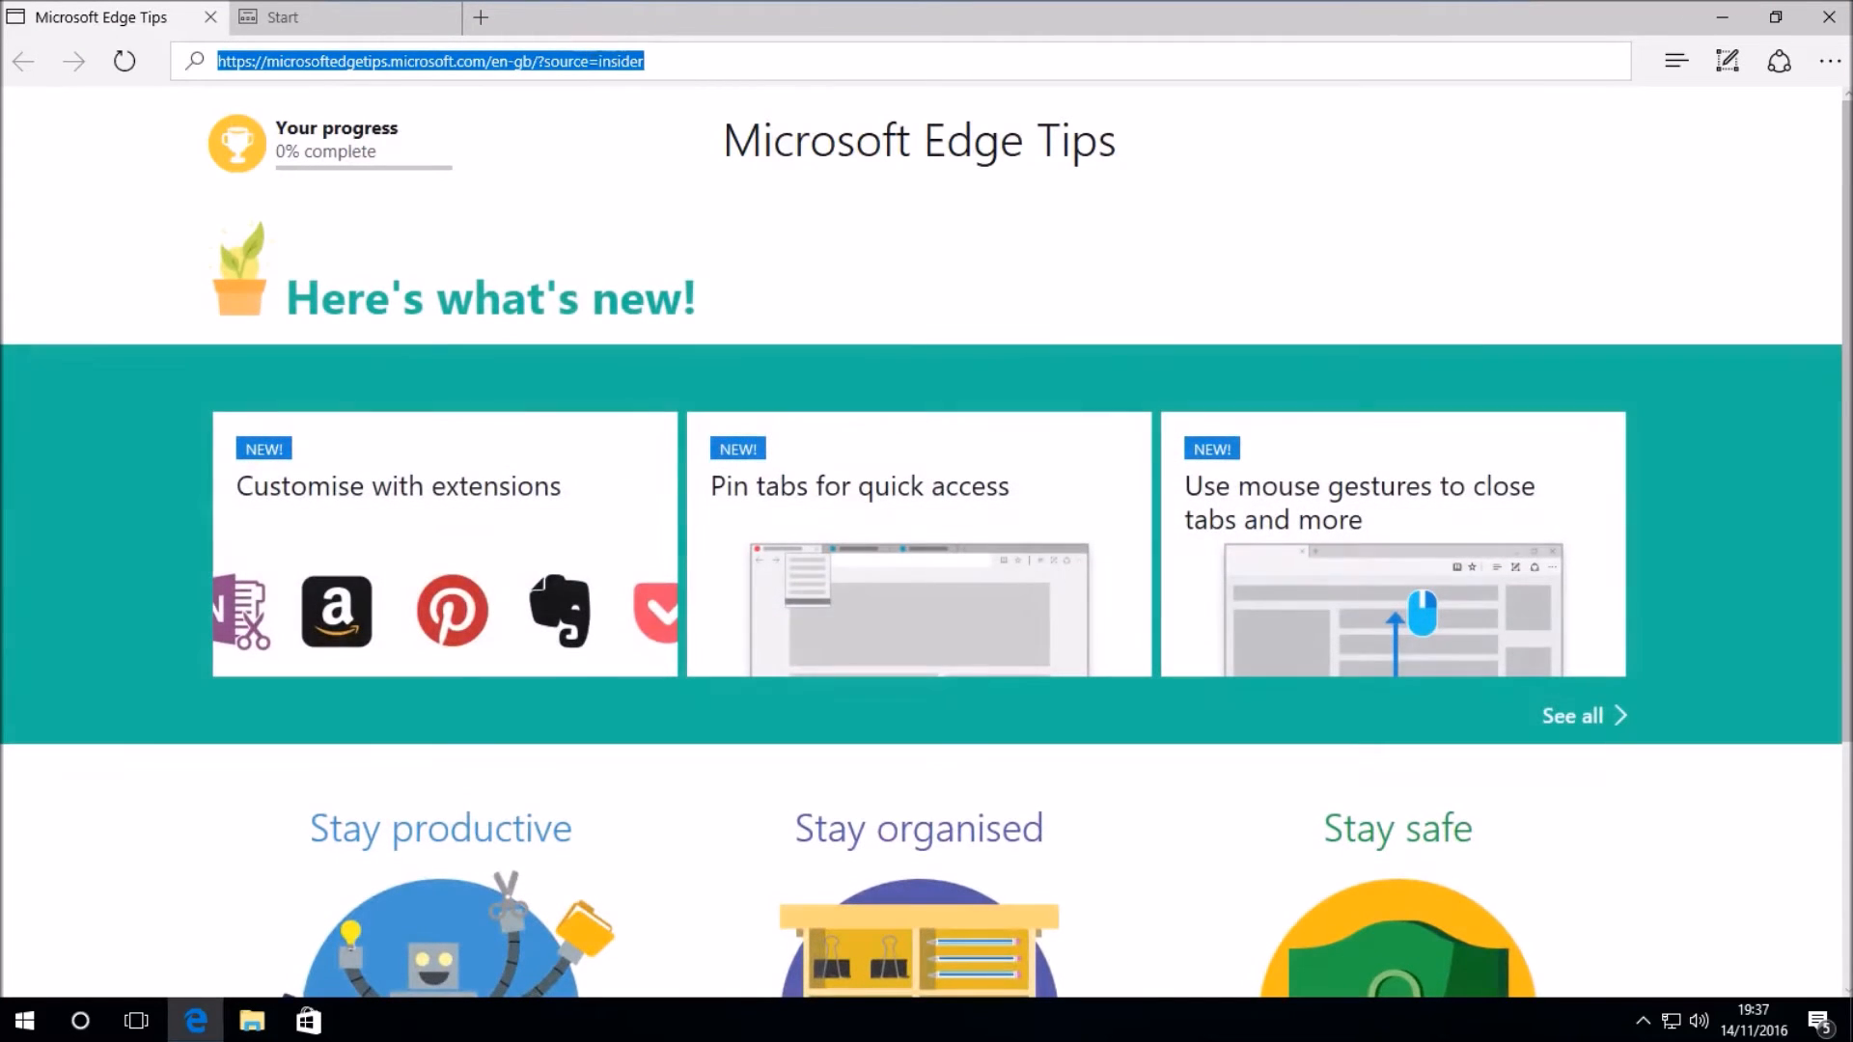
text(jan)
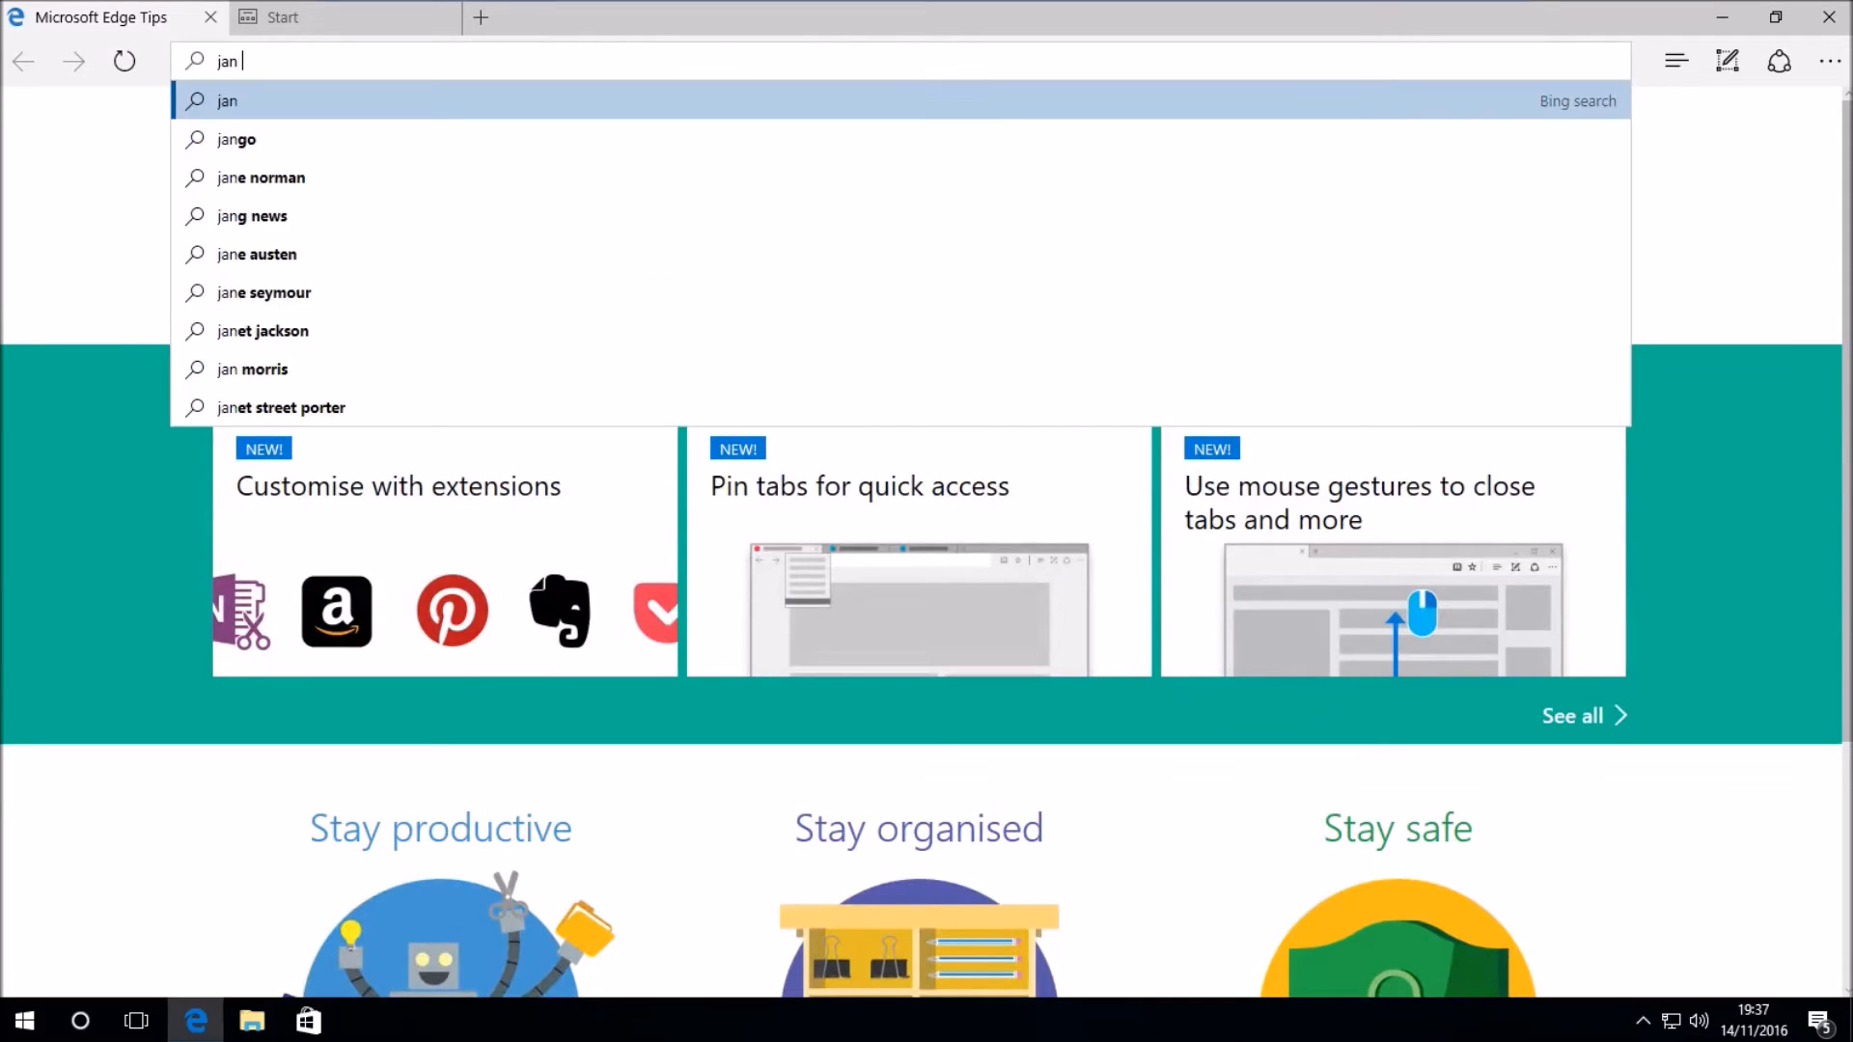
text(krohn he)
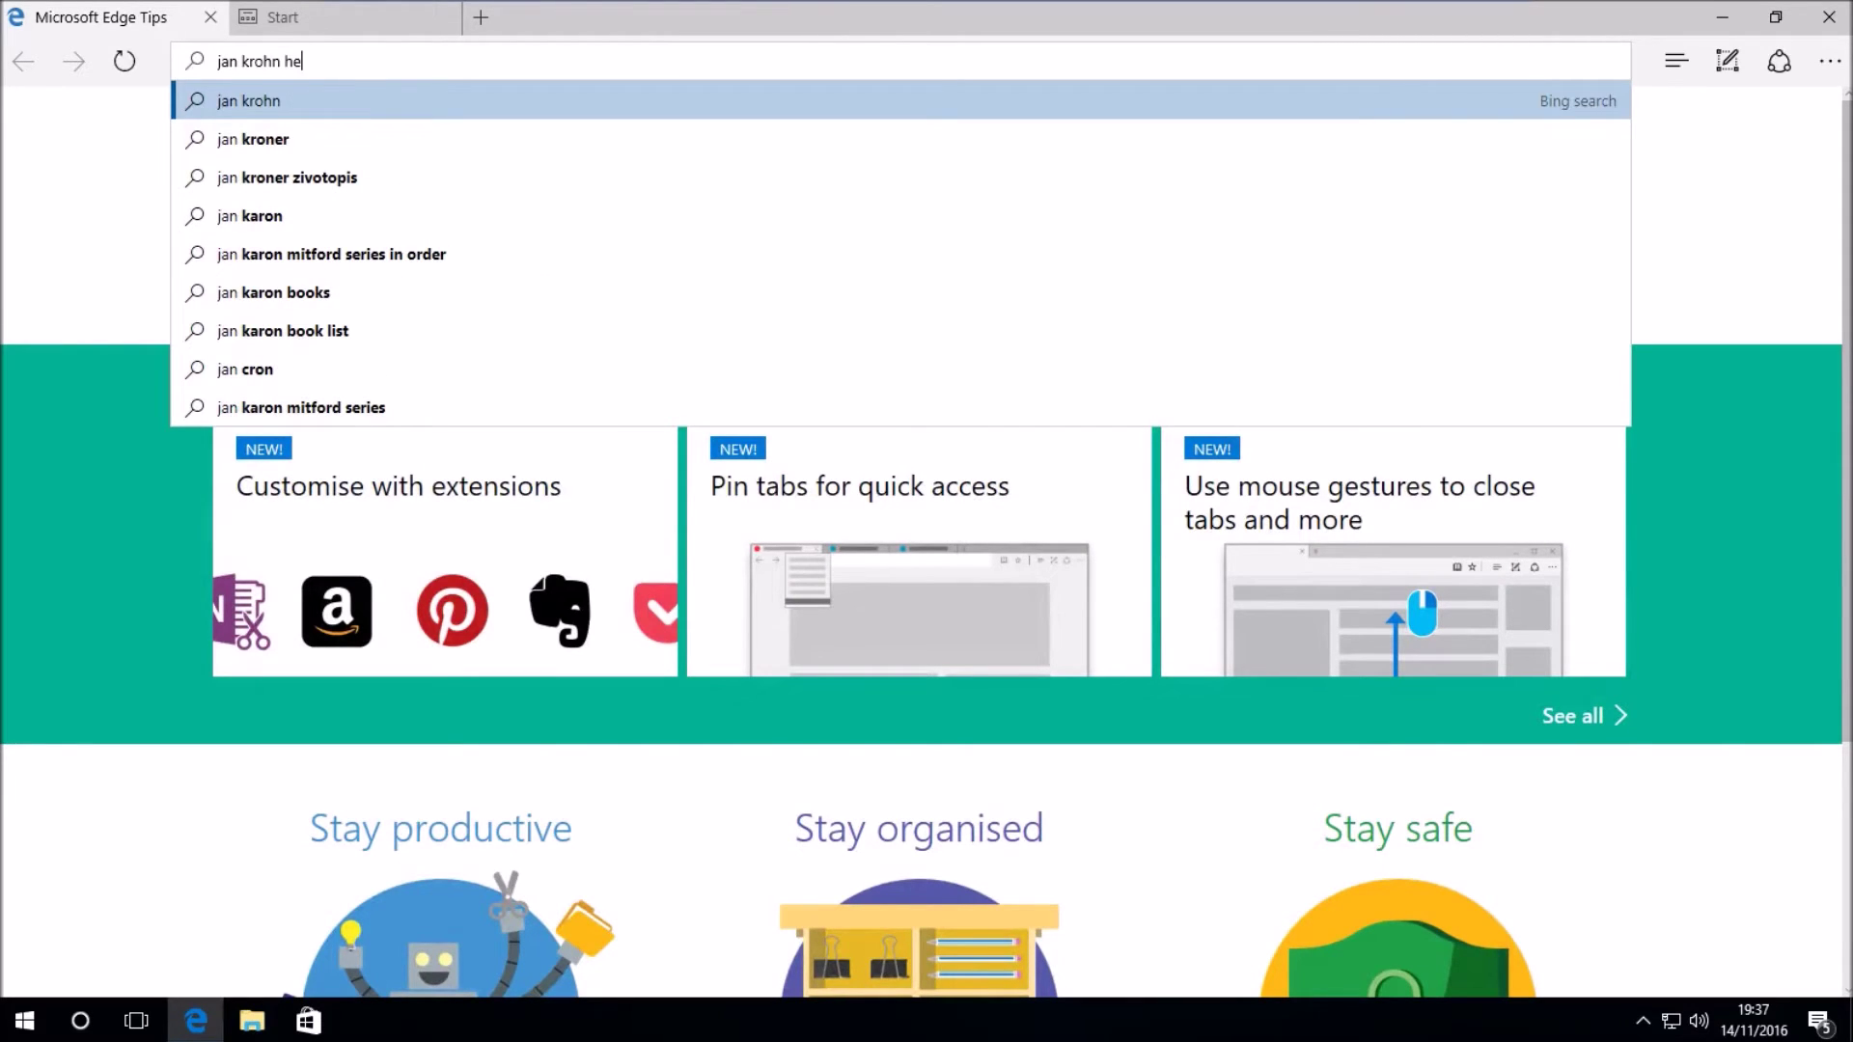
text(idoc)
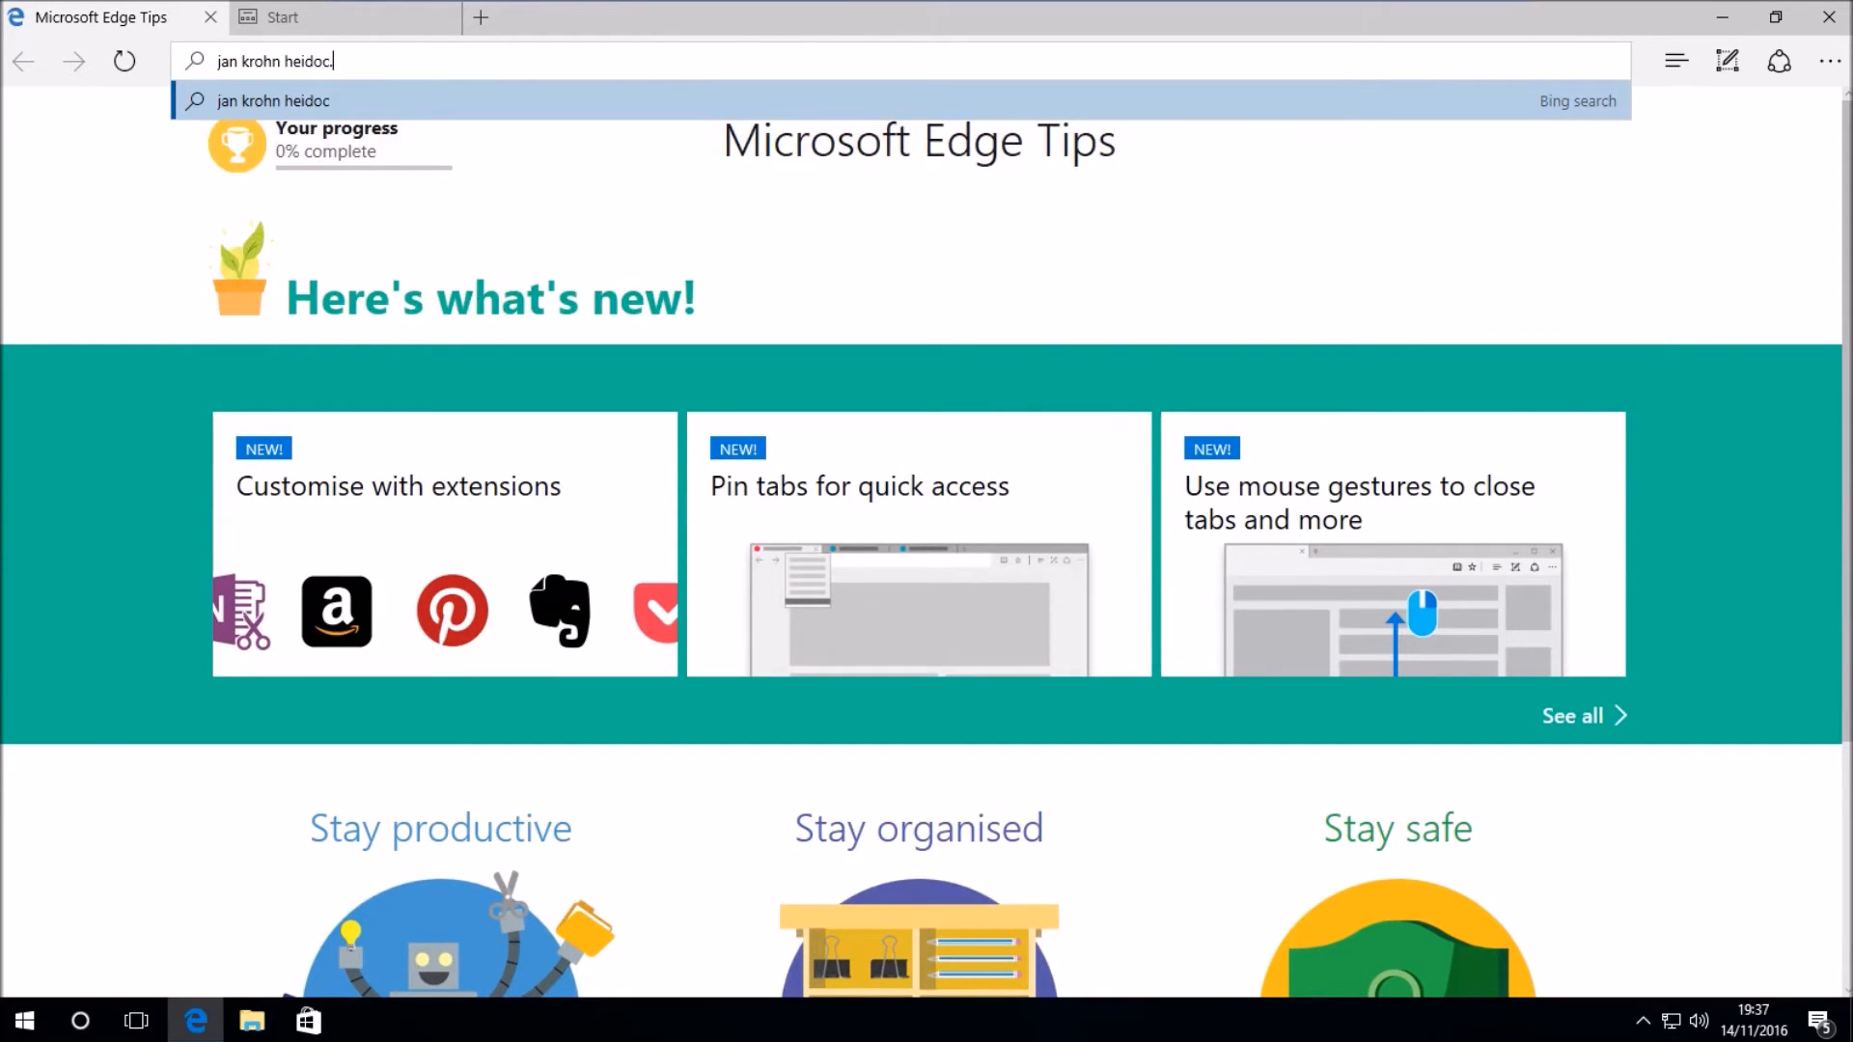
text(.net iso)
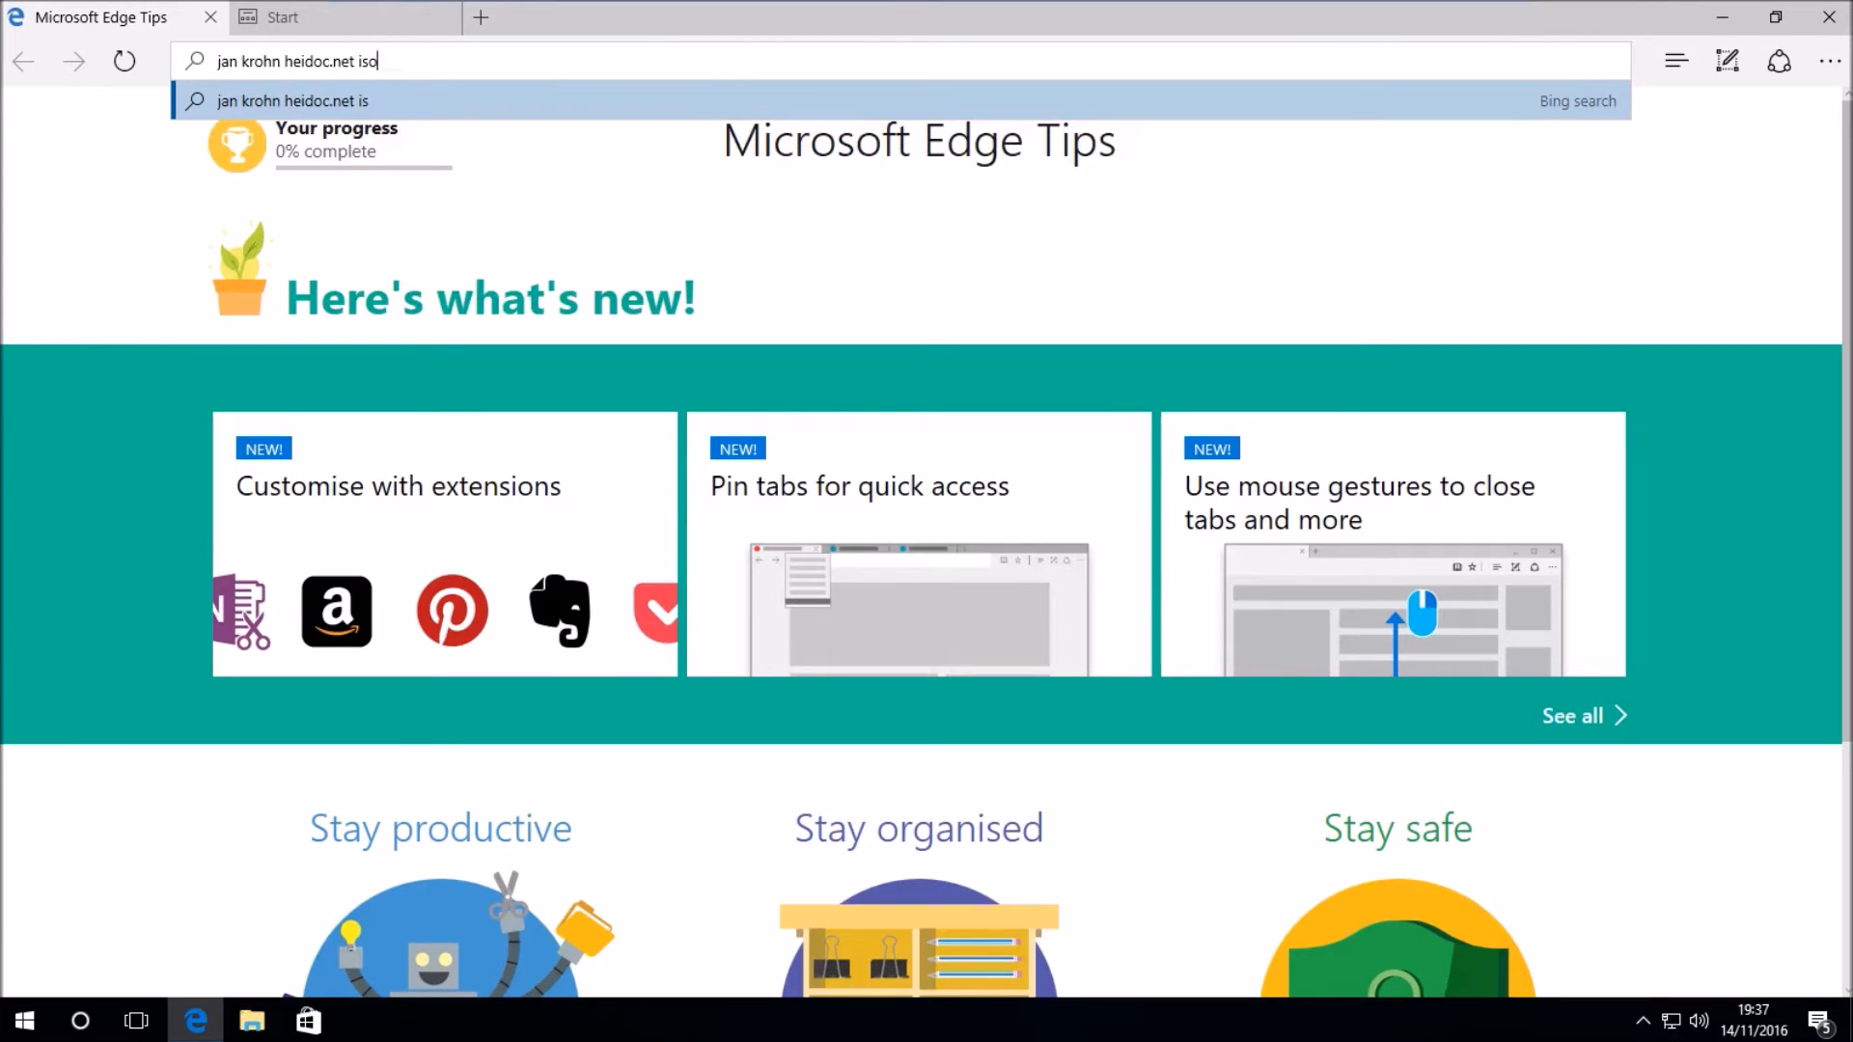
text(download too)
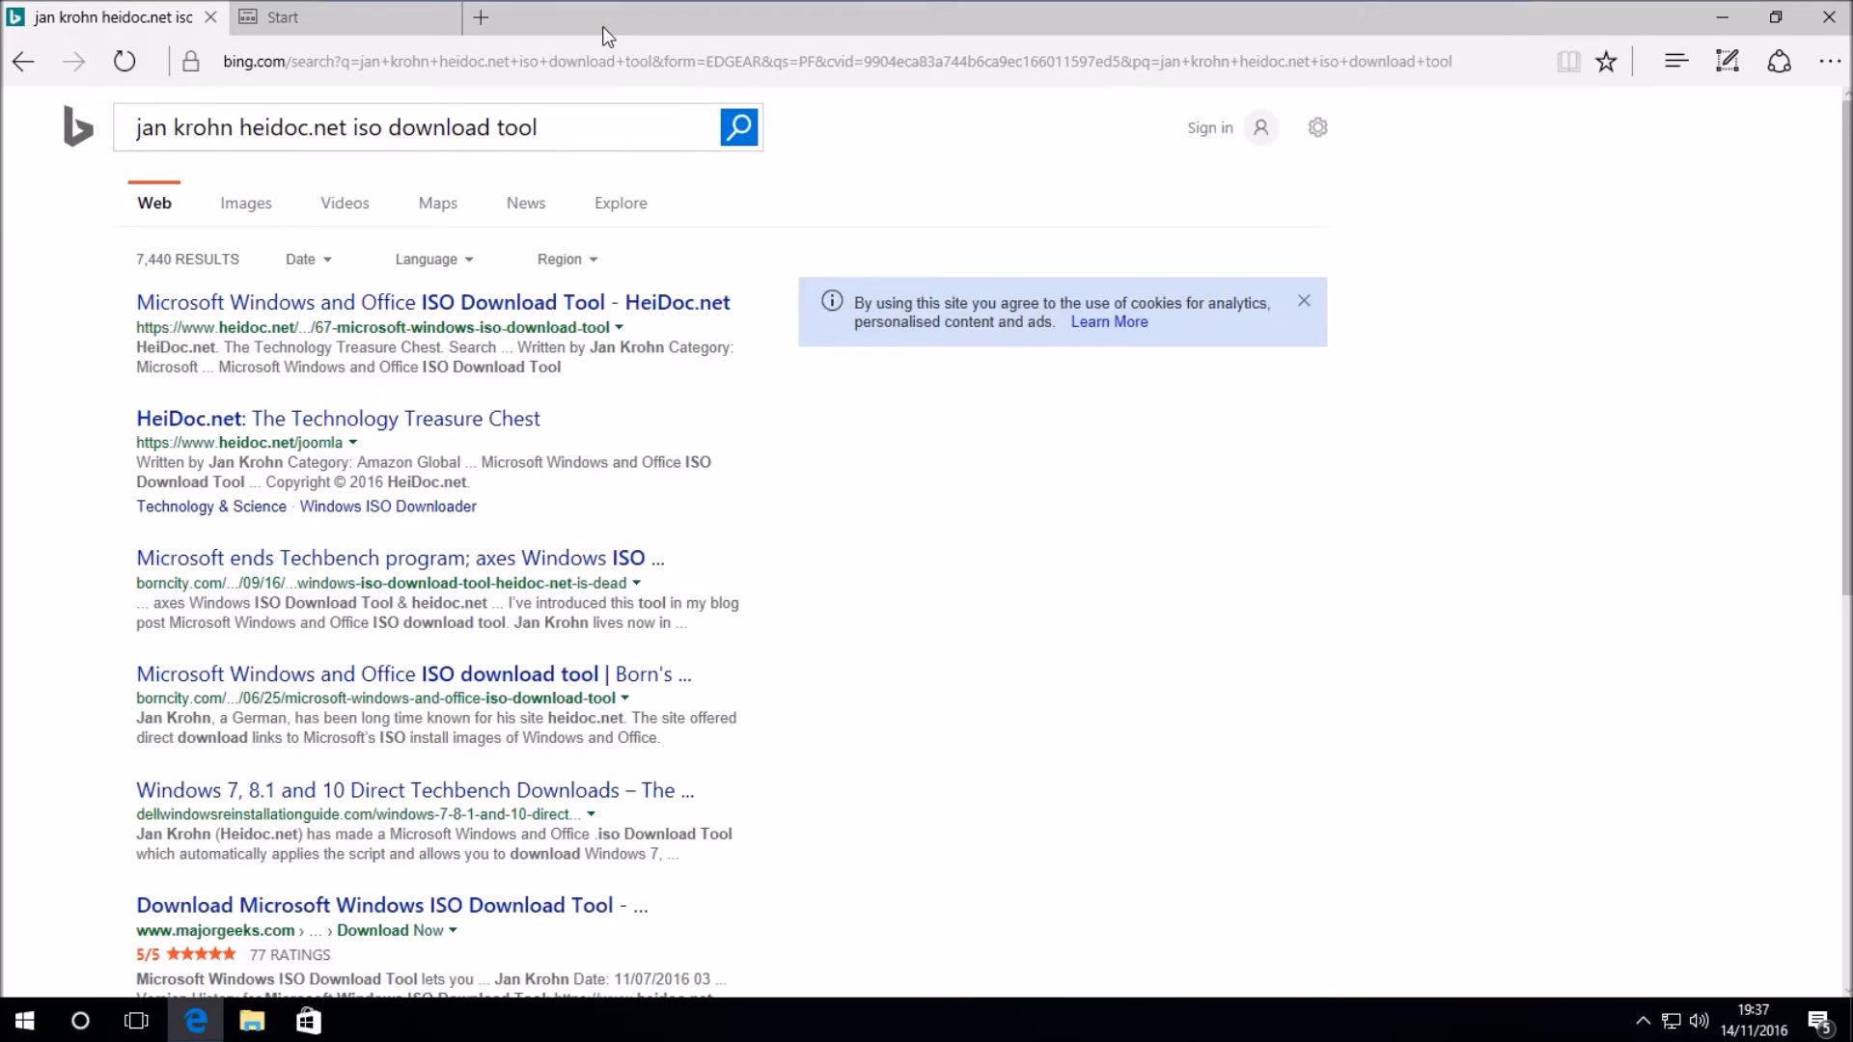
mouse_move(525, 202)
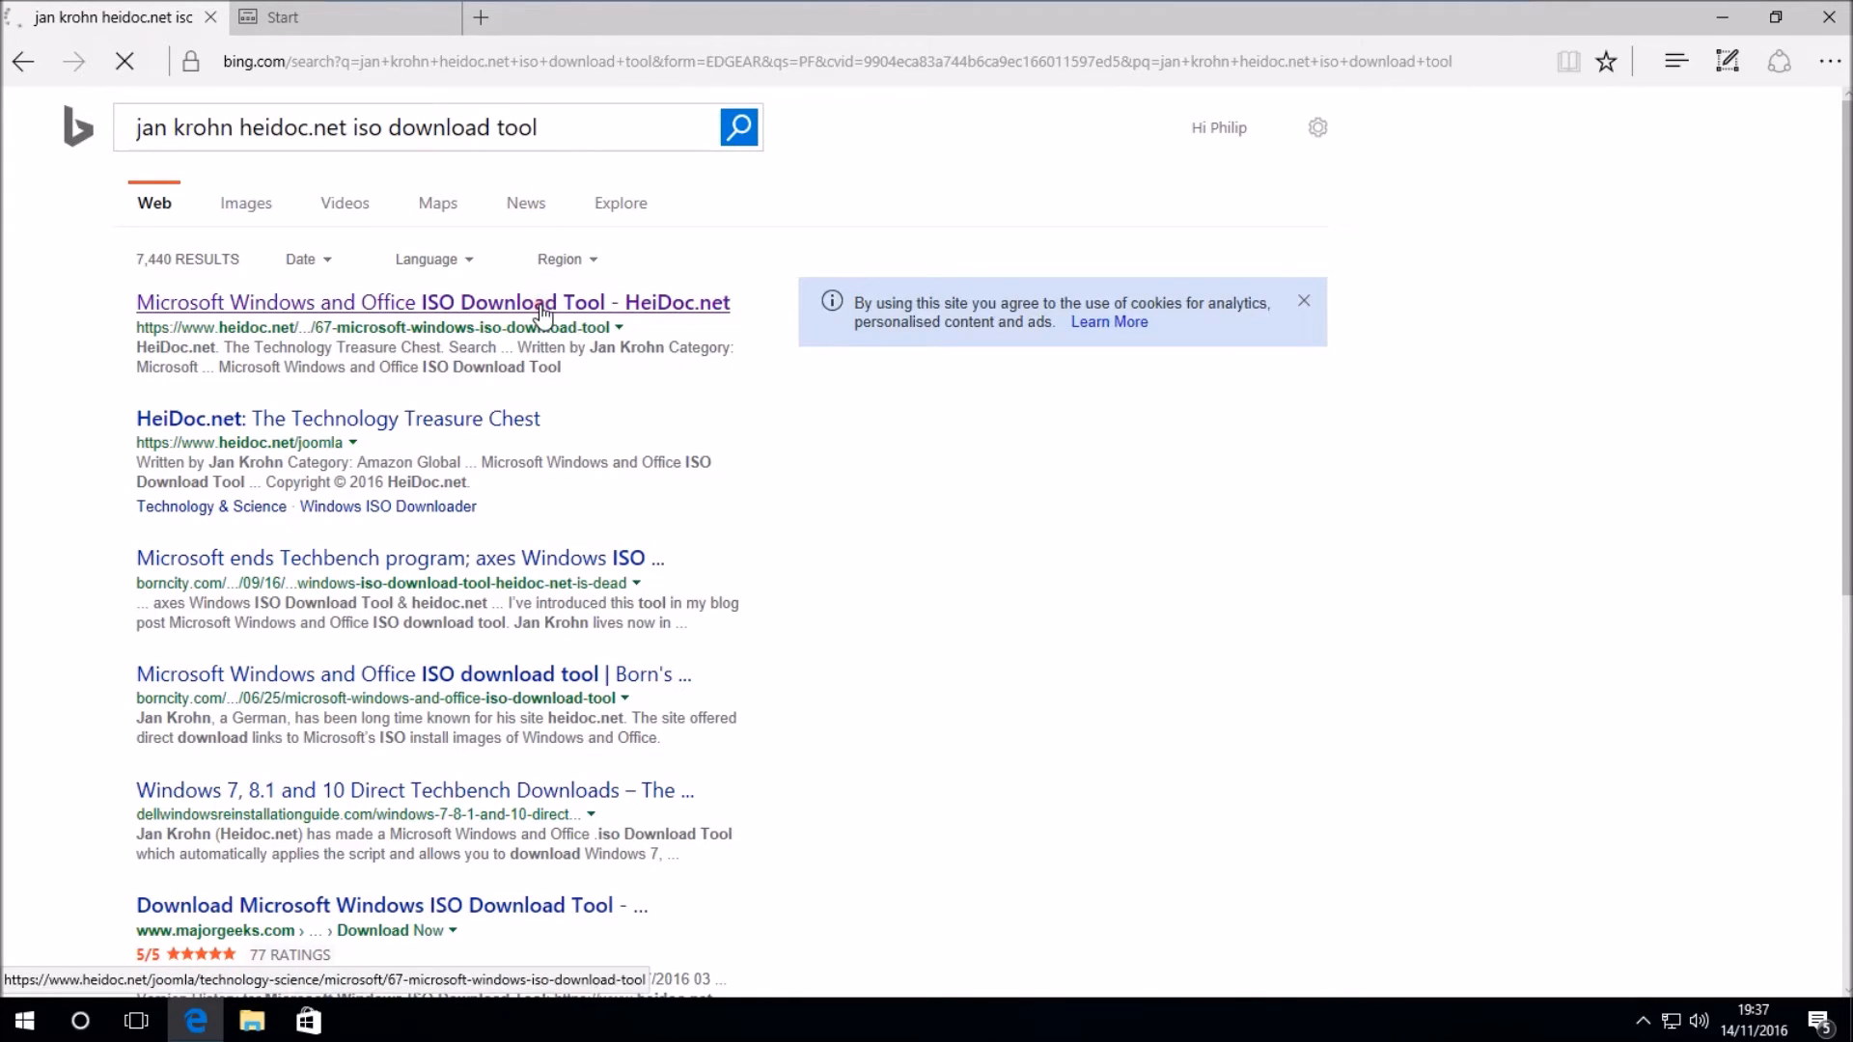
- Go to the HeiDoc.net ISO Download Tool result and scroll down to its Download section
click(432, 303)
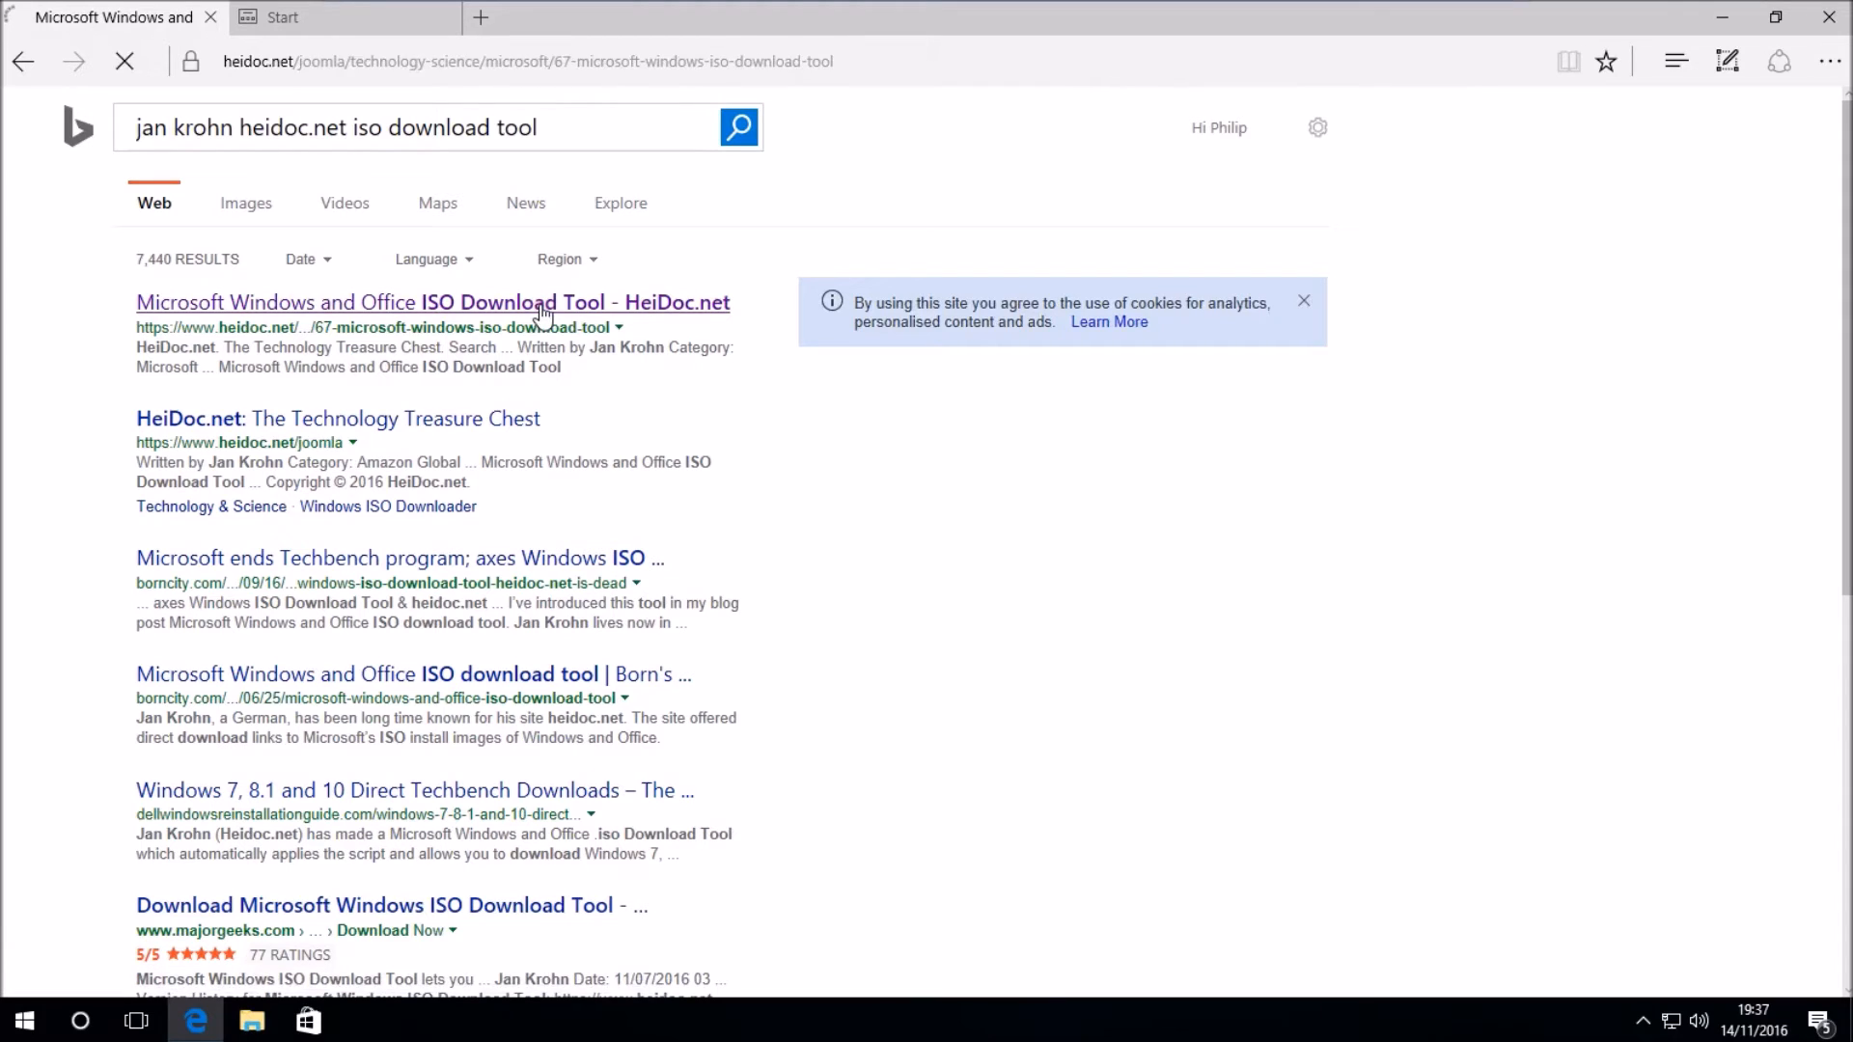
click(433, 303)
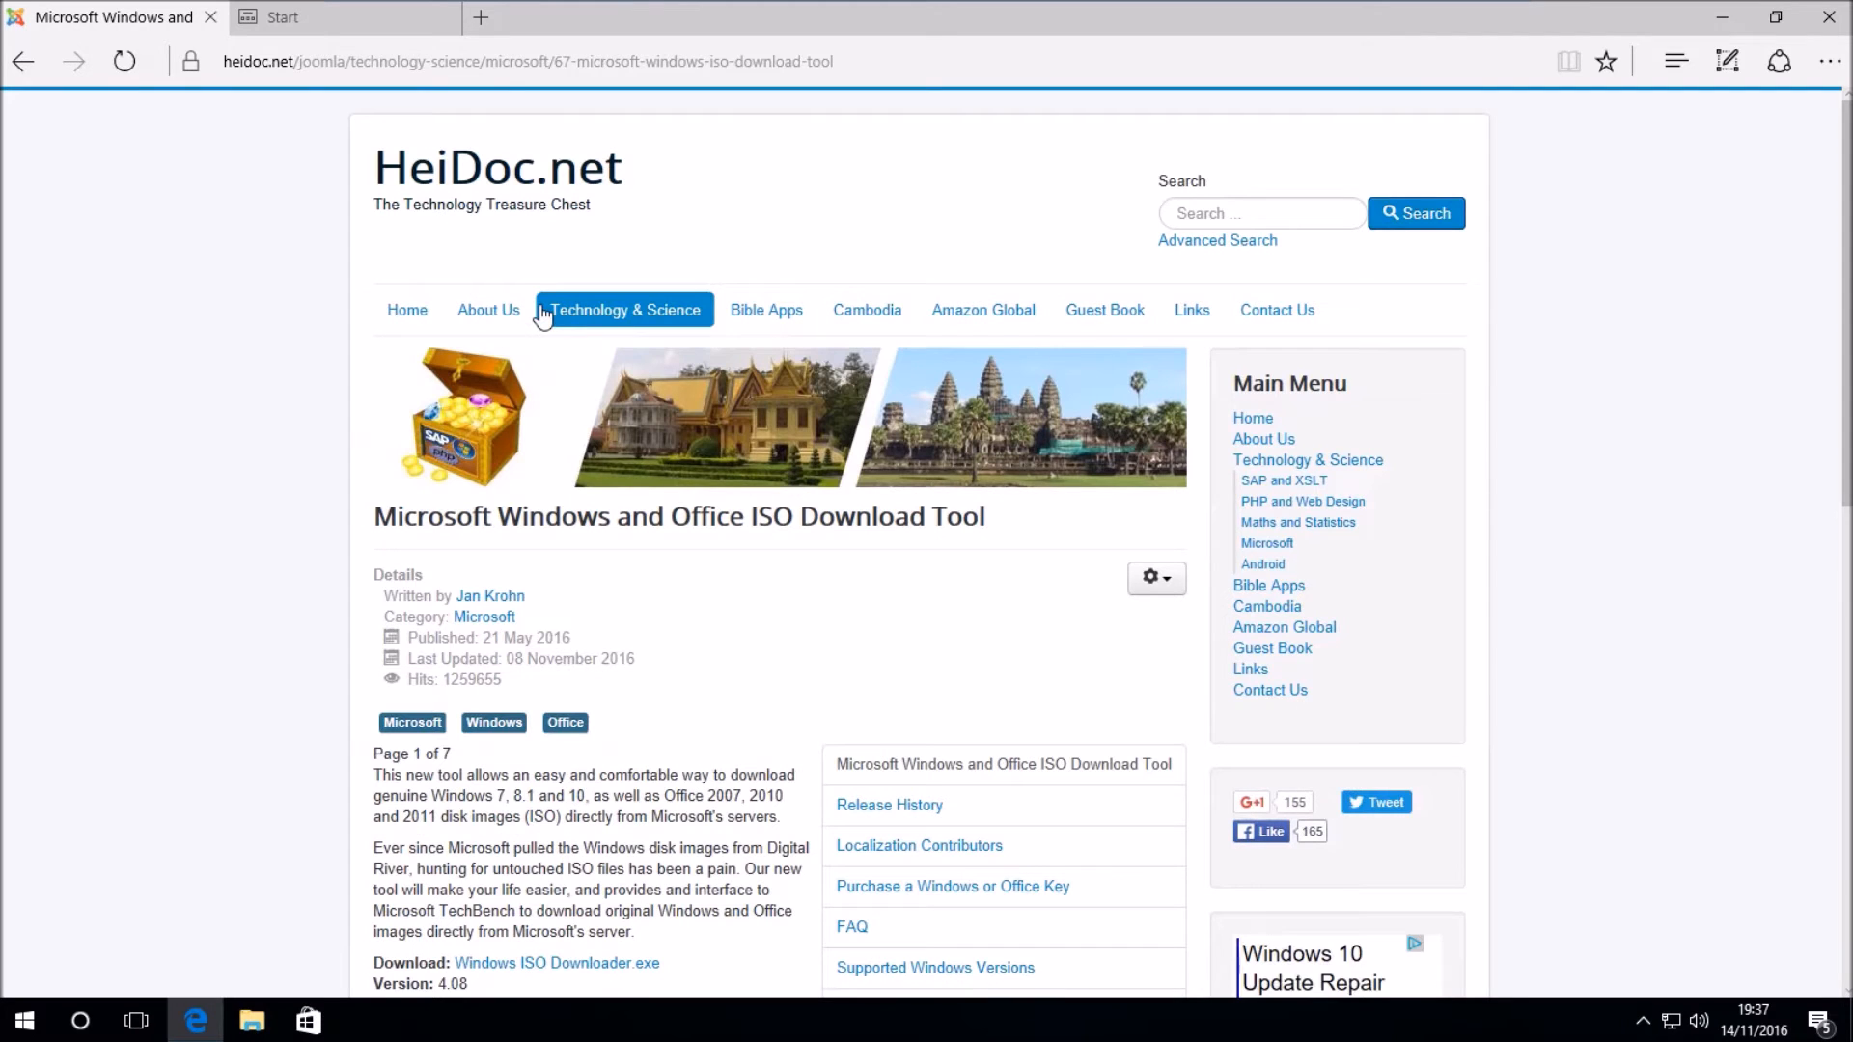
scroll(down, 3)
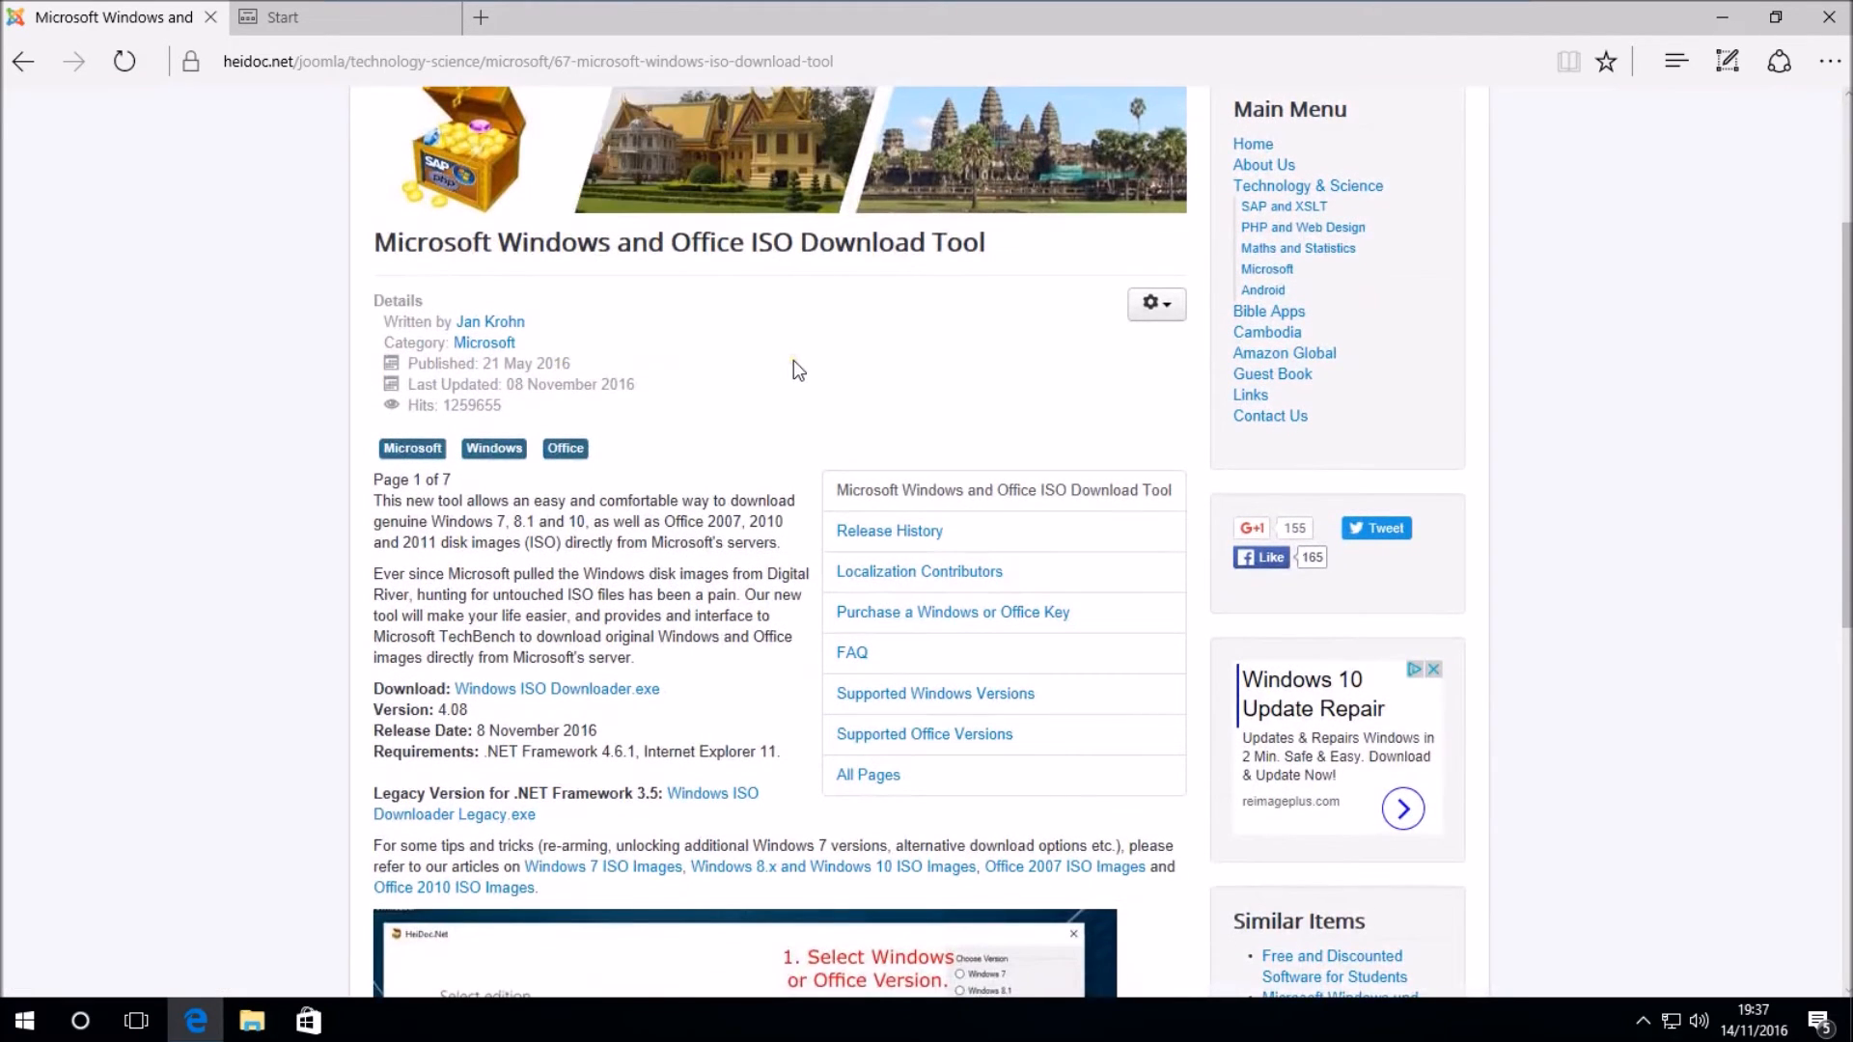
scroll(down, 3)
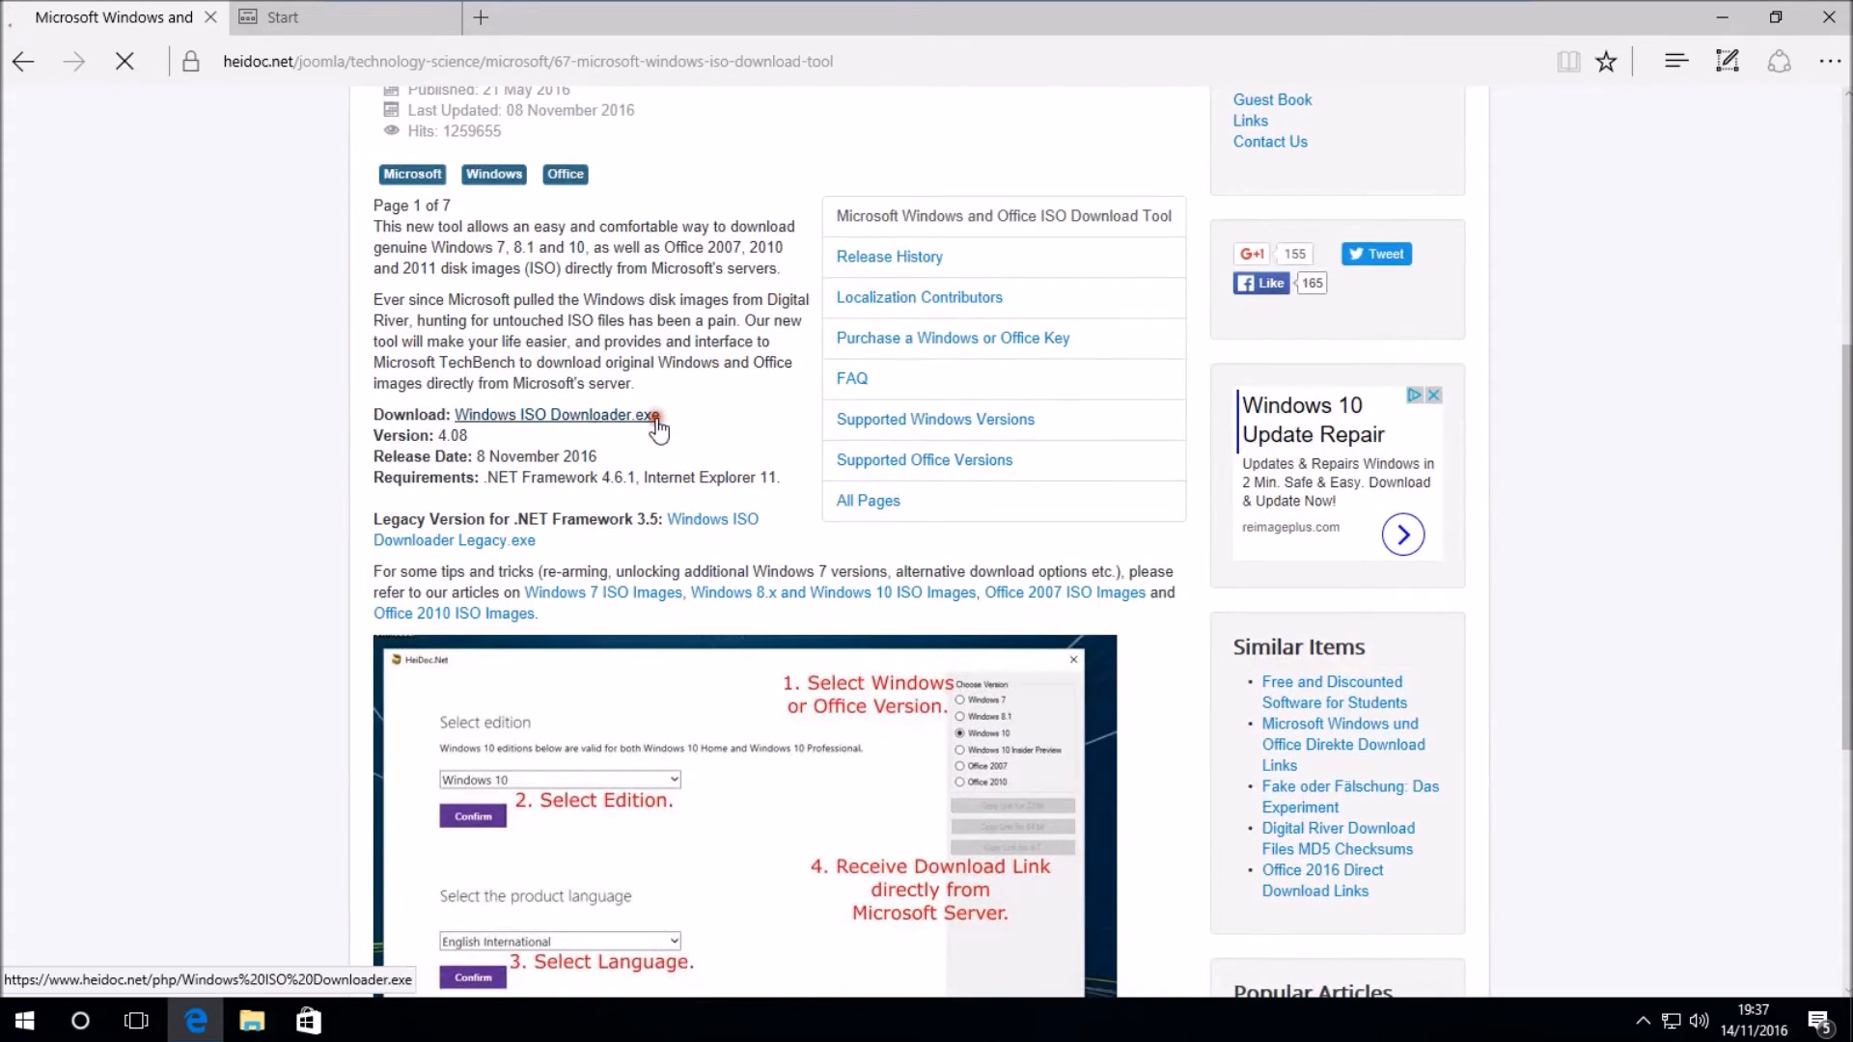
- Download Windows ISO Downloader.exe in Edge and show it in the Downloads folder
click(555, 415)
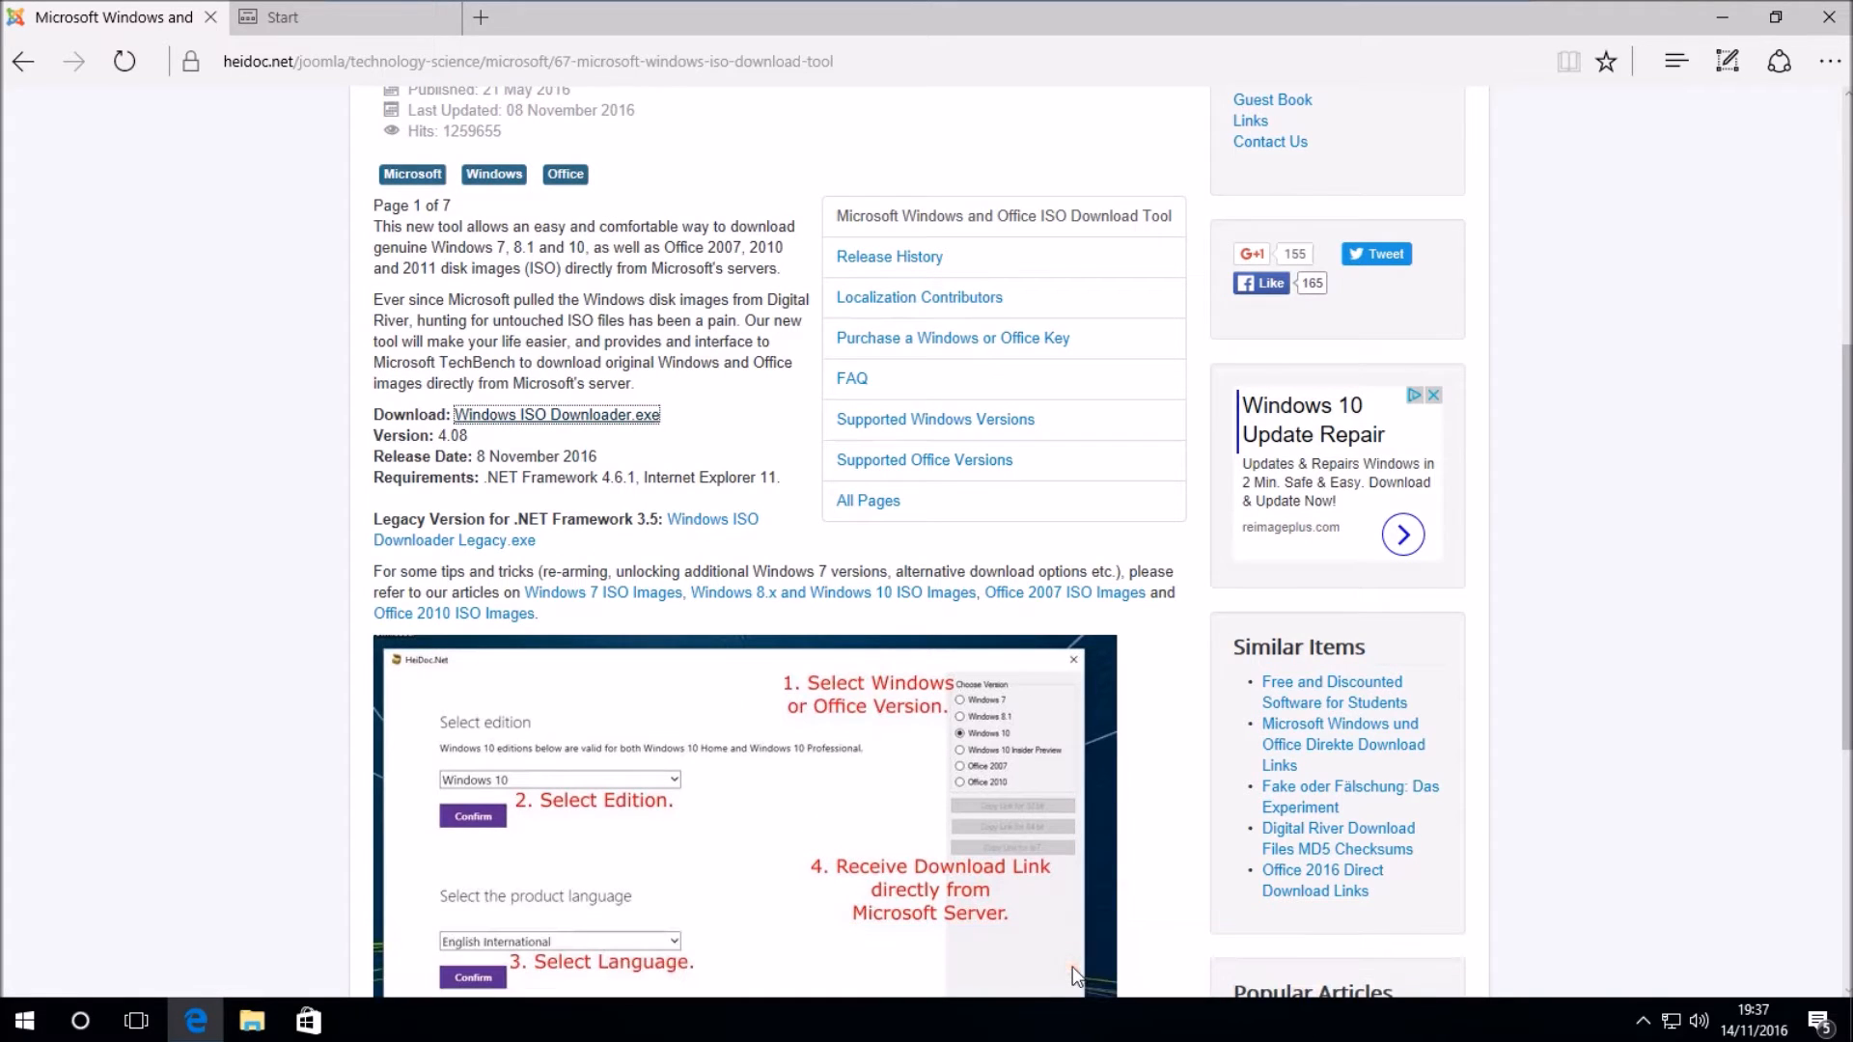
mouse_move(1038, 795)
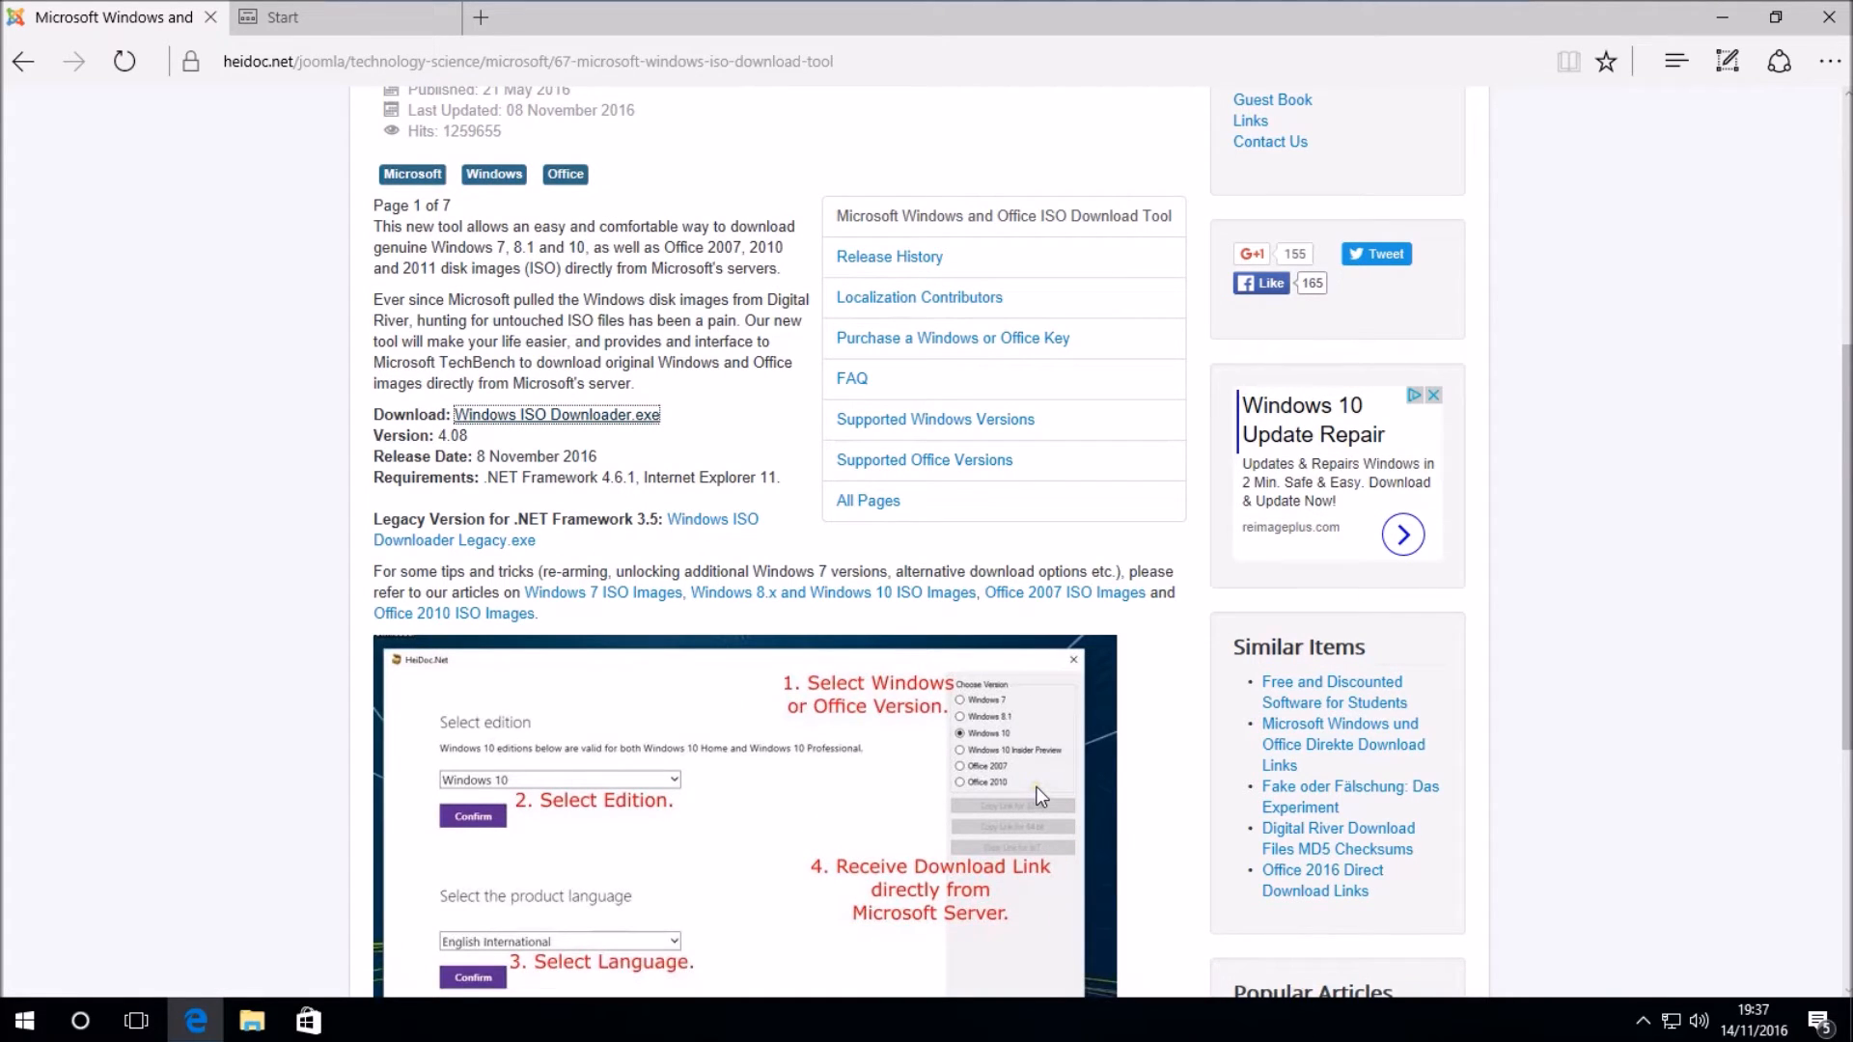
click(556, 413)
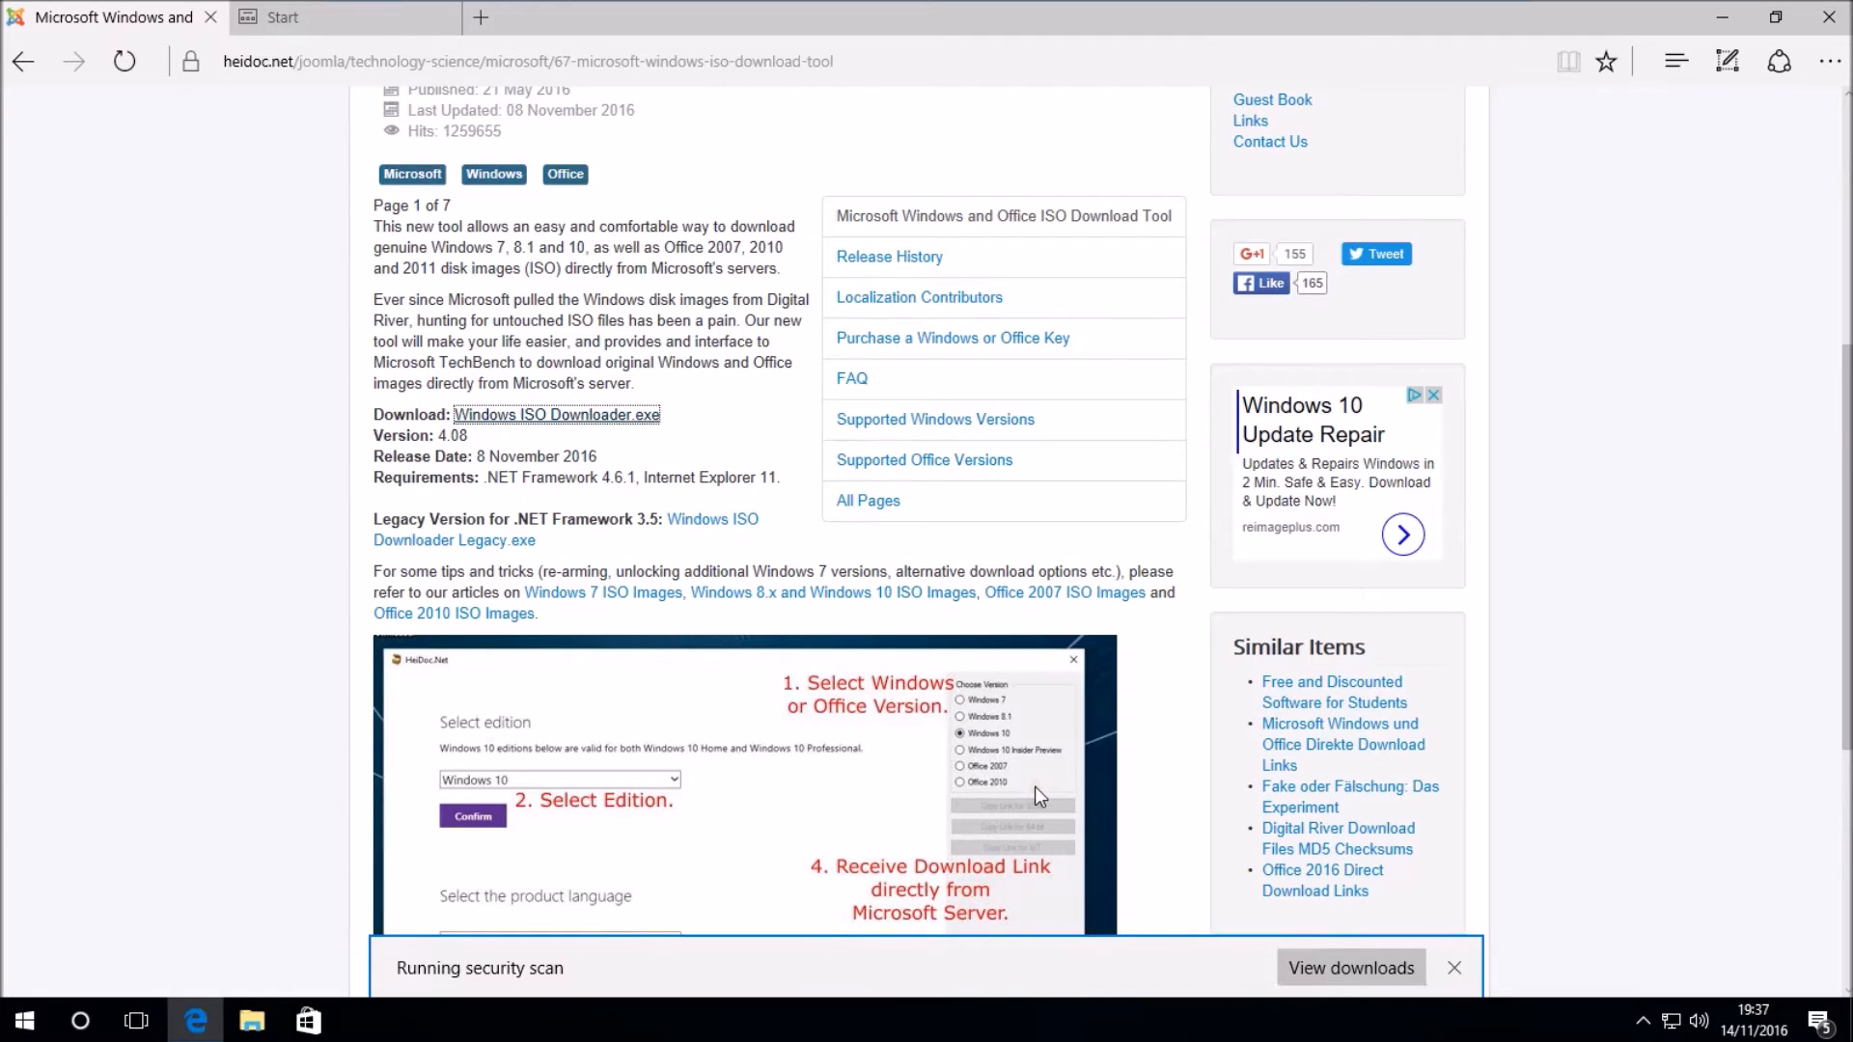
mouse_move(1036, 780)
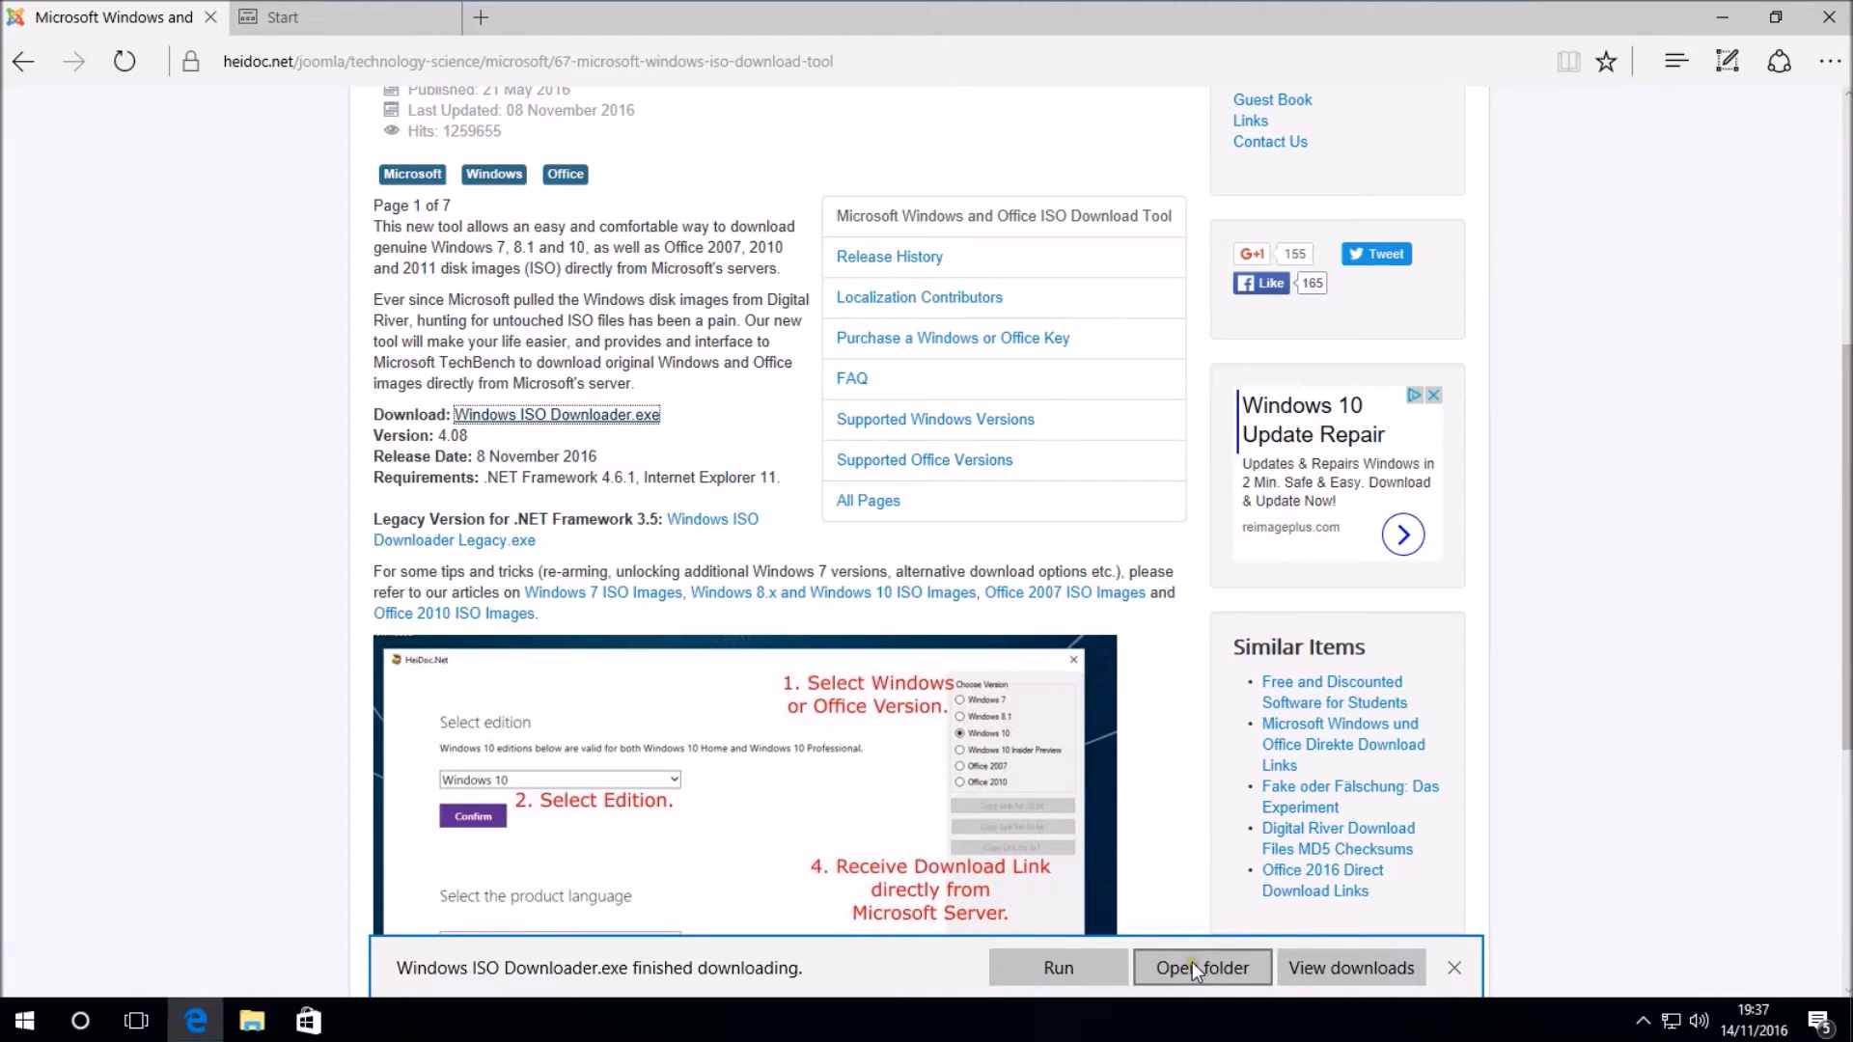
click(1202, 967)
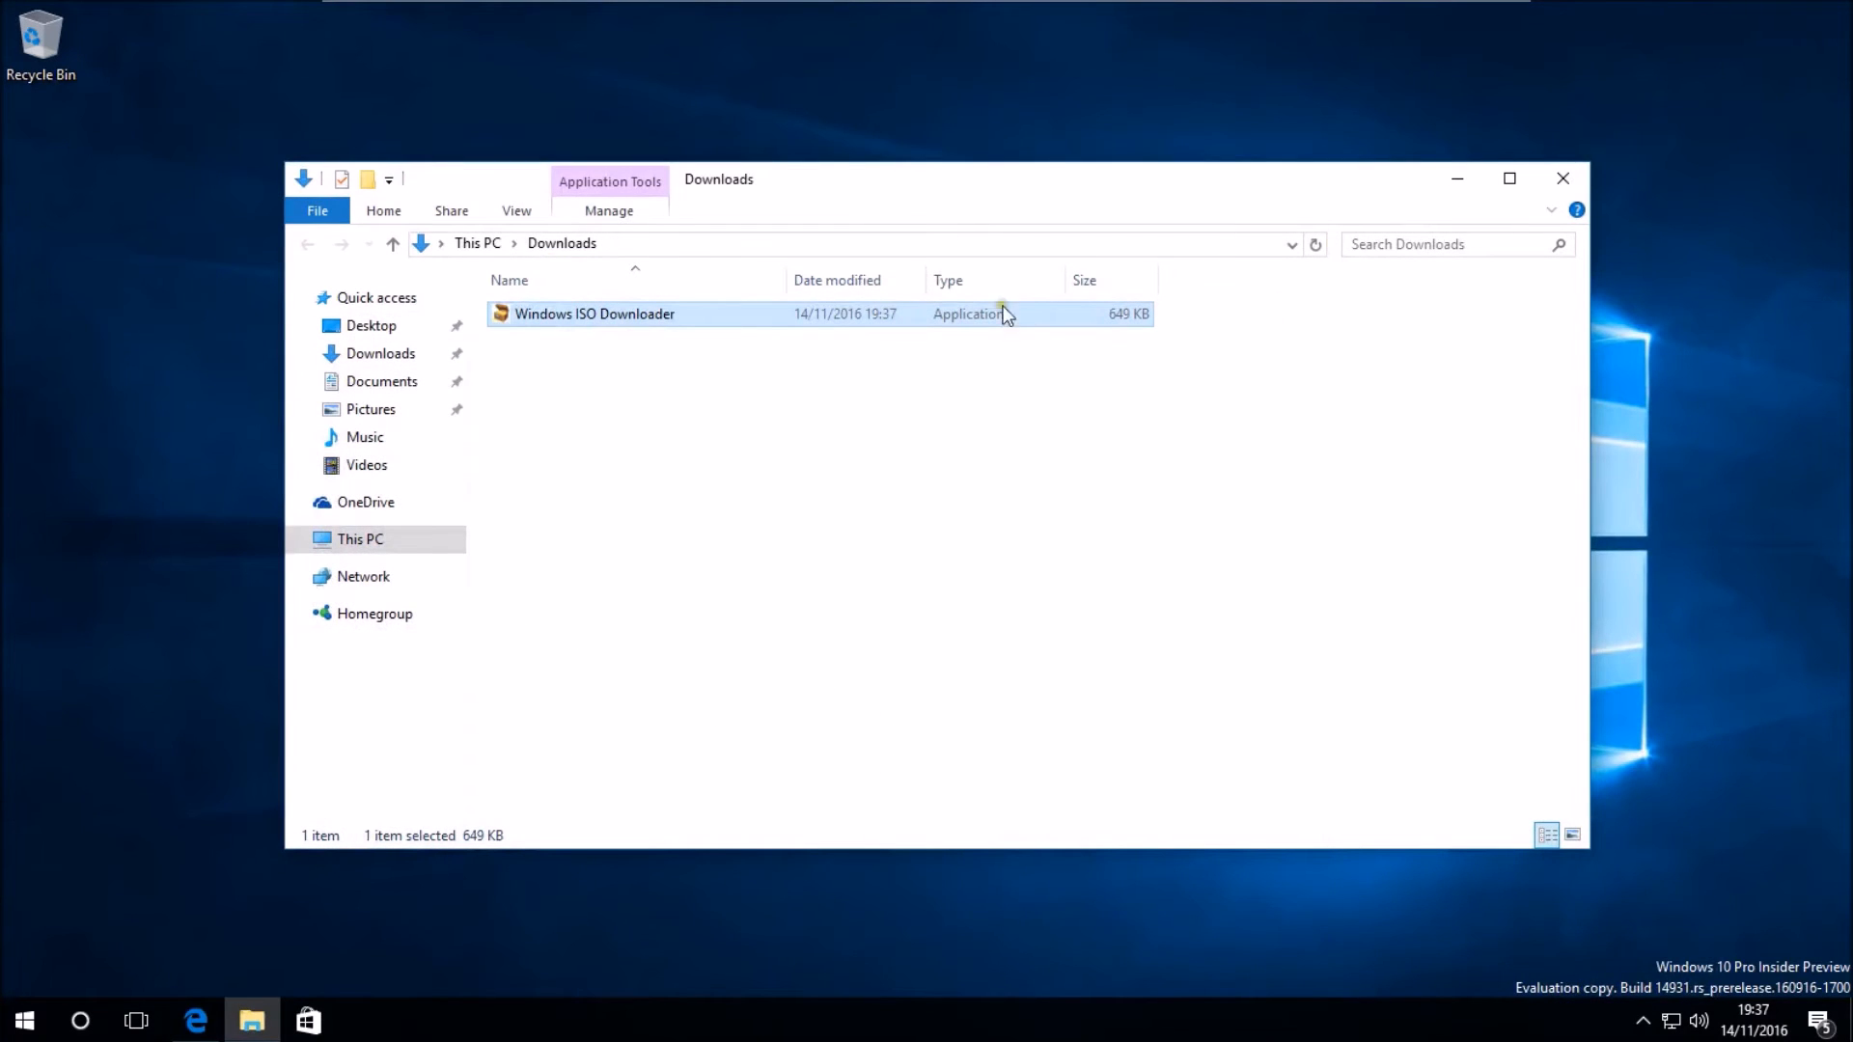
mouse_move(909, 324)
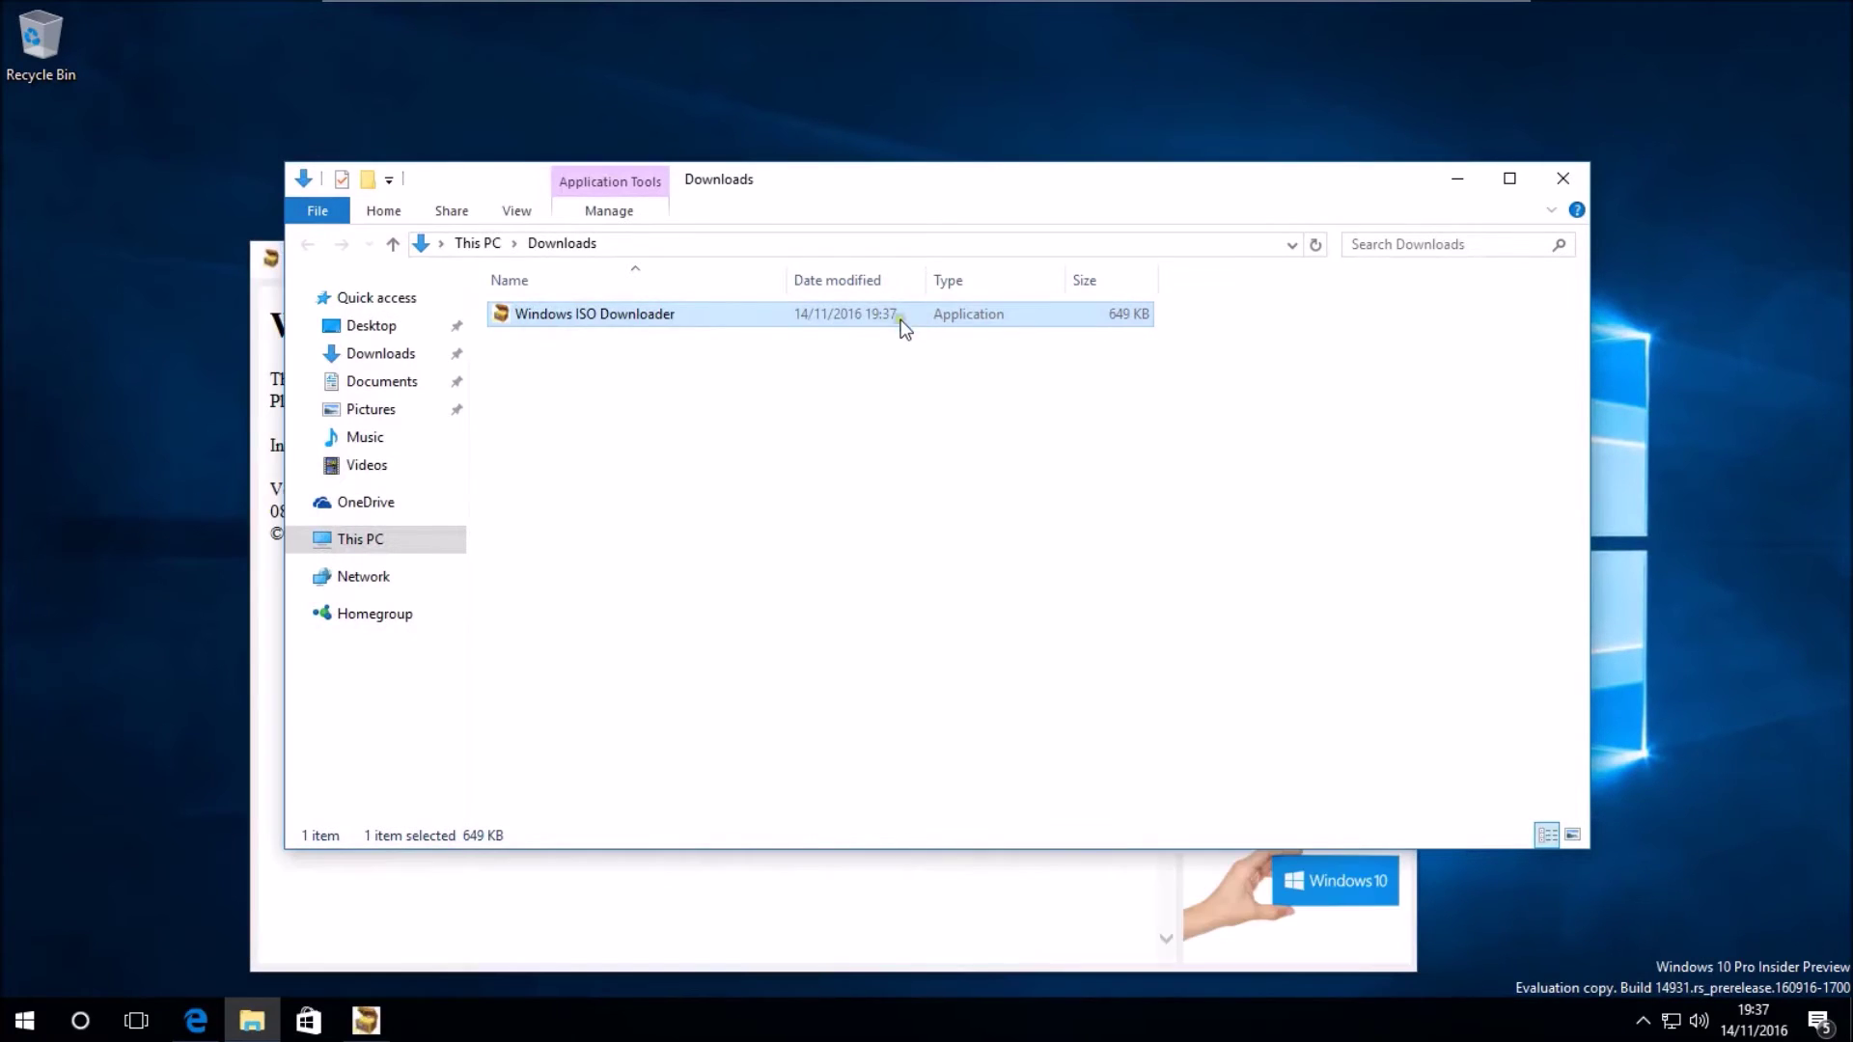
- Launch Windows ISO Downloader, choose Windows 10 and scroll through the Select edition list
double_click(592, 312)
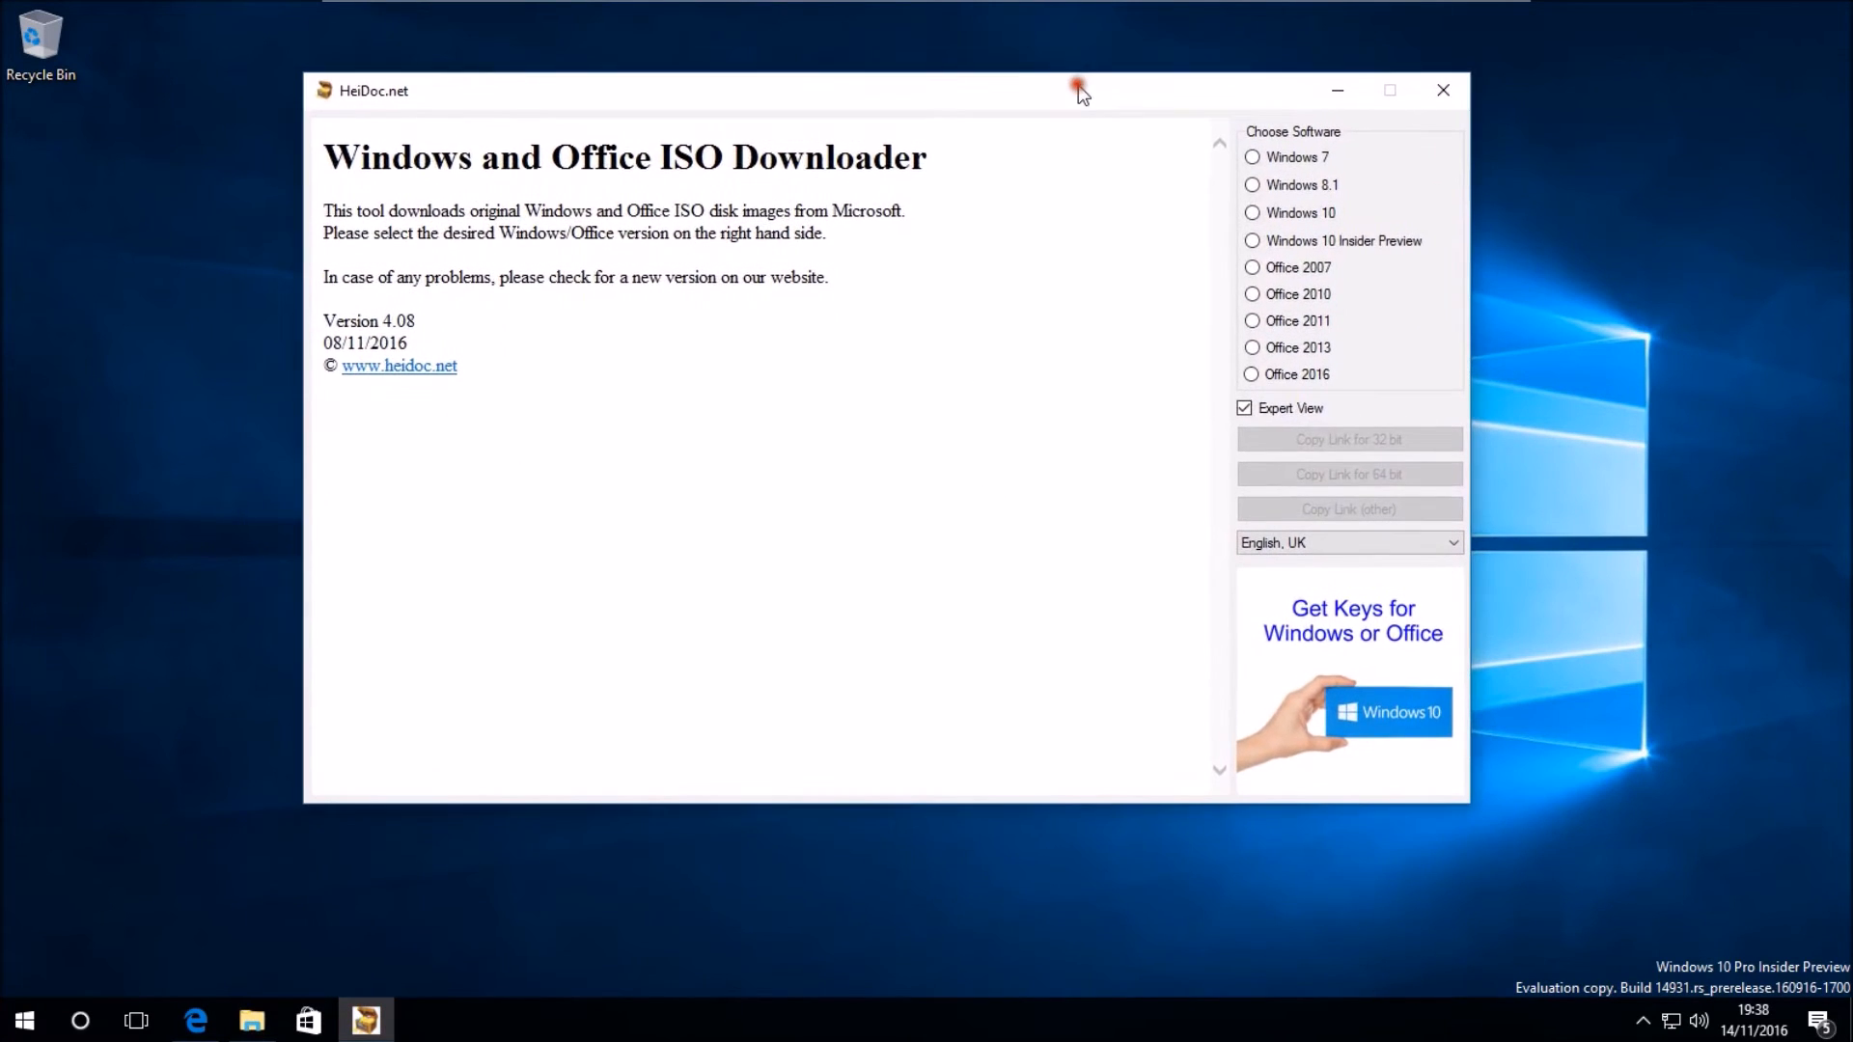
mouse_move(1258, 225)
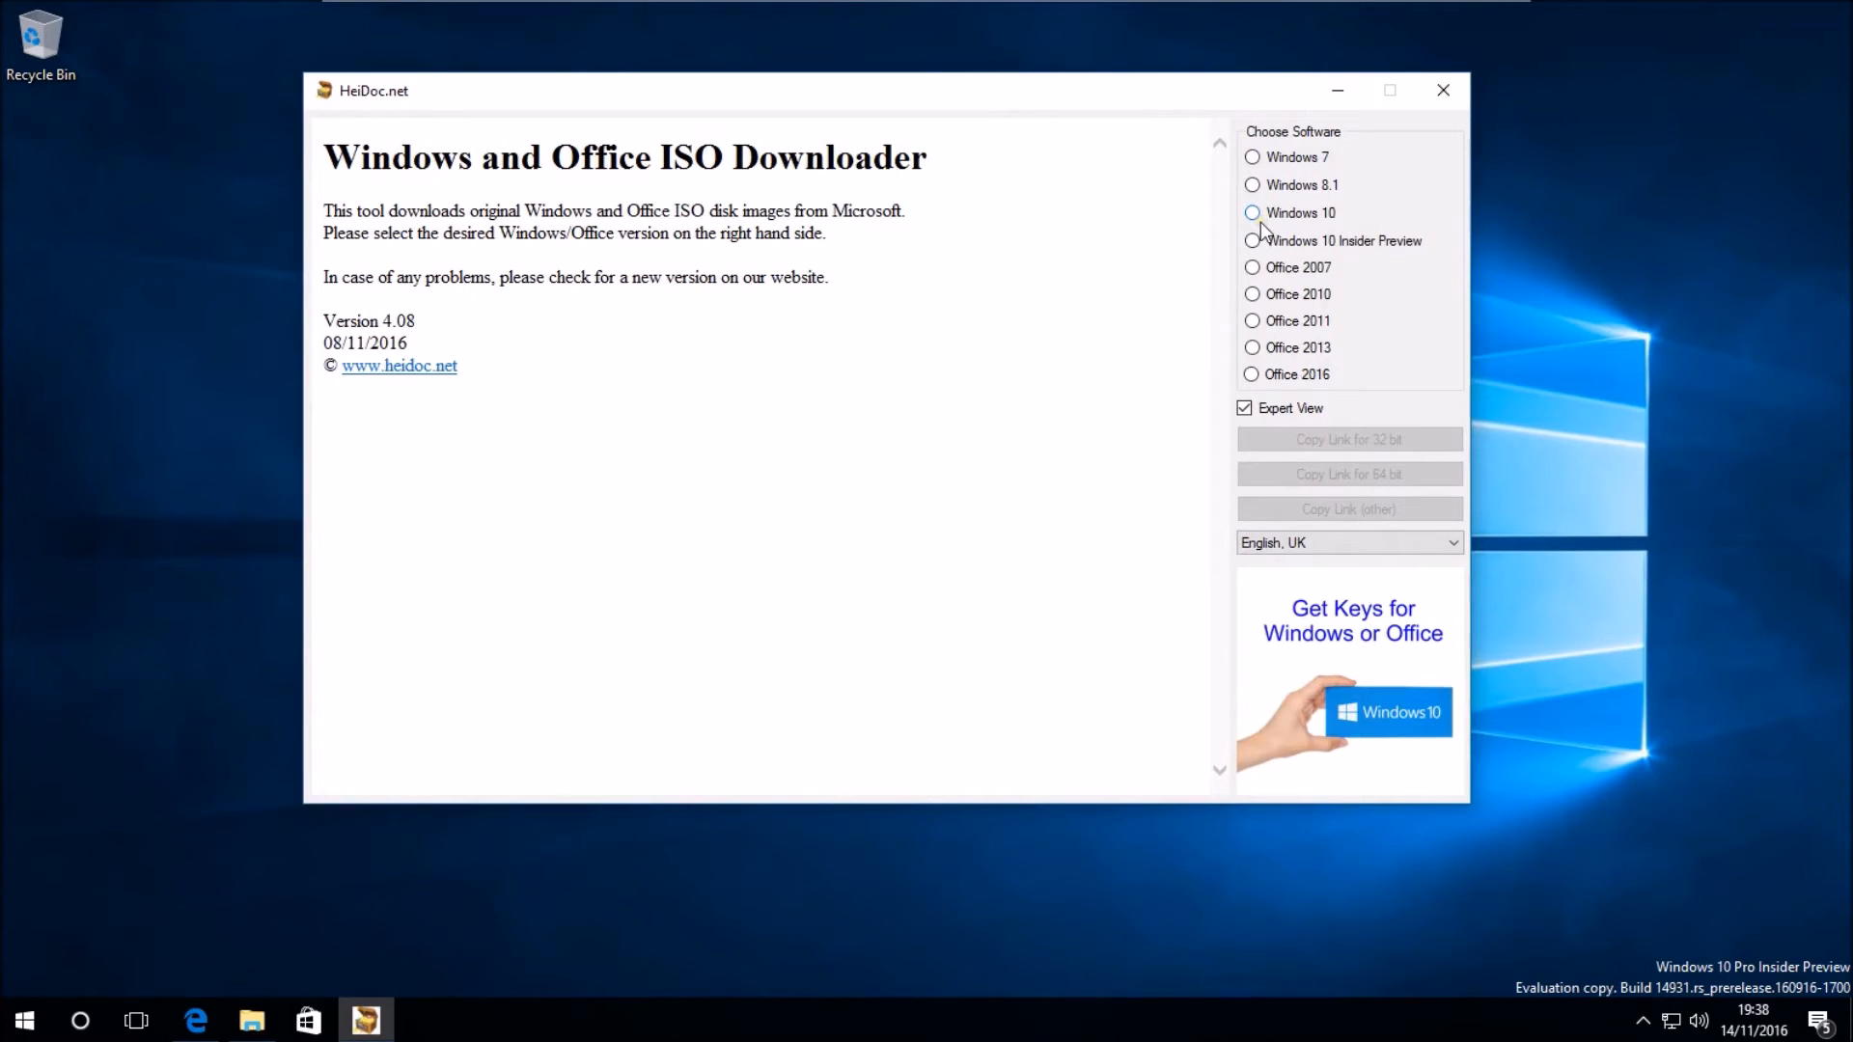
click(1251, 212)
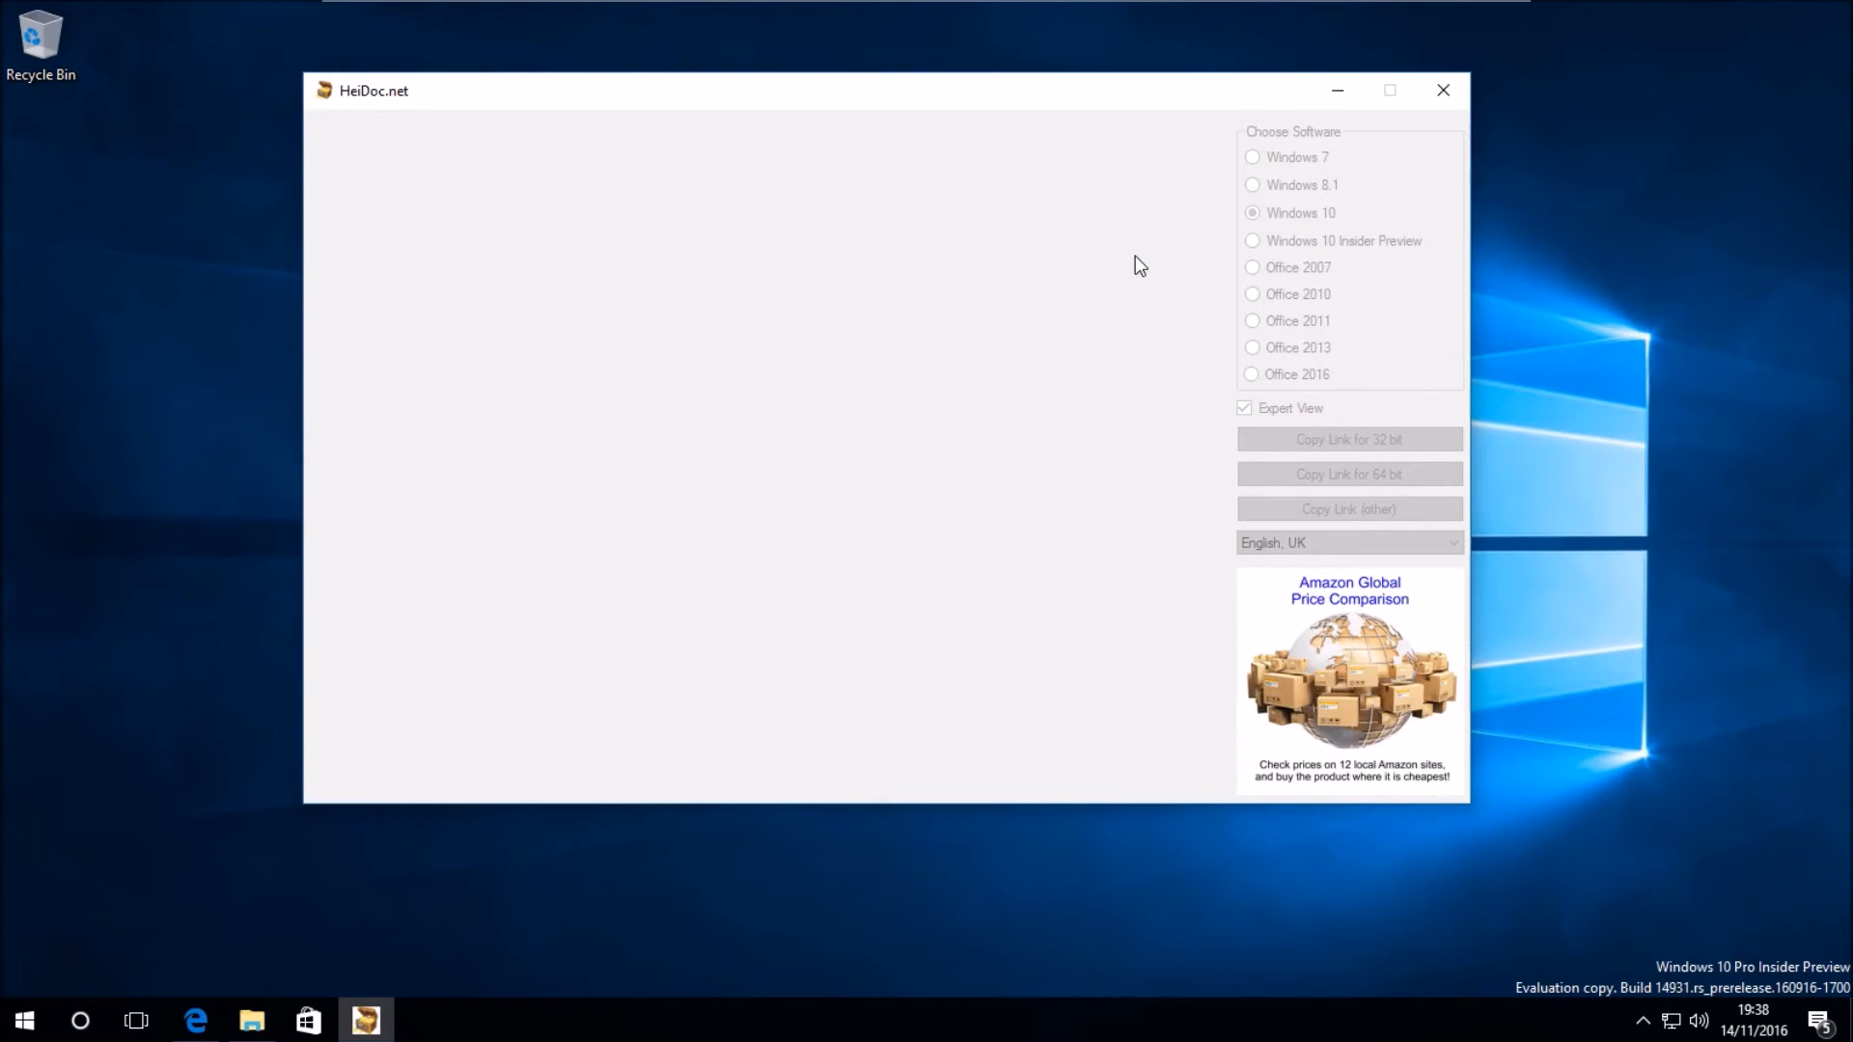
click(1253, 212)
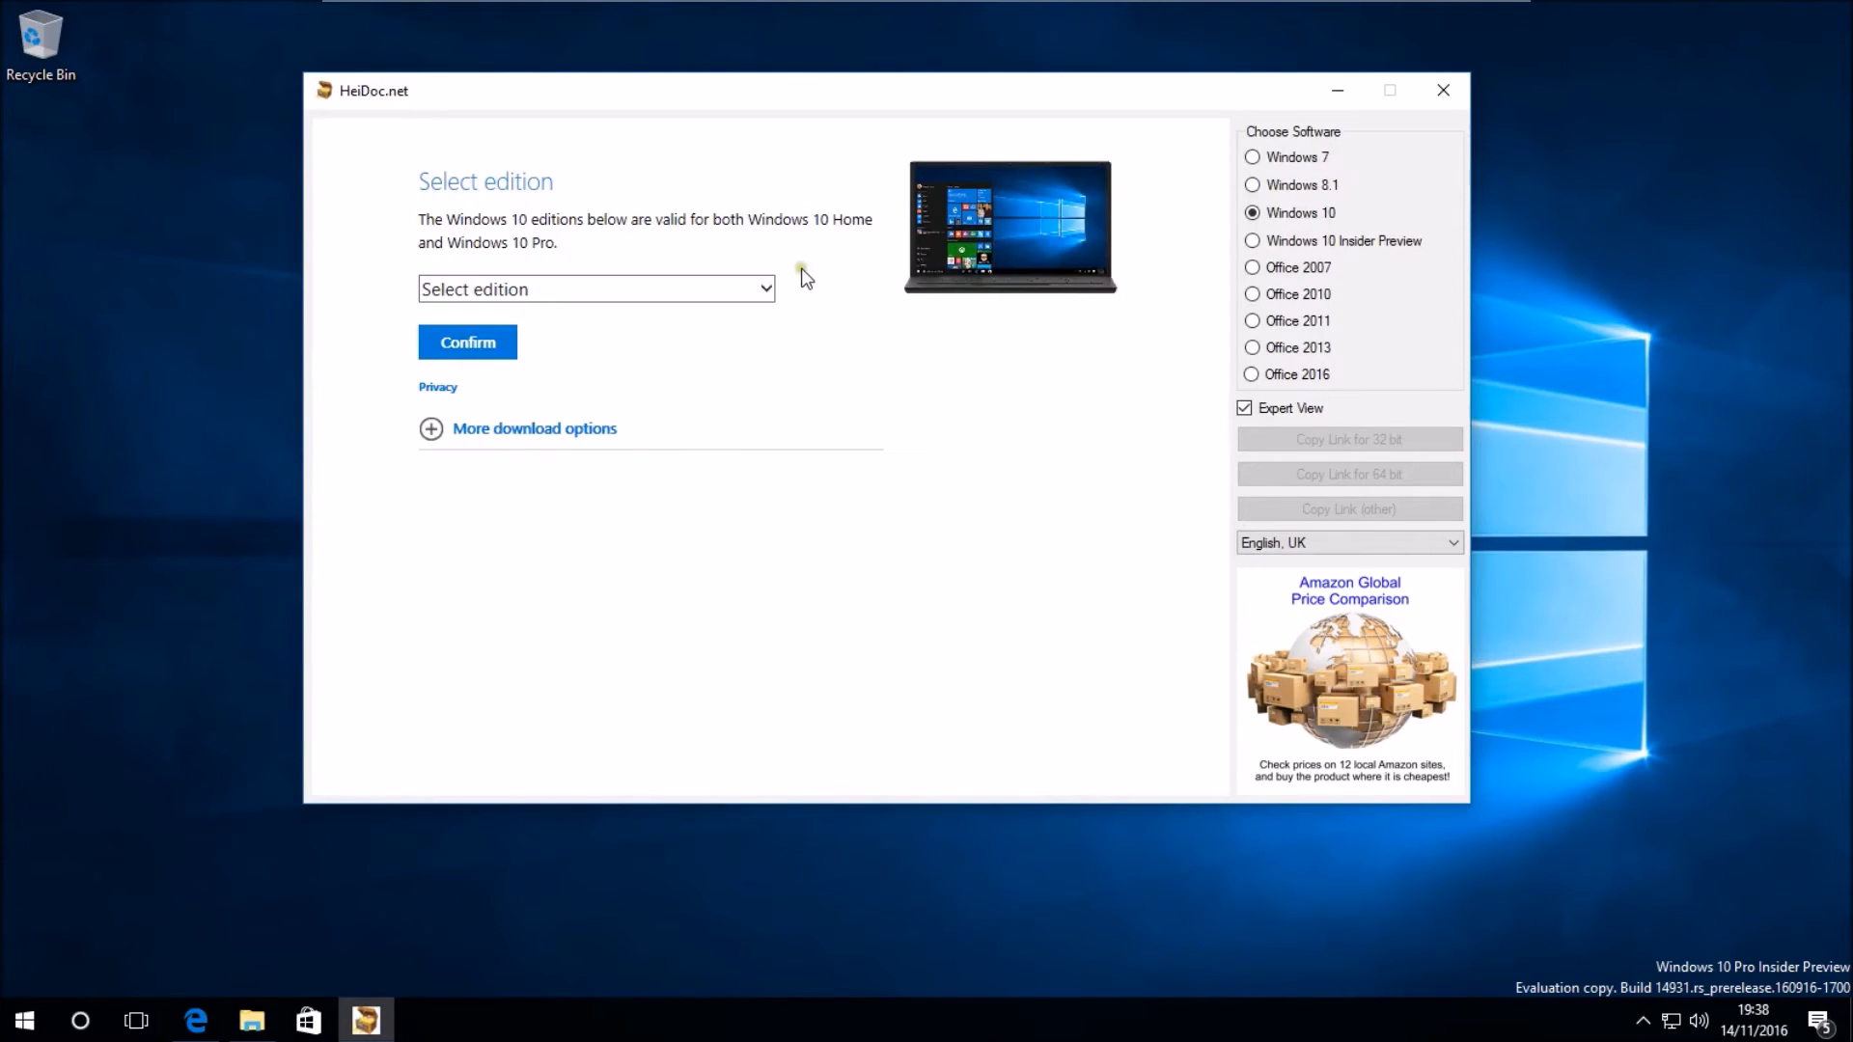
click(596, 287)
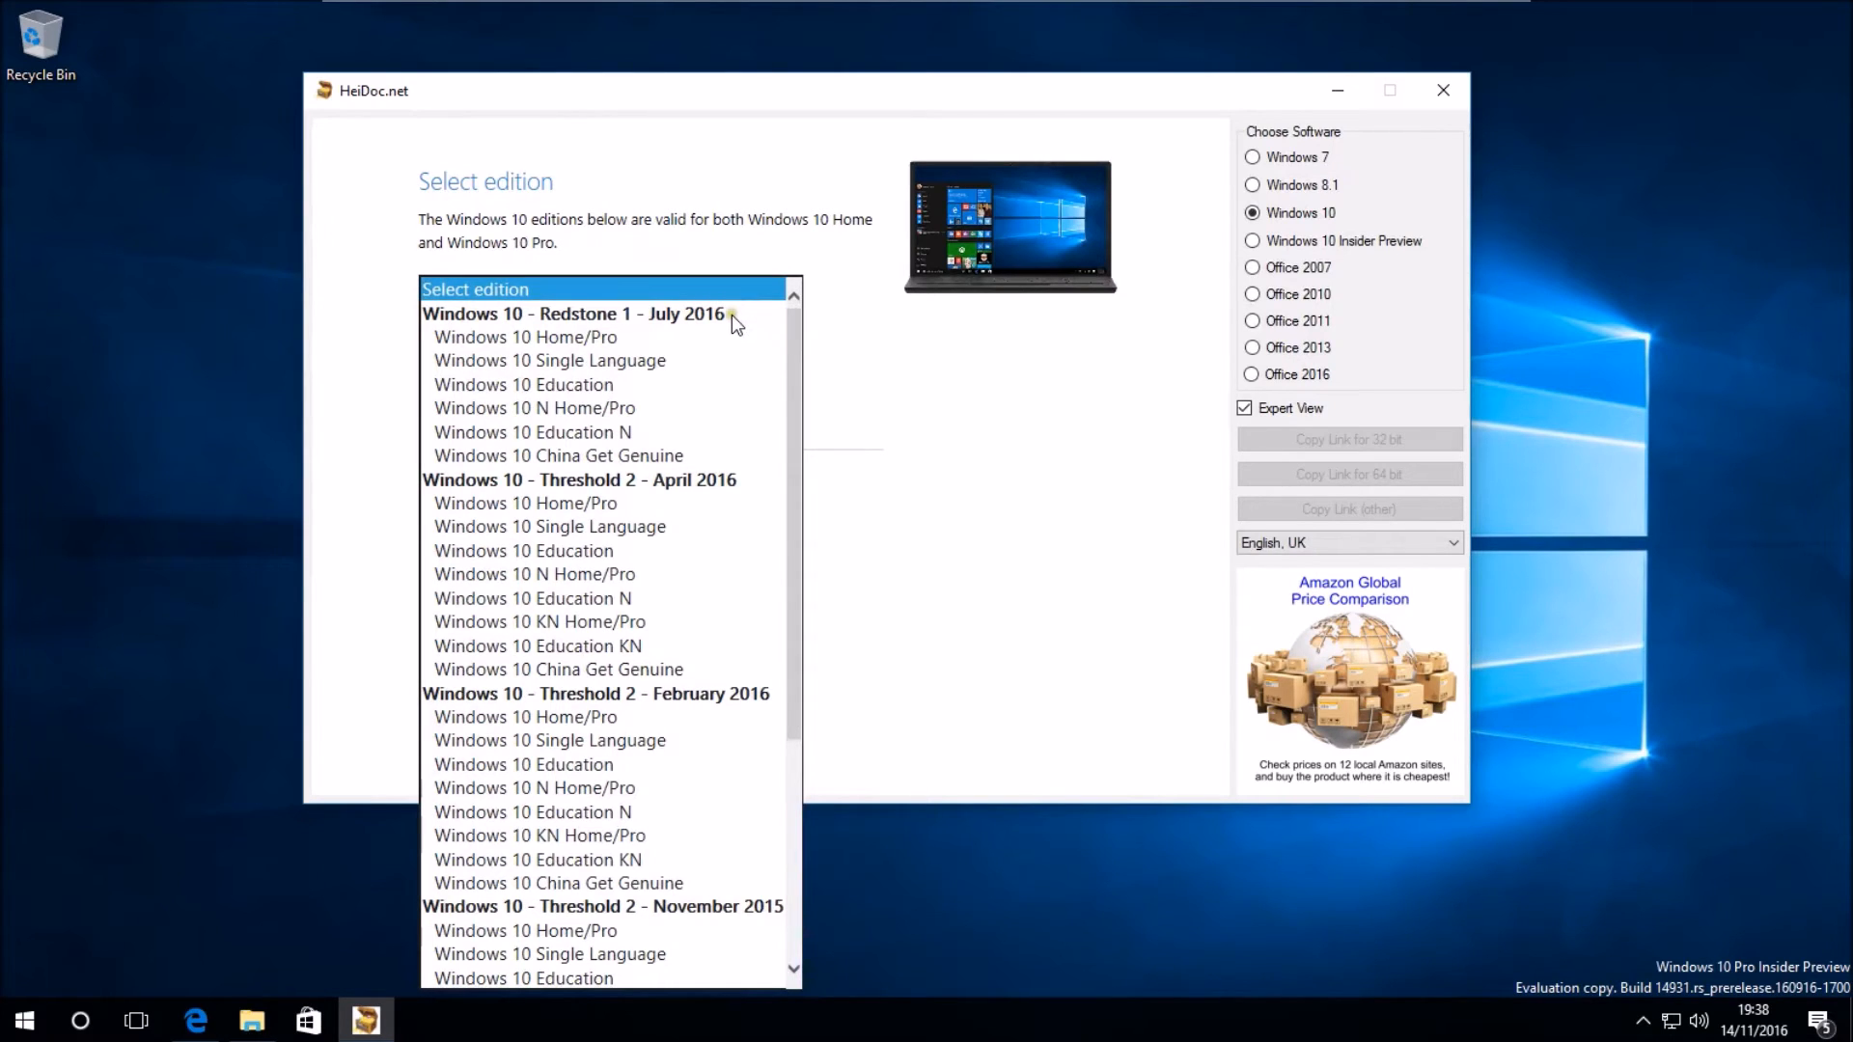
mouse_move(712, 455)
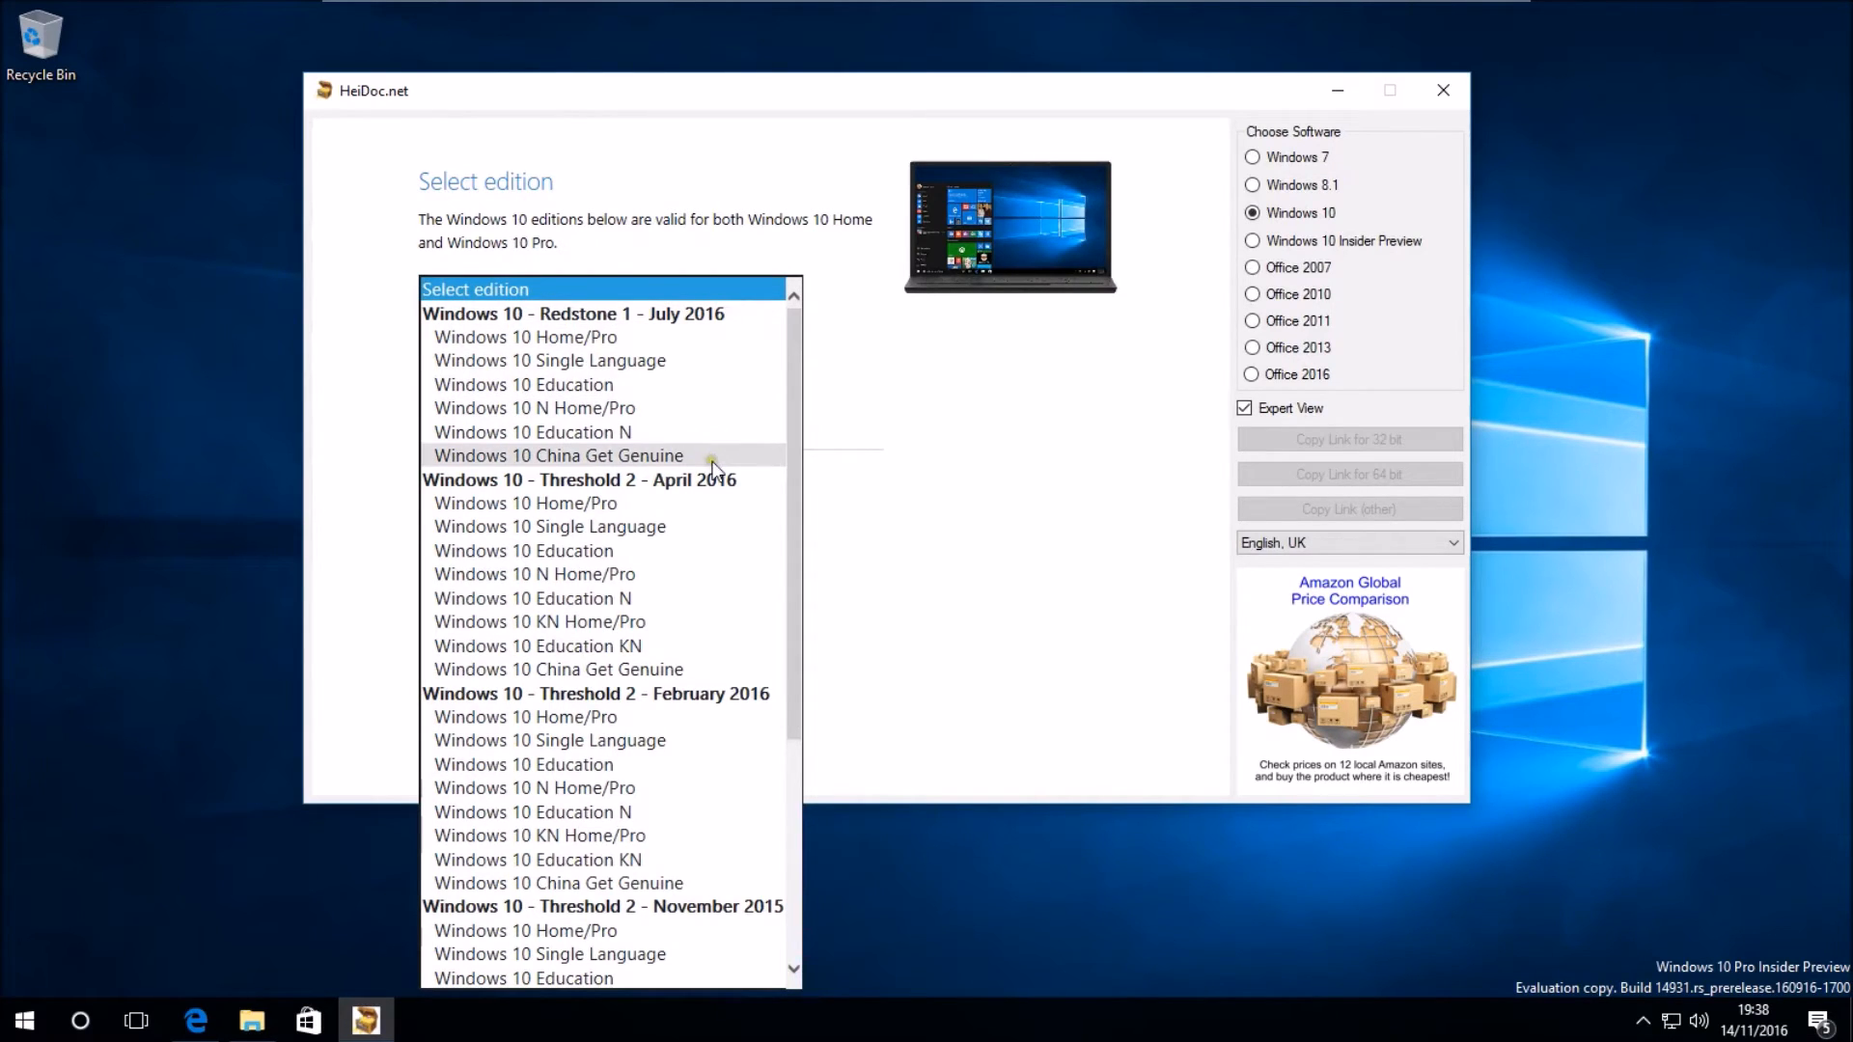
mouse_move(708, 479)
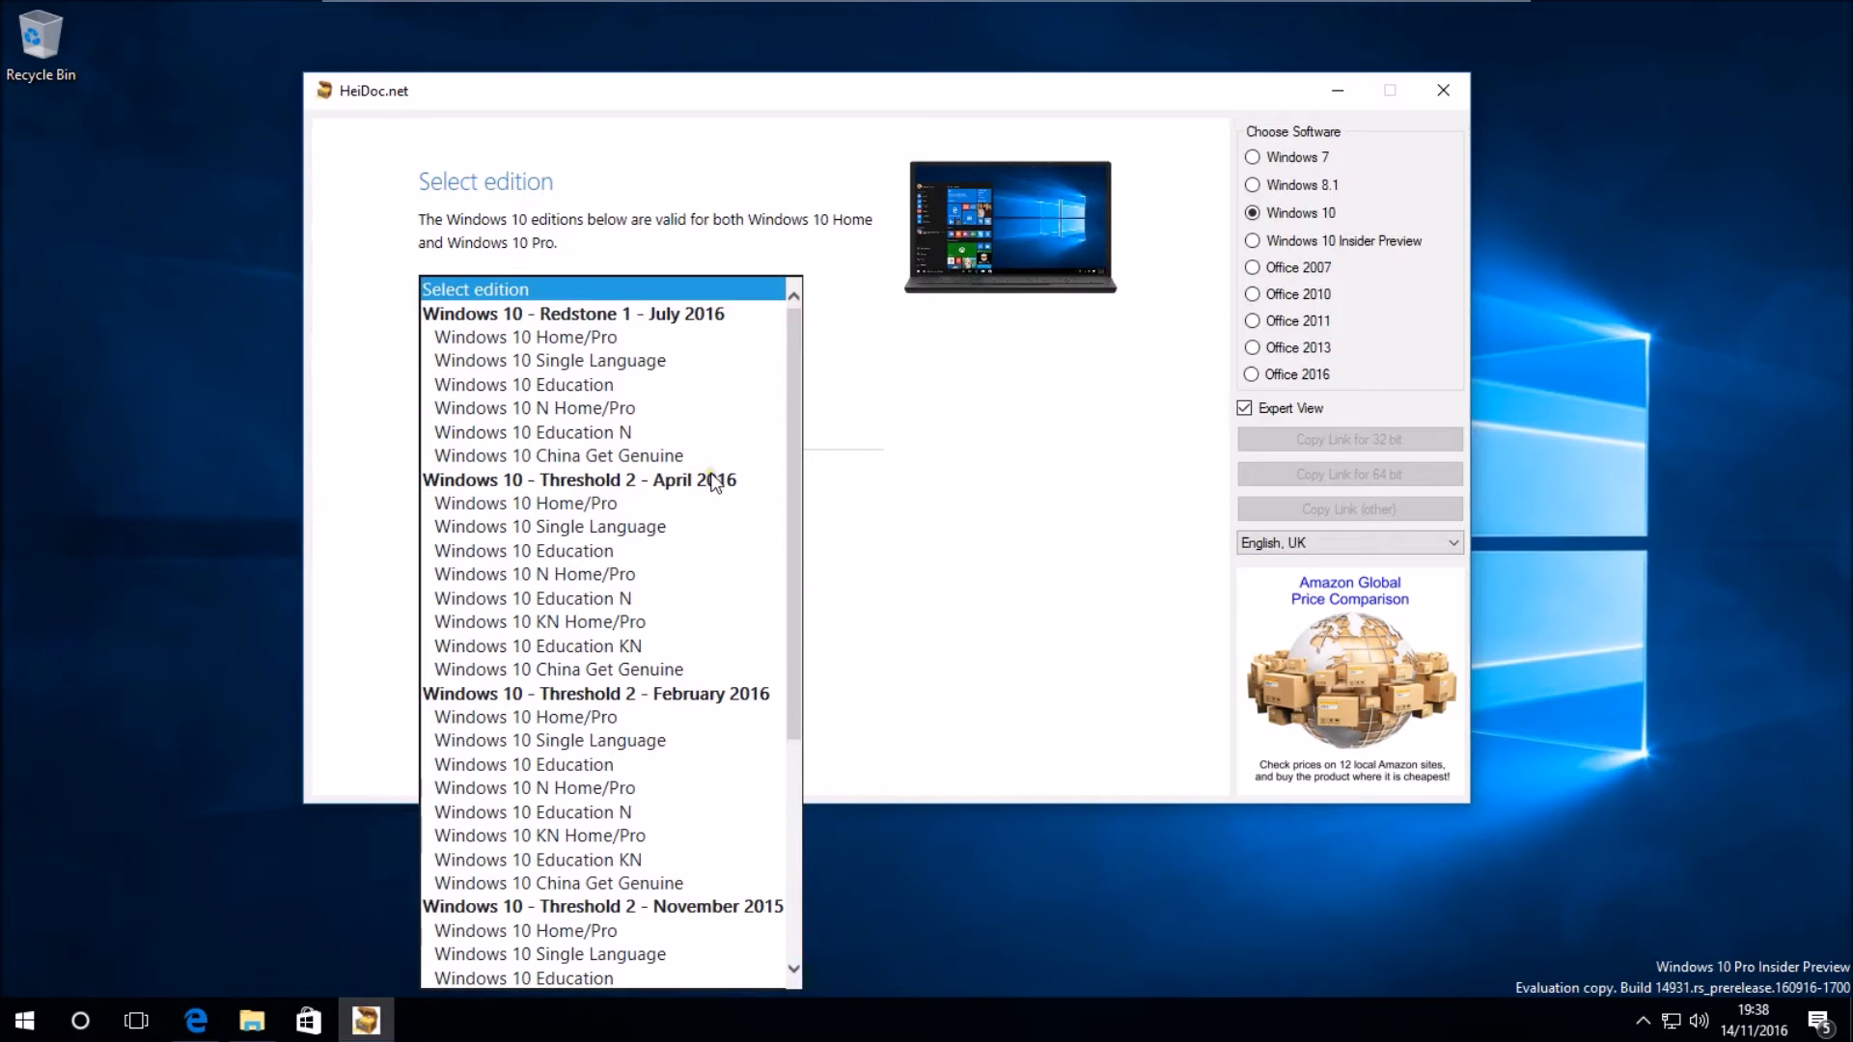
scroll(down, 3)
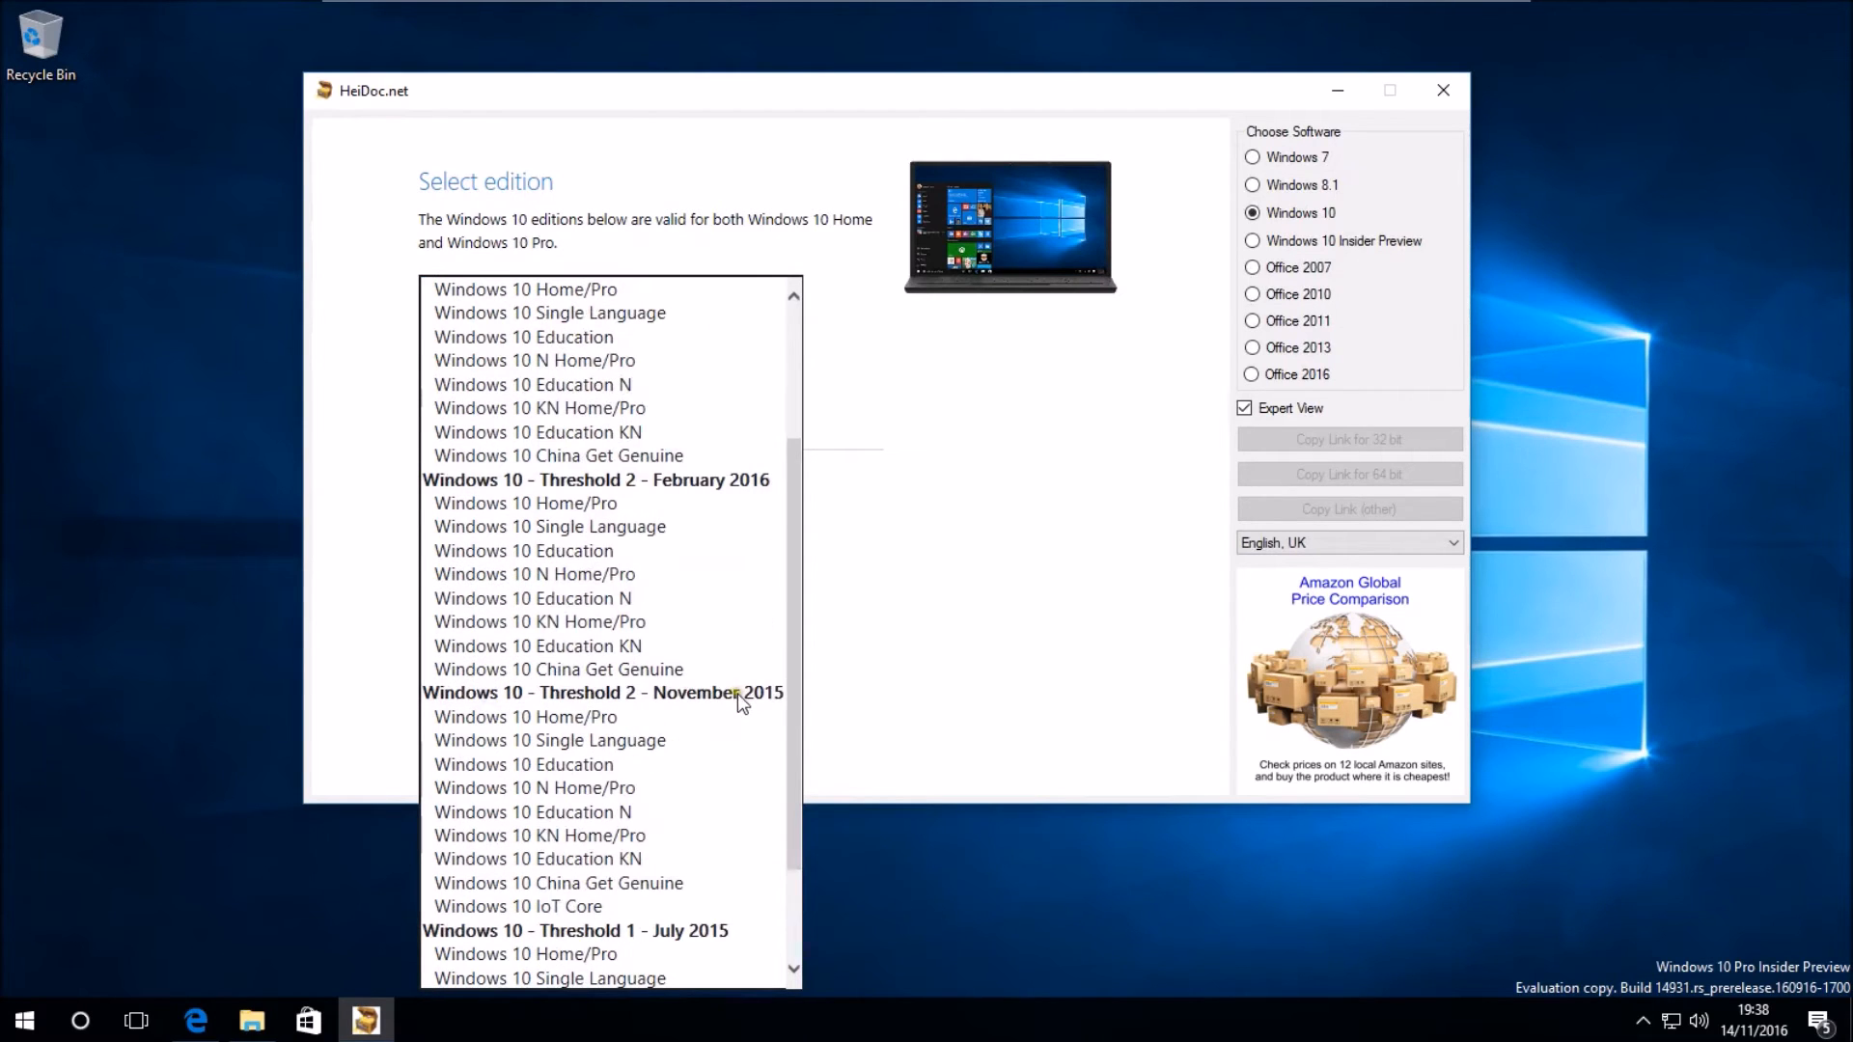
scroll(down, 3)
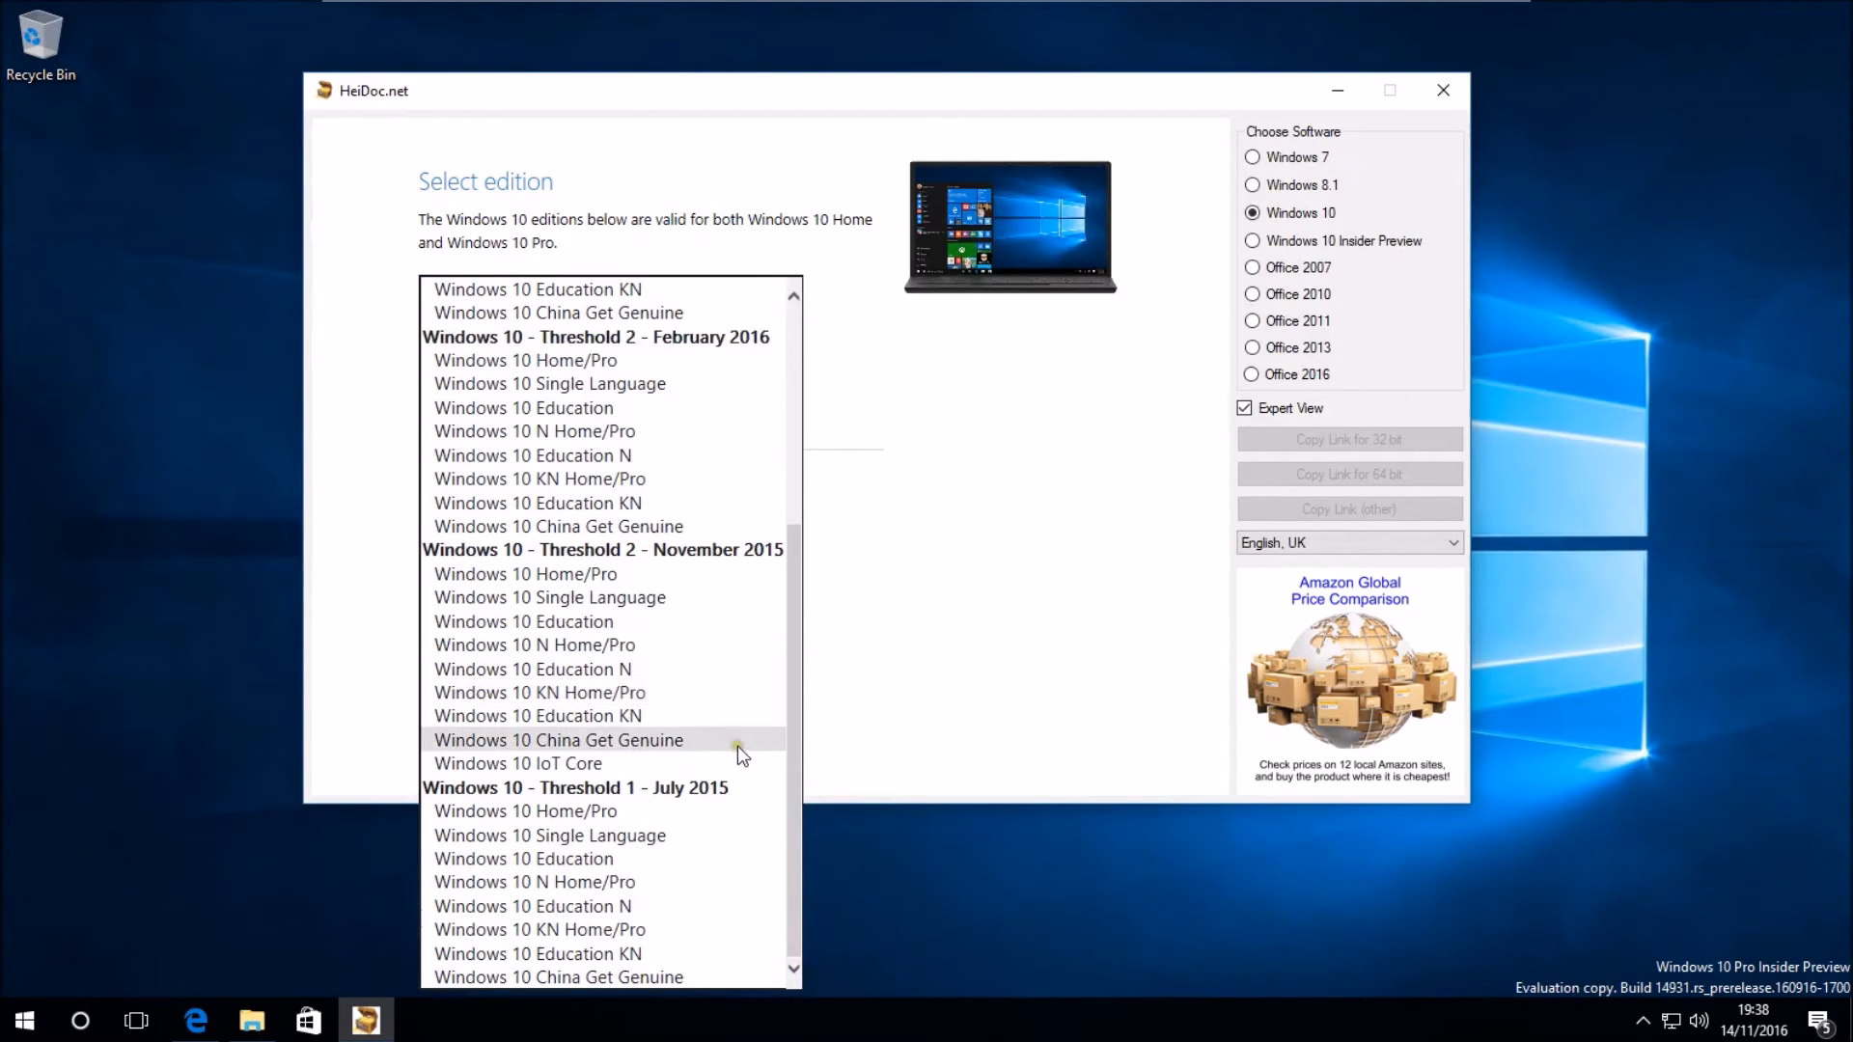
scroll(up, 3)
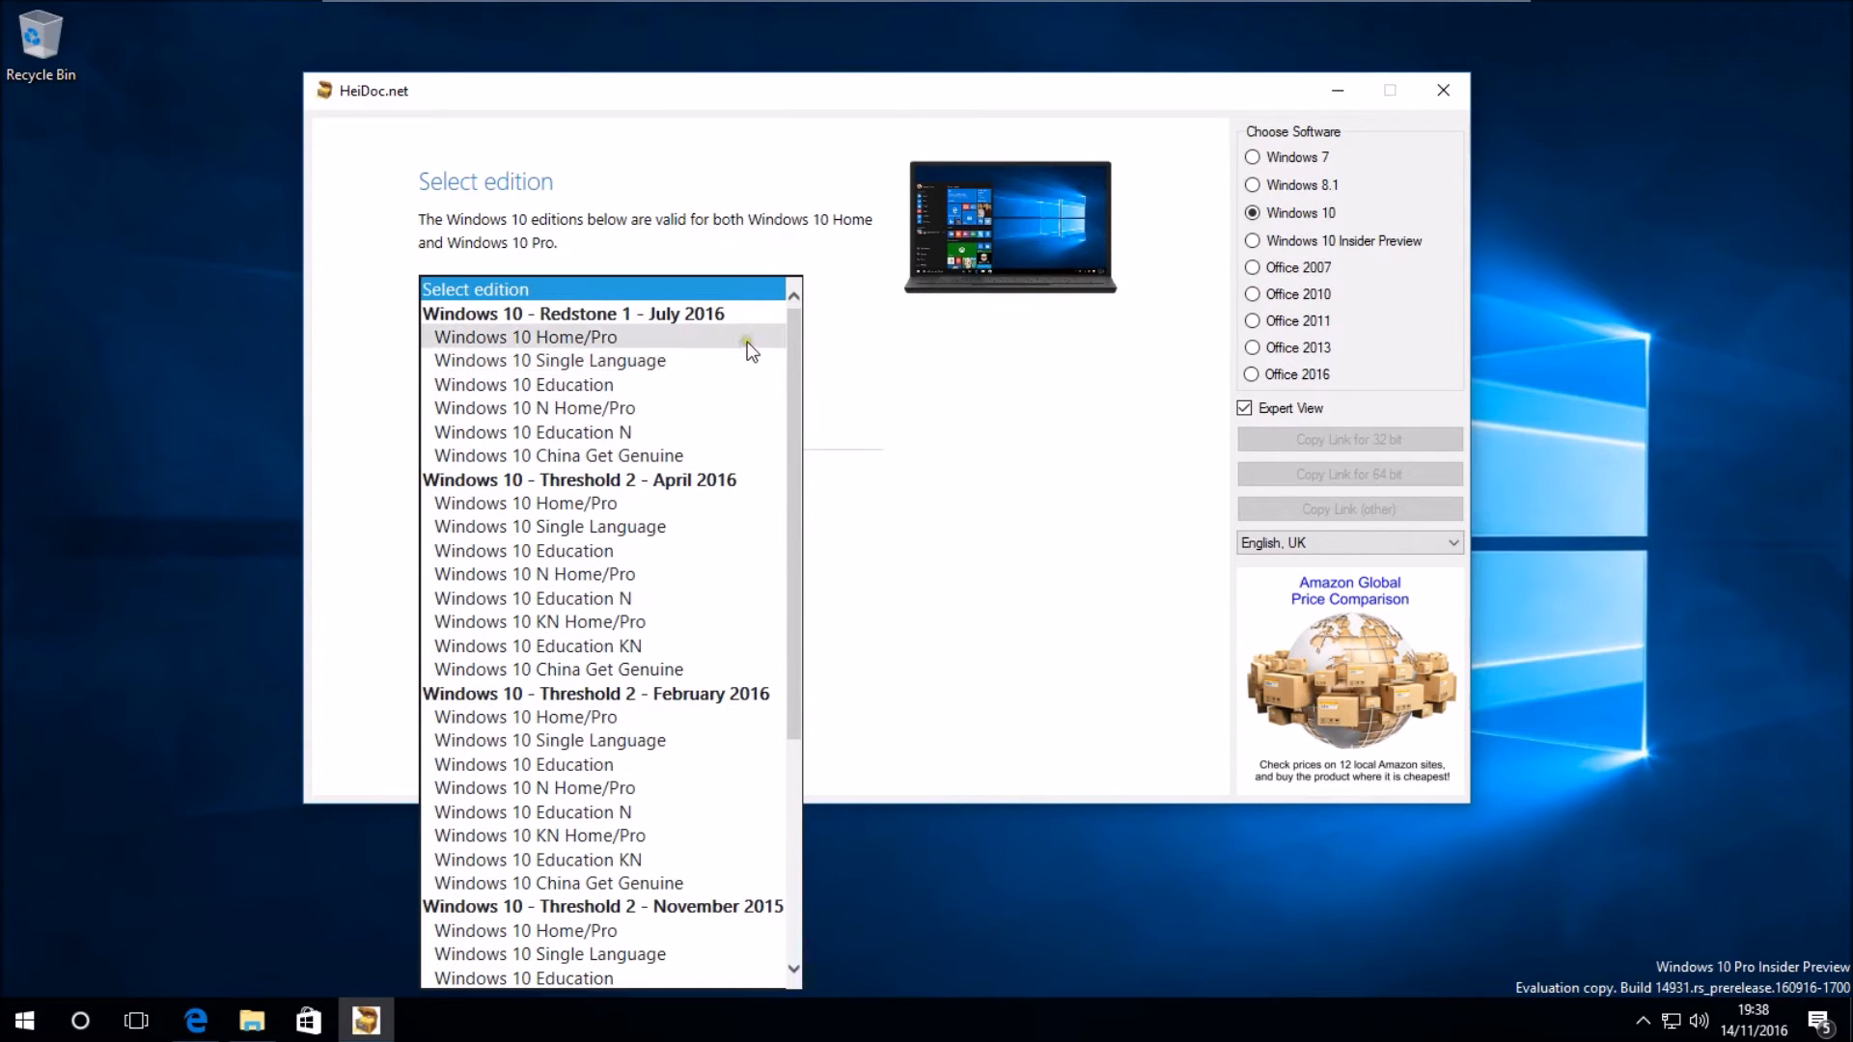
mouse_move(736, 465)
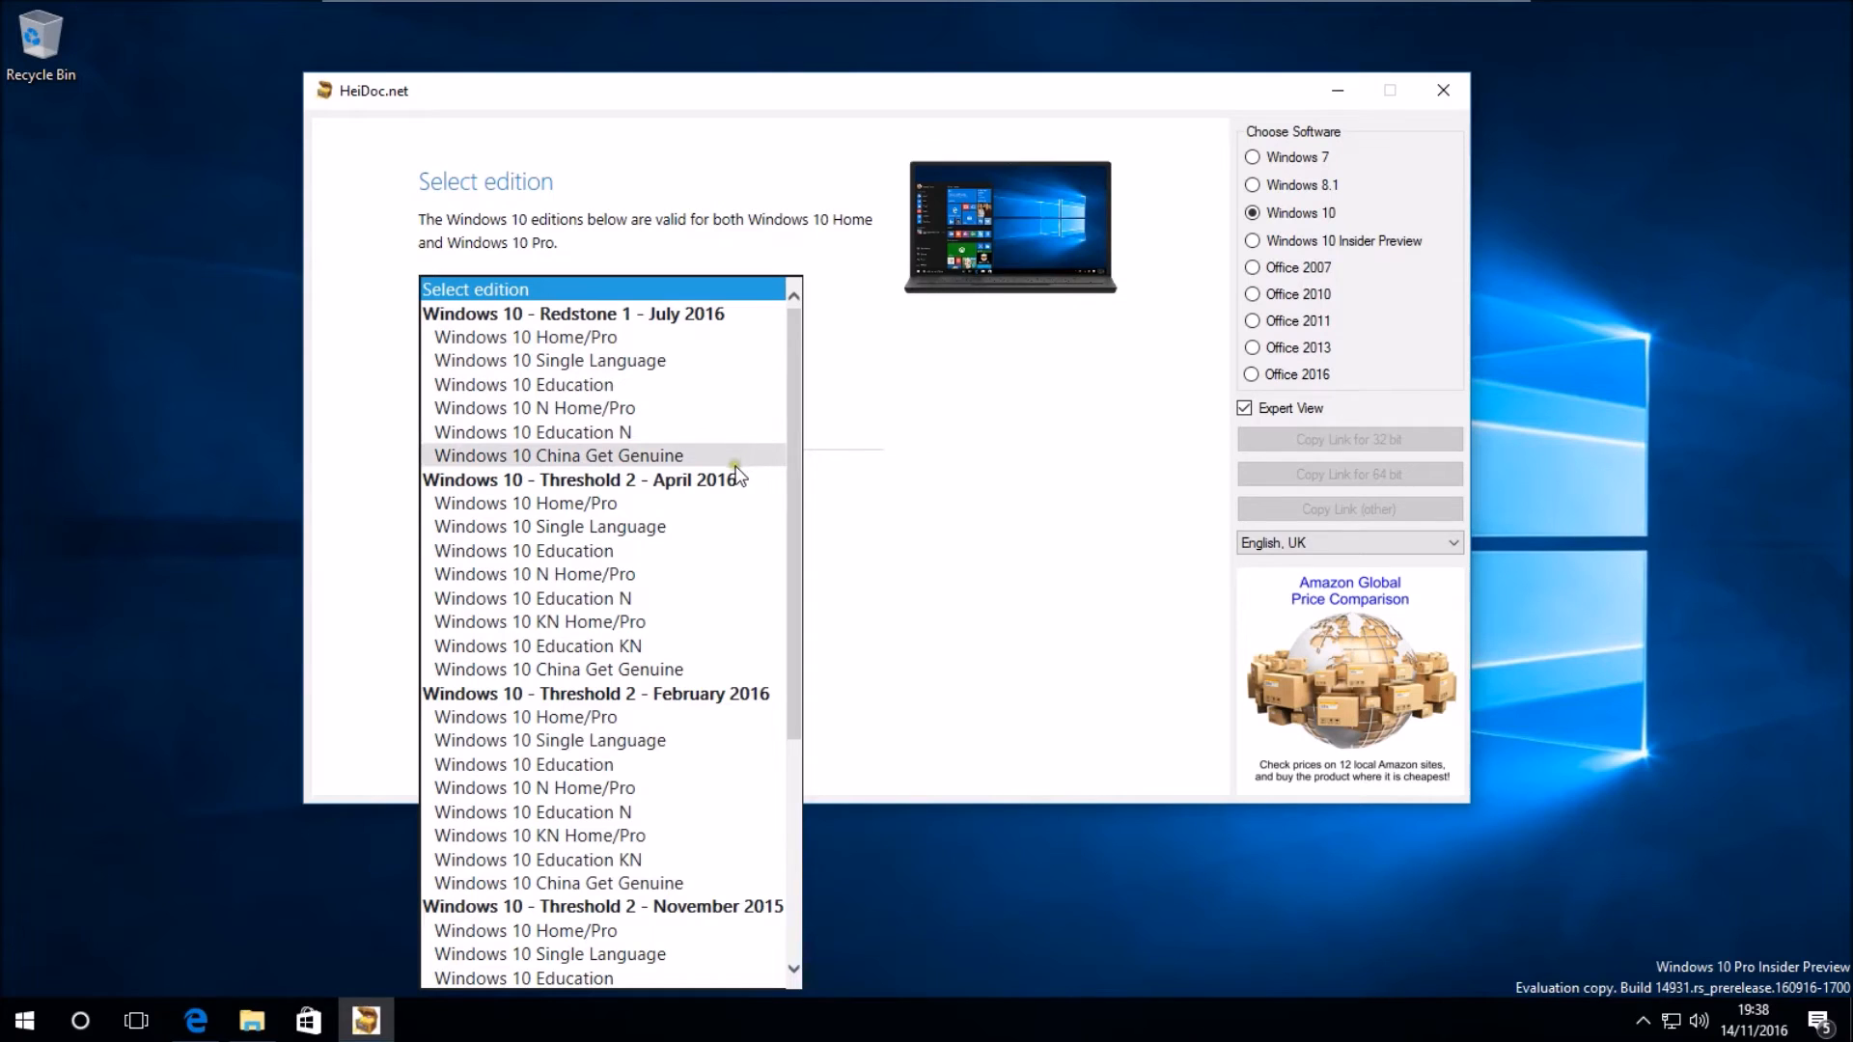
mouse_move(727, 344)
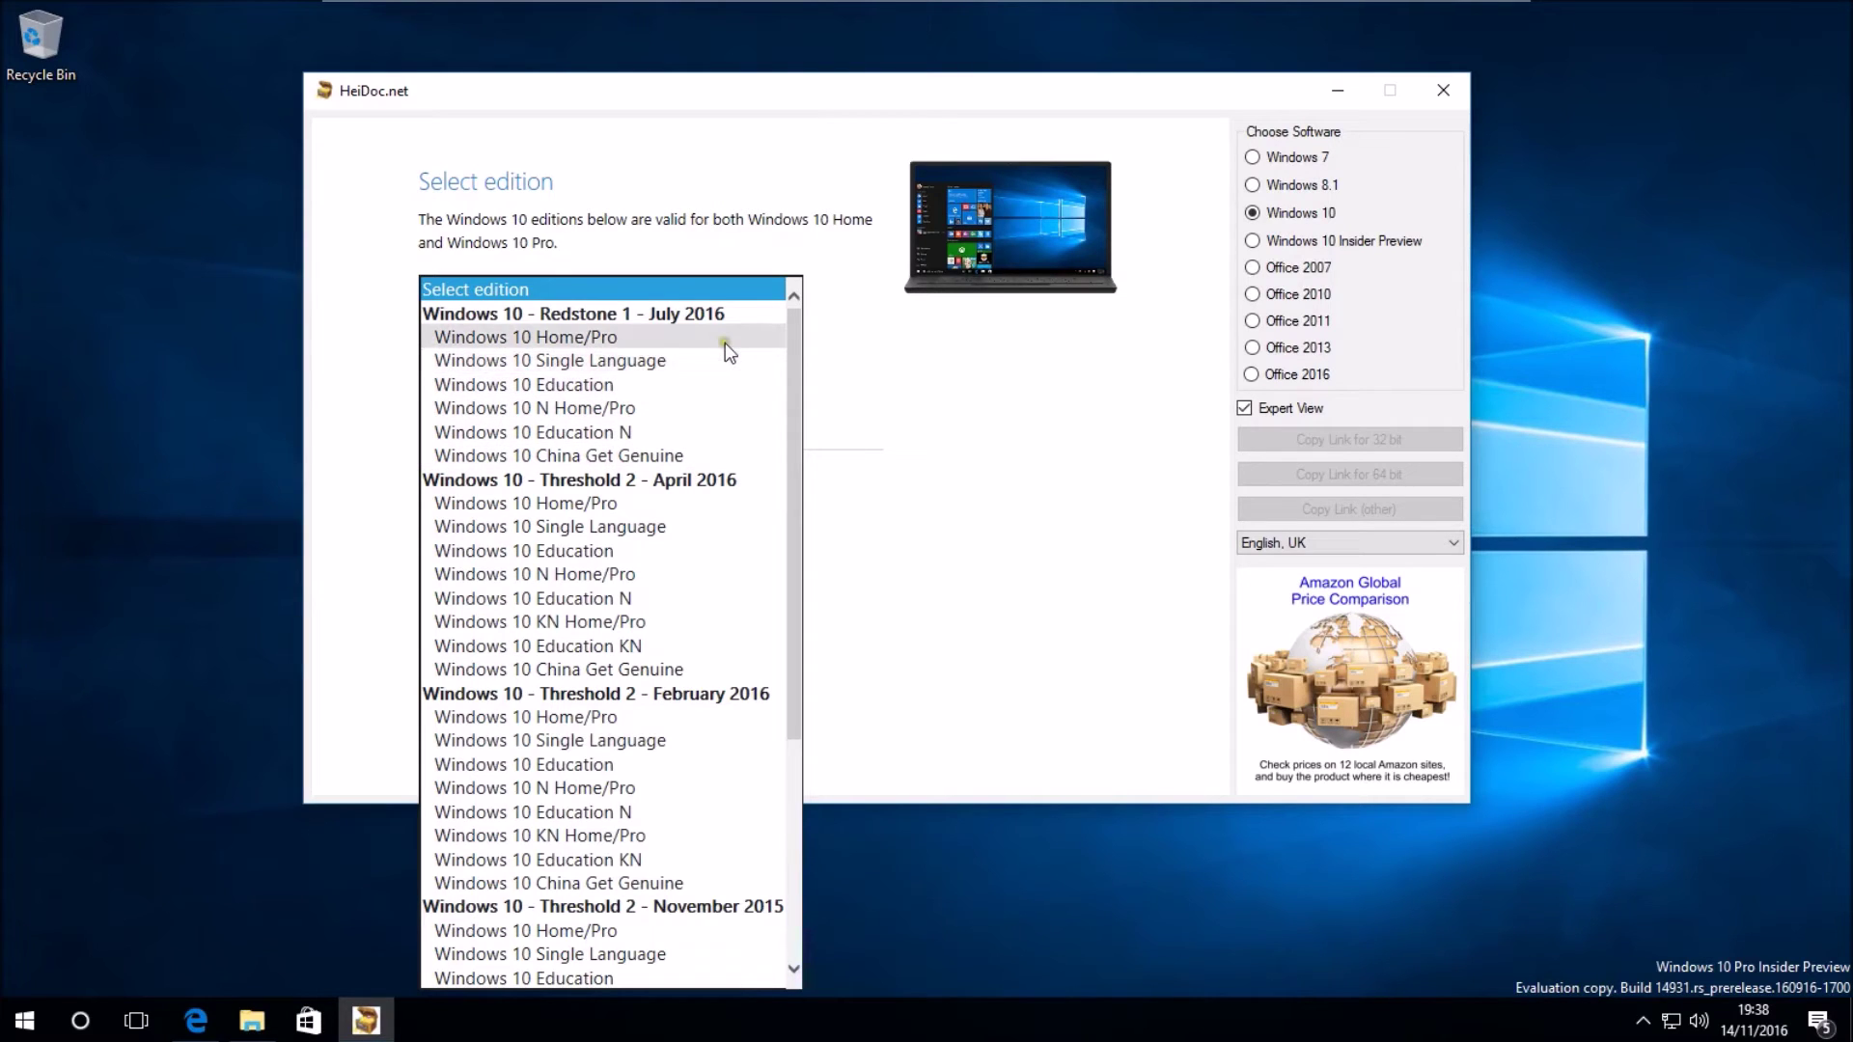
mouse_move(741, 346)
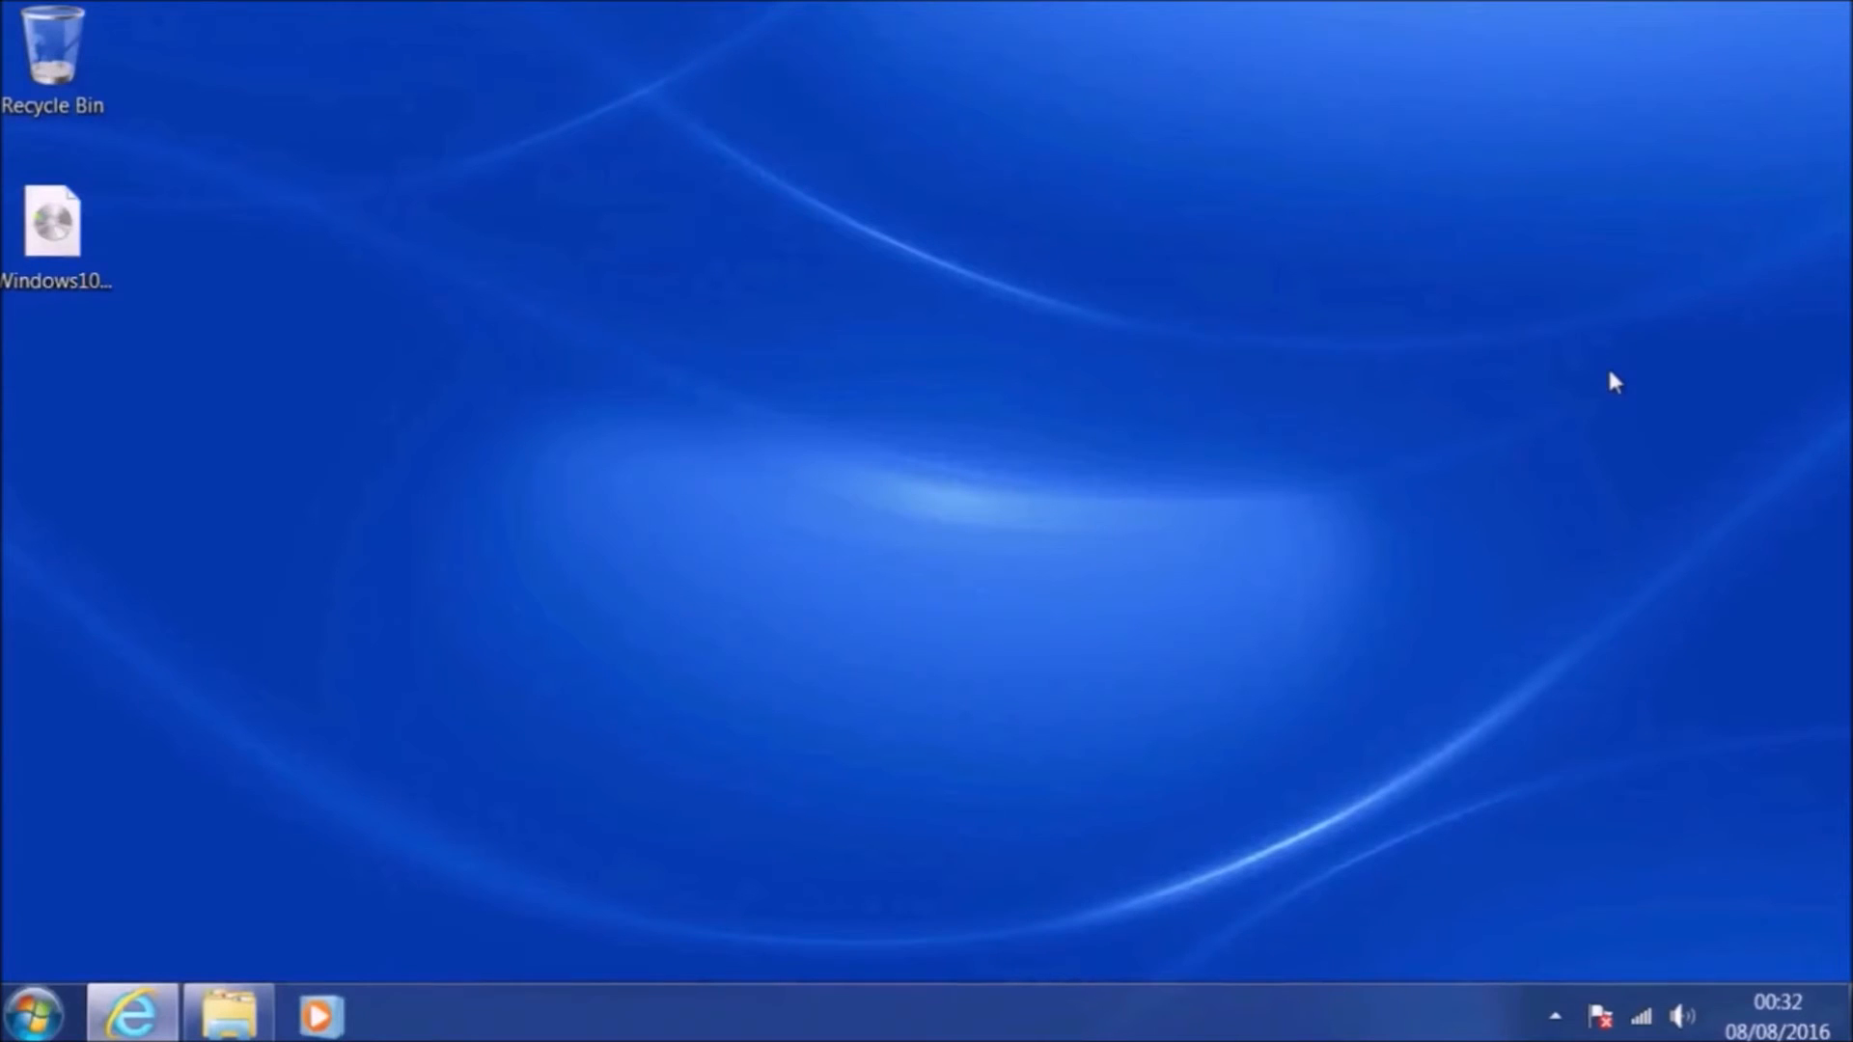
- In a new Internet Explorer tab search 7zip and download the 64-bit installer from 7-zip.org
click(130, 1013)
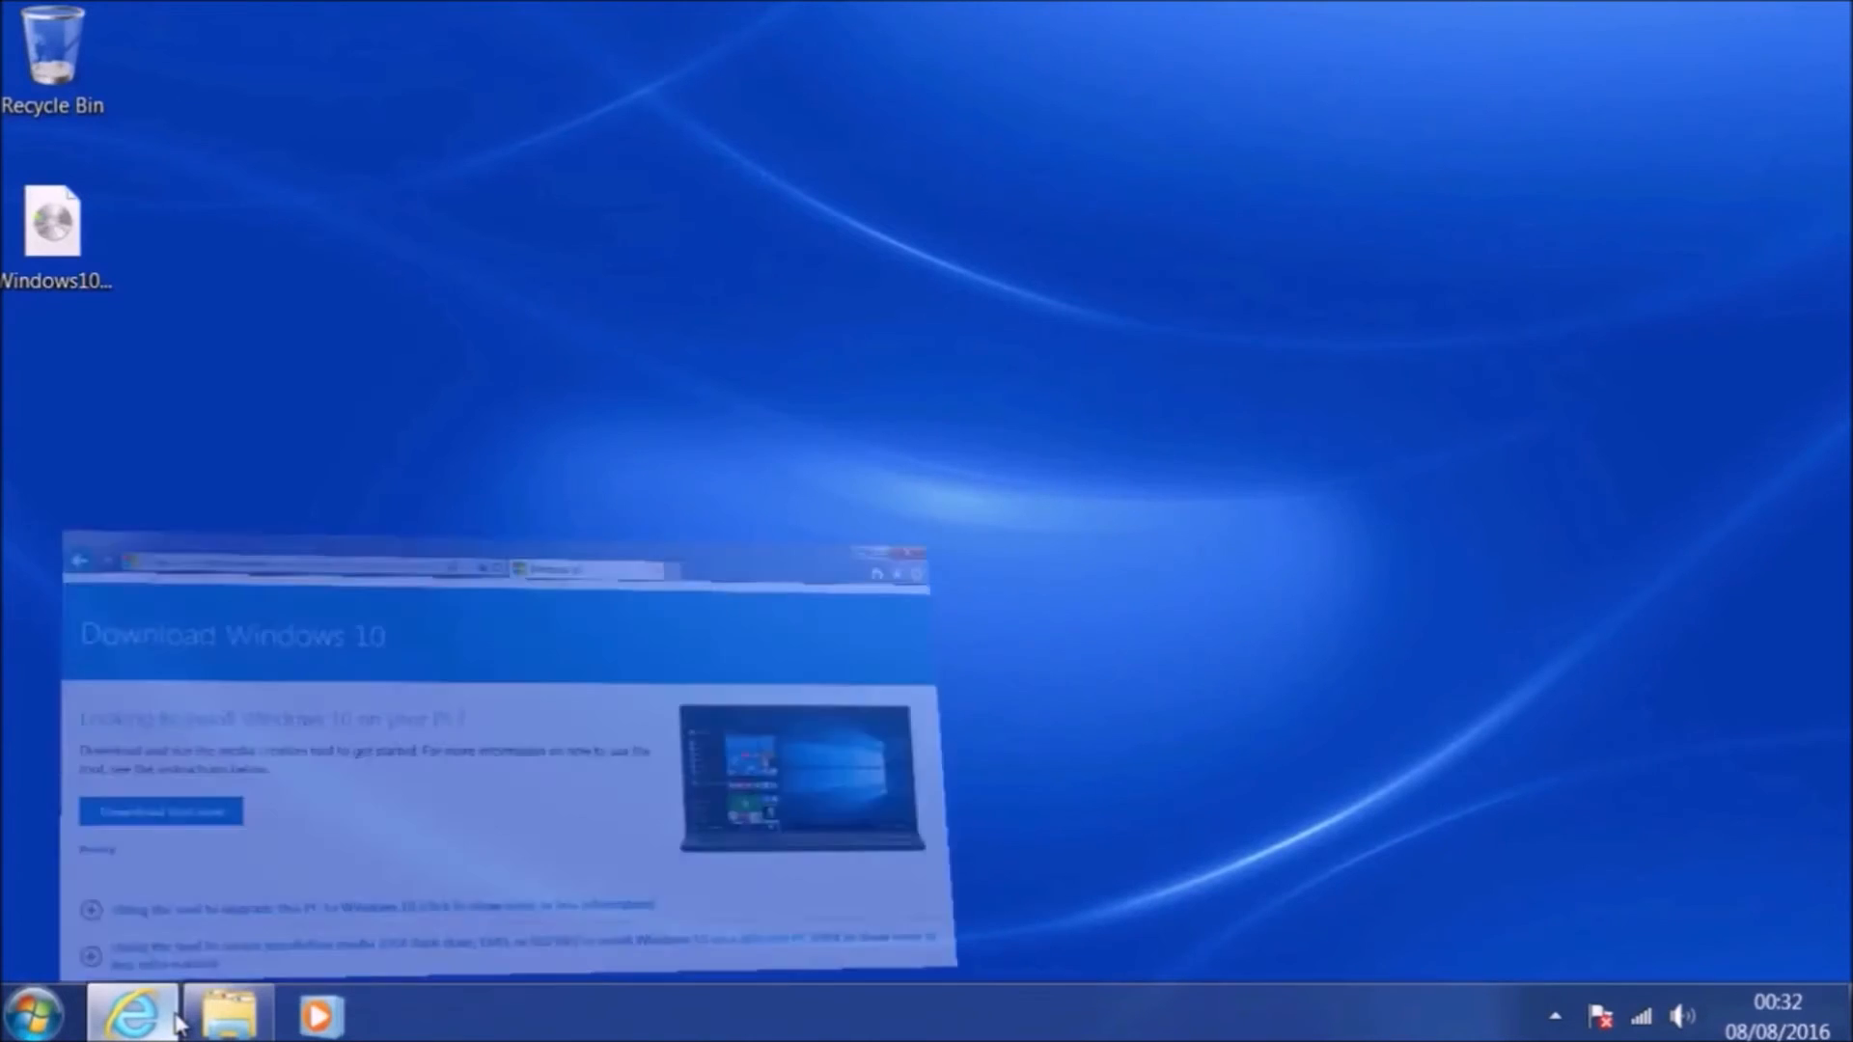
click(131, 1013)
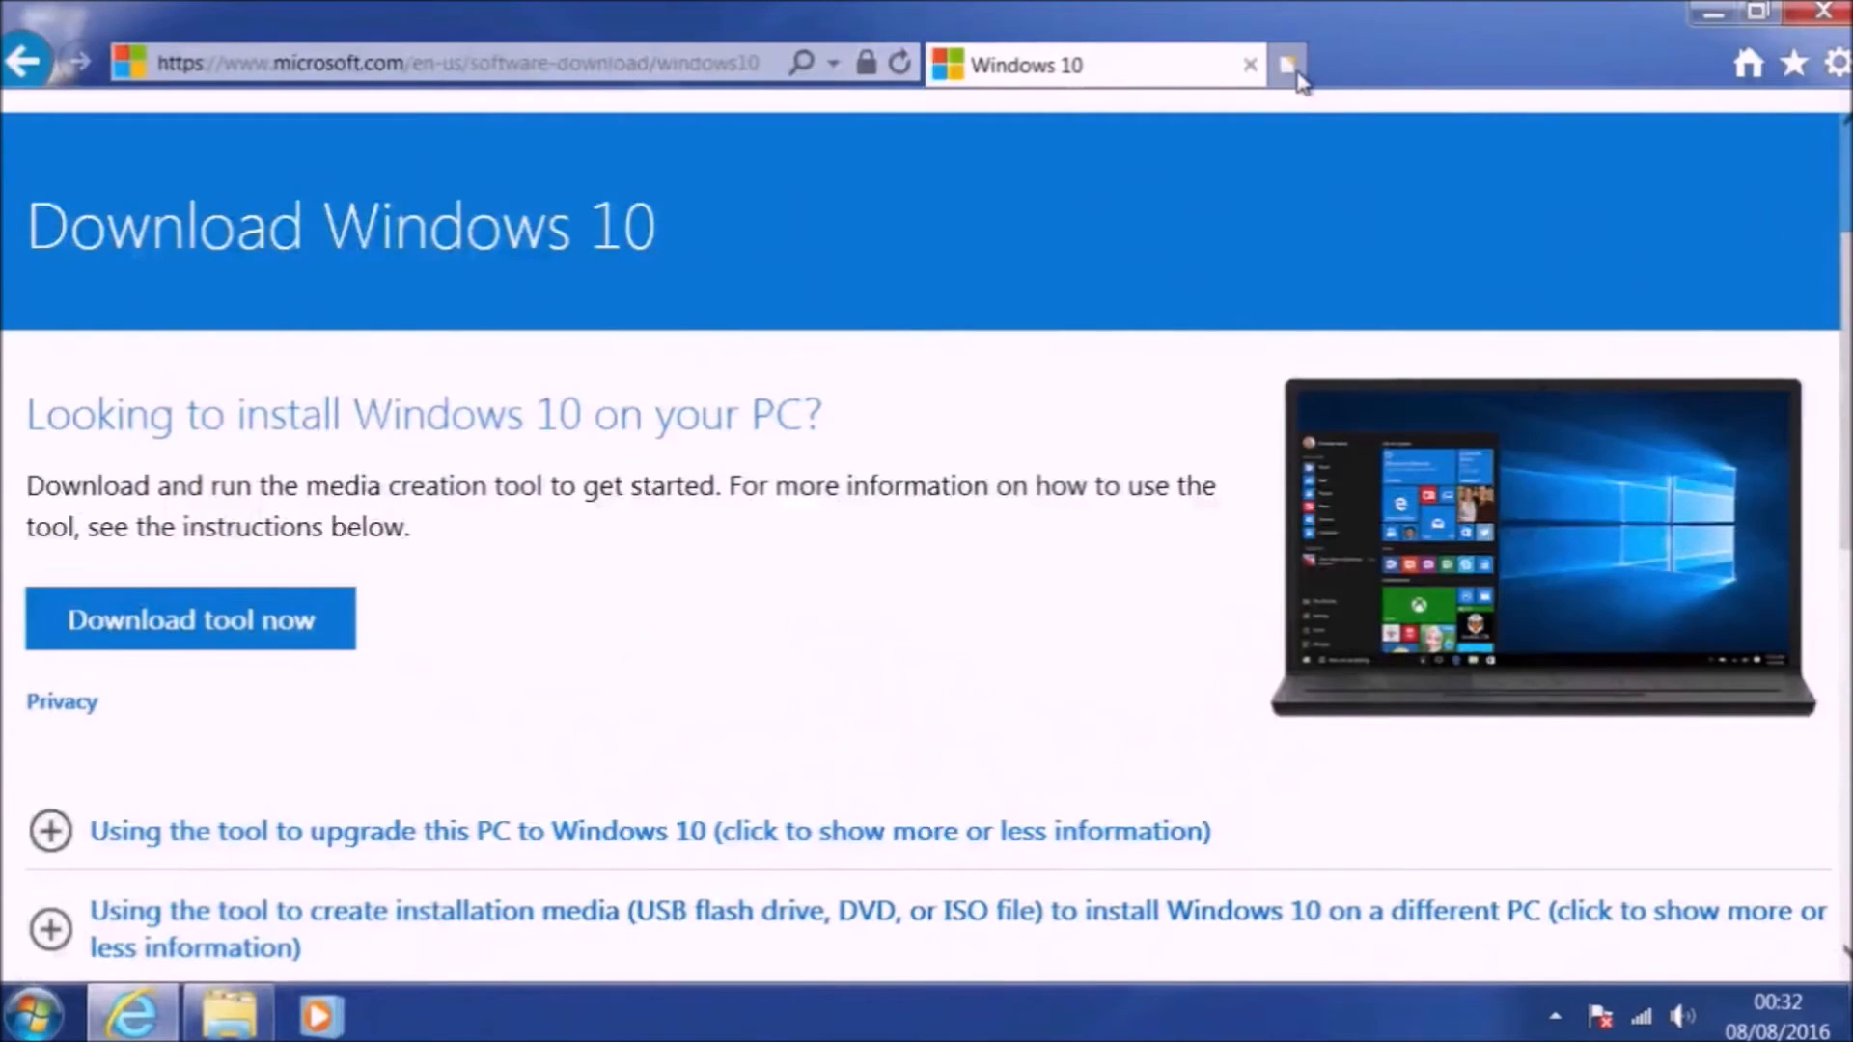
click(1287, 63)
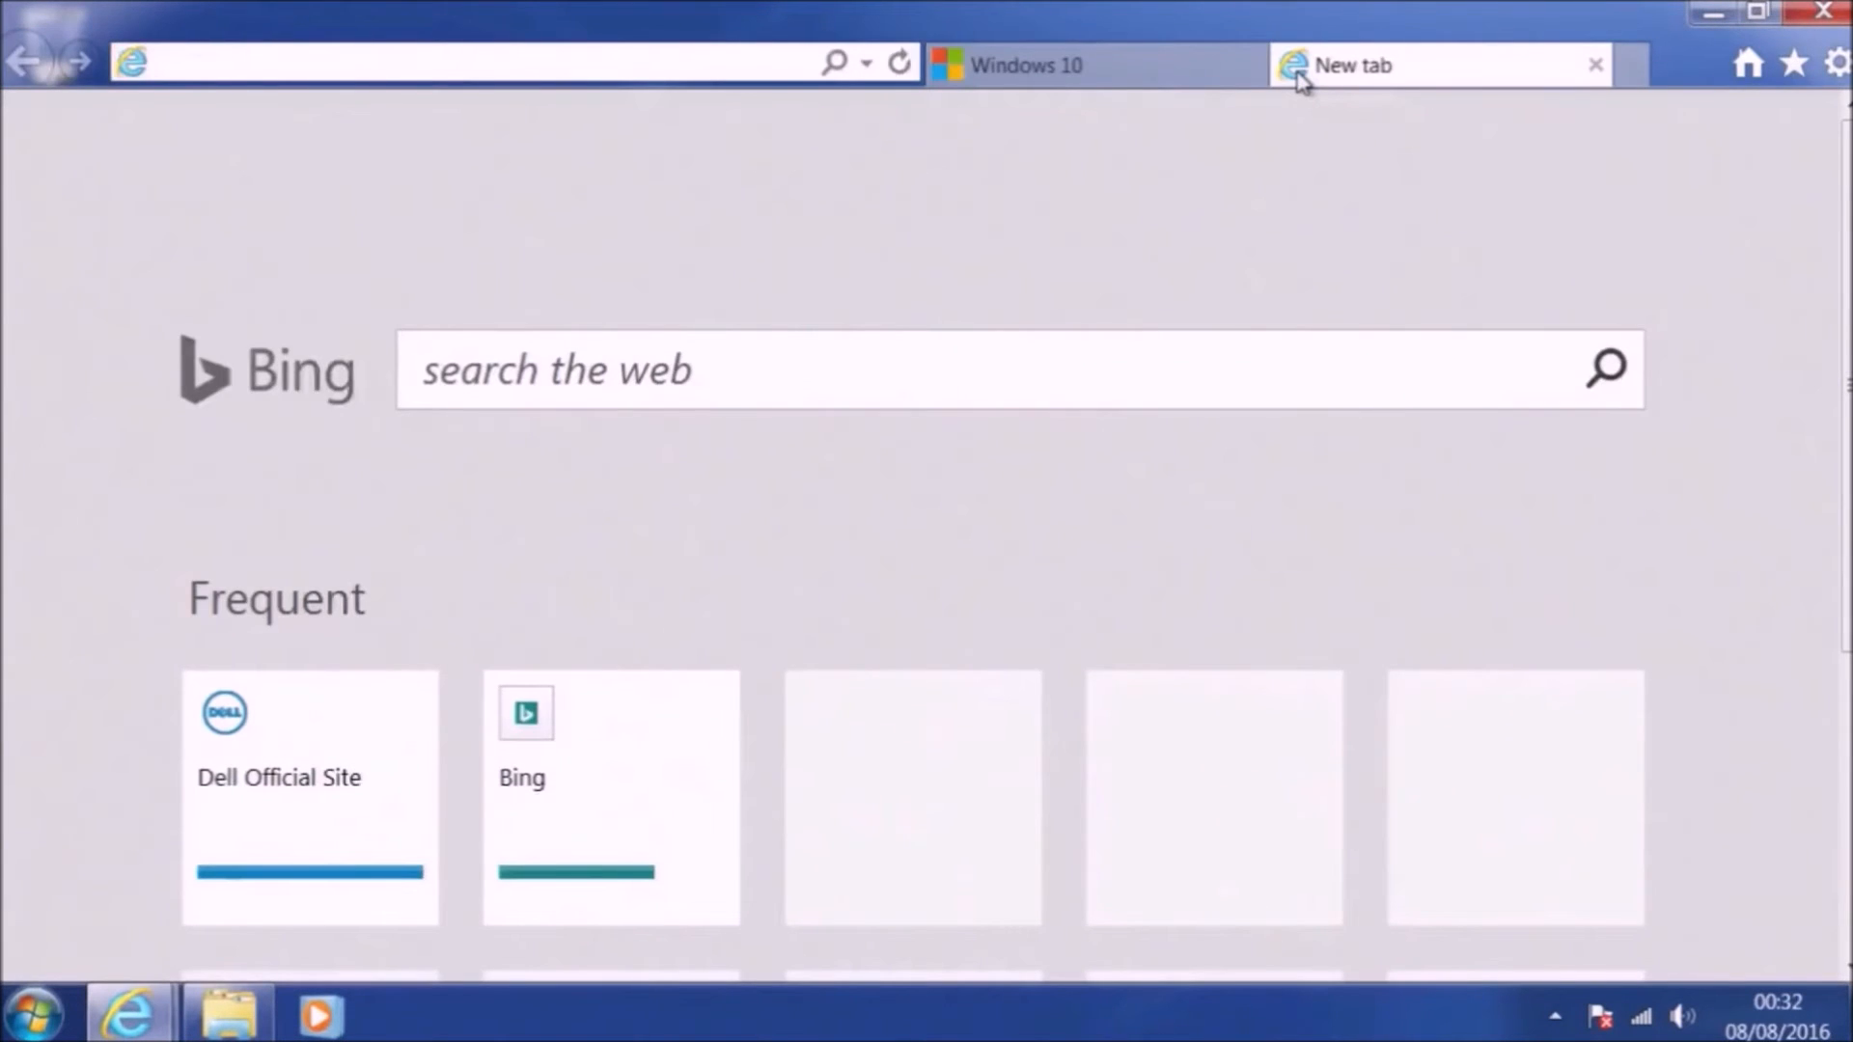
click(473, 61)
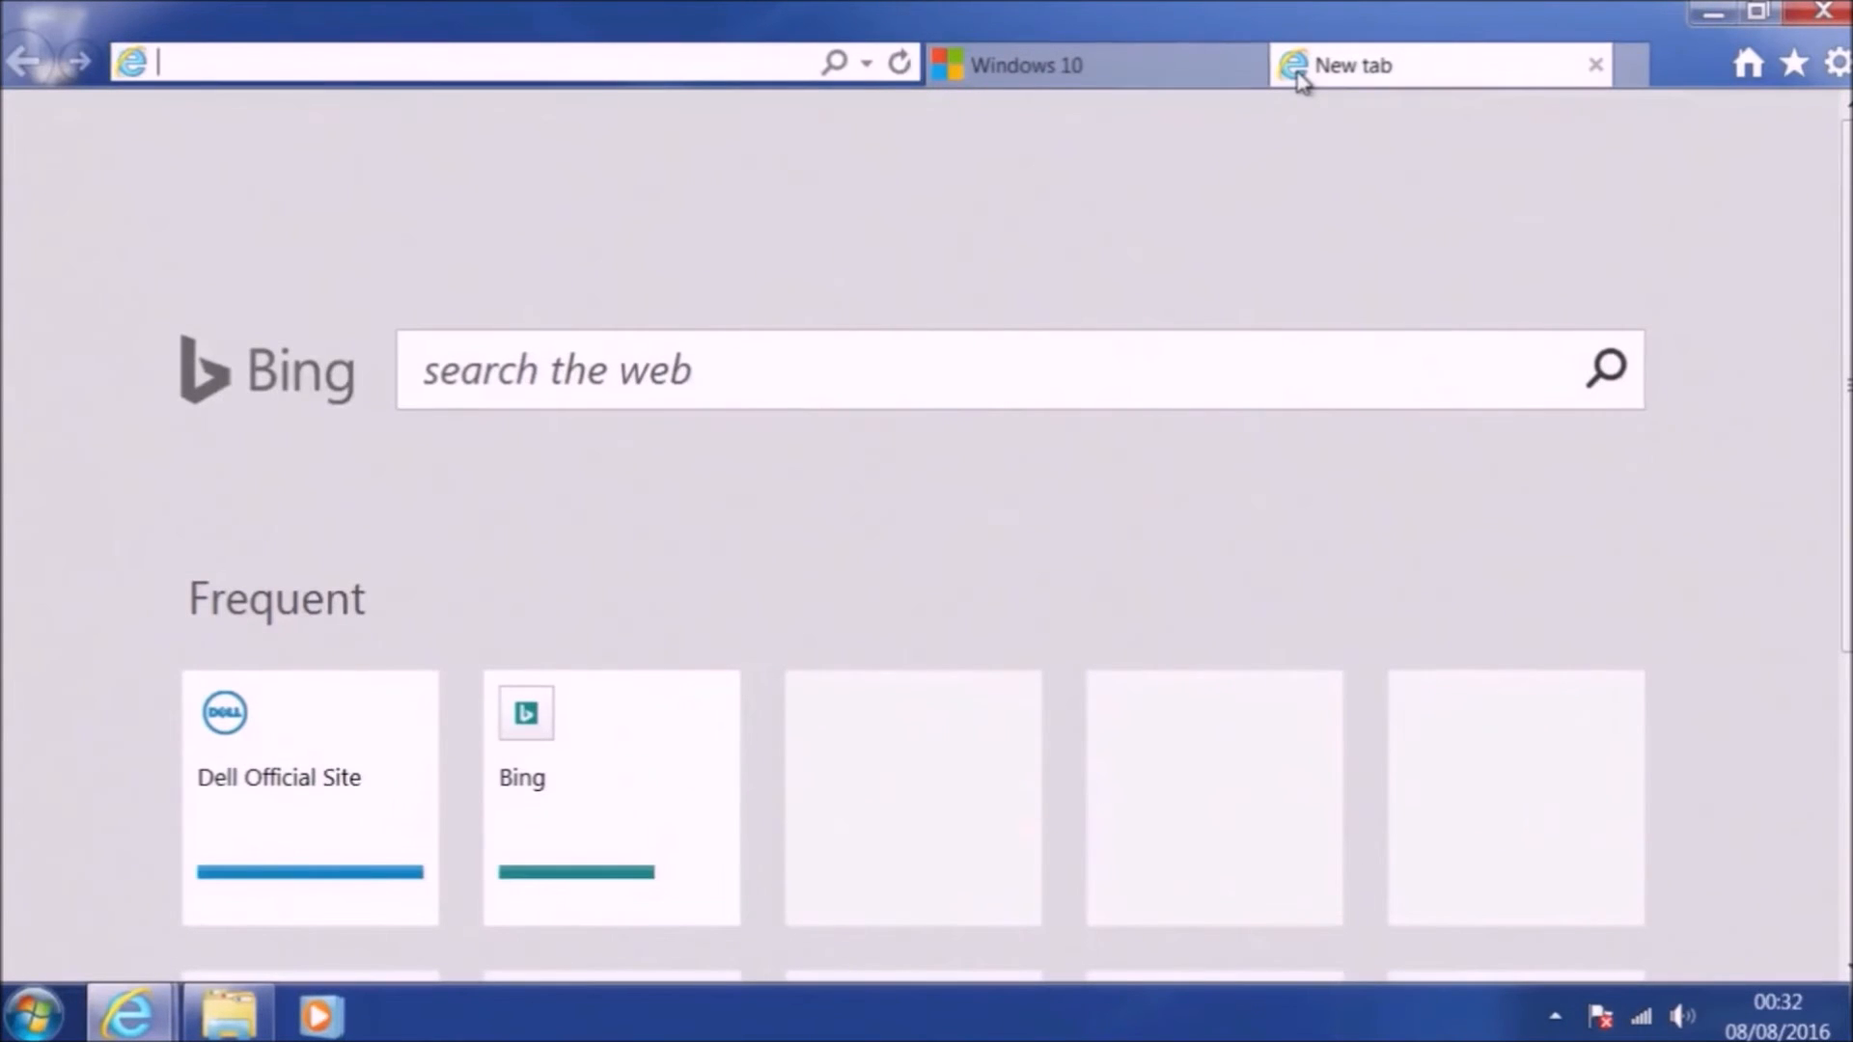
text(7zip)
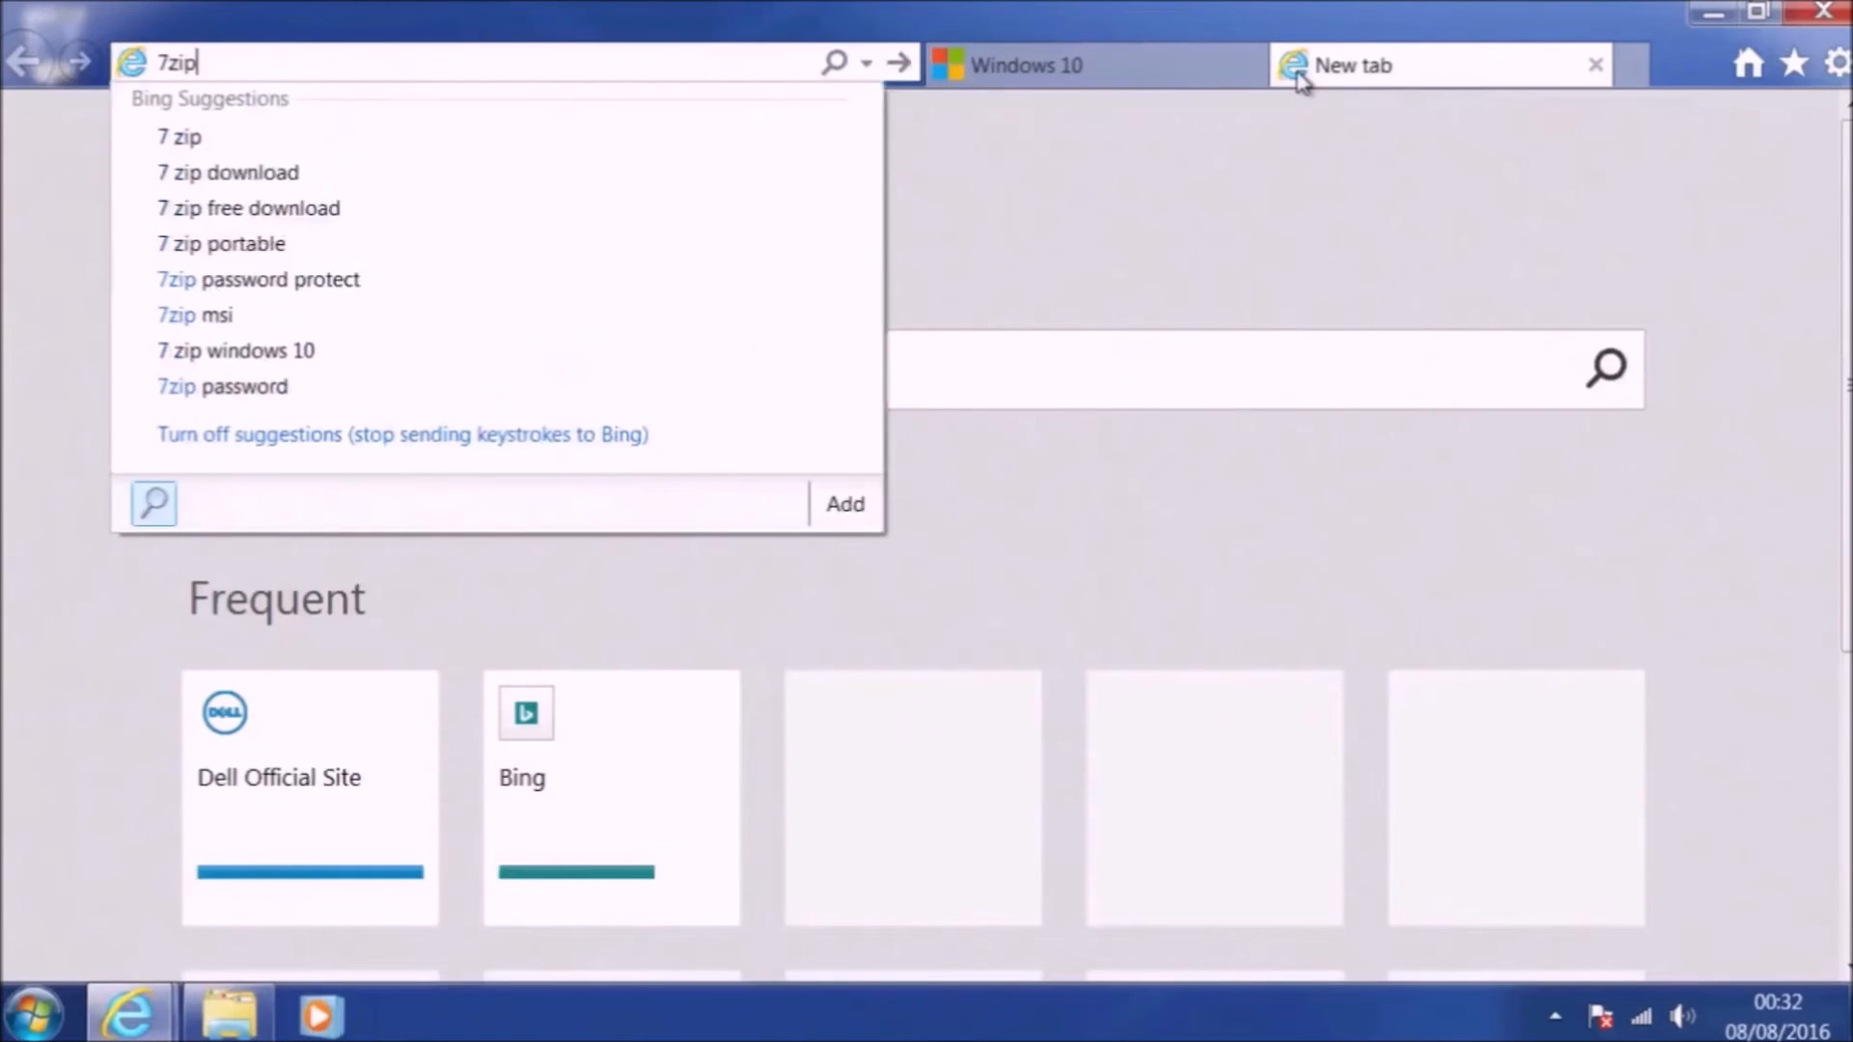
key(Return)
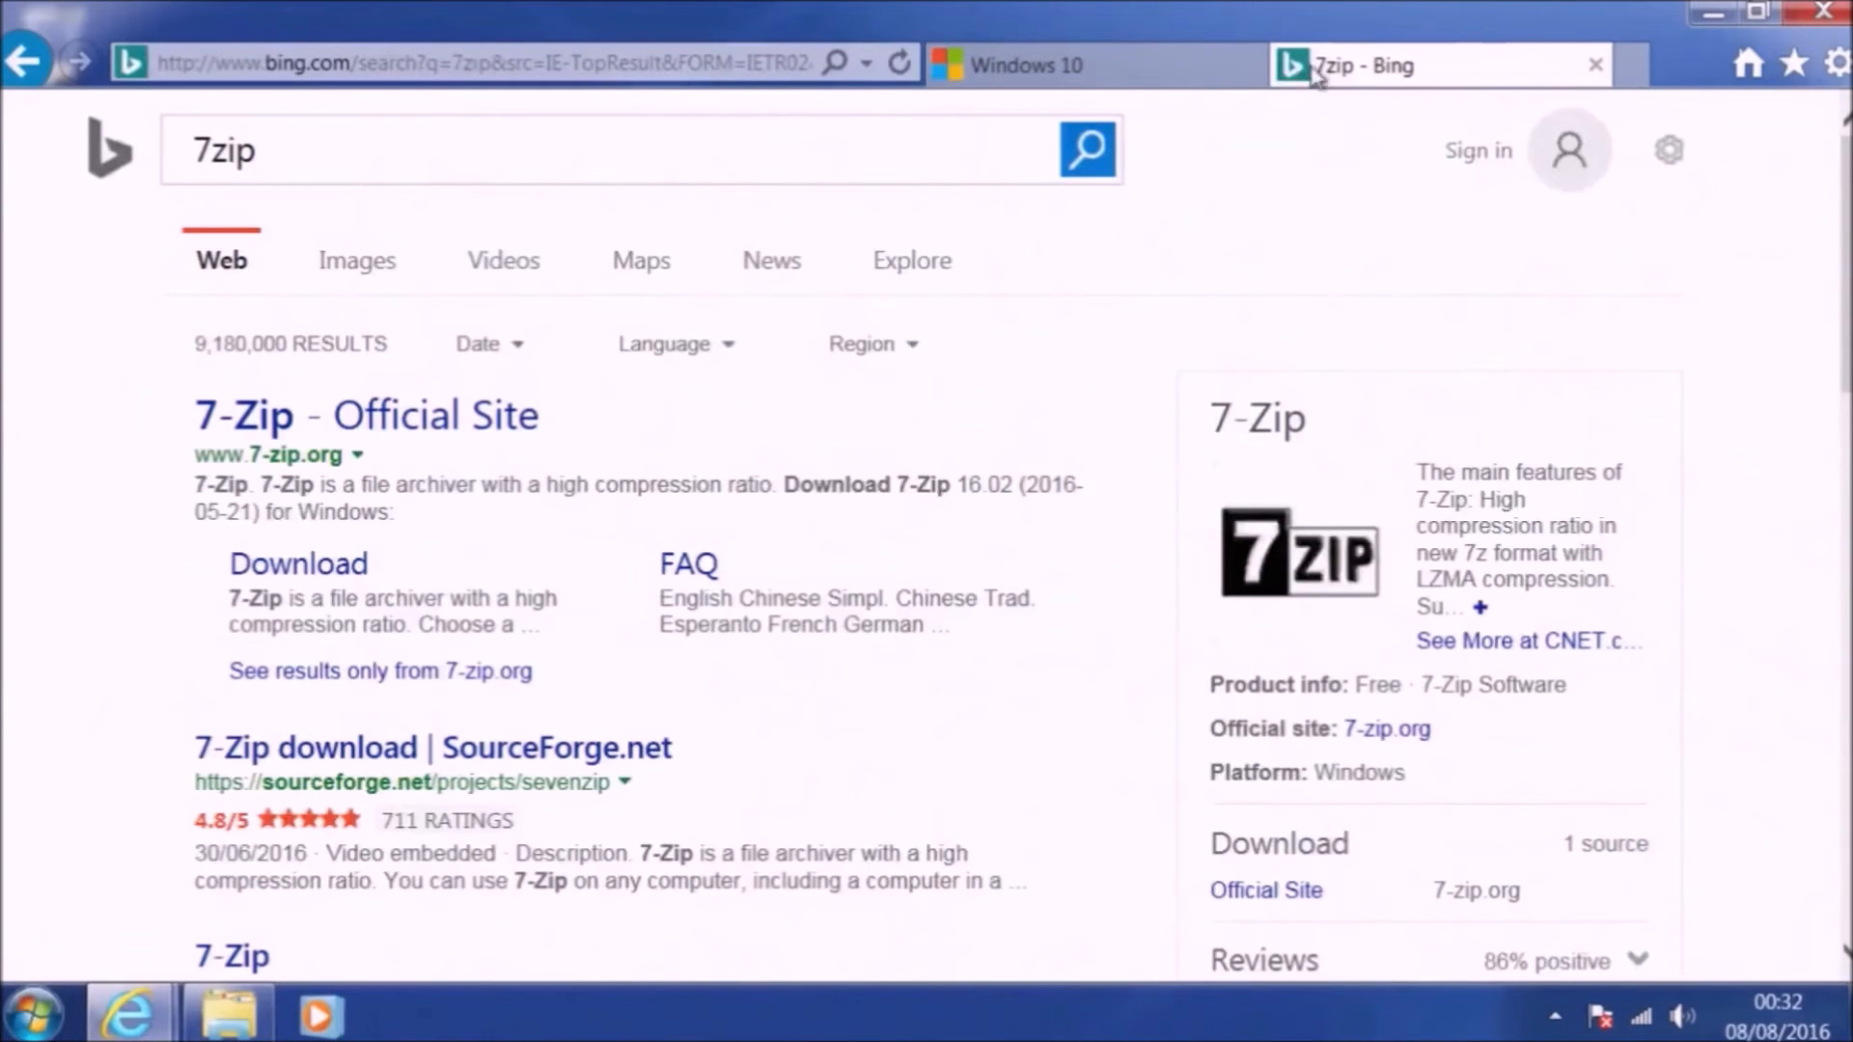
click(297, 563)
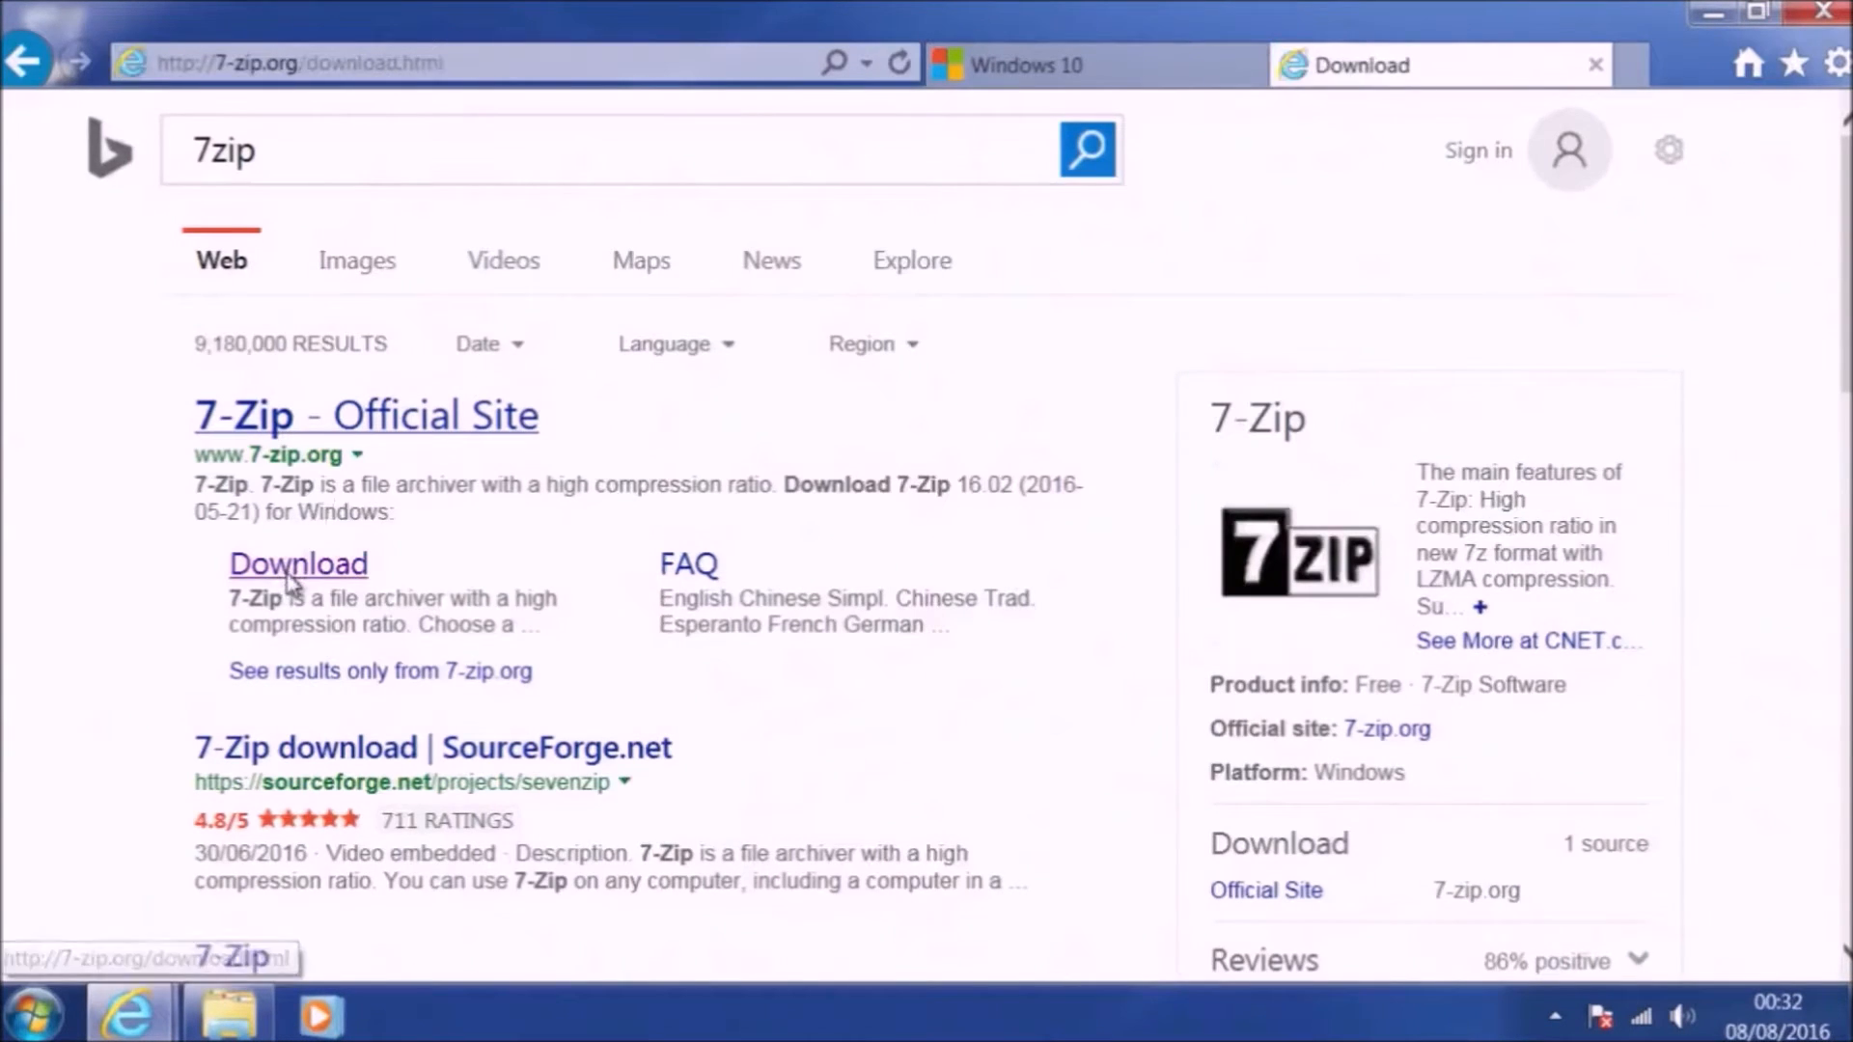
click(297, 563)
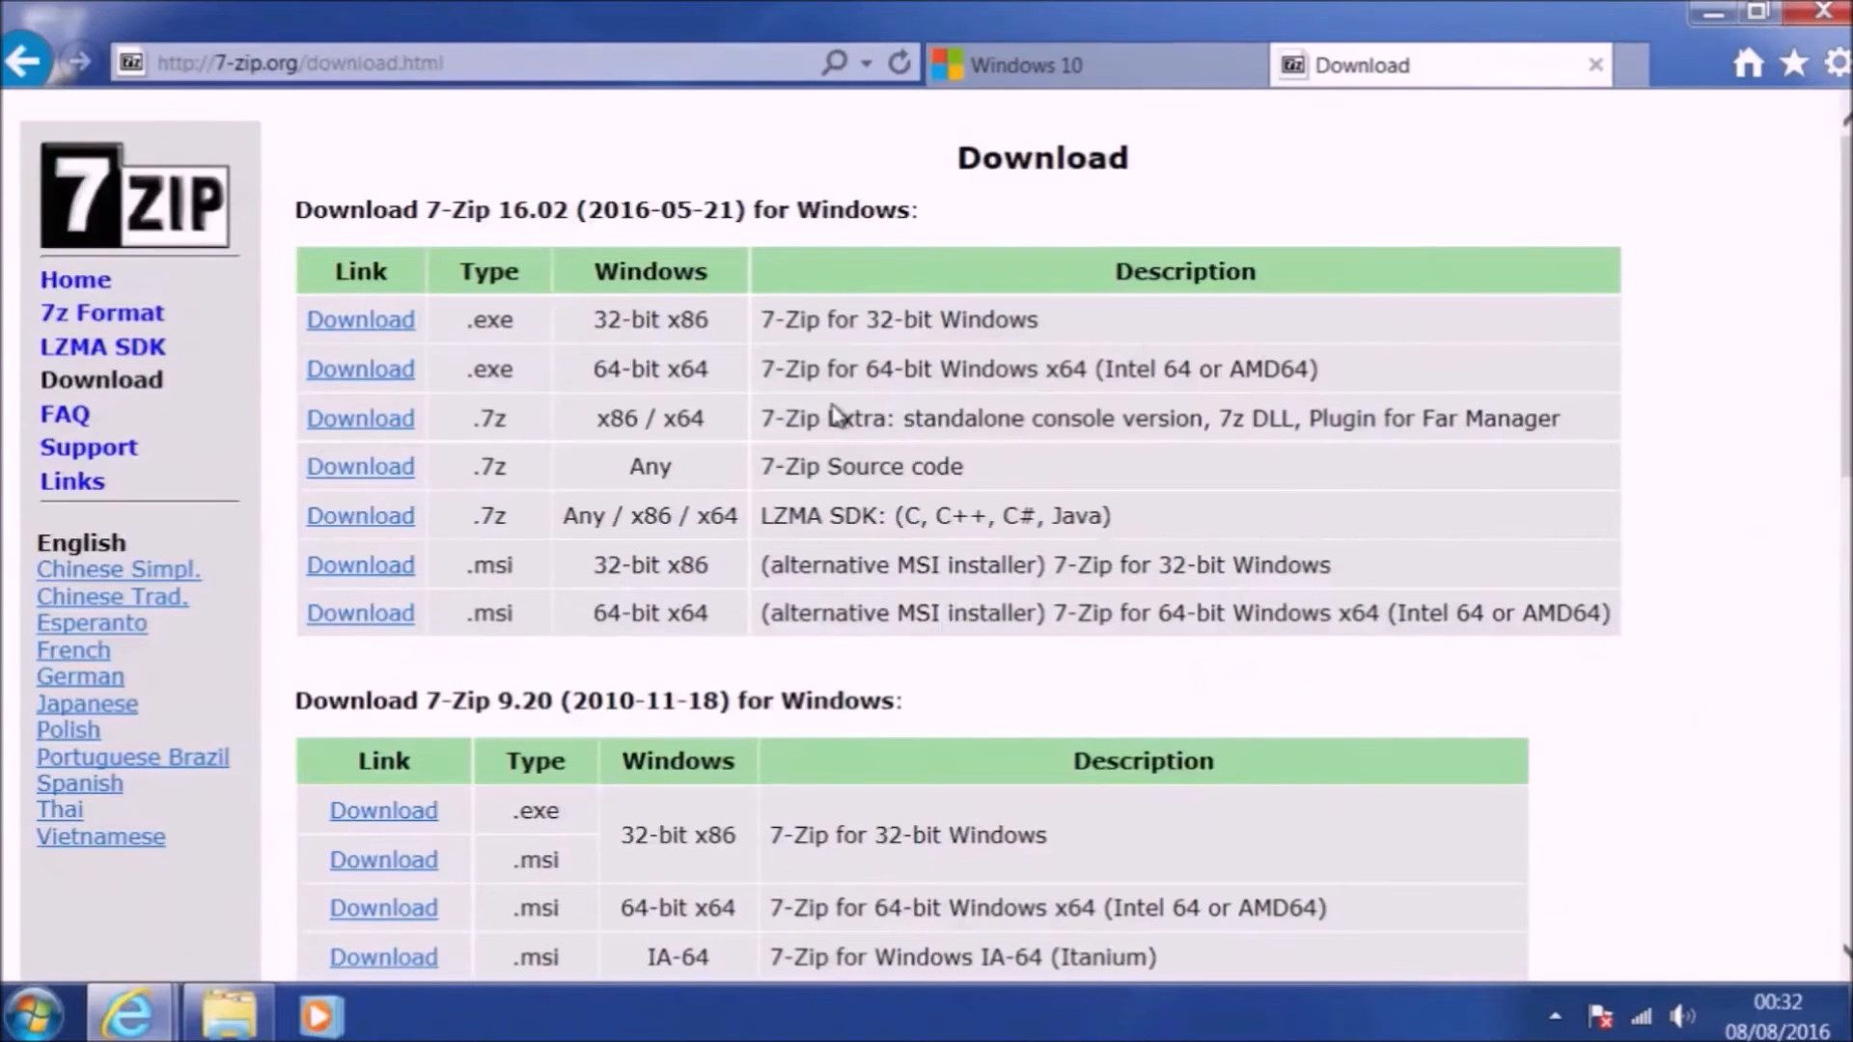
click(361, 368)
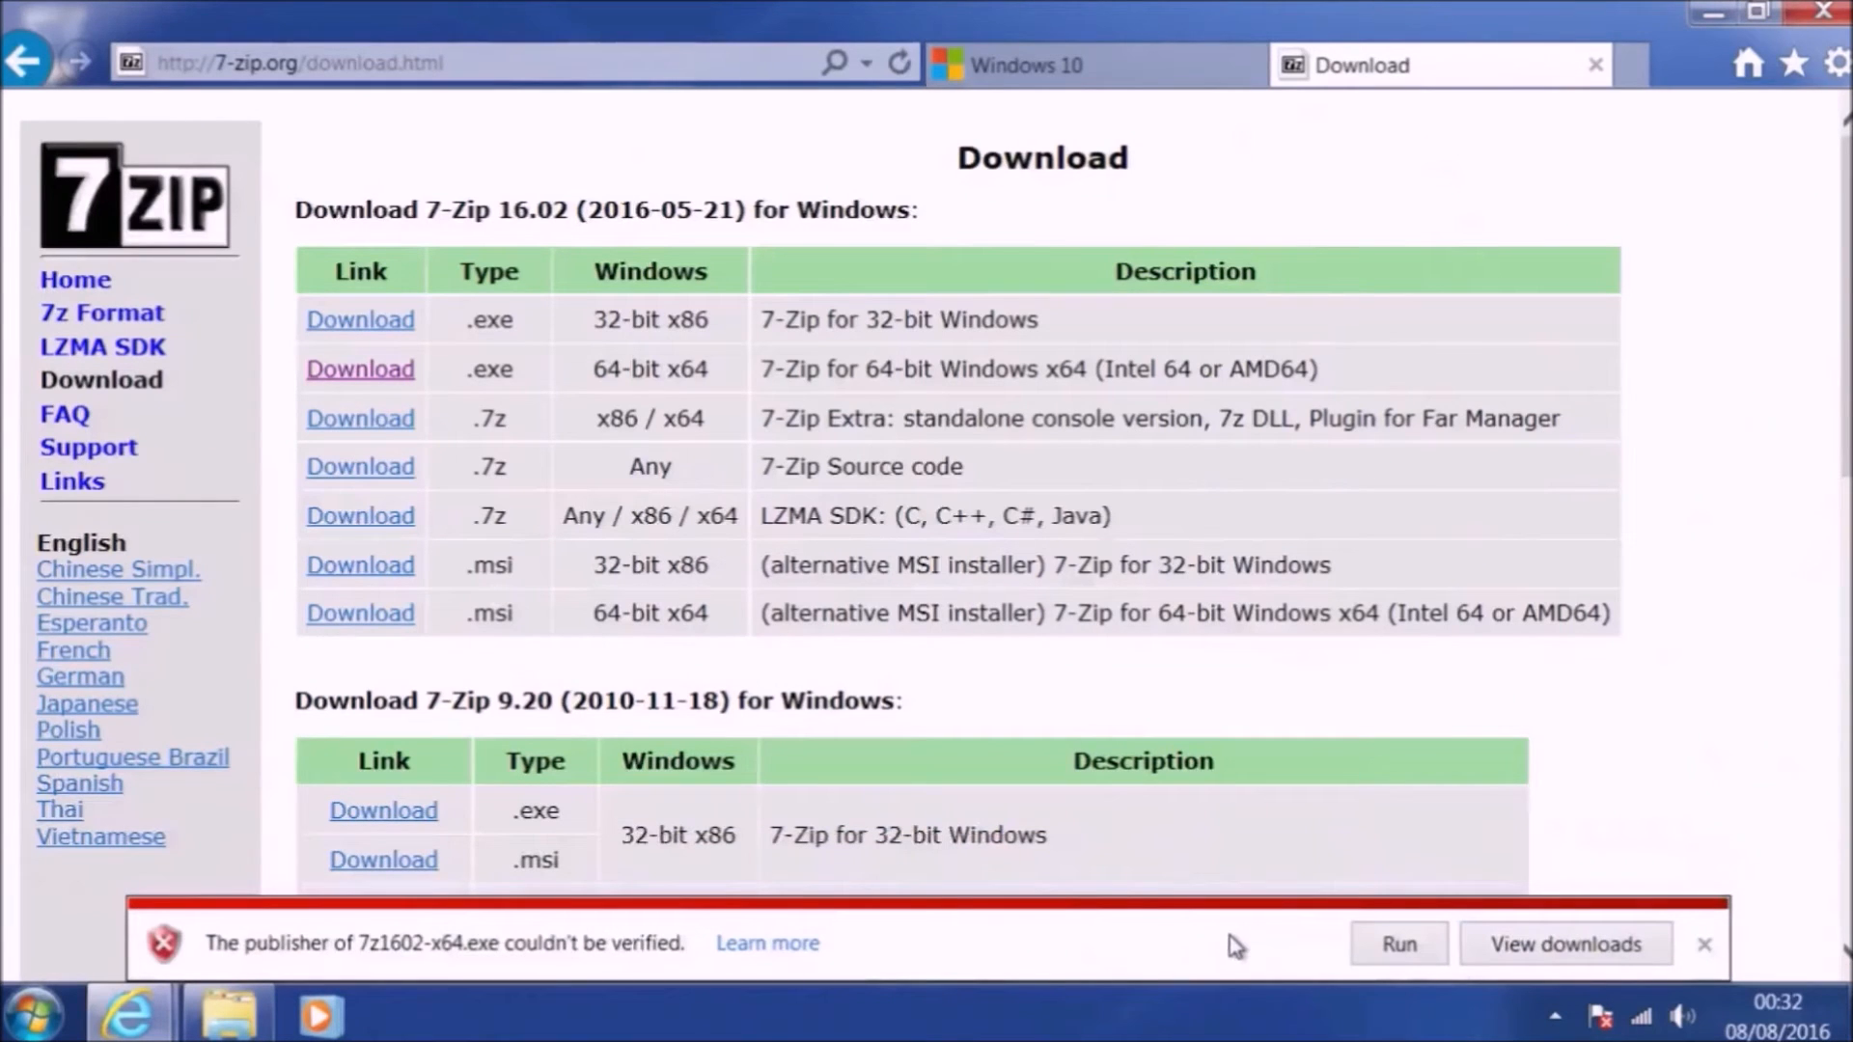
- Run the 7-Zip 16.02 installer with UAC approval, install to the default folder and close setup
click(1397, 943)
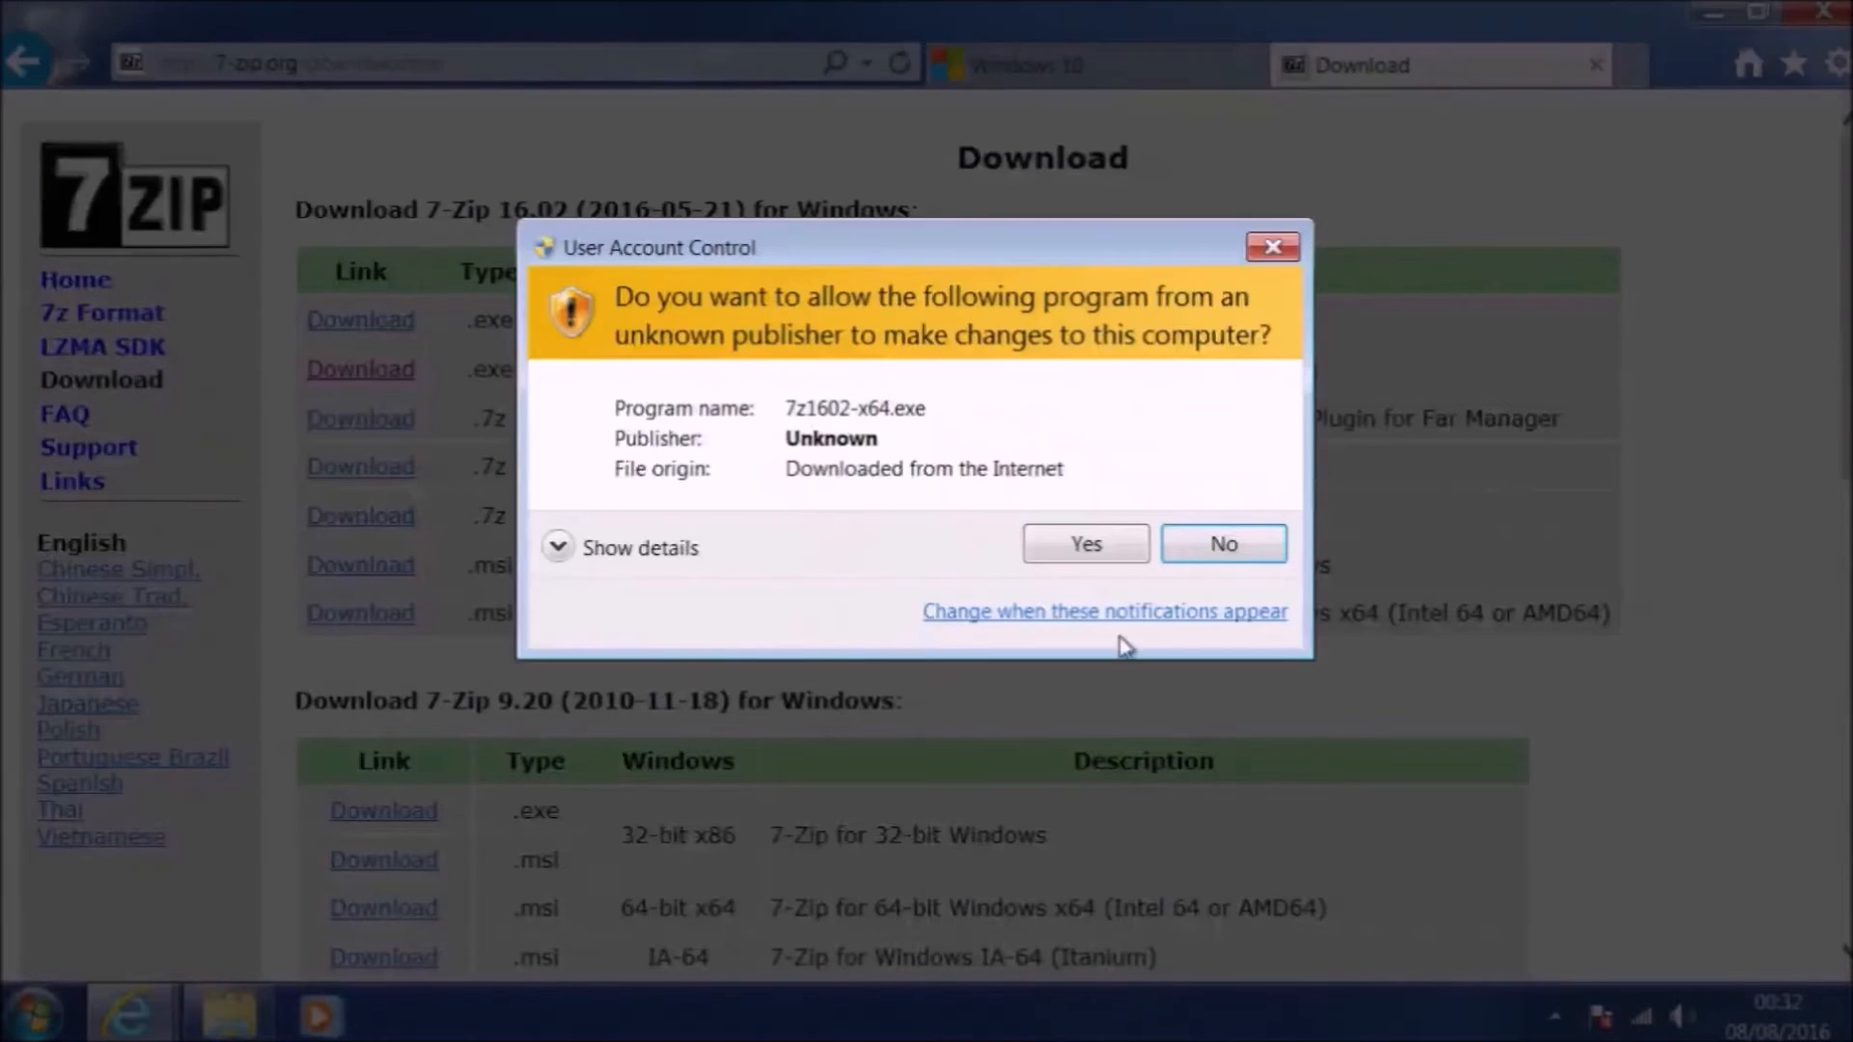
click(1083, 544)
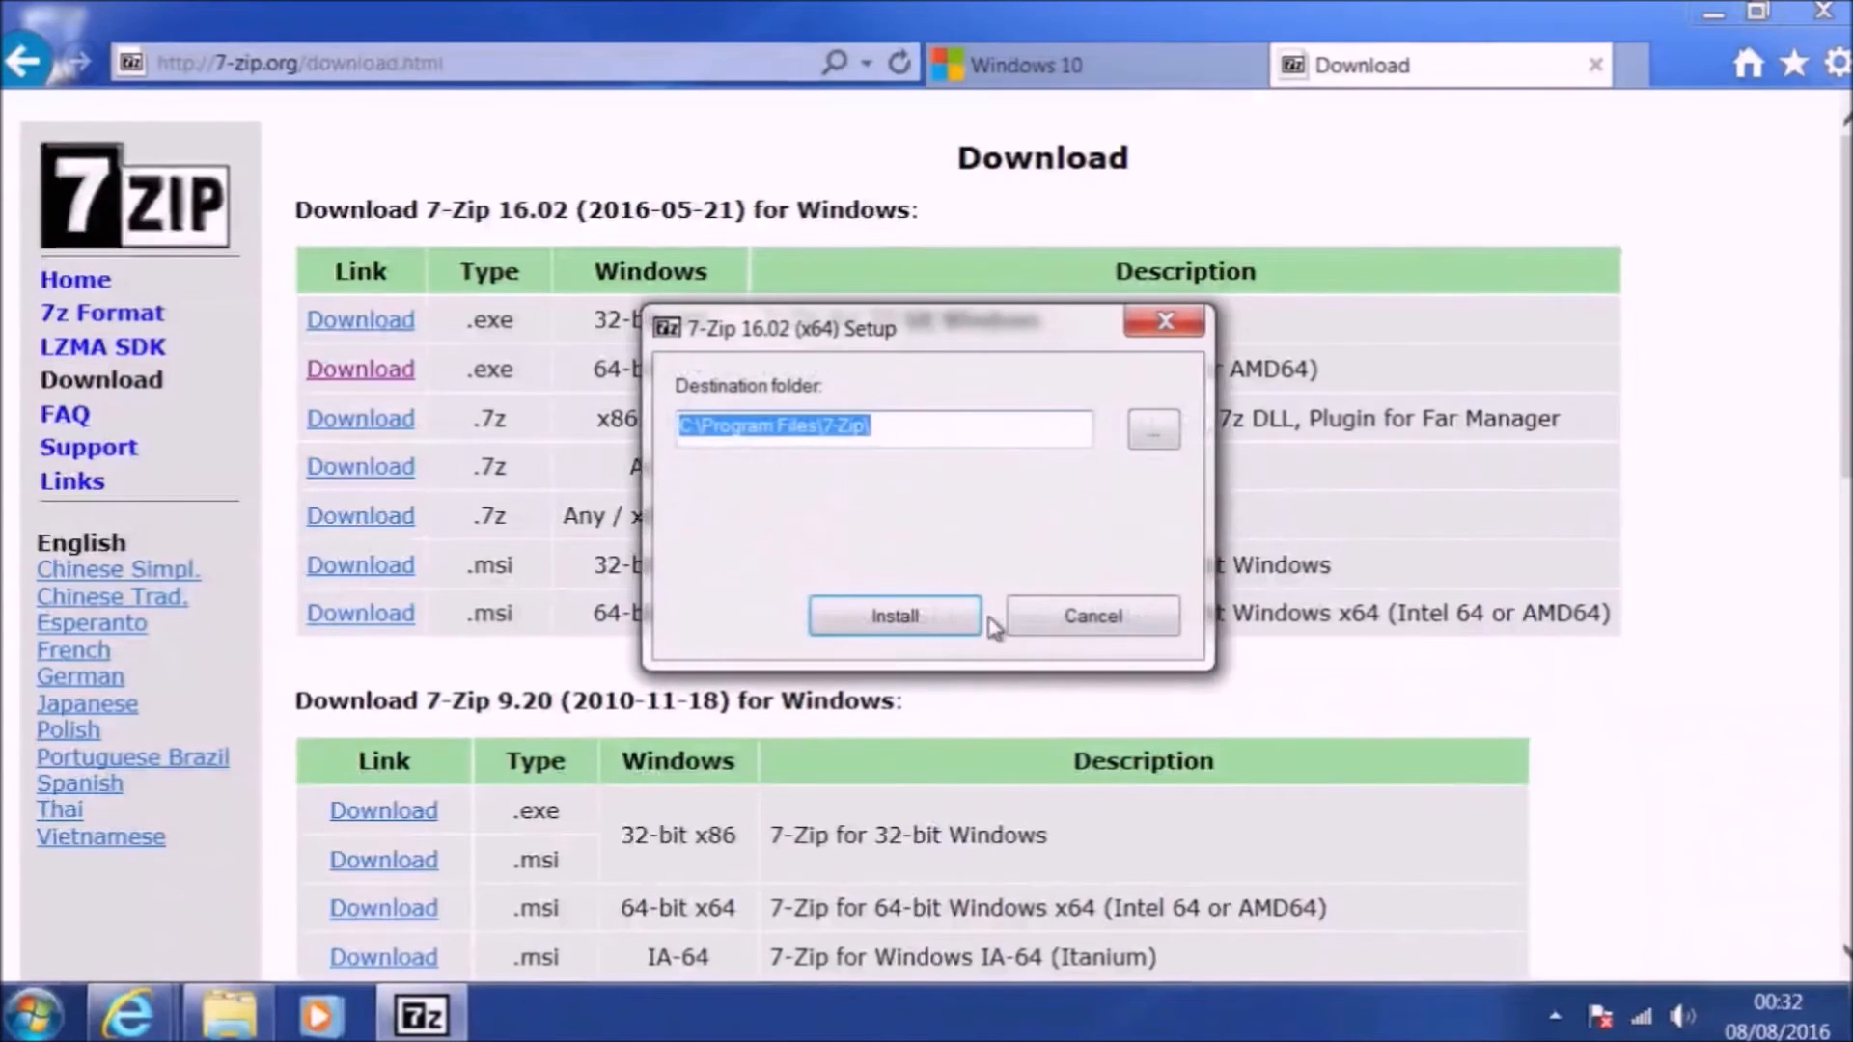
click(893, 616)
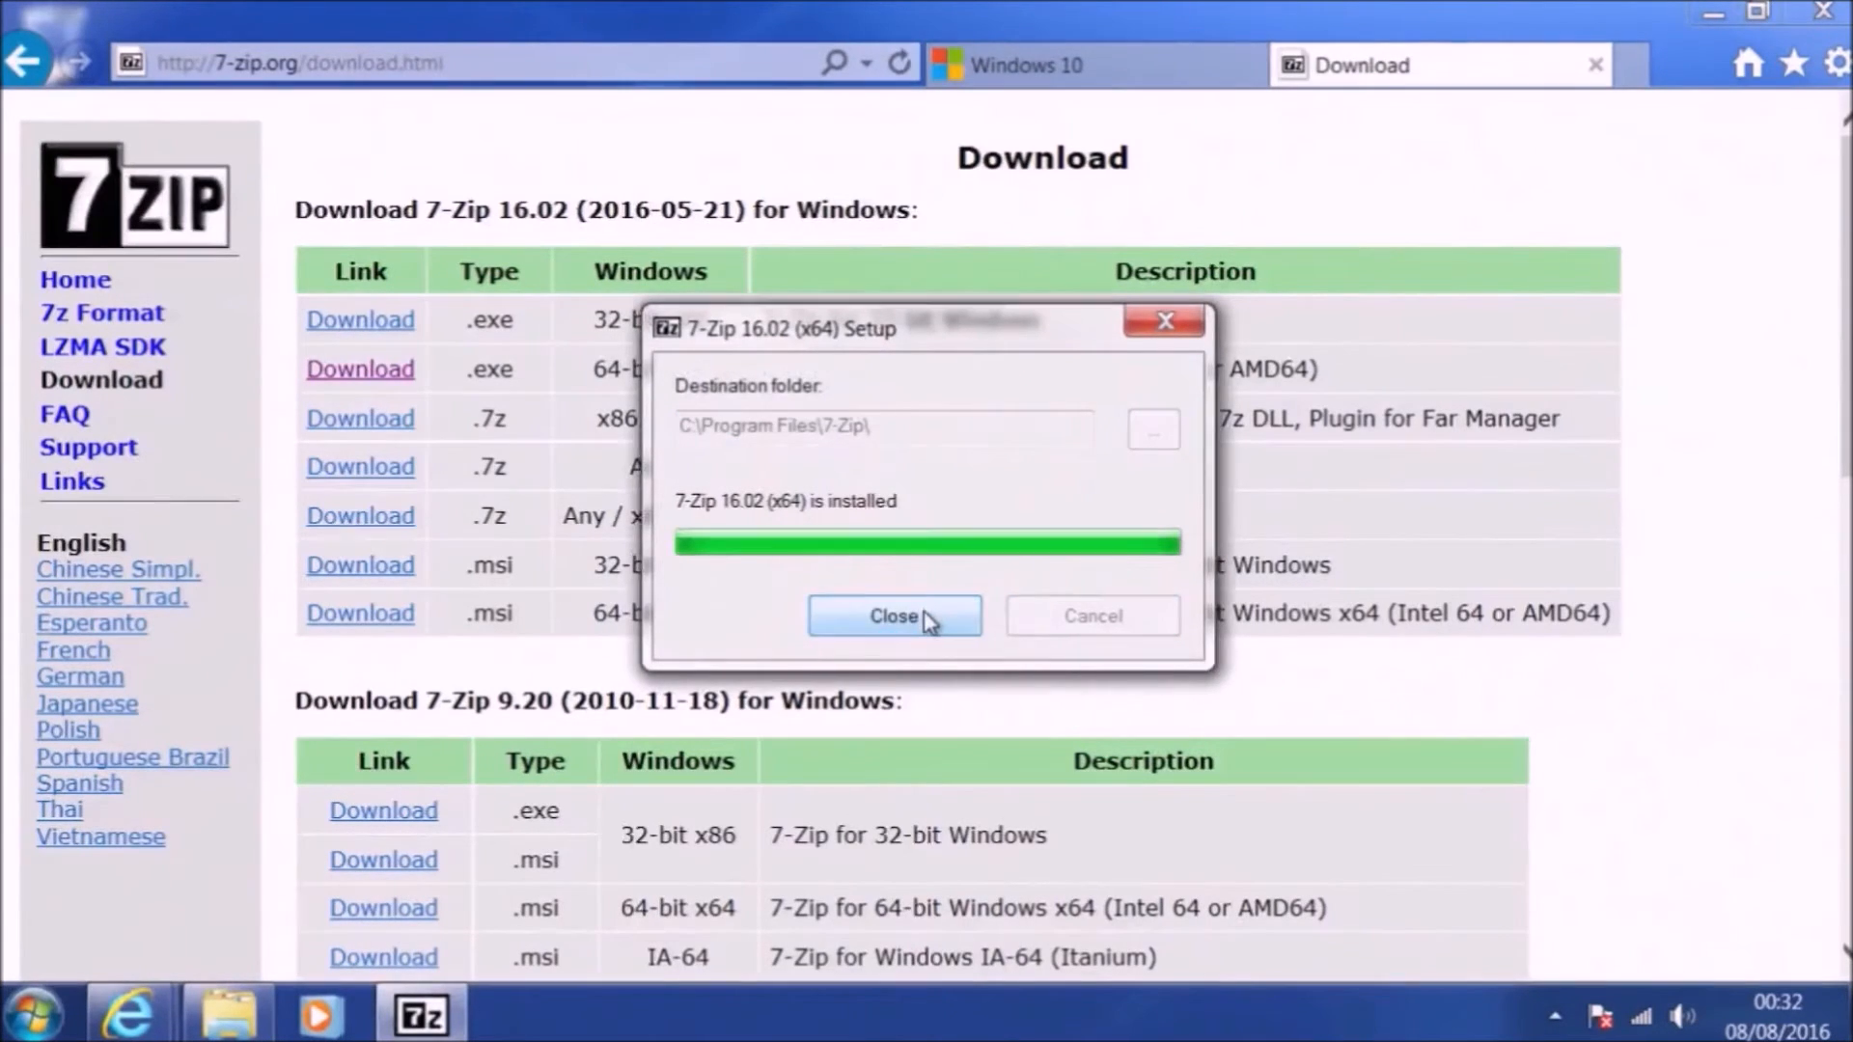
click(894, 616)
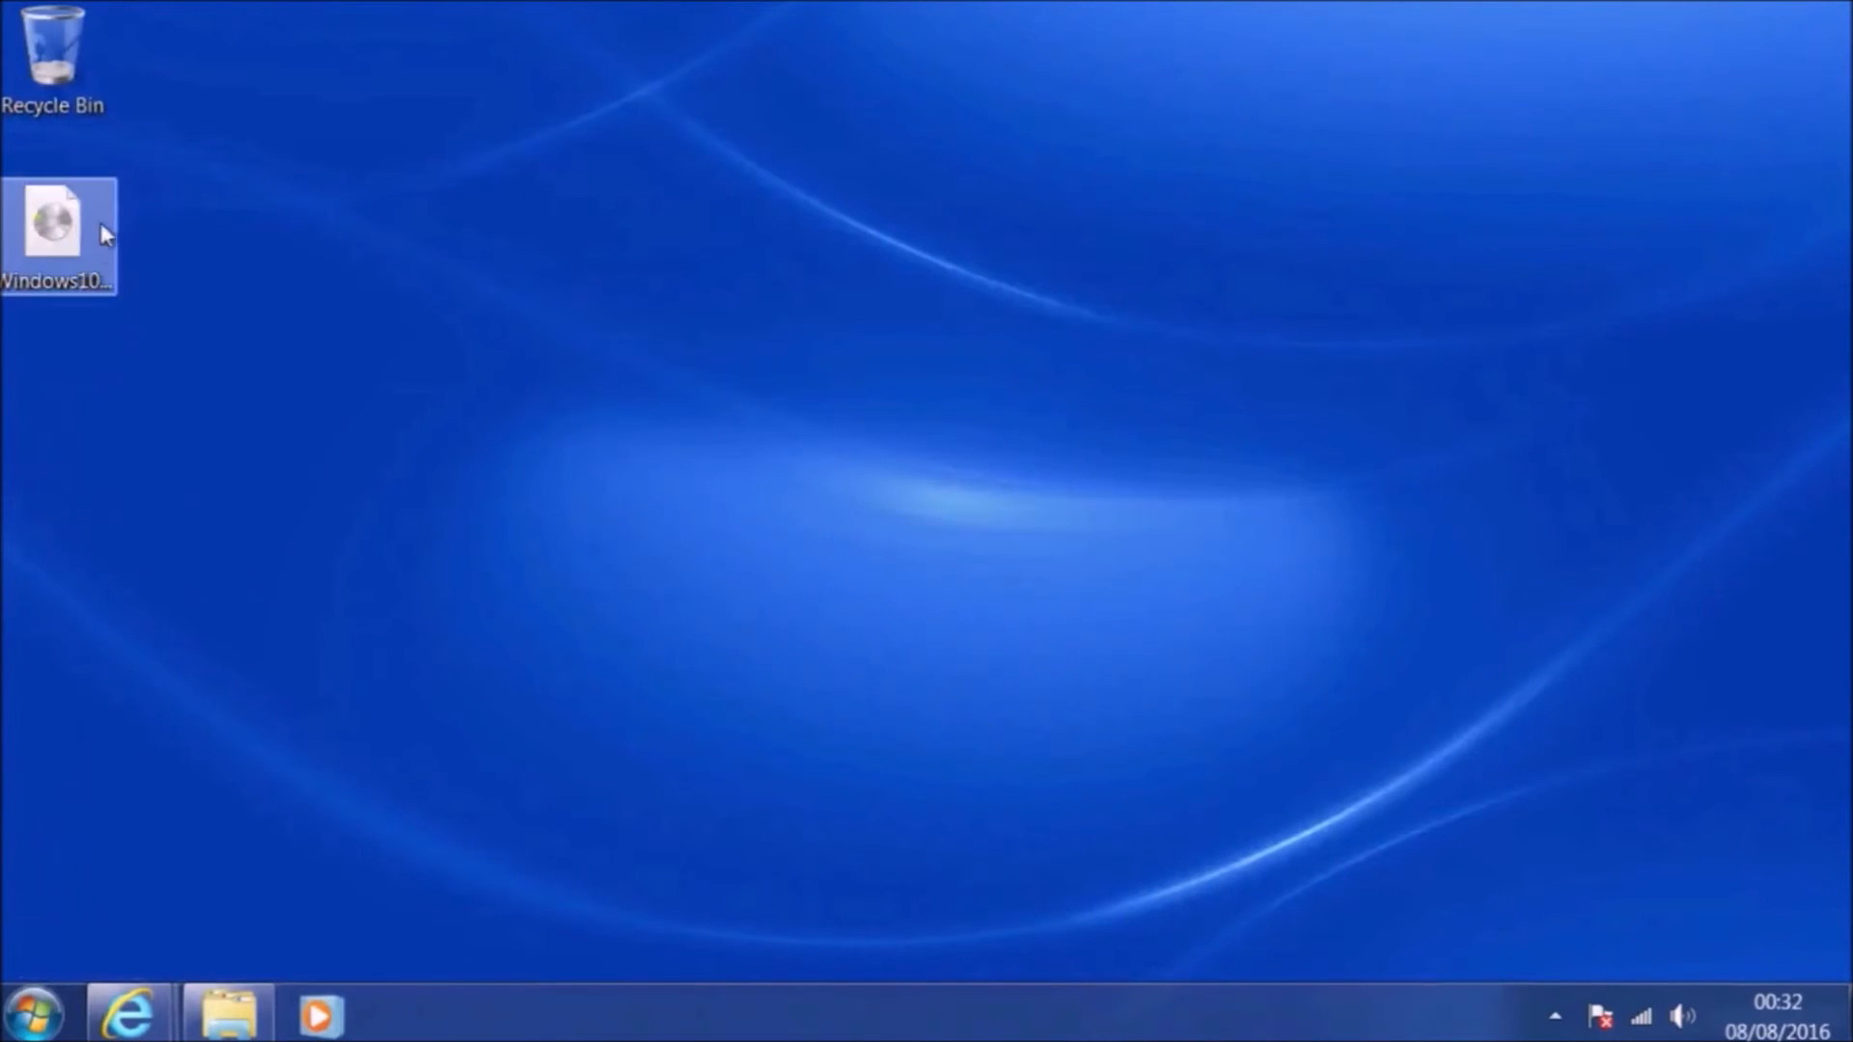
- Extract the Windows10RS1x64UK ISO with 7-Zip into its own desktop folder
right_click(56, 224)
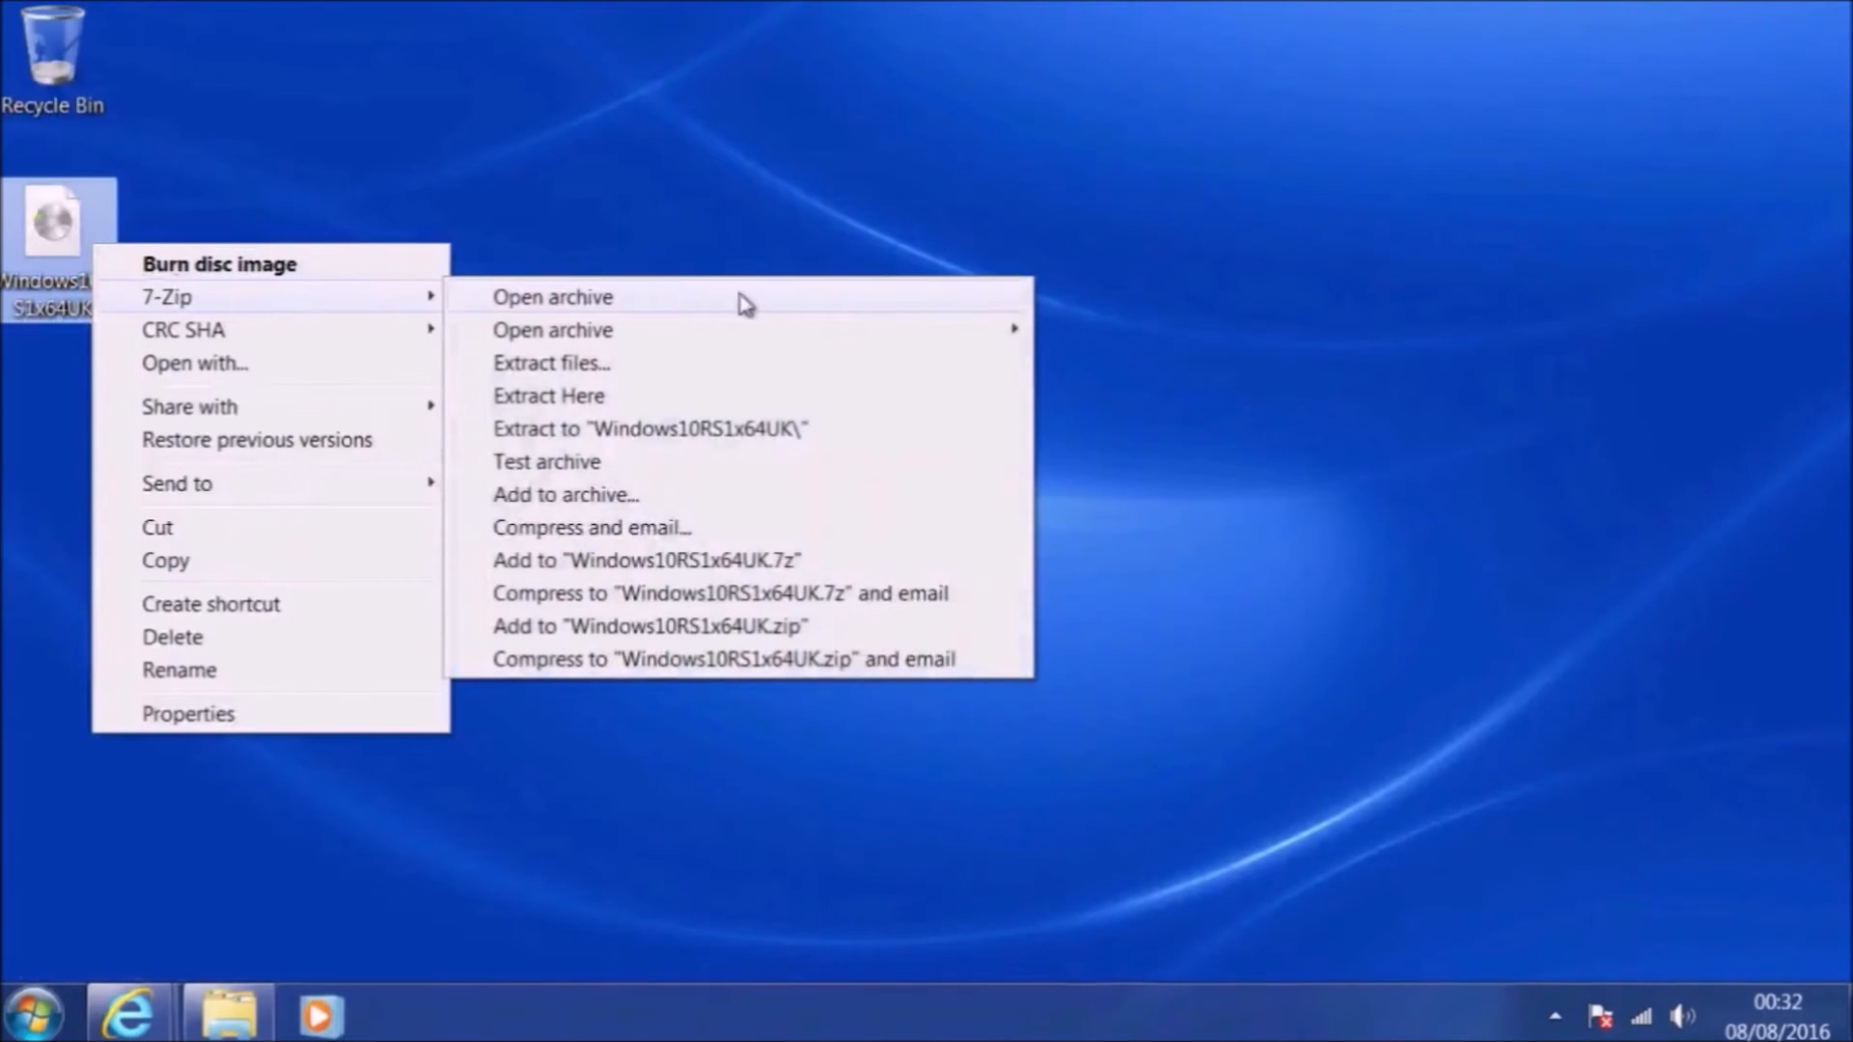
mouse_move(791, 428)
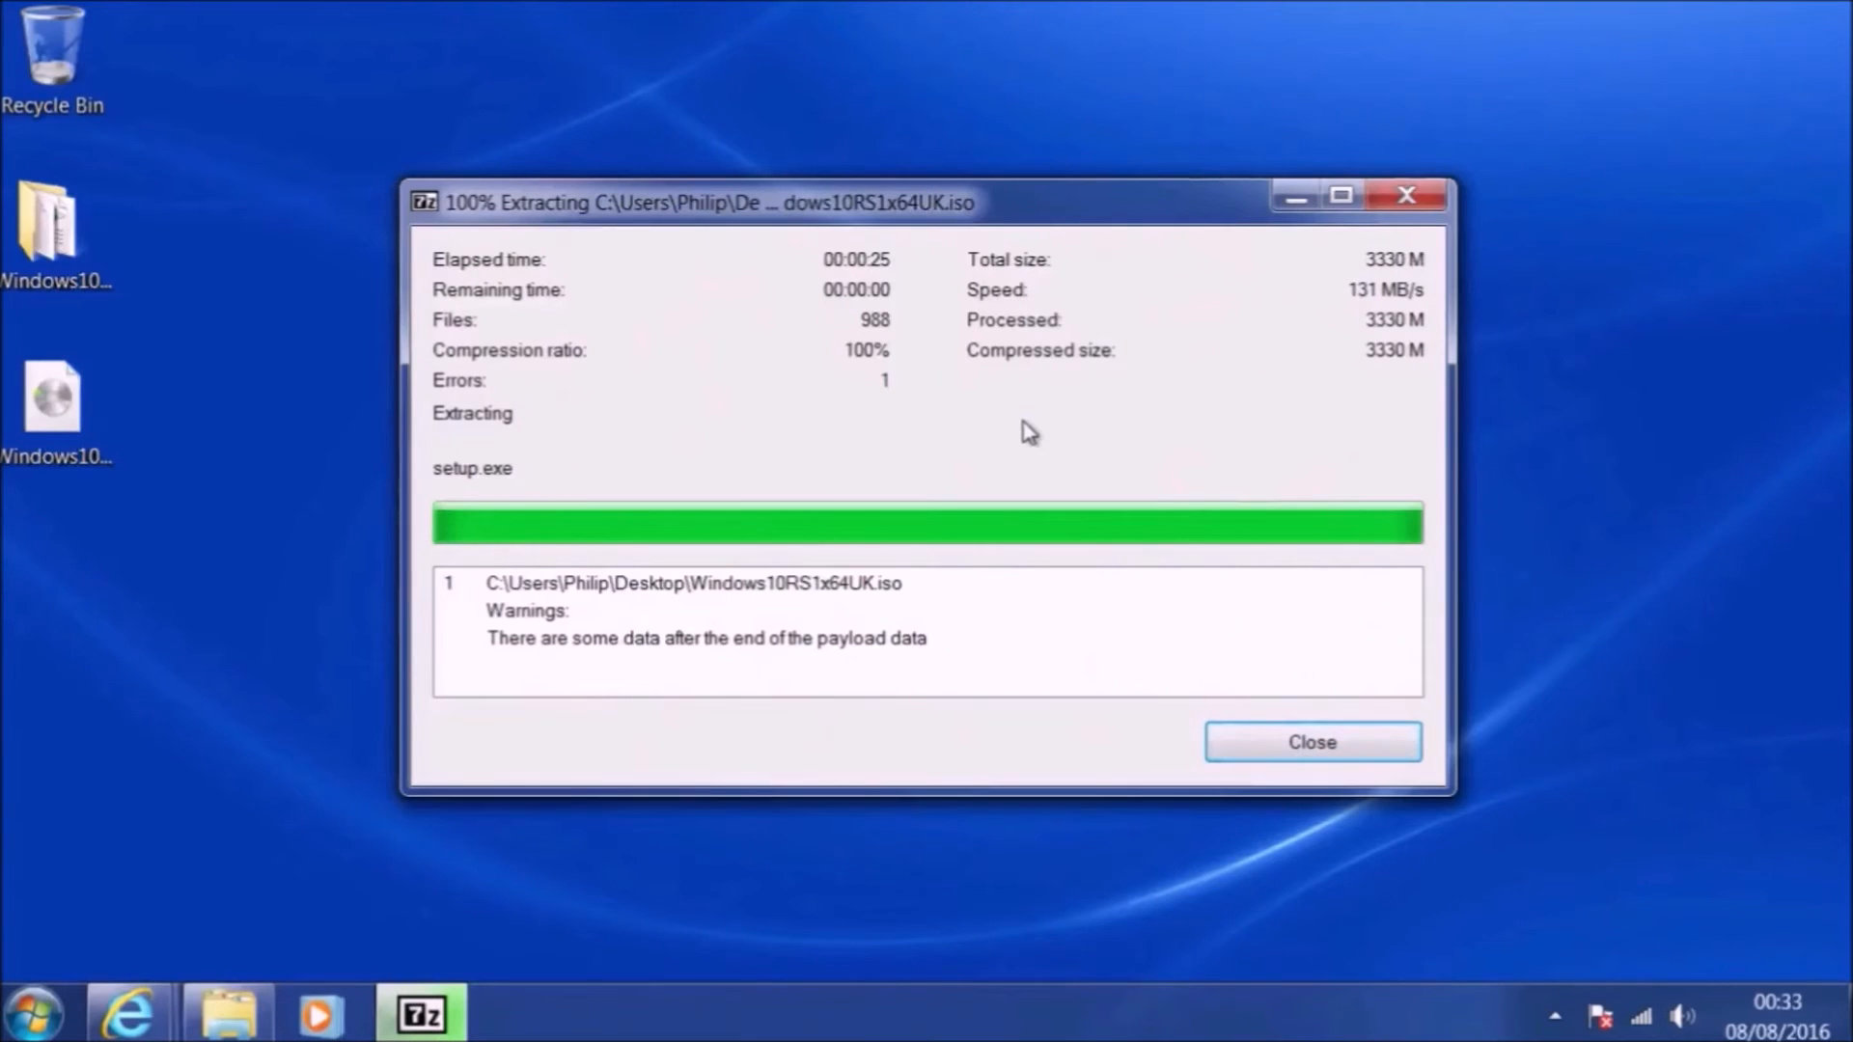
mouse_move(1388, 945)
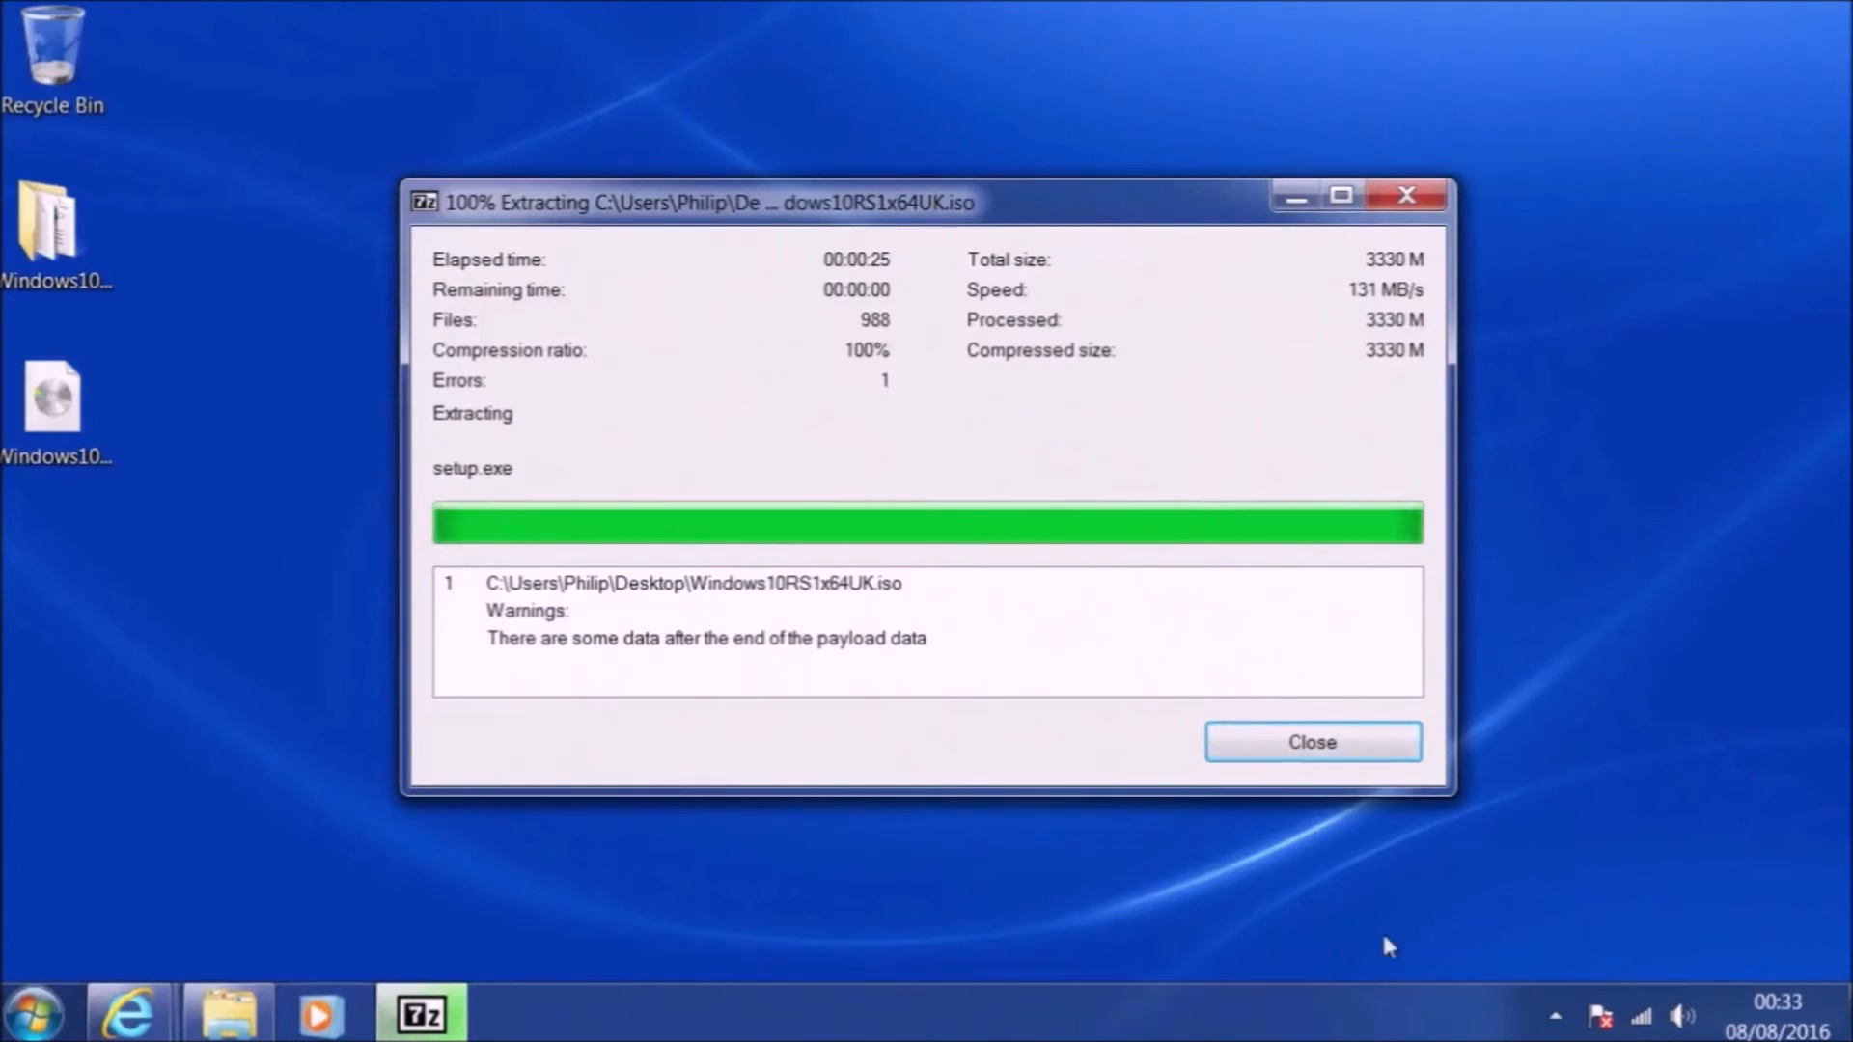
click(1311, 741)
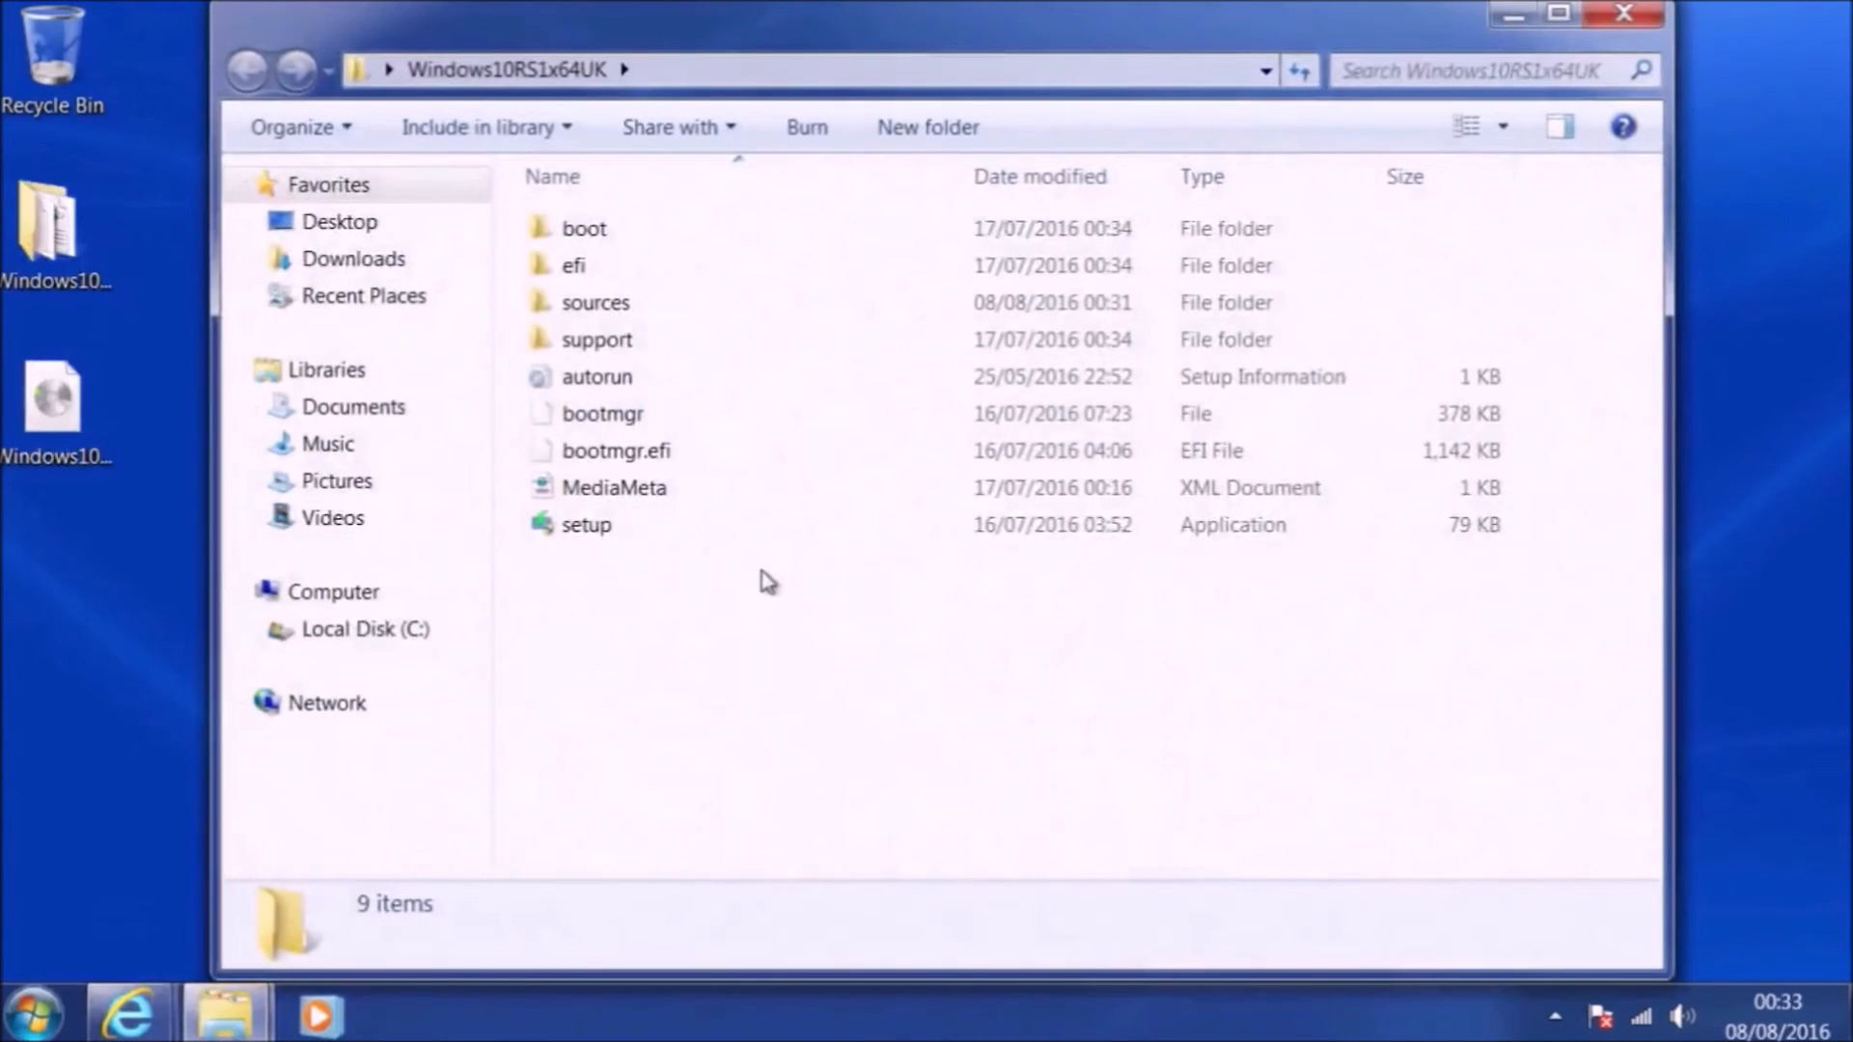
- Run setup.exe from the extracted folder, keeping 'Download and install updates' selected
click(587, 523)
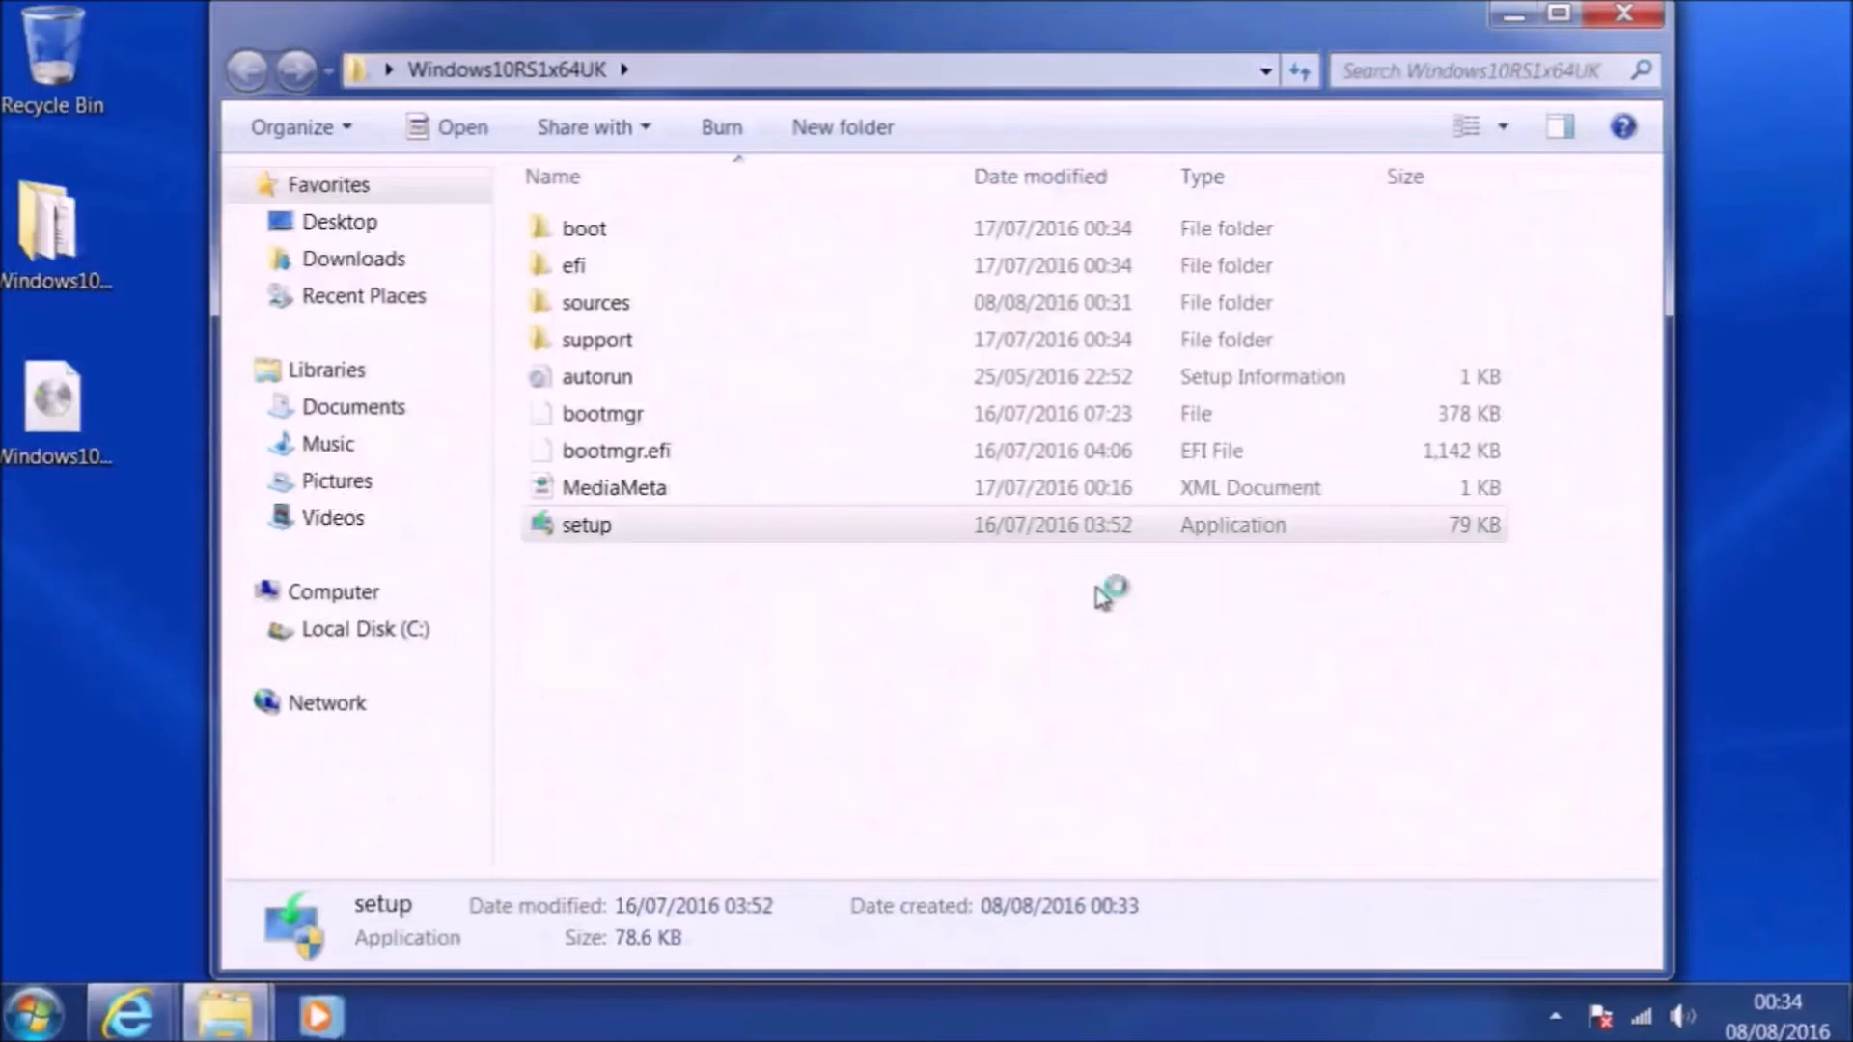
double_click(587, 523)
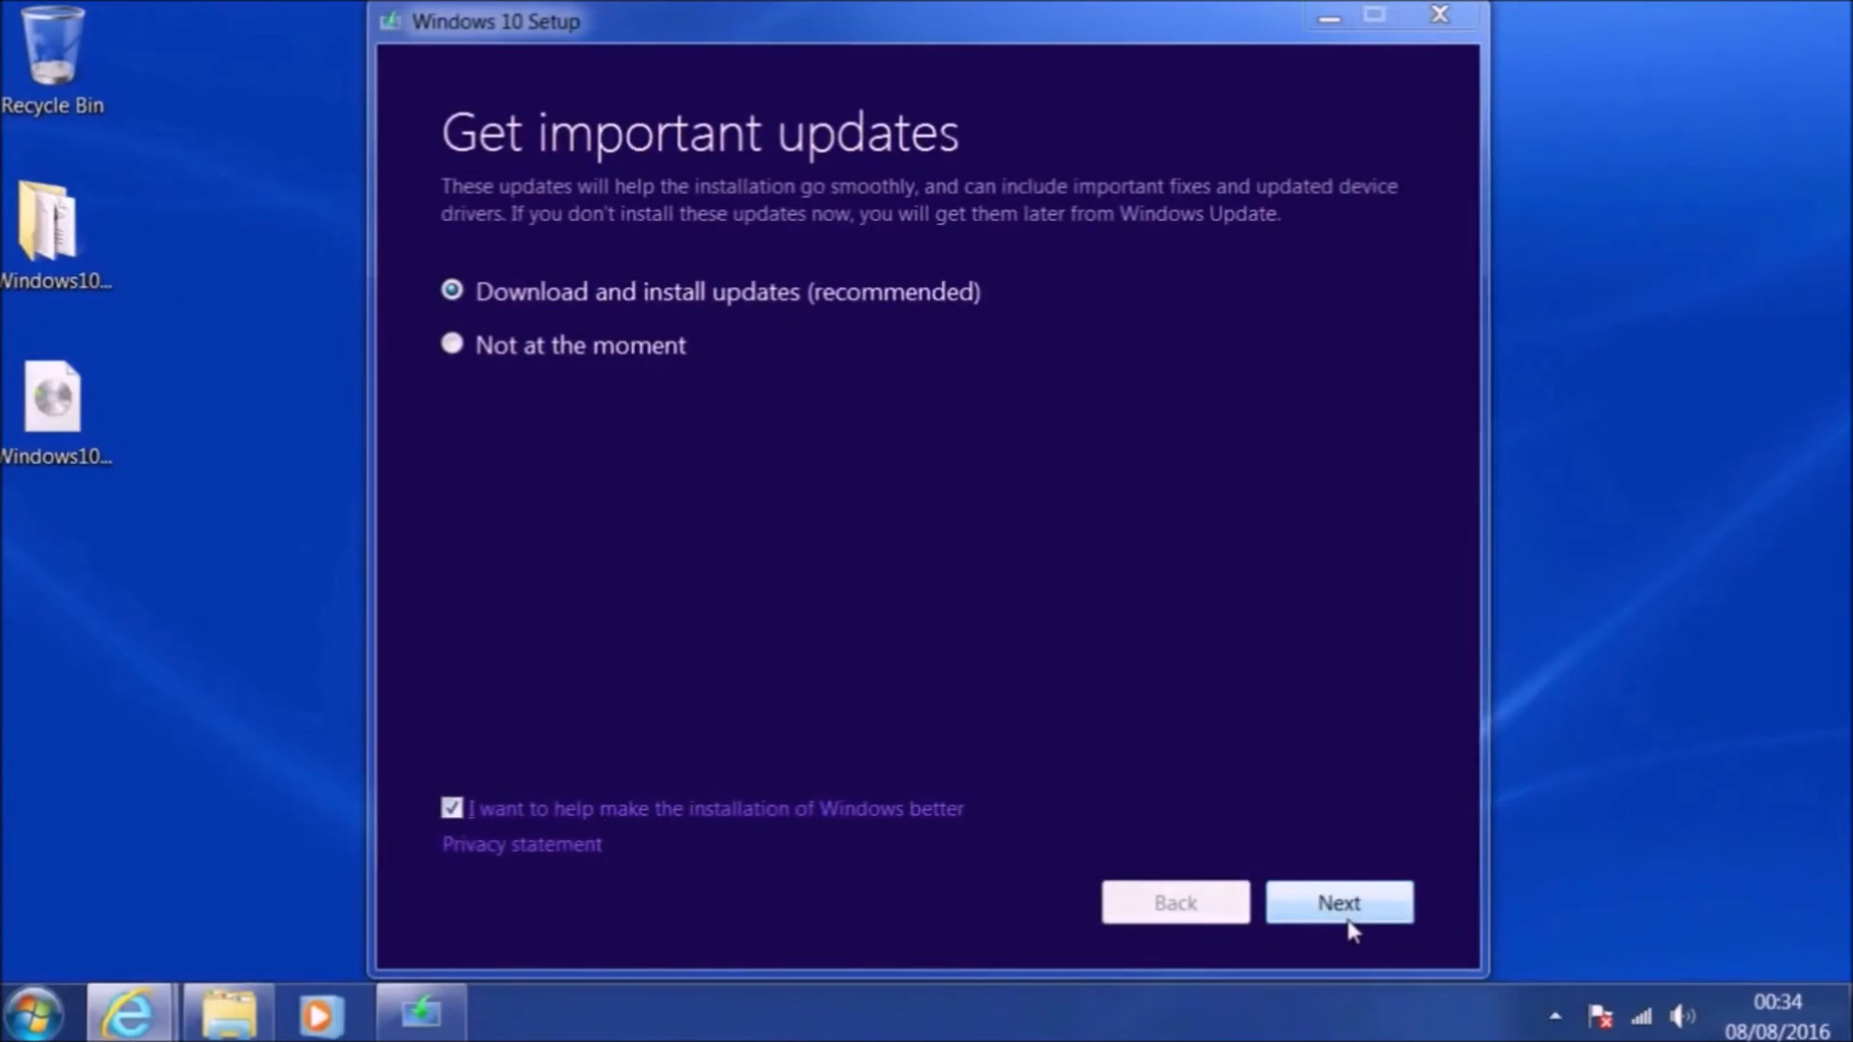
click(1337, 903)
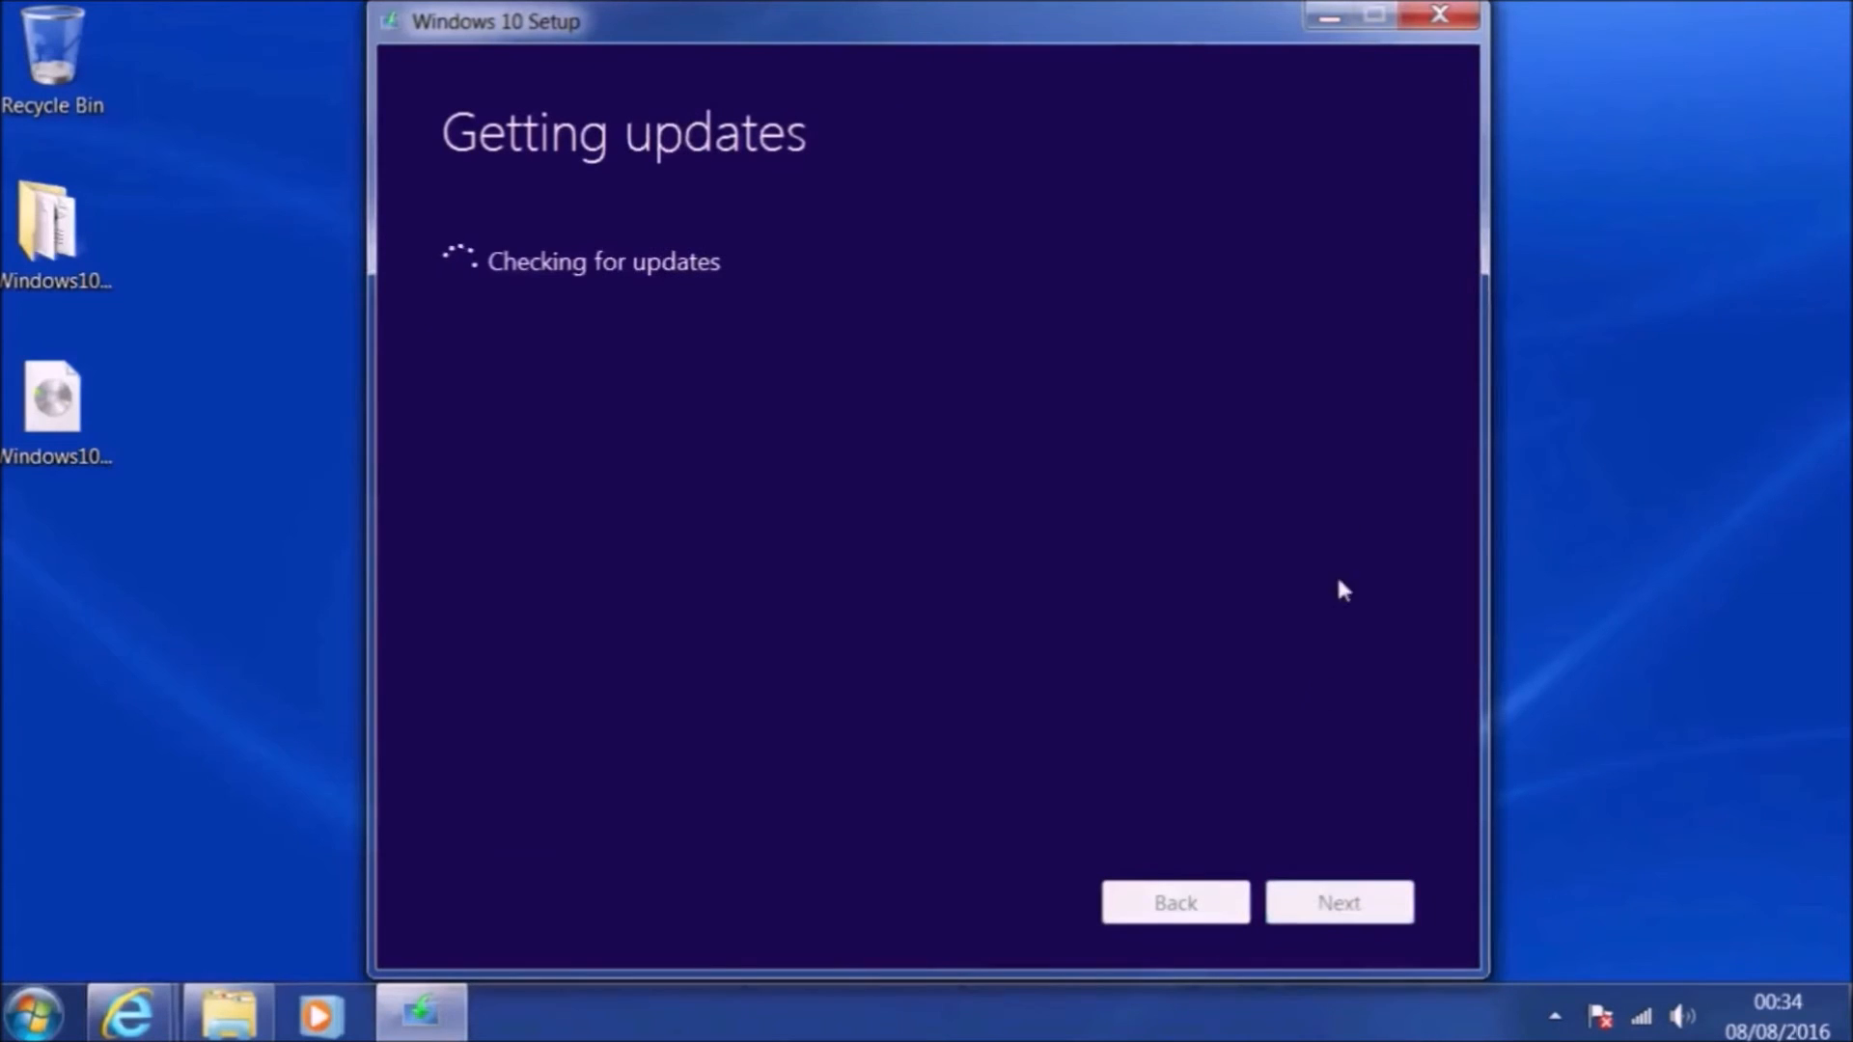
mouse_move(1349, 525)
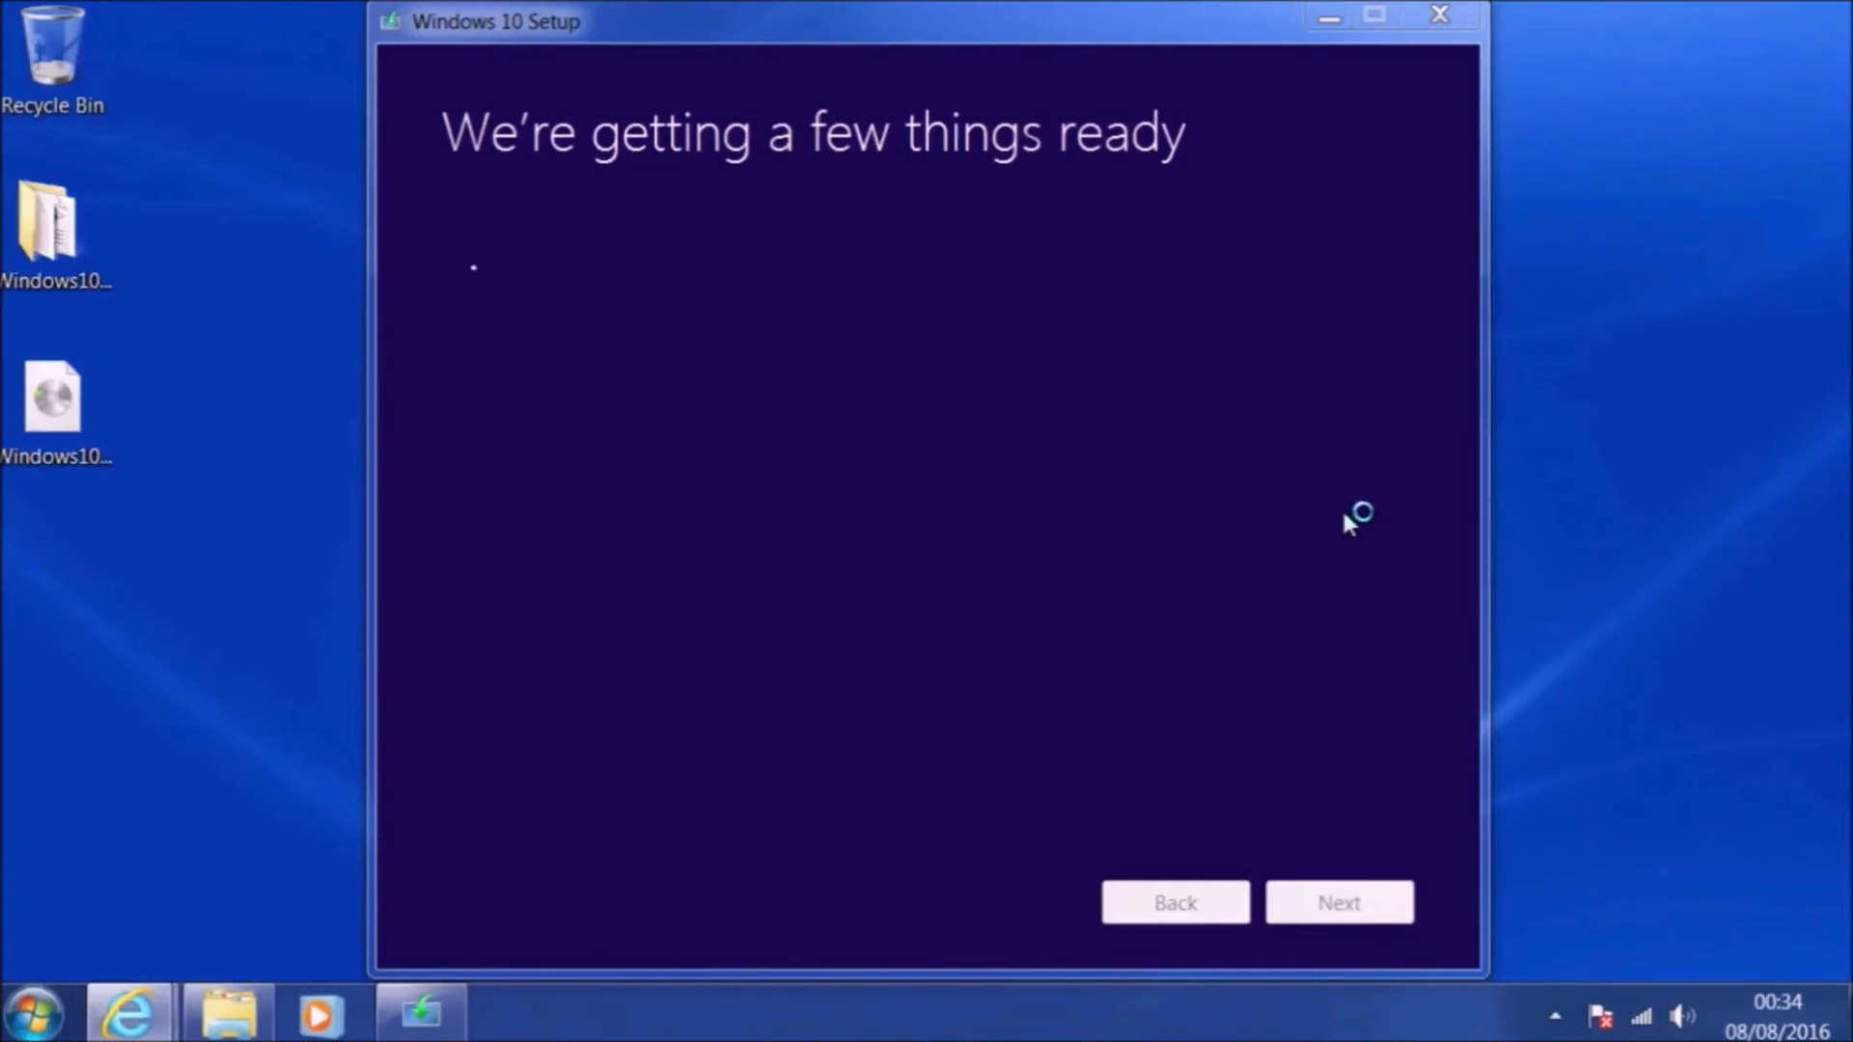
mouse_move(1347, 525)
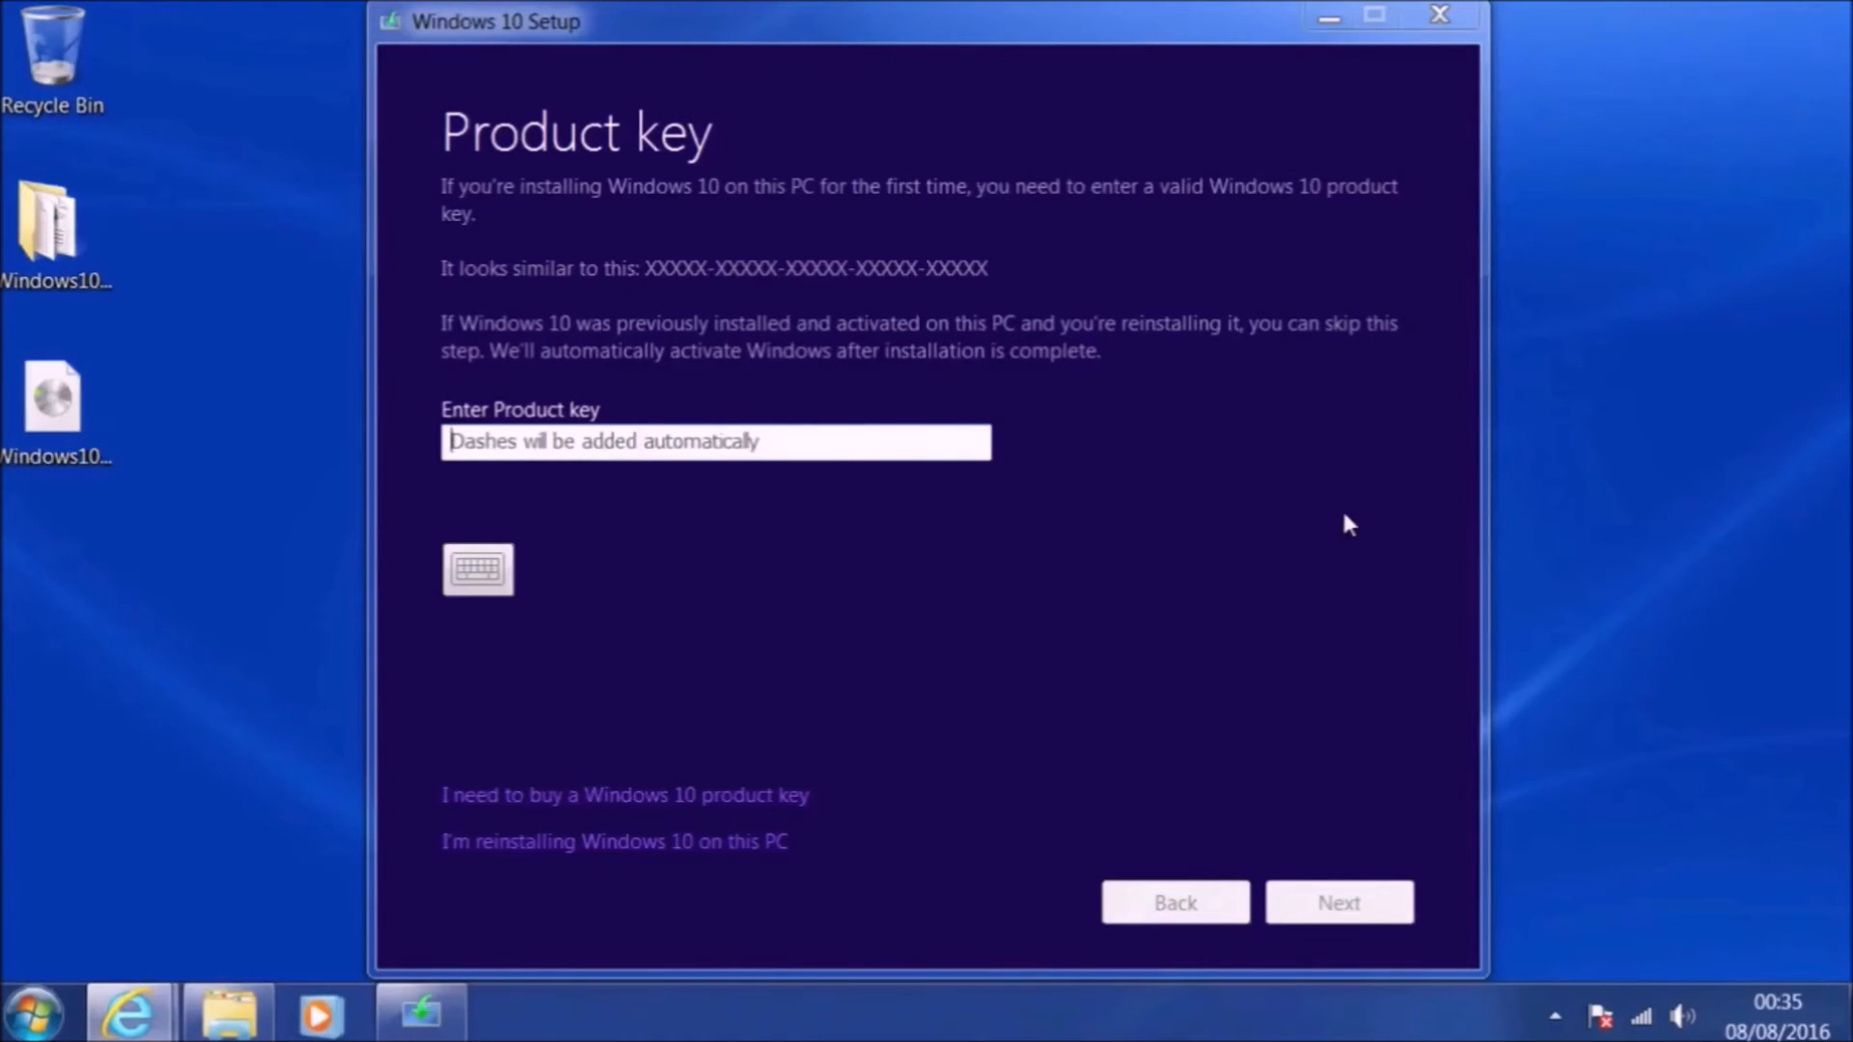
mouse_move(1567, 23)
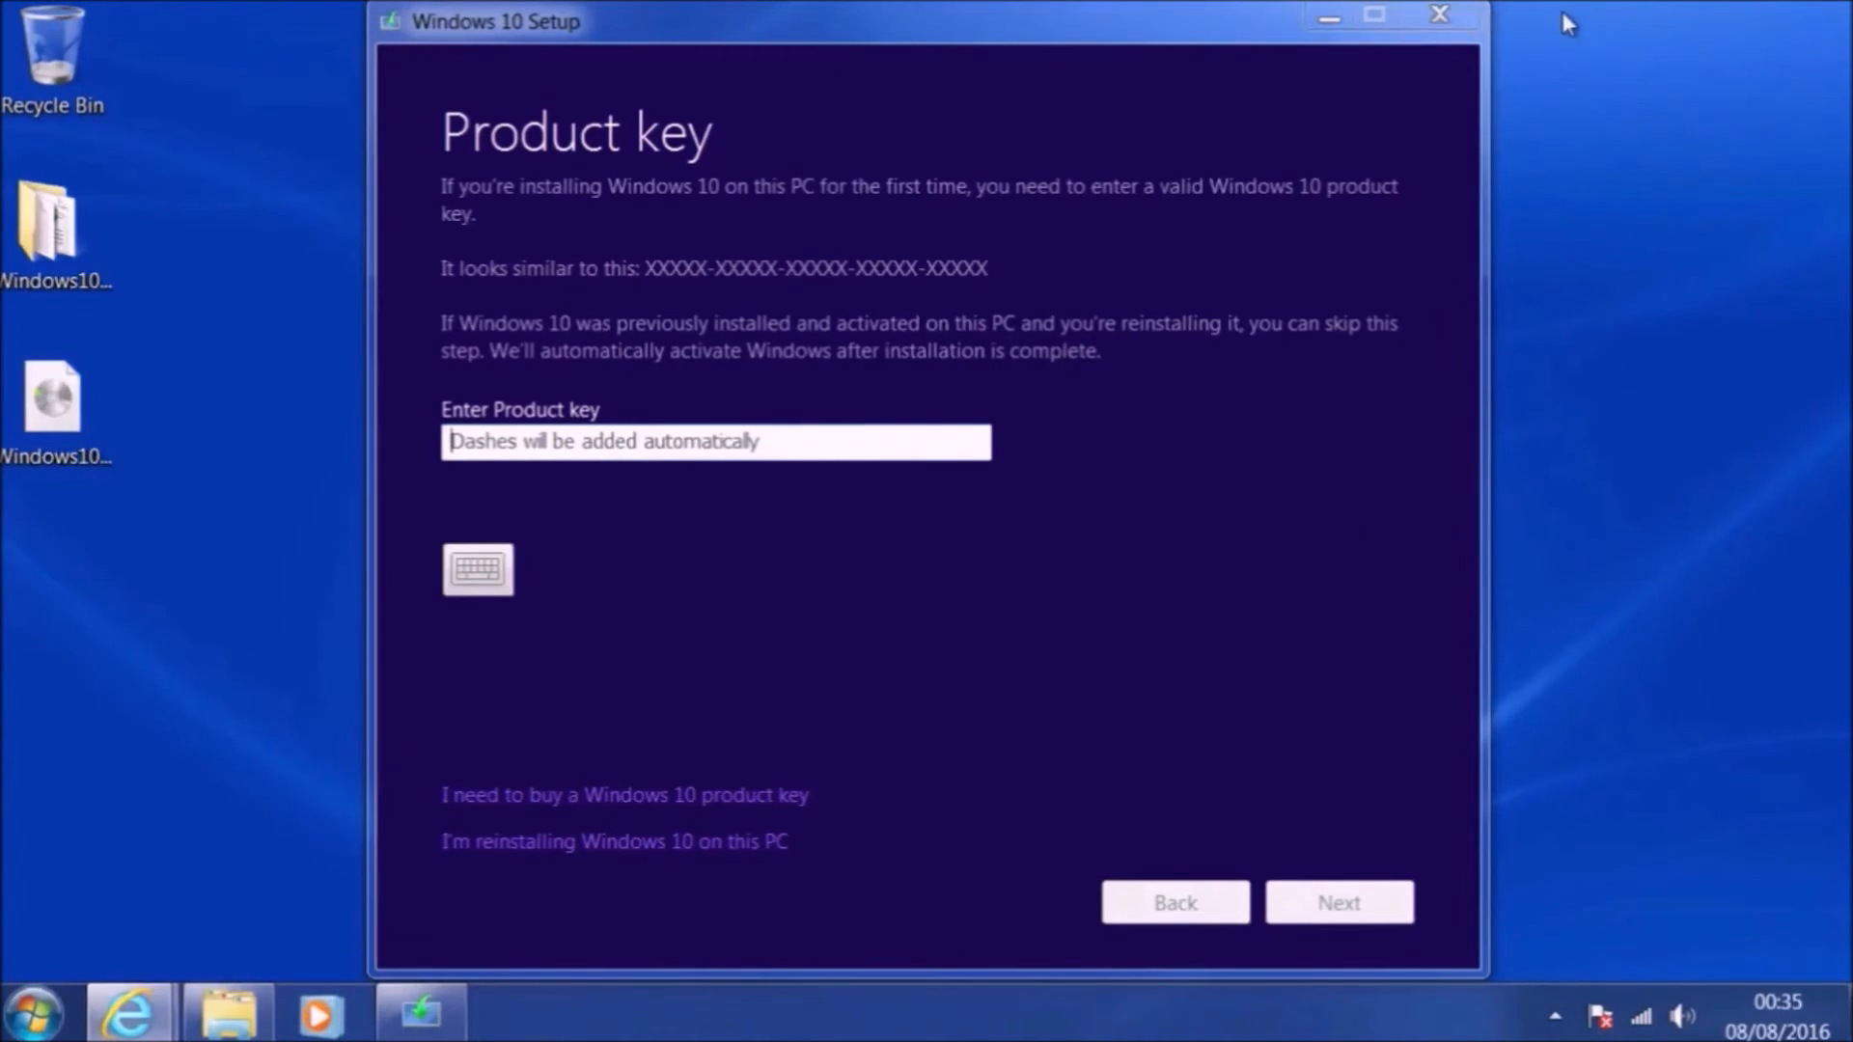
- Close Windows 10 Setup at the Product key page, returning to the desktop
click(1440, 15)
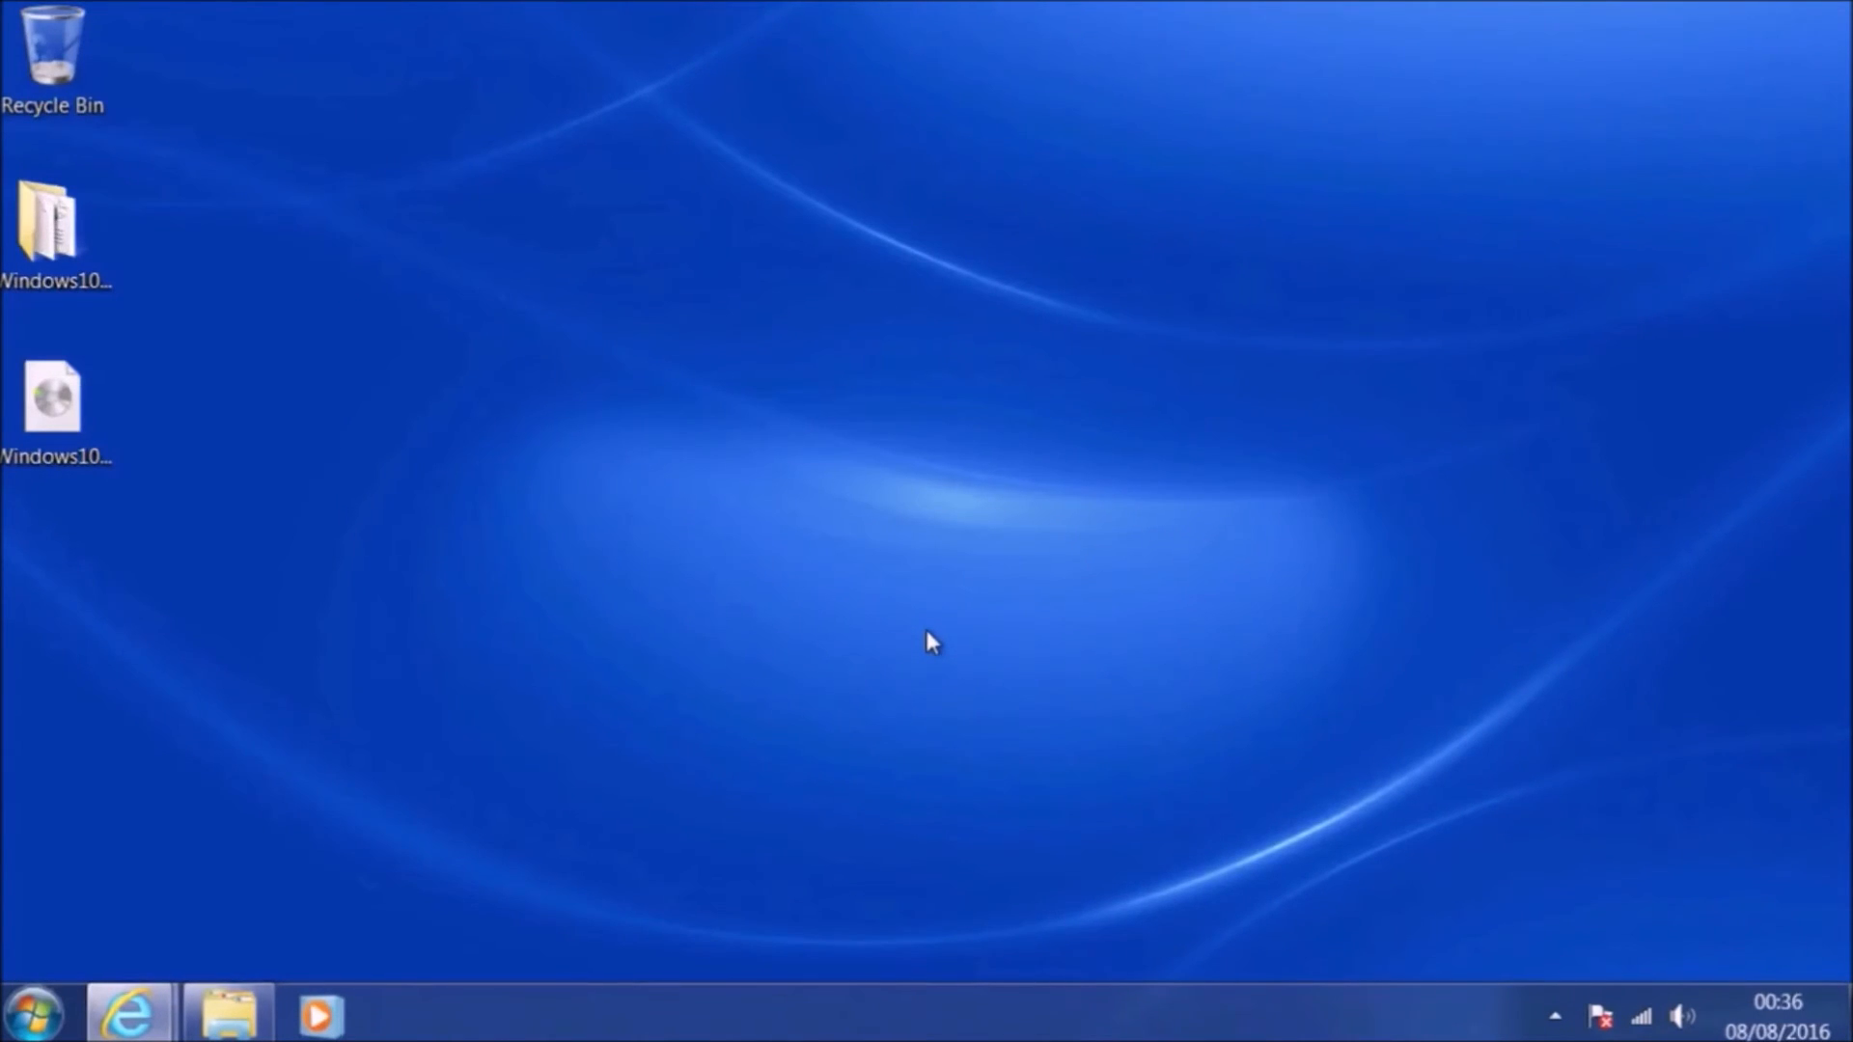
- Reopen the Windows10RS1x64UK folder and relaunch setup to the updates choice
double_click(54, 224)
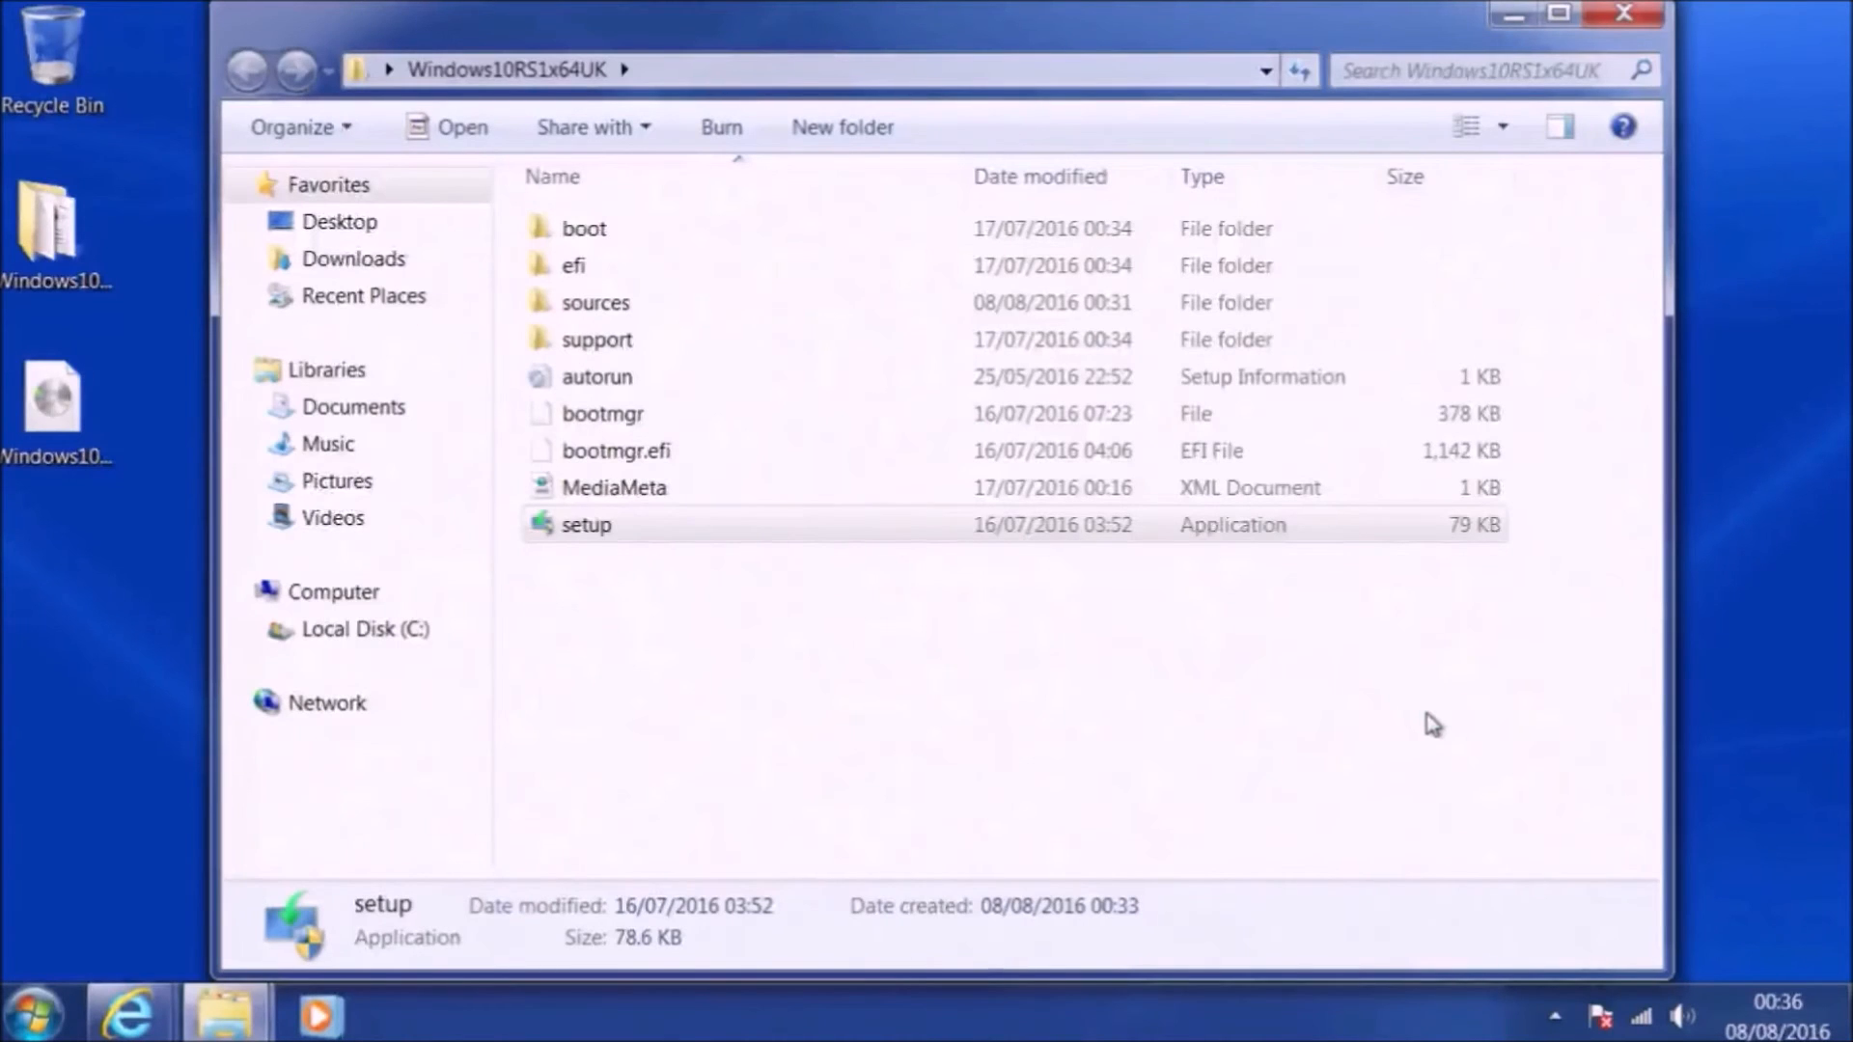
double_click(587, 525)
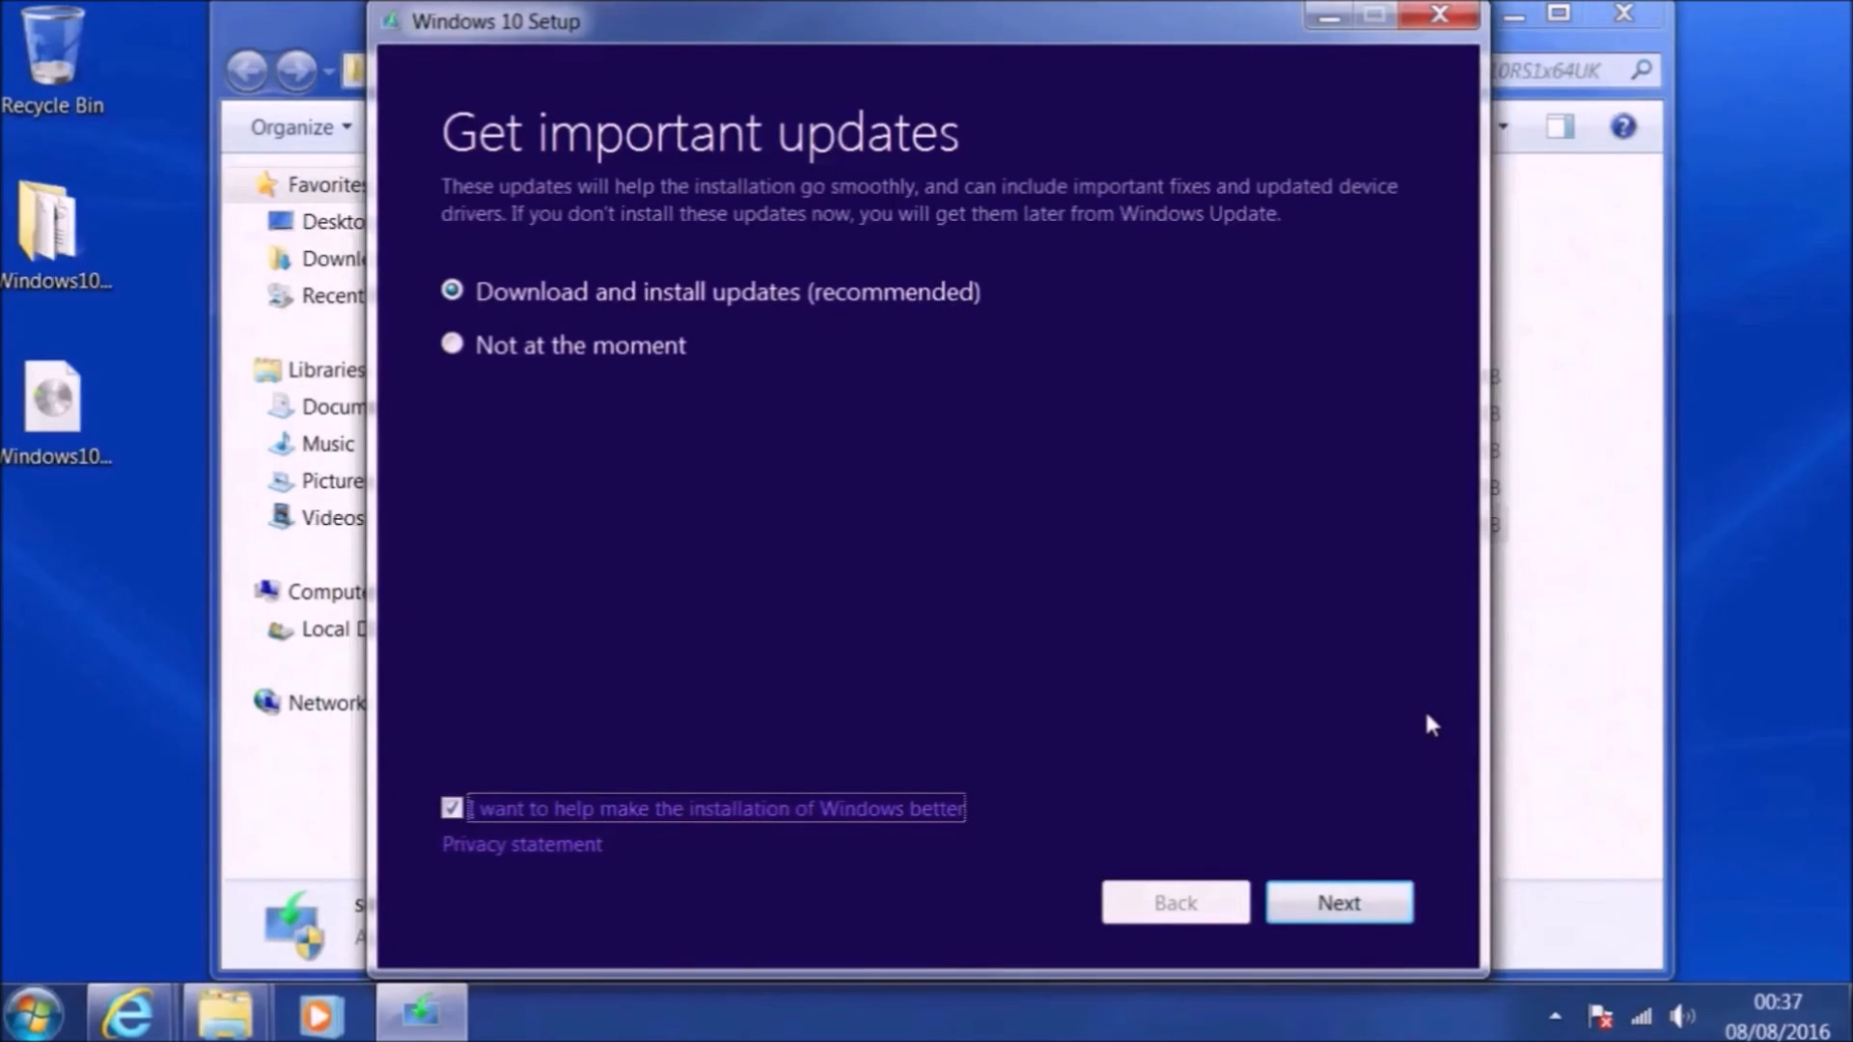
- Choose 'Not at the moment' for updates and accept the licence terms
click(451, 343)
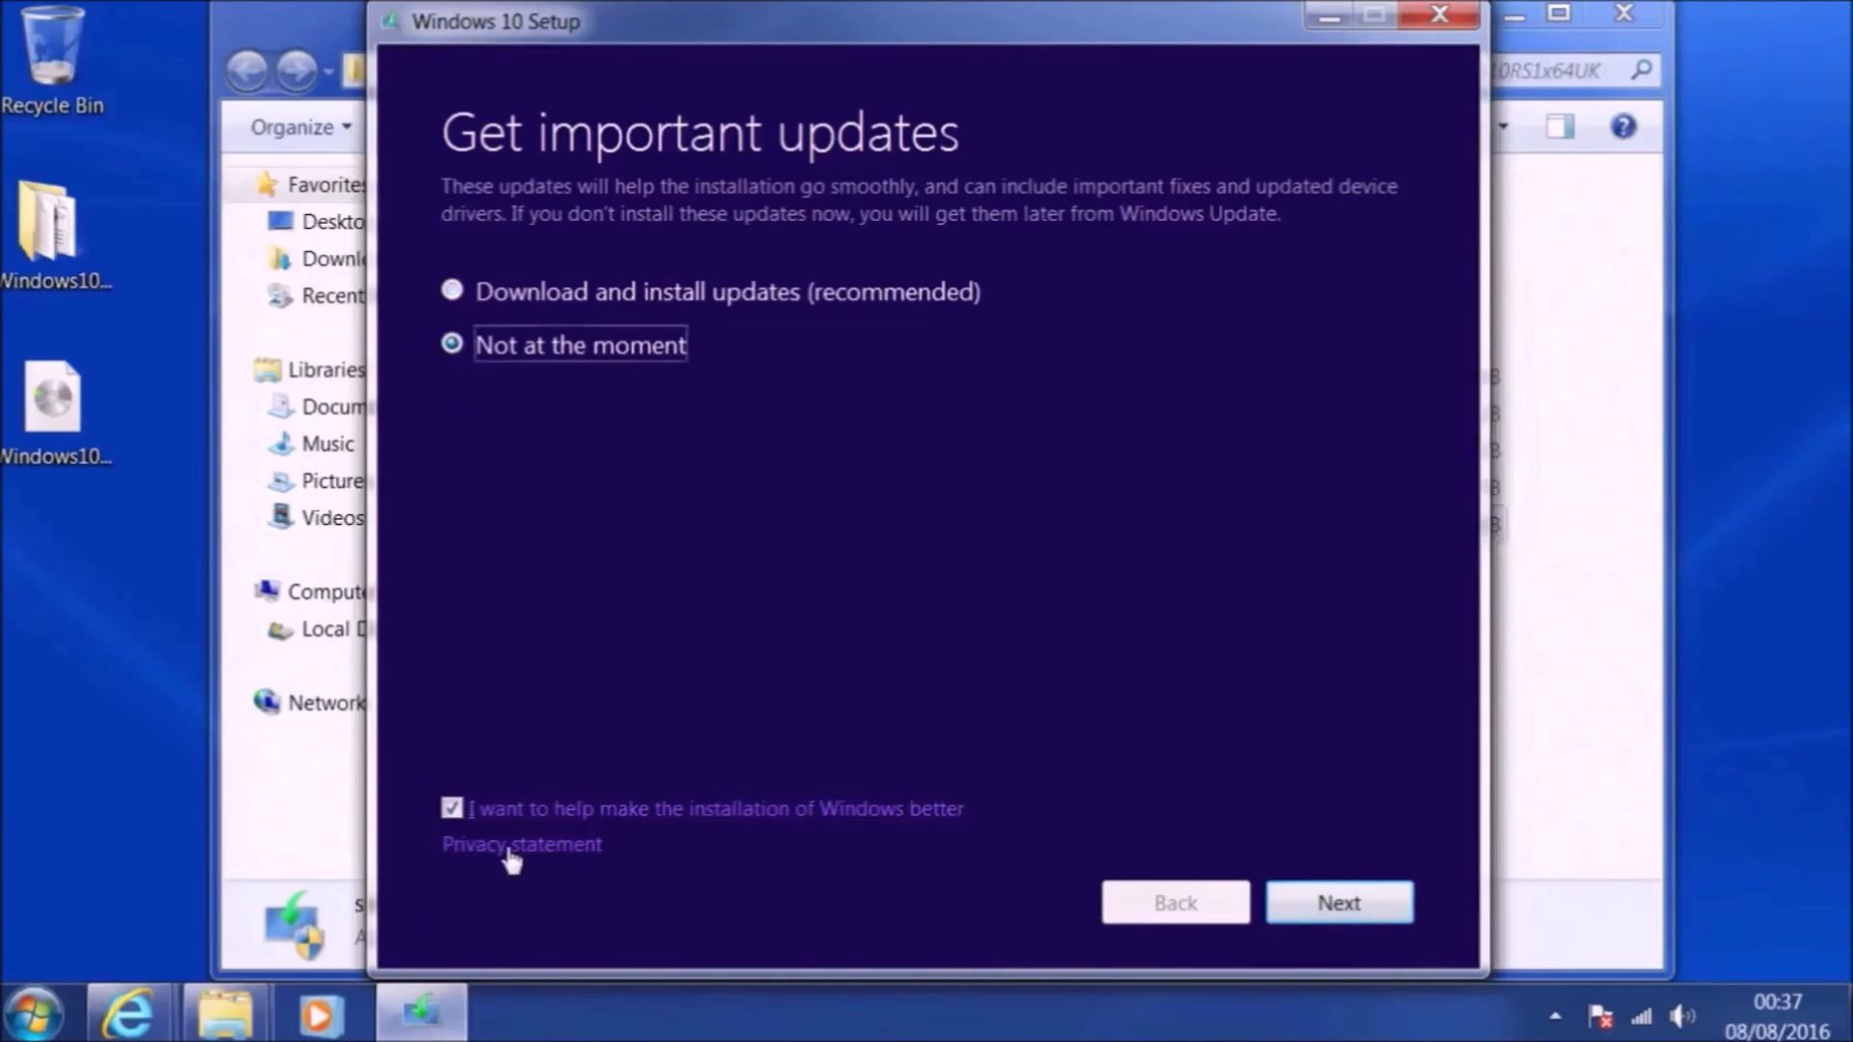
click(1338, 901)
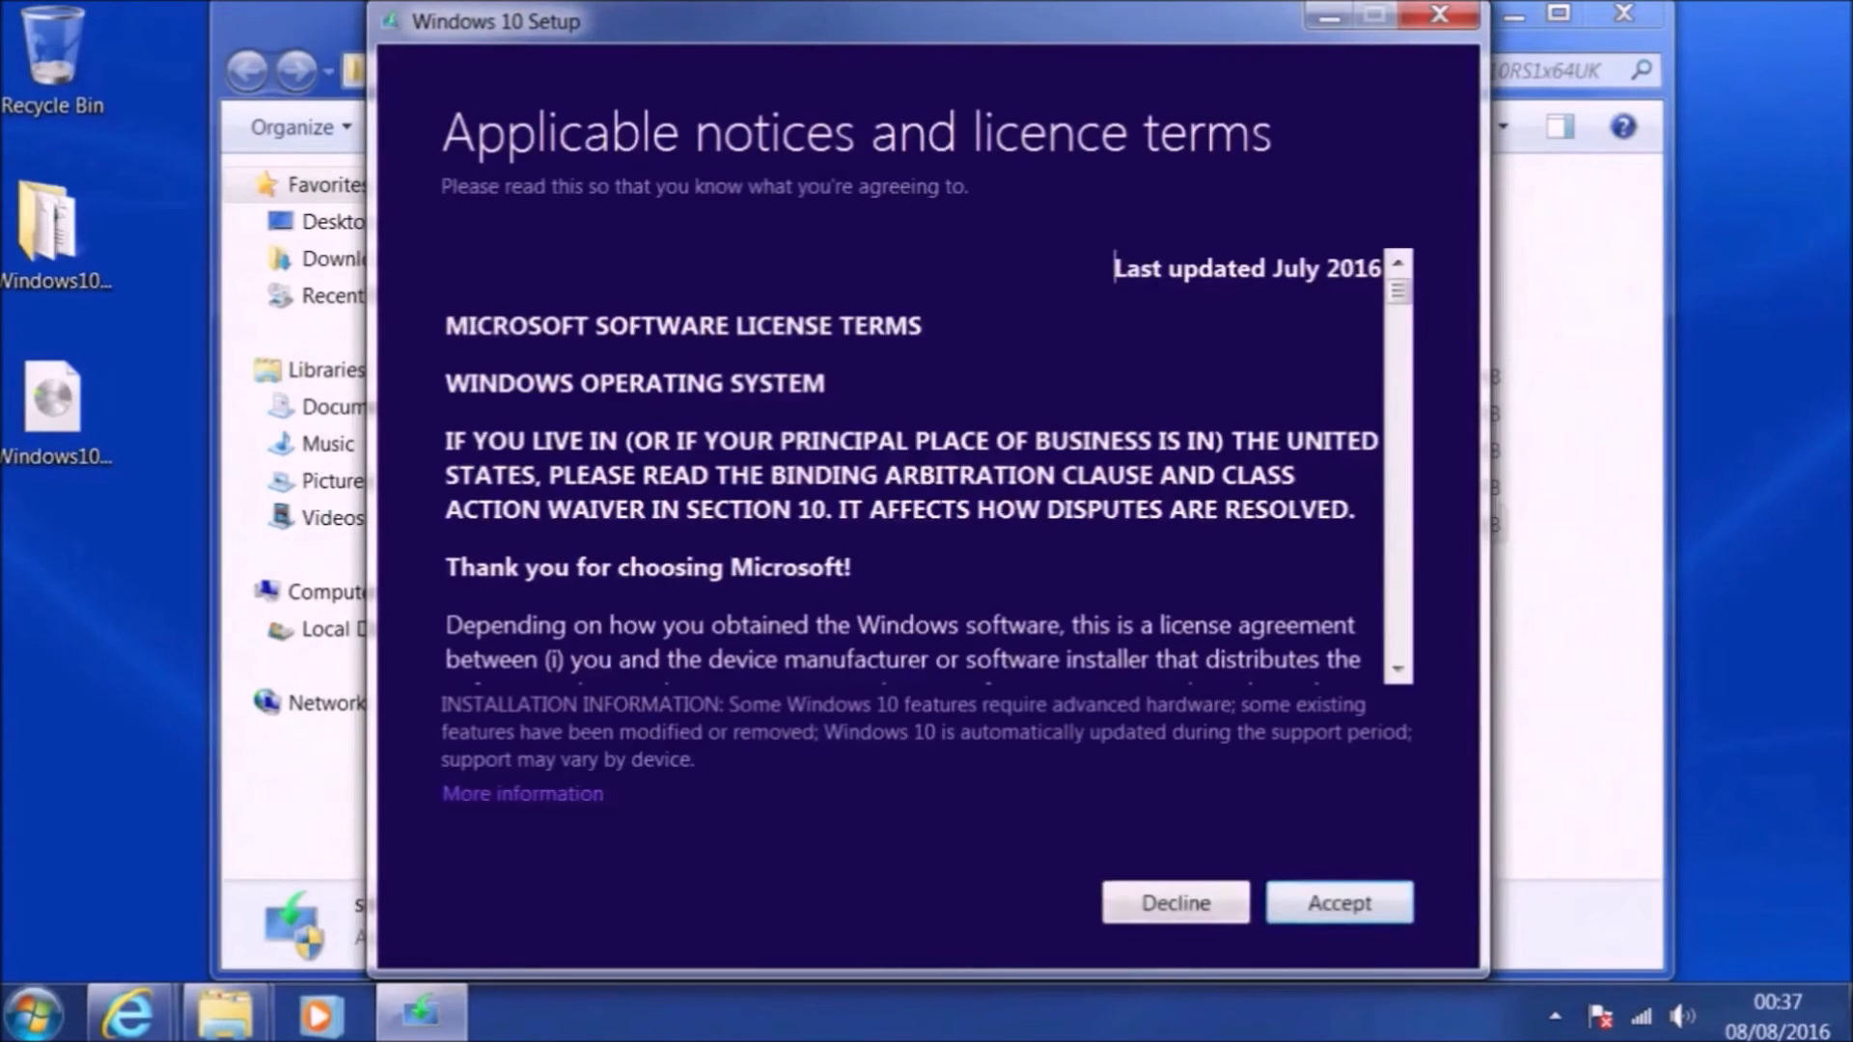
click(1338, 901)
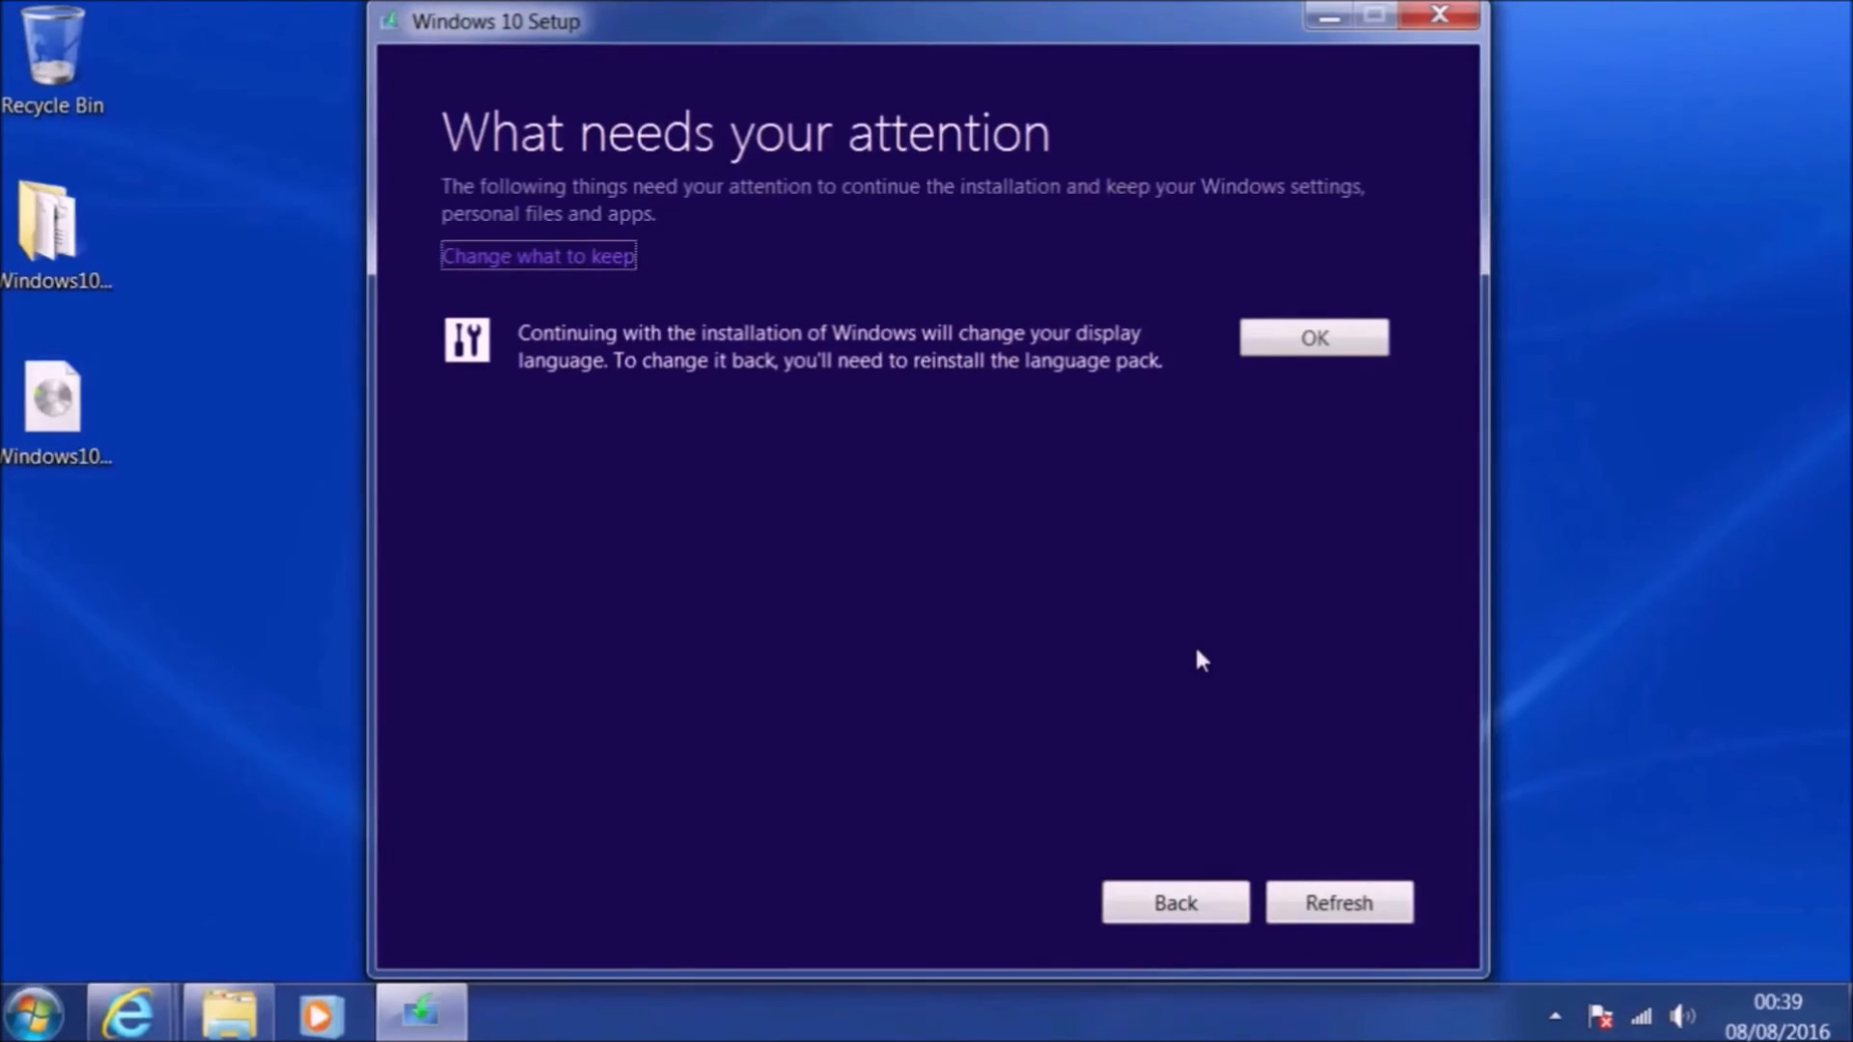
mouse_move(1208, 660)
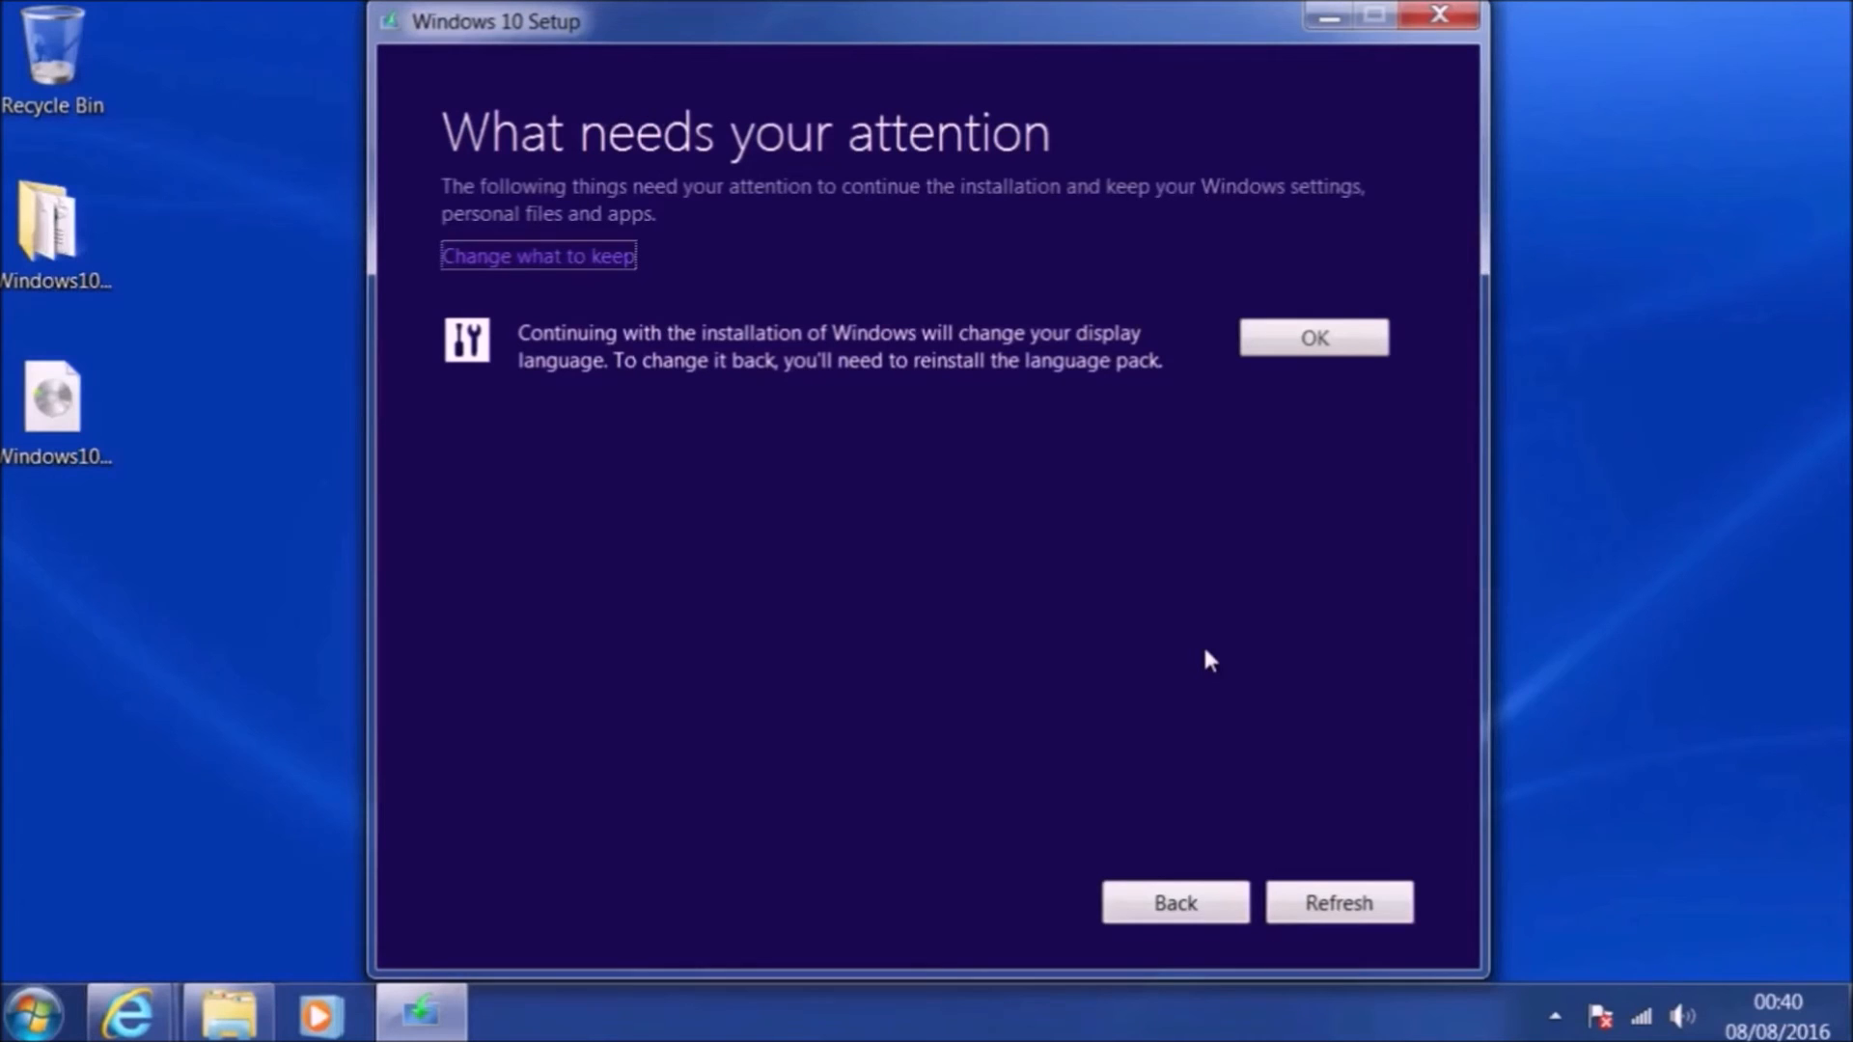
- Acknowledge the display-language notice and start the install, upgrading through to Welcome to Windows 10
click(1312, 338)
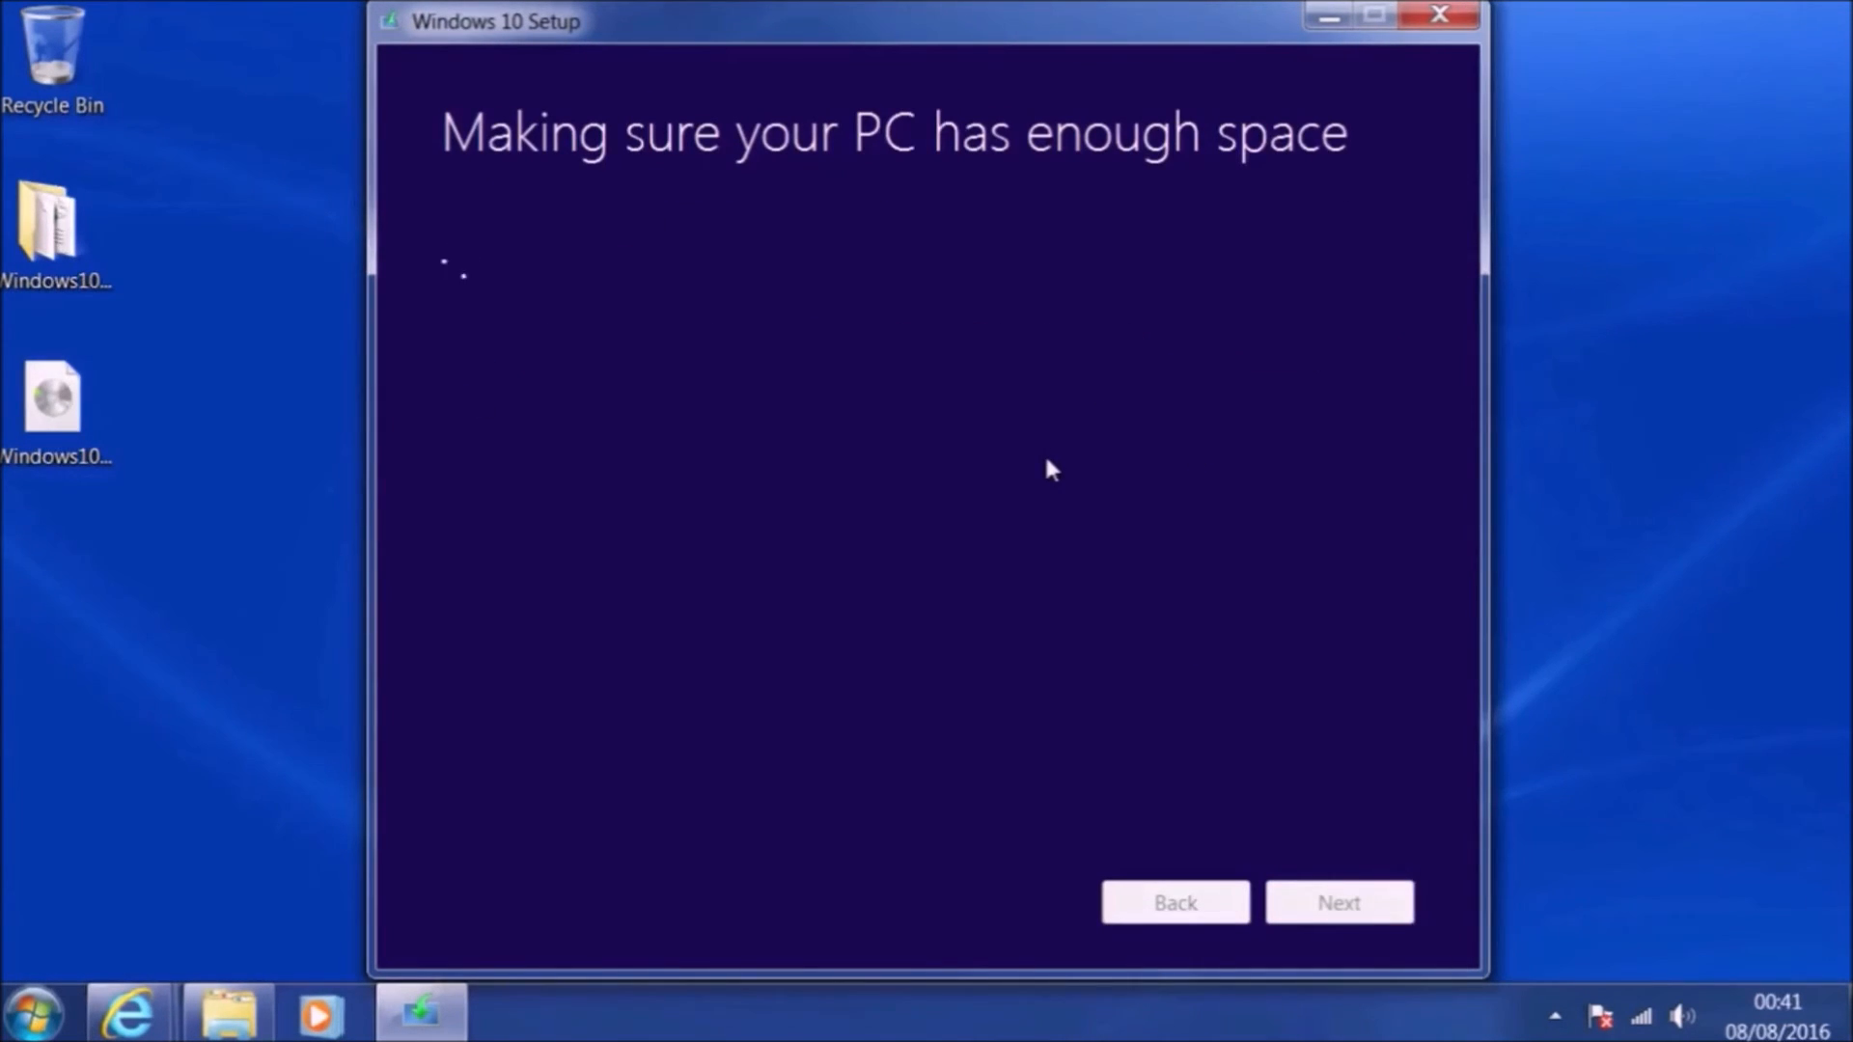
click(1340, 901)
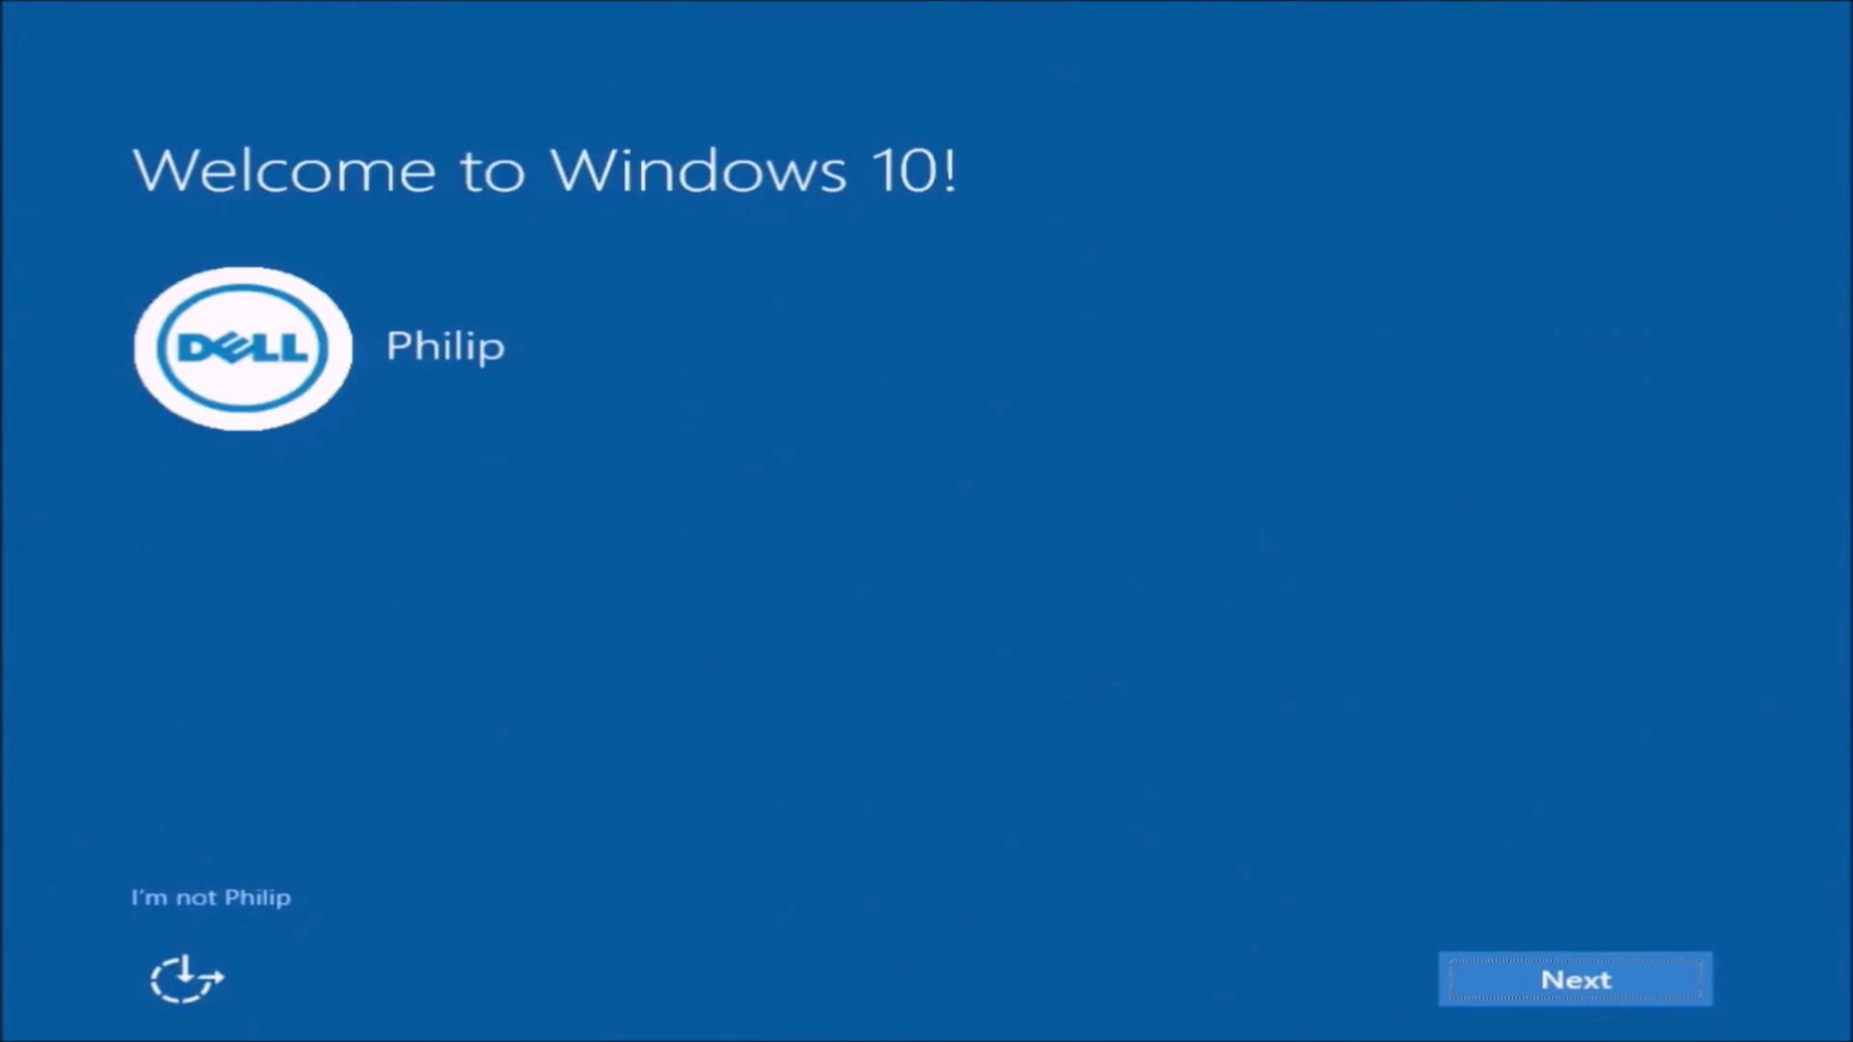
- Customise OOBE privacy settings with page prediction Off, pass Cortana and new apps to reach the desktop
click(1575, 979)
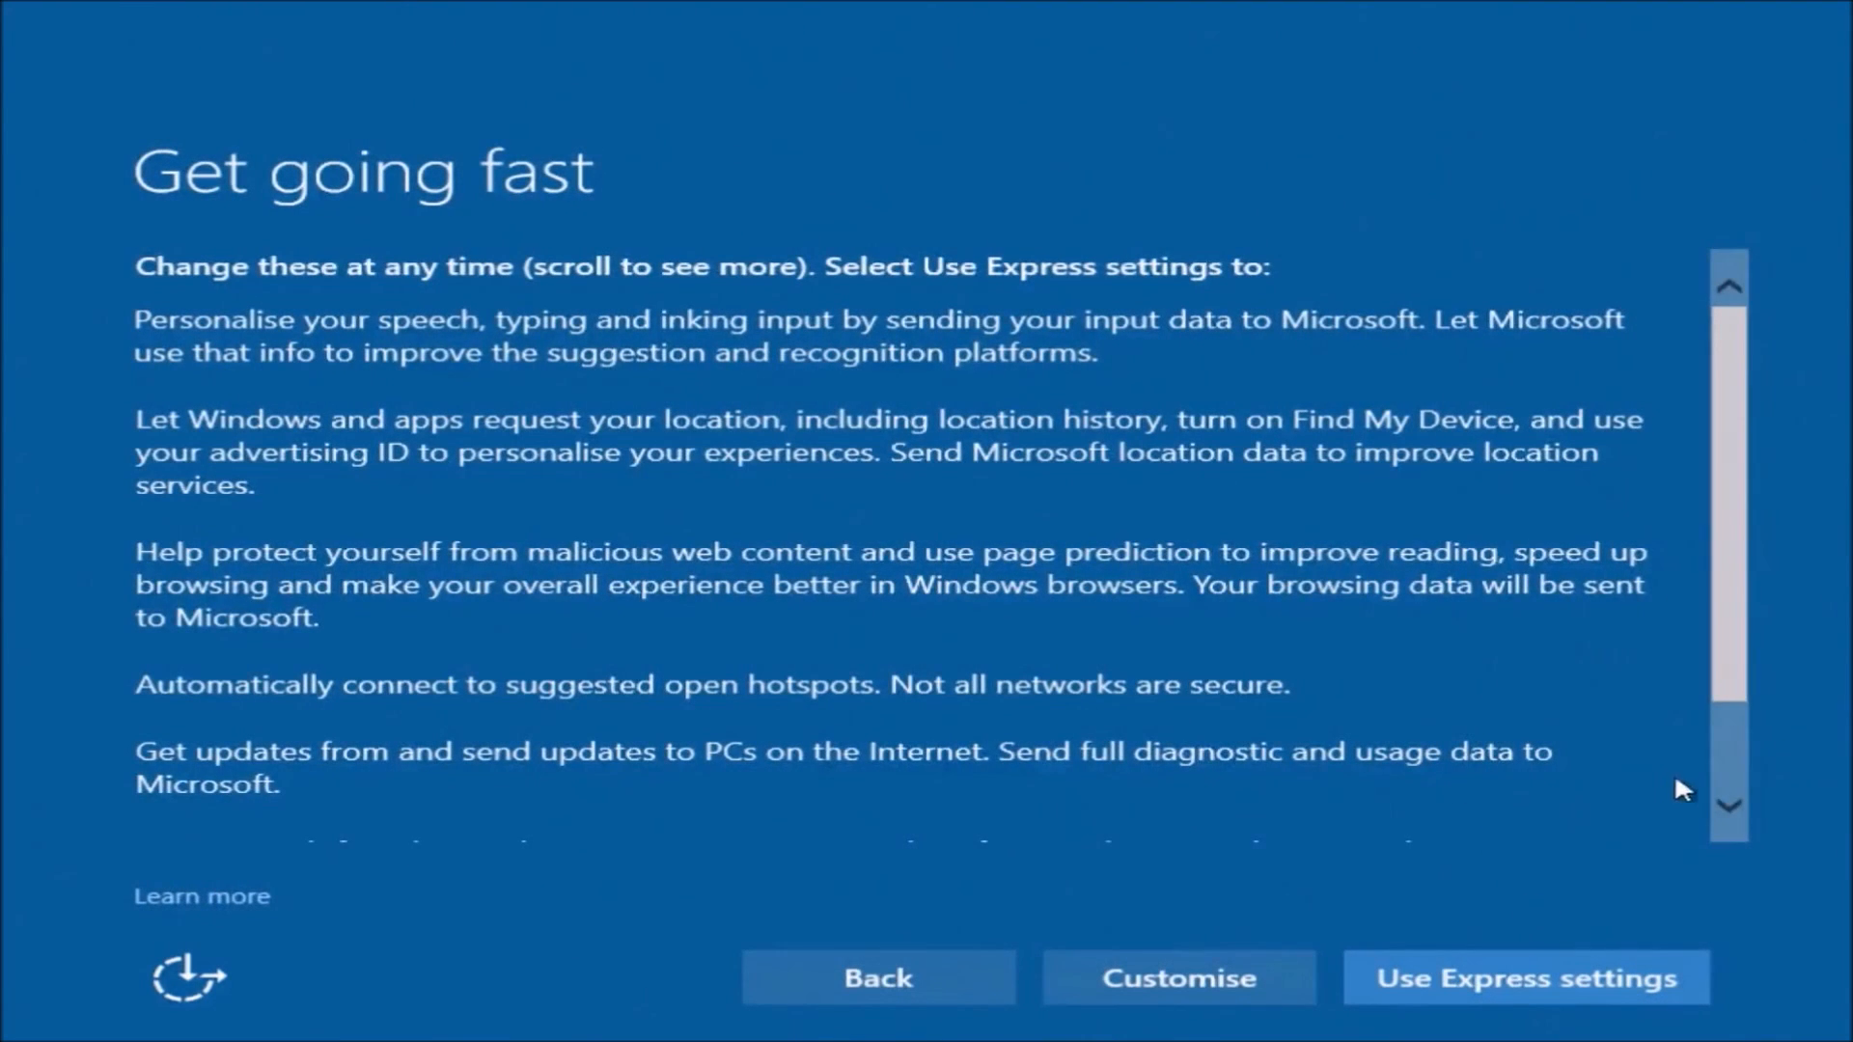
click(1177, 977)
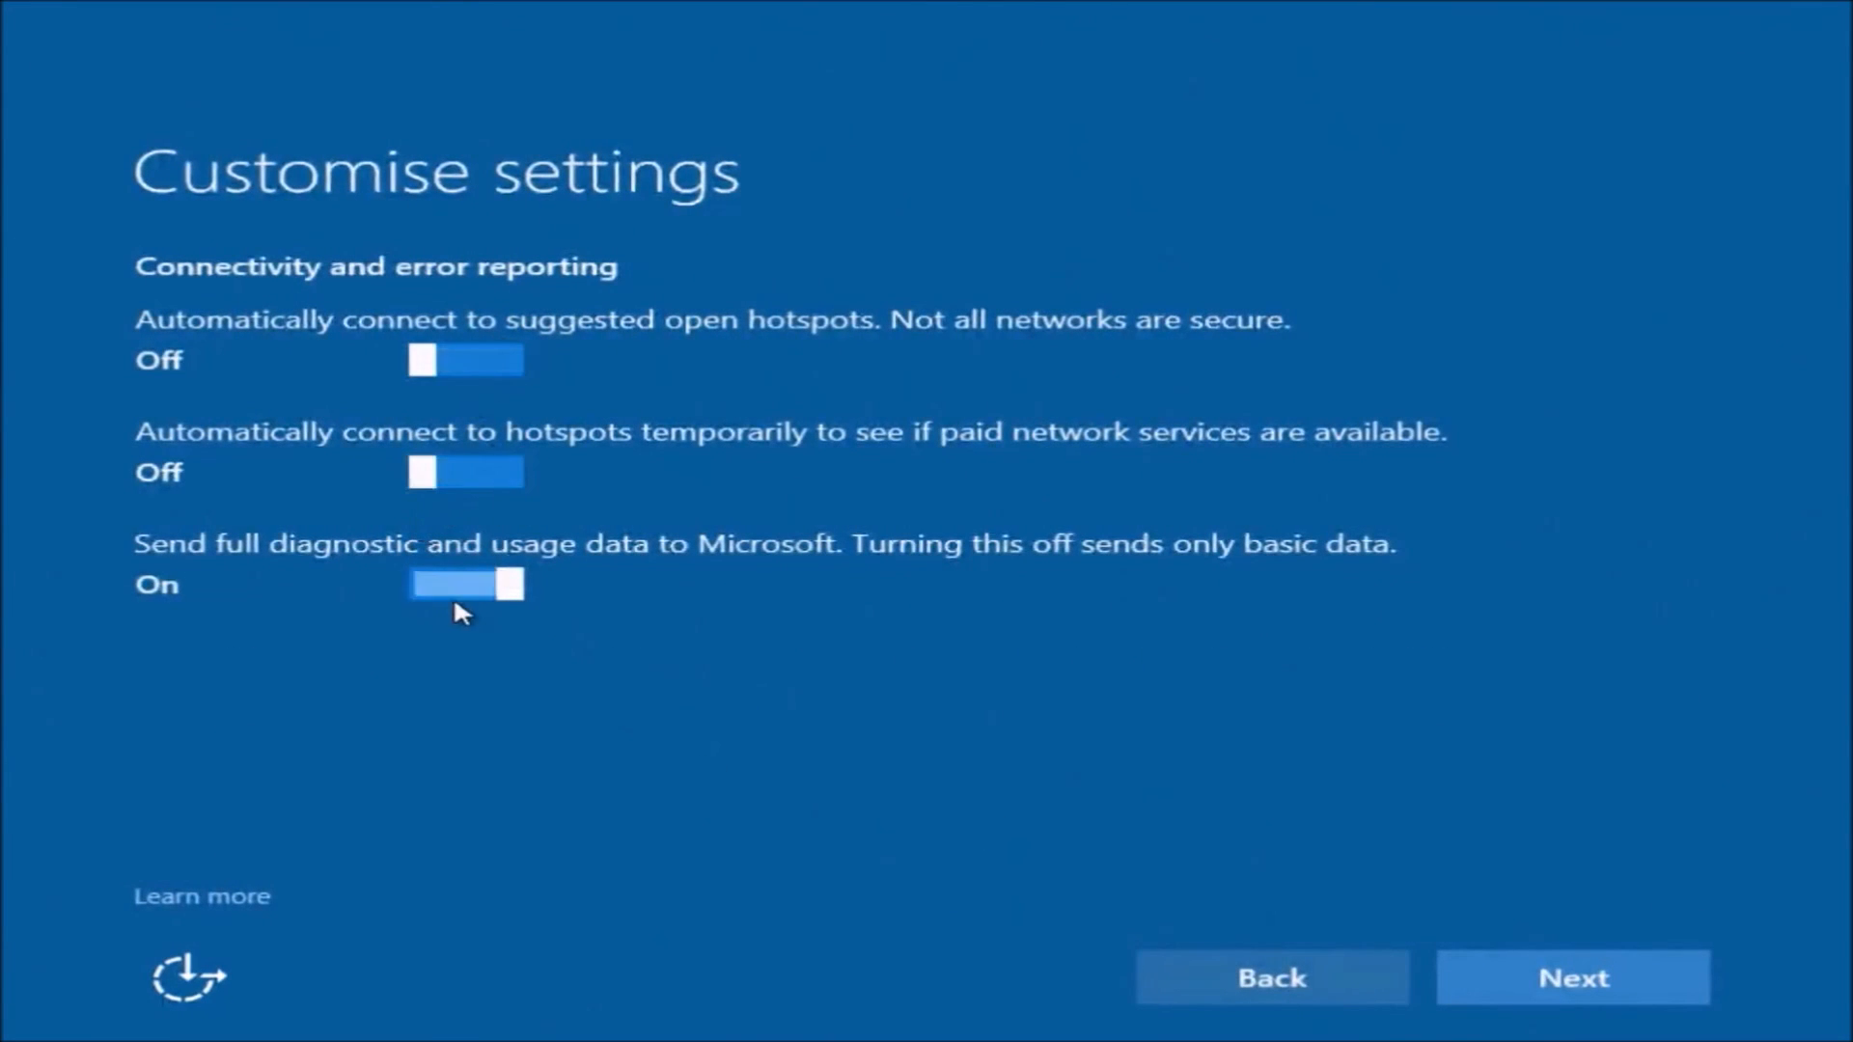
click(1571, 977)
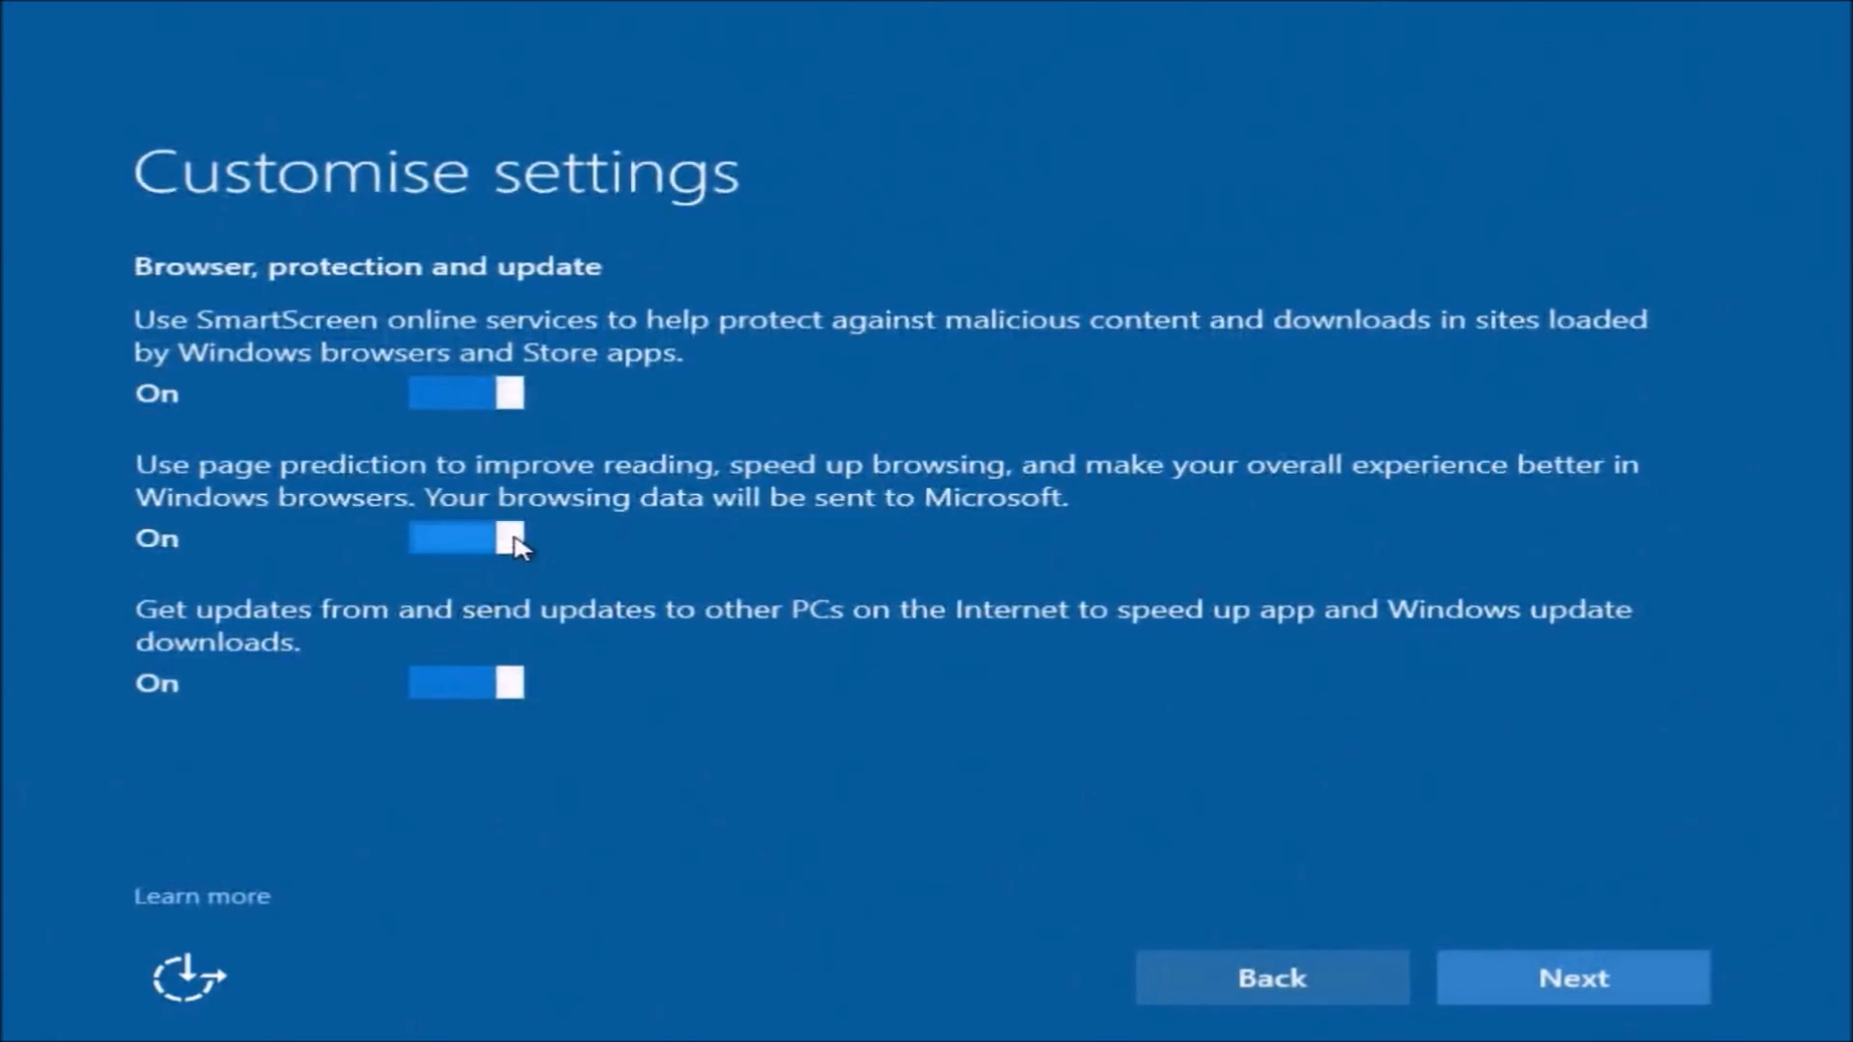
click(465, 537)
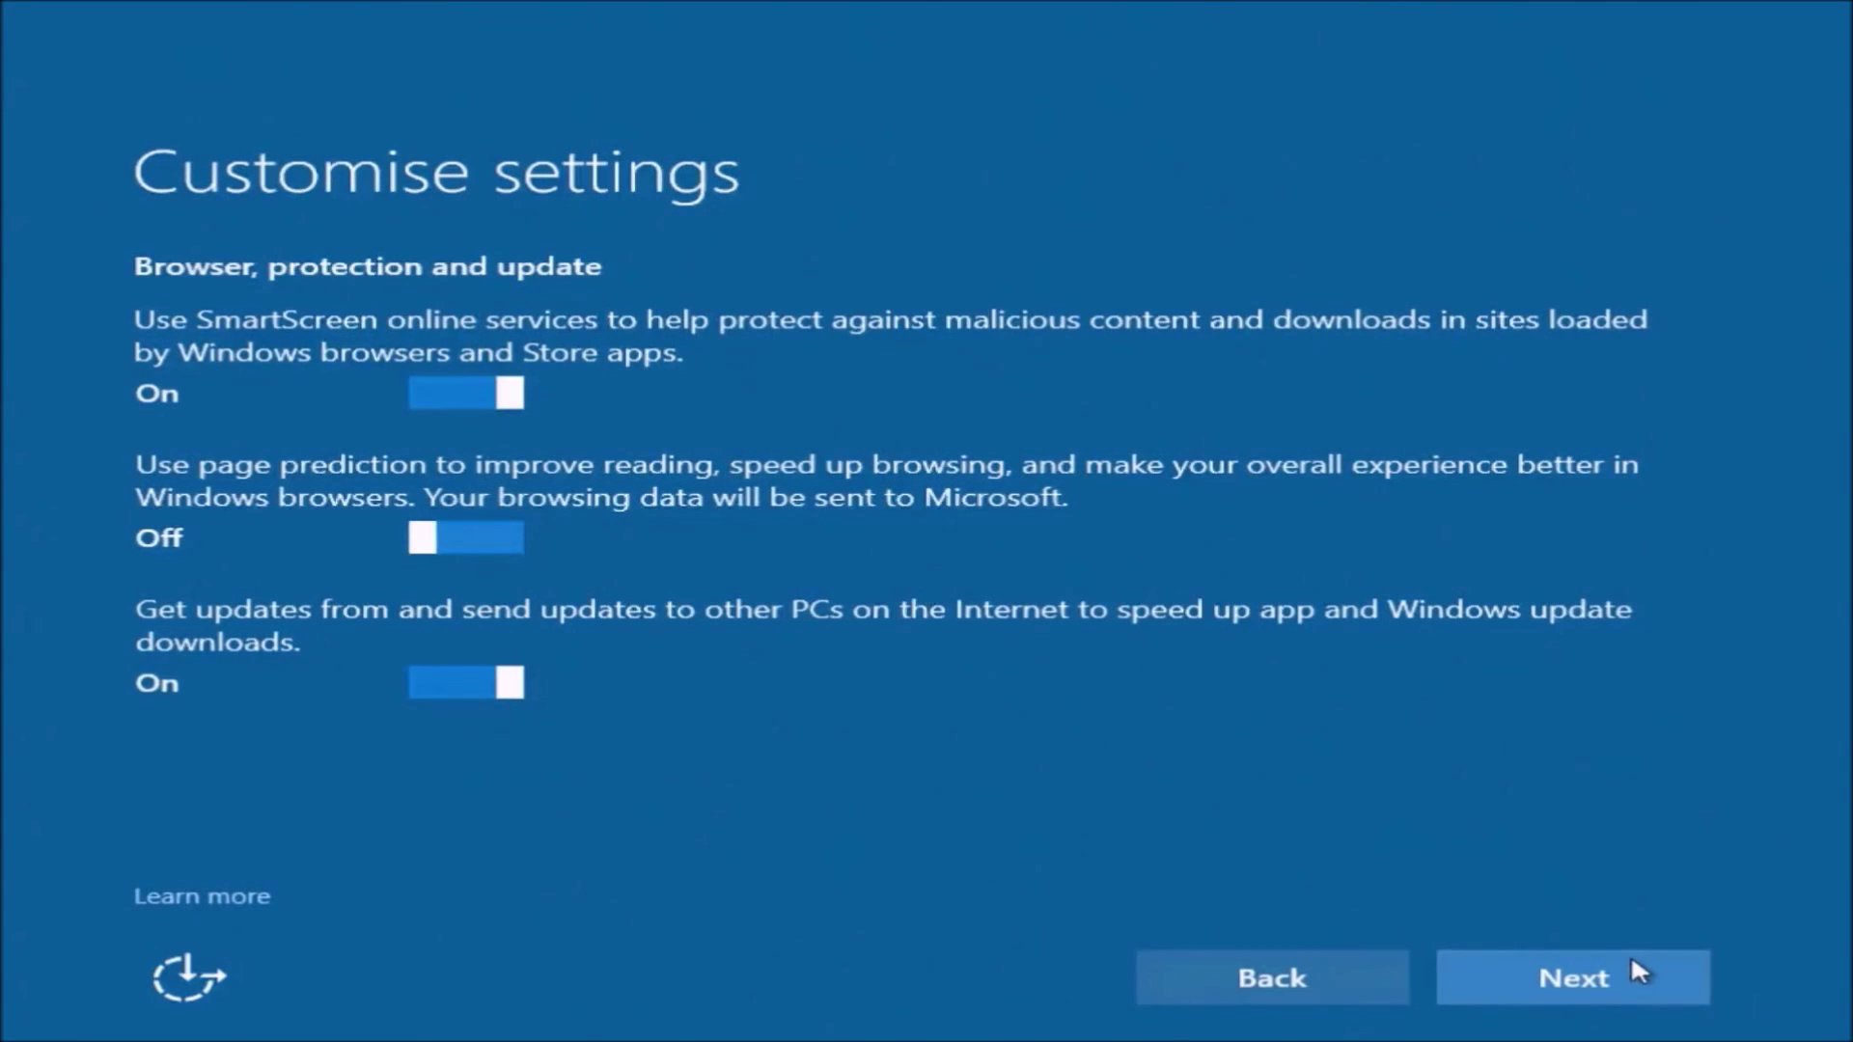
click(1573, 977)
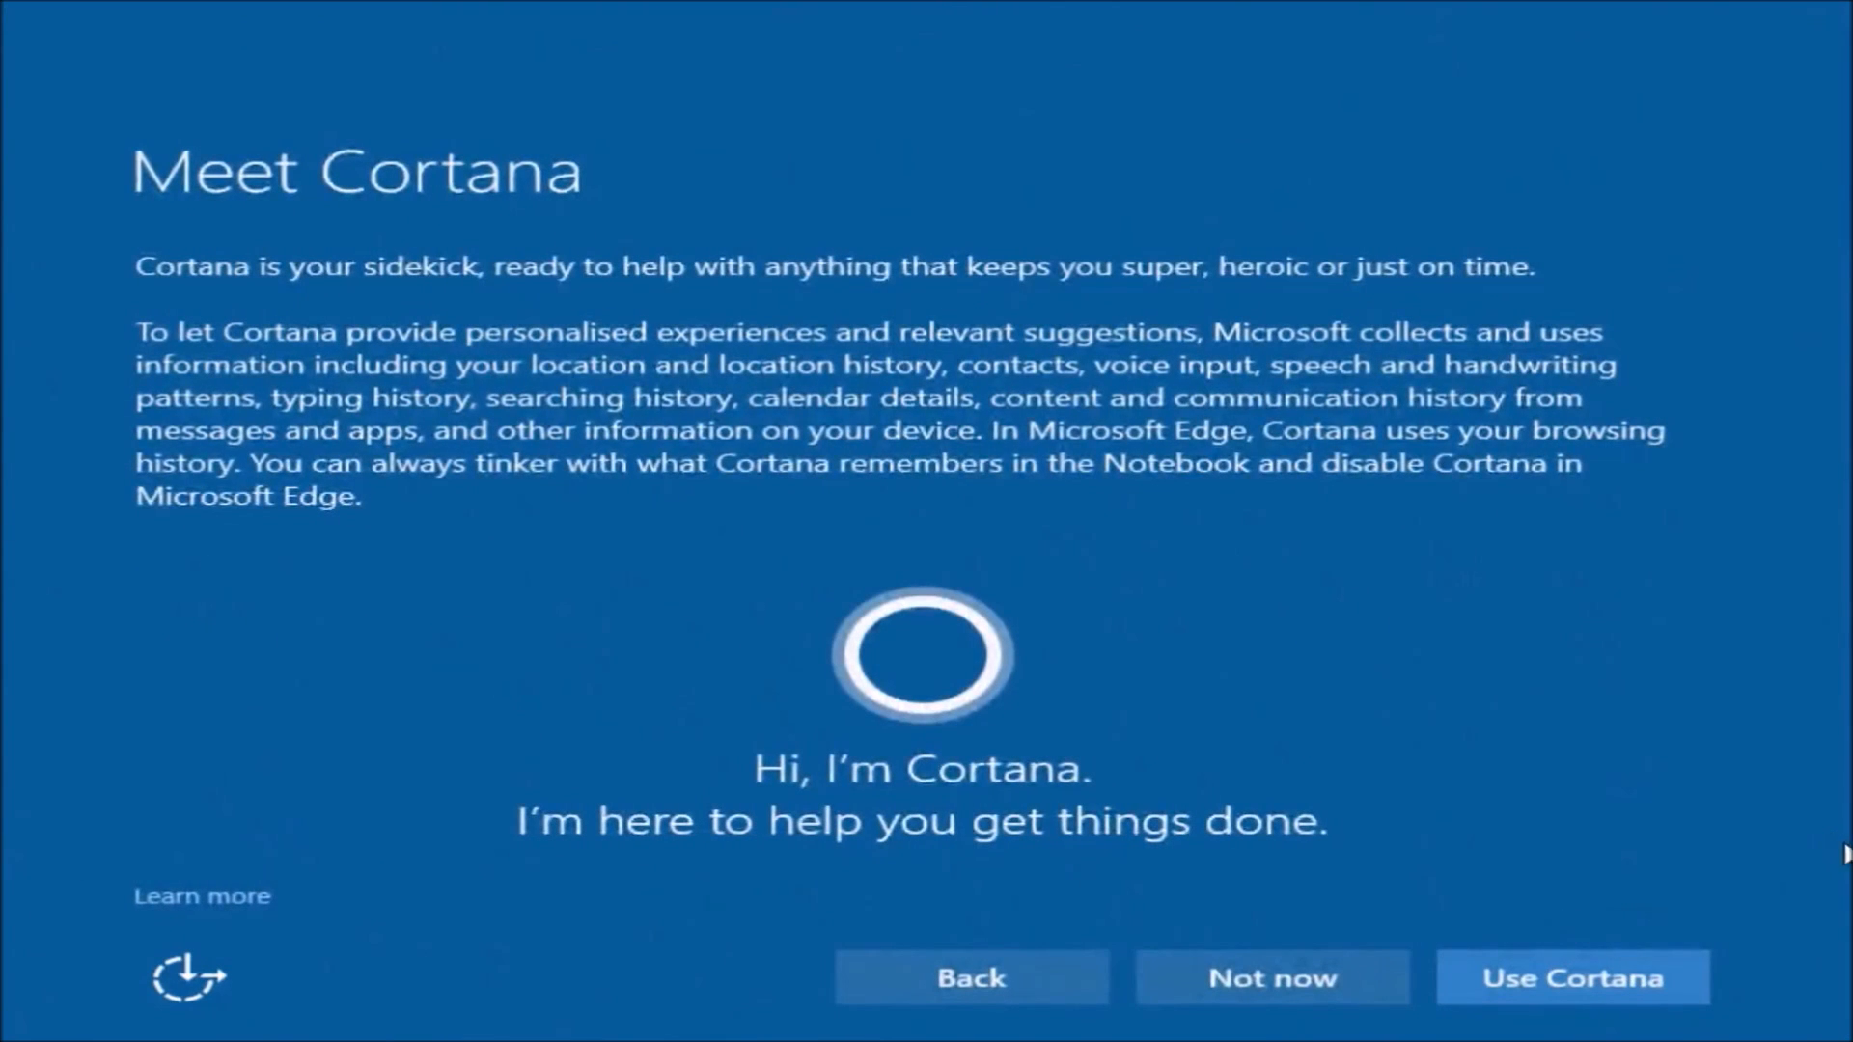
click(1272, 977)
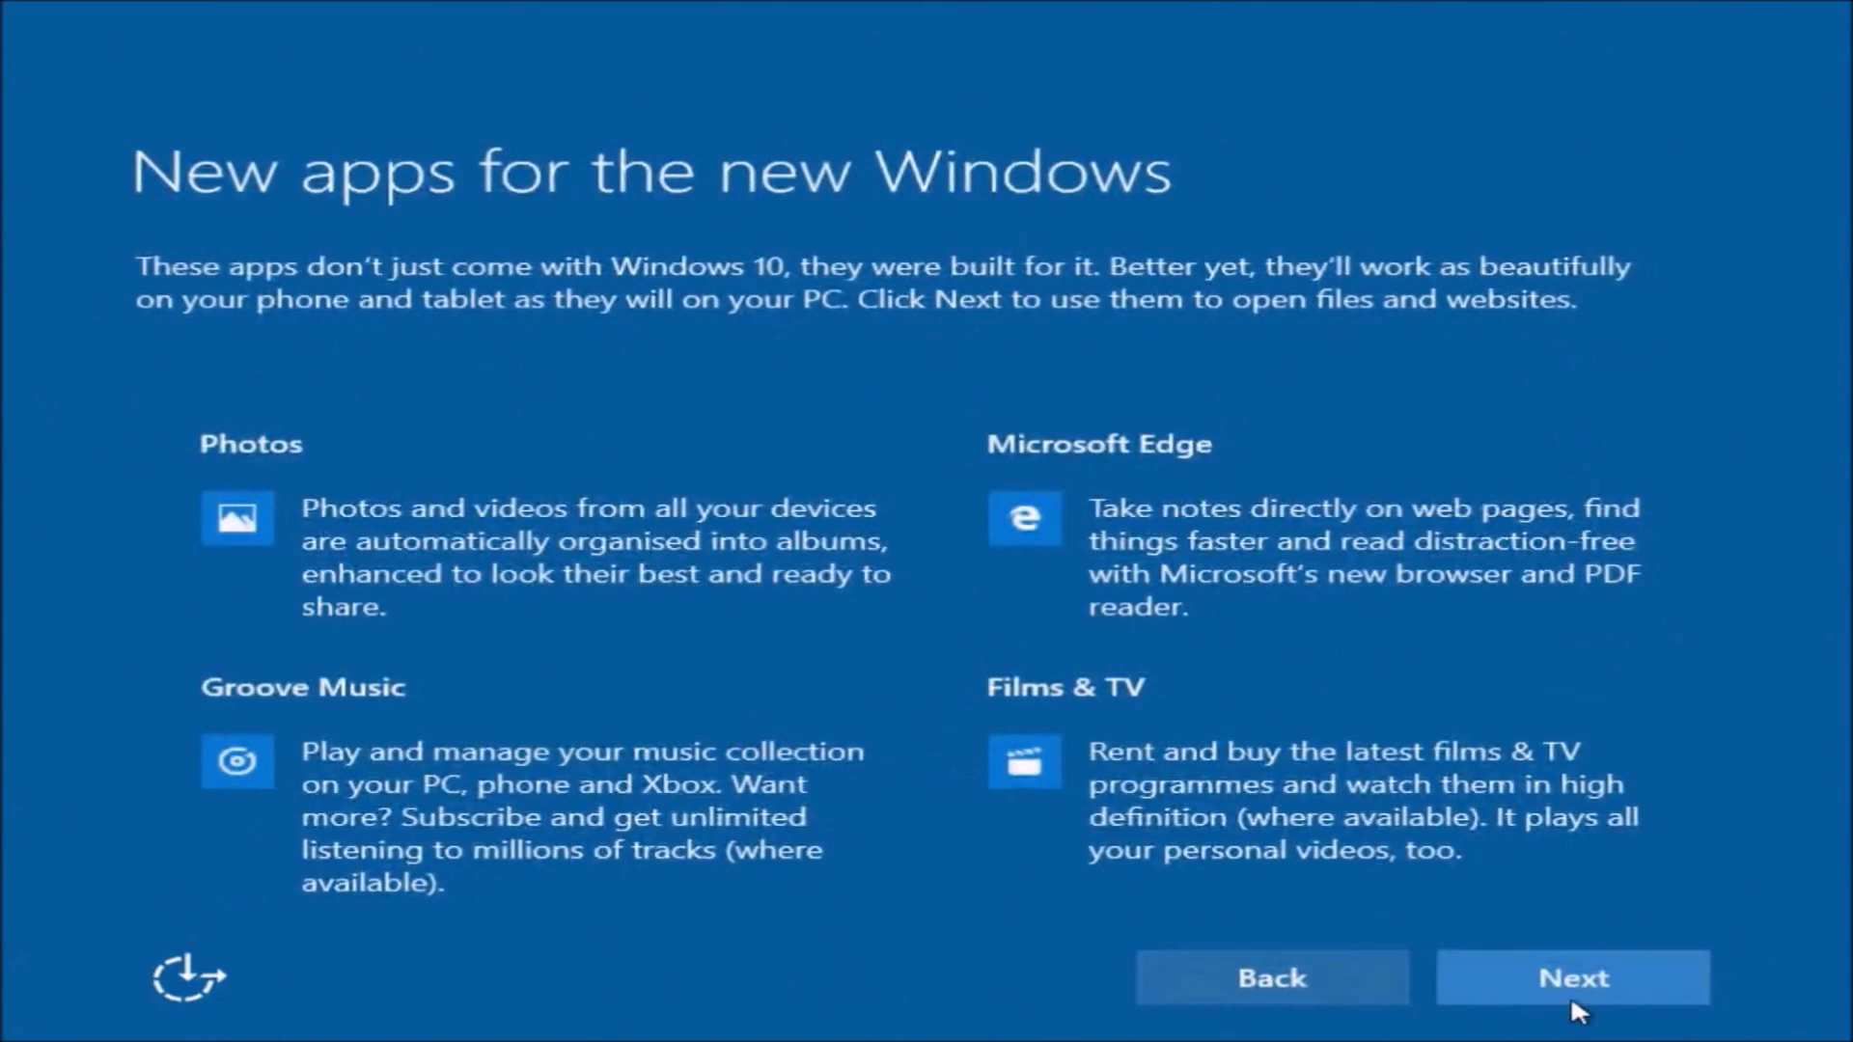
click(1571, 977)
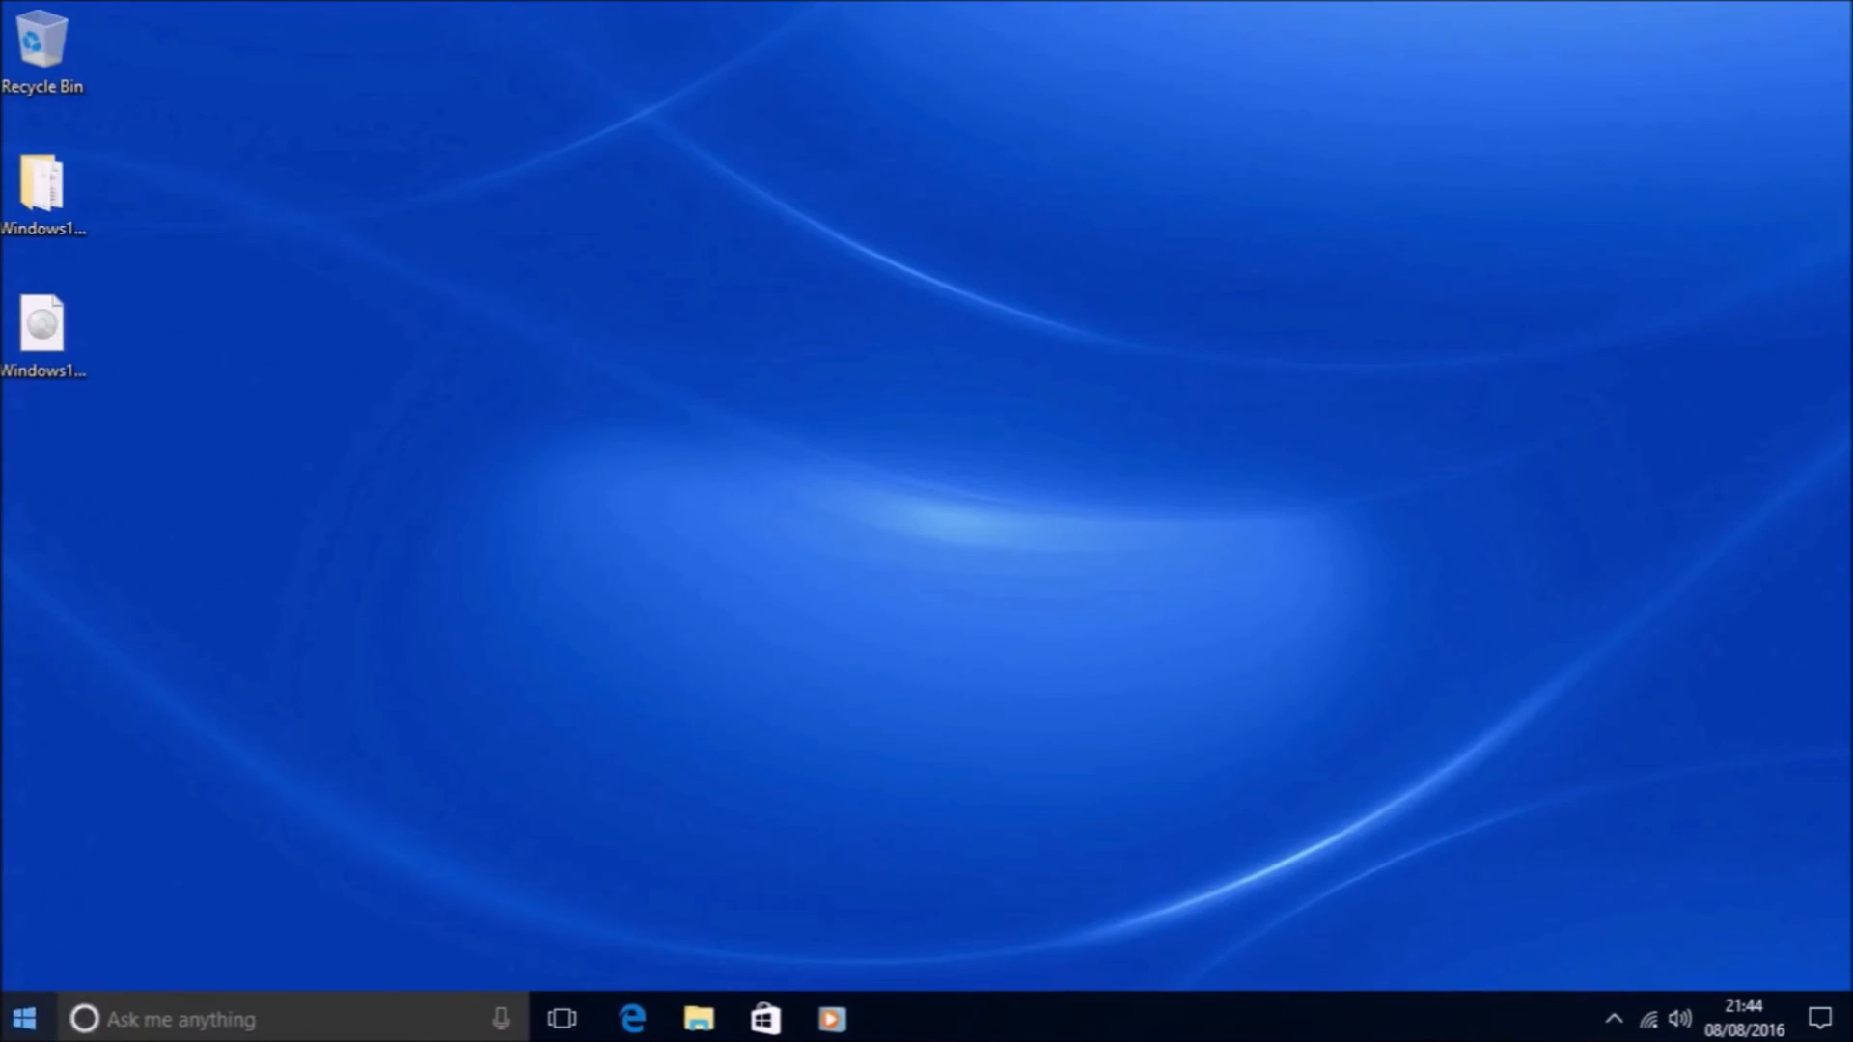
- Bring up the Win+X power-user menu from the Start button
right_click(21, 1019)
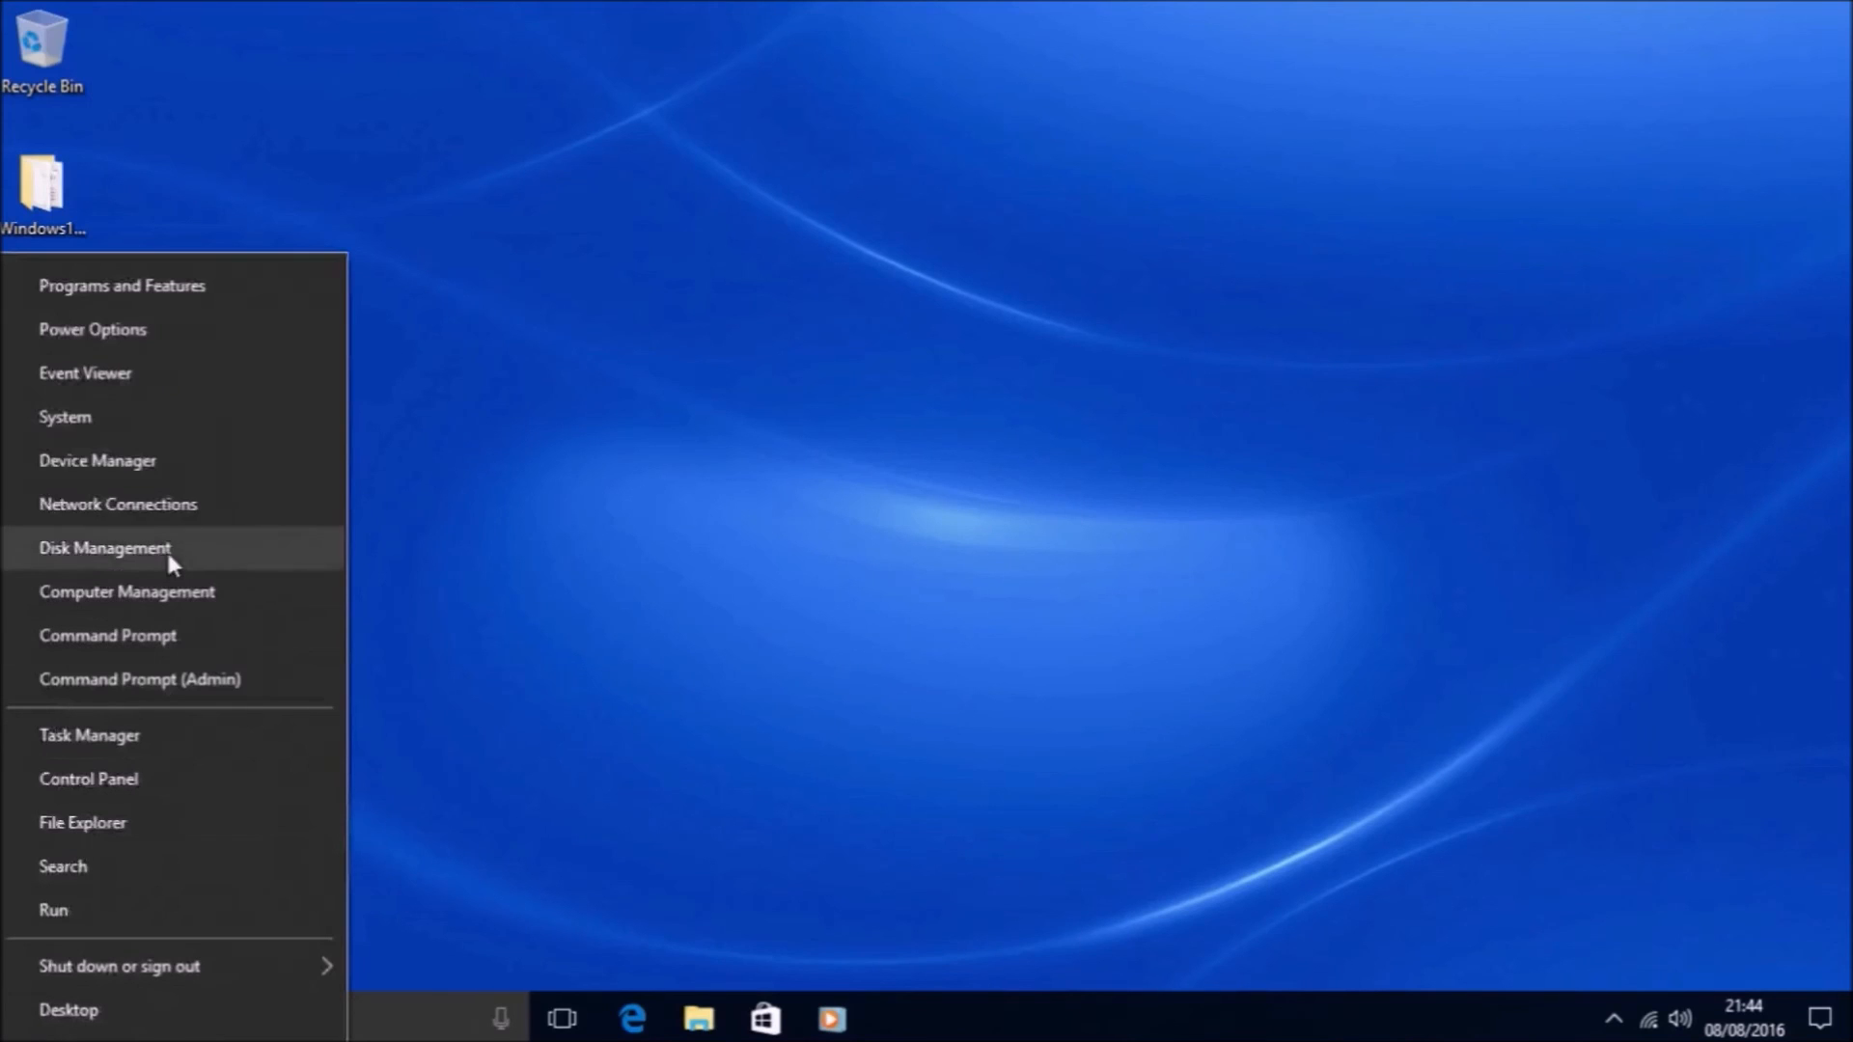
mouse_move(184, 417)
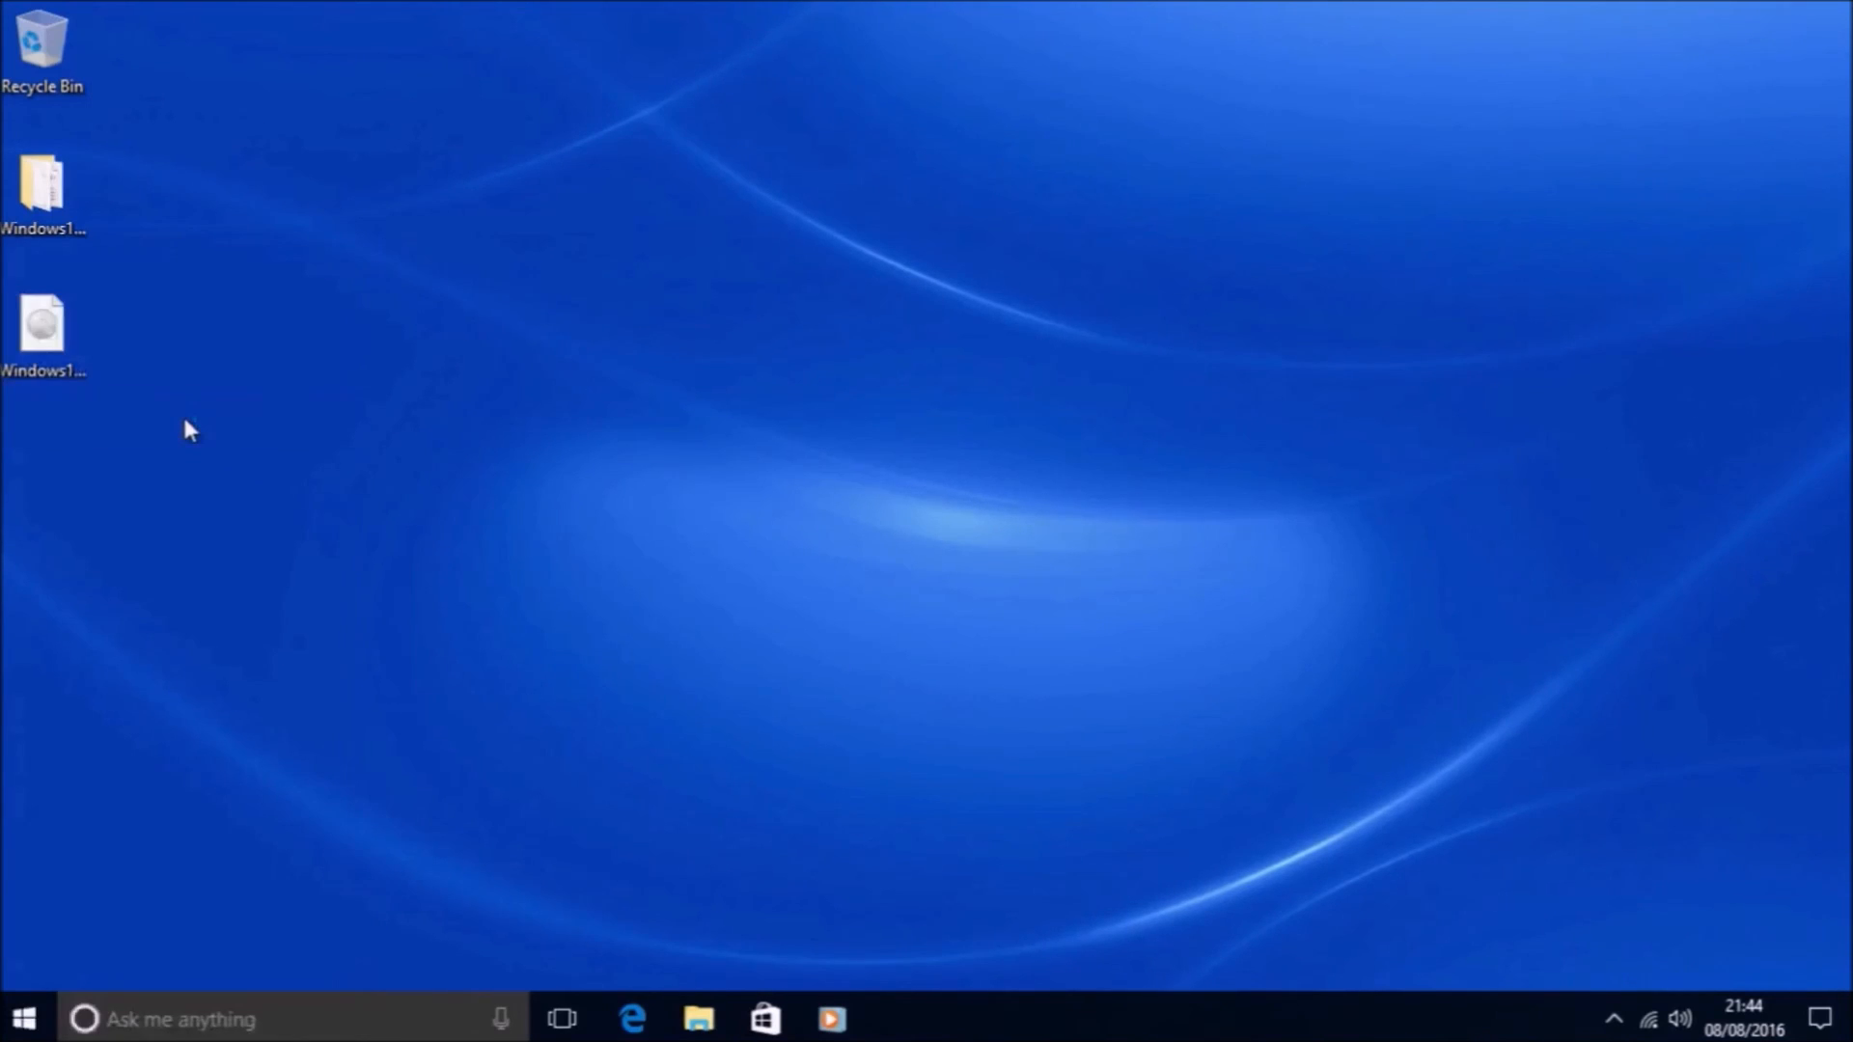
mouse_move(459, 596)
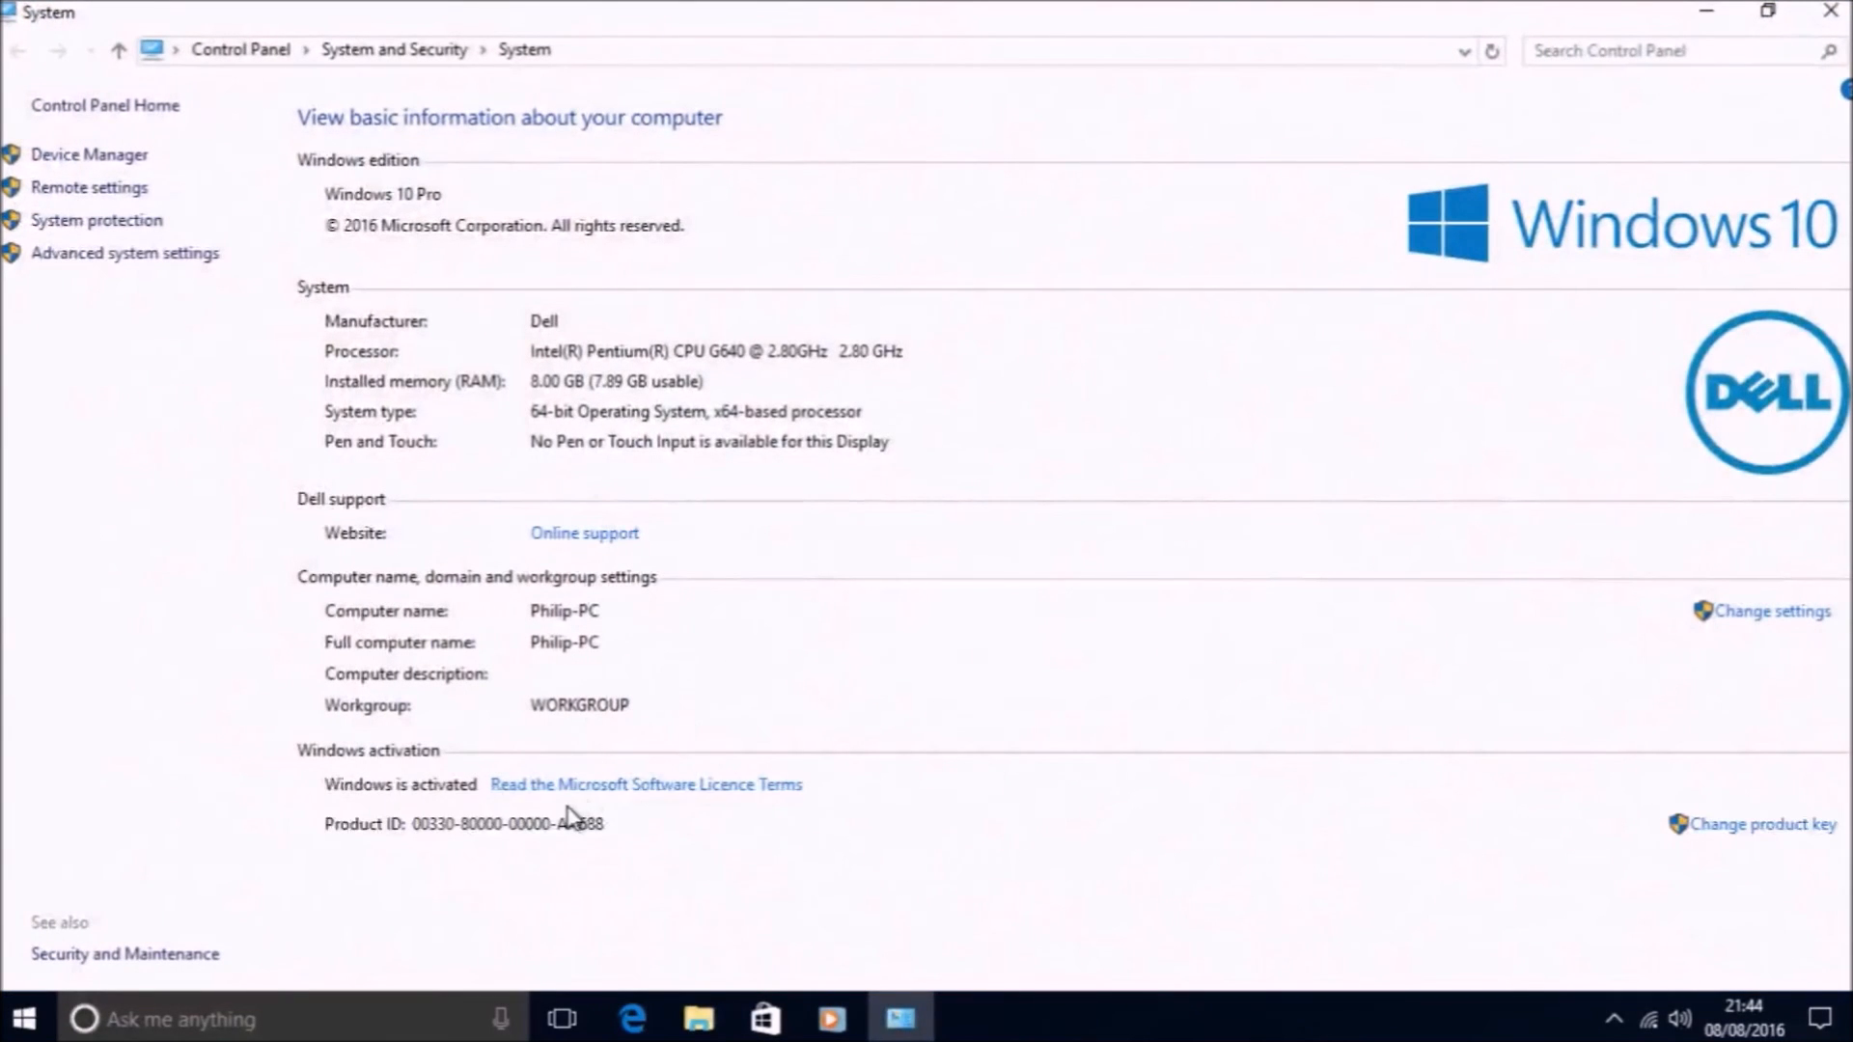
mouse_move(703, 822)
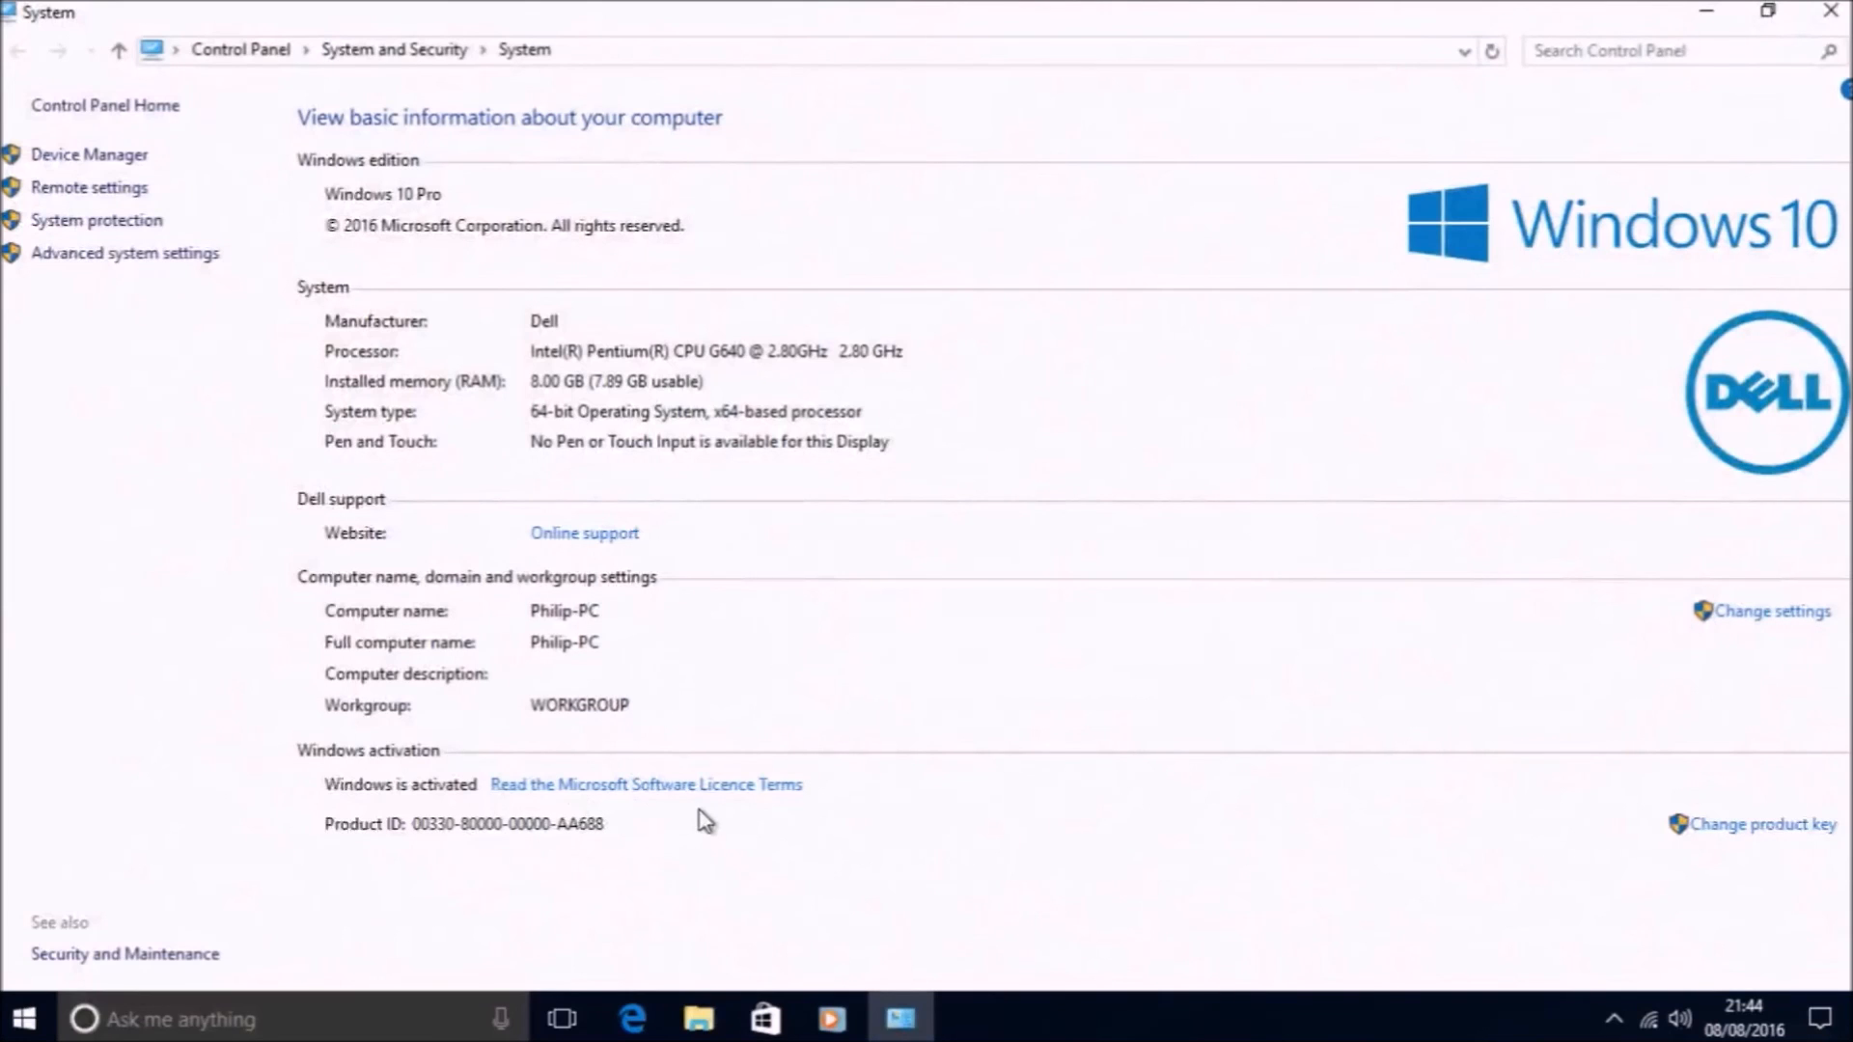